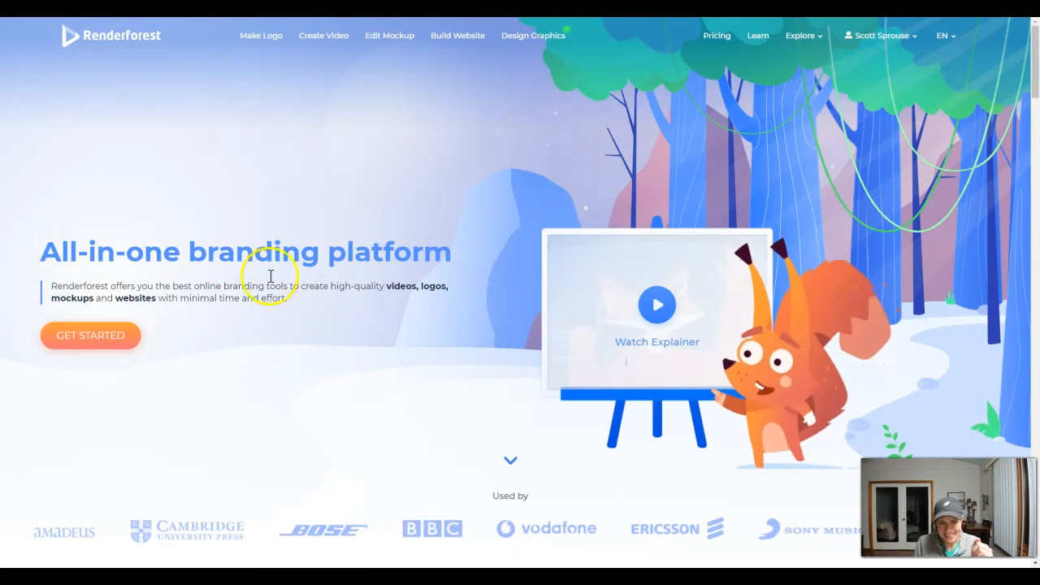
mouse_move(287, 280)
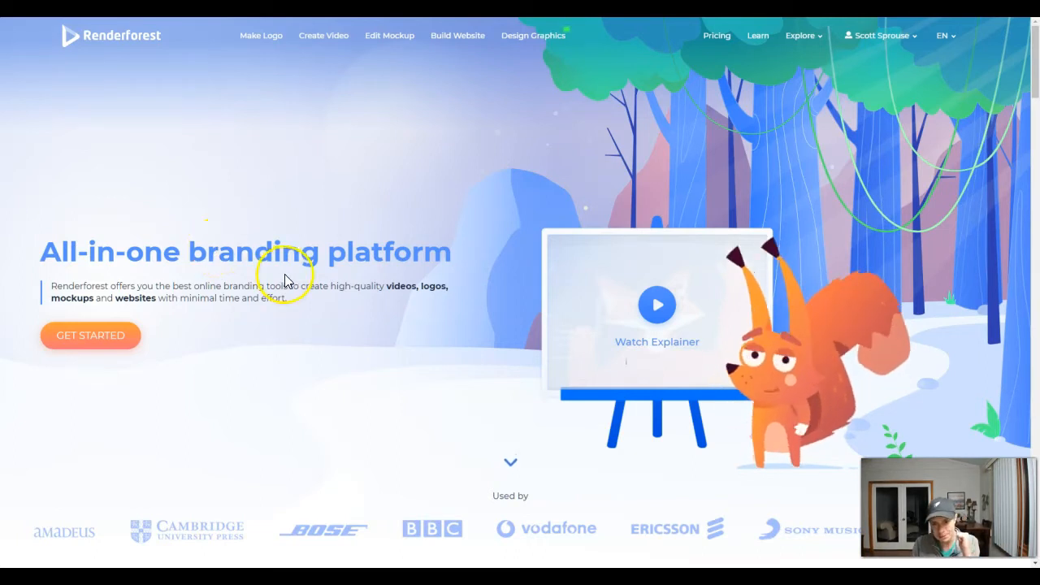
mouse_move(390, 284)
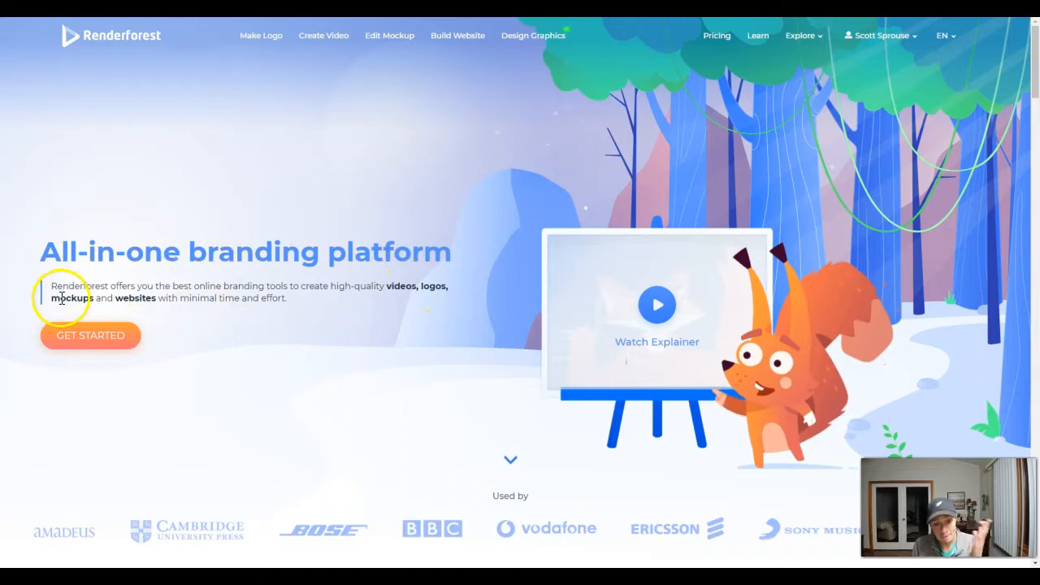
mouse_move(240, 364)
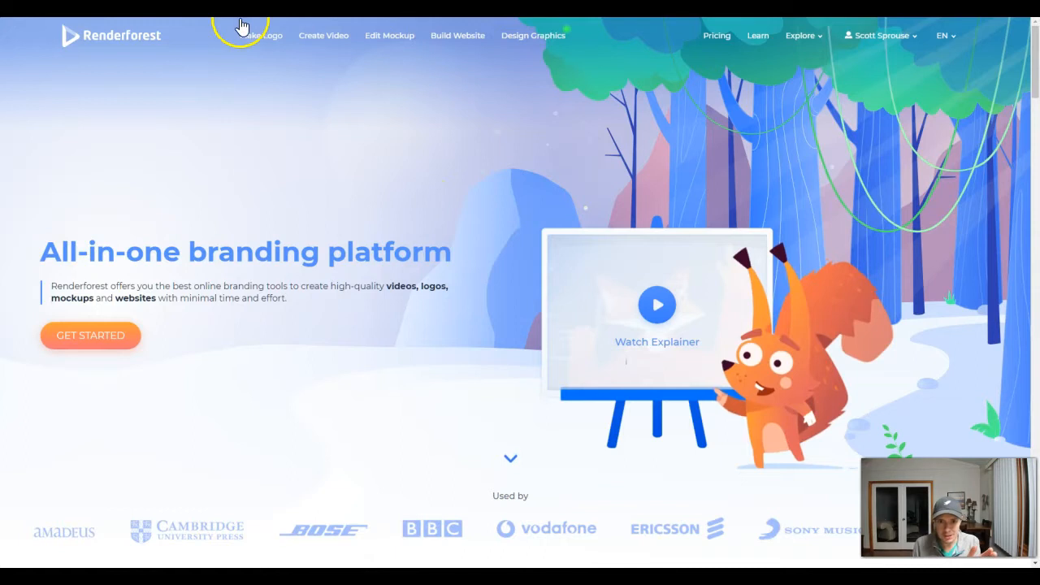
mouse_move(377, 252)
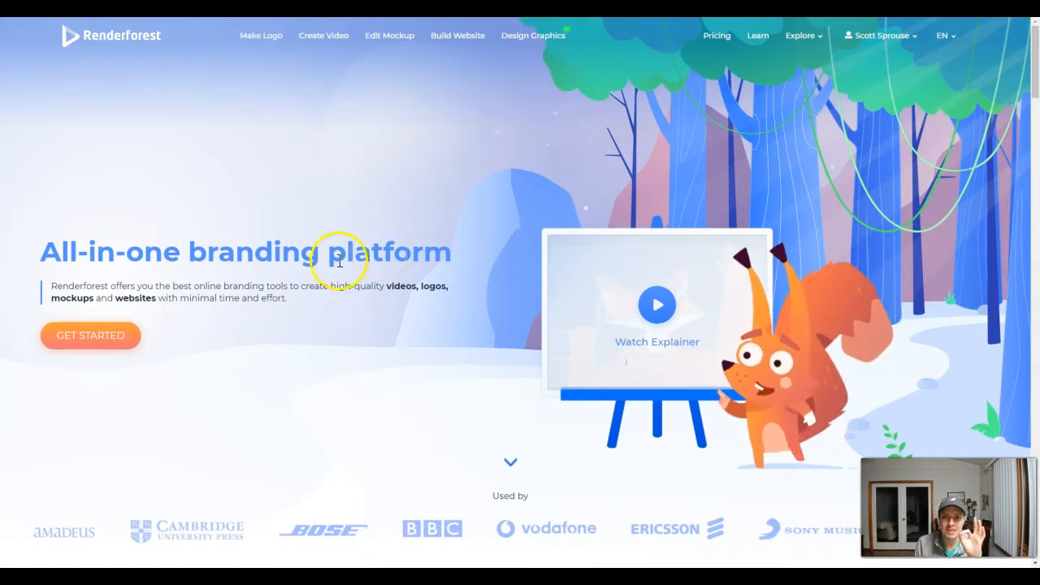
mouse_move(345, 225)
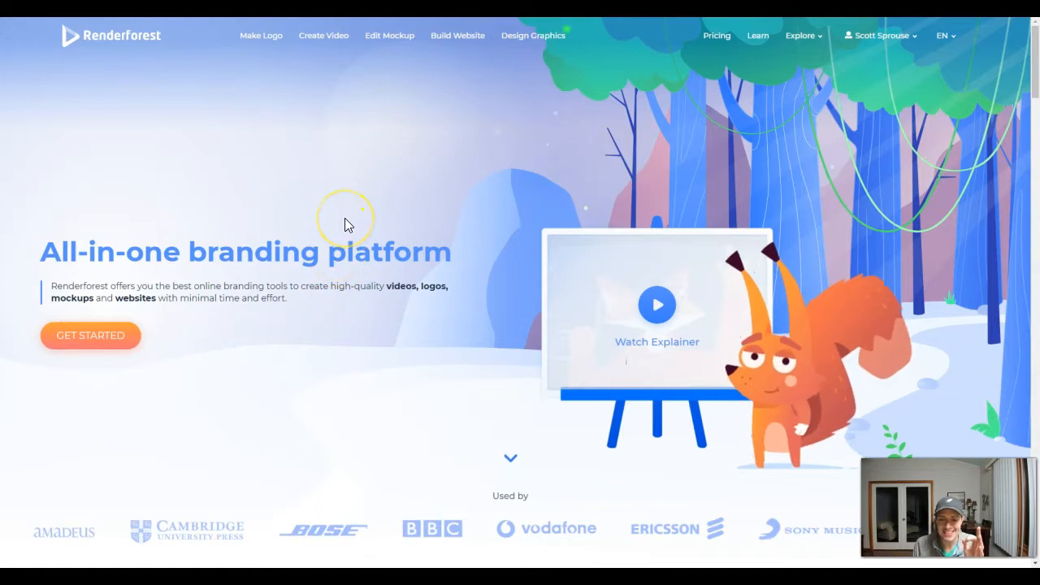
Scroll the homepage past video templates, mockups and website templates to the personalized logo section.
scroll("down", 3)
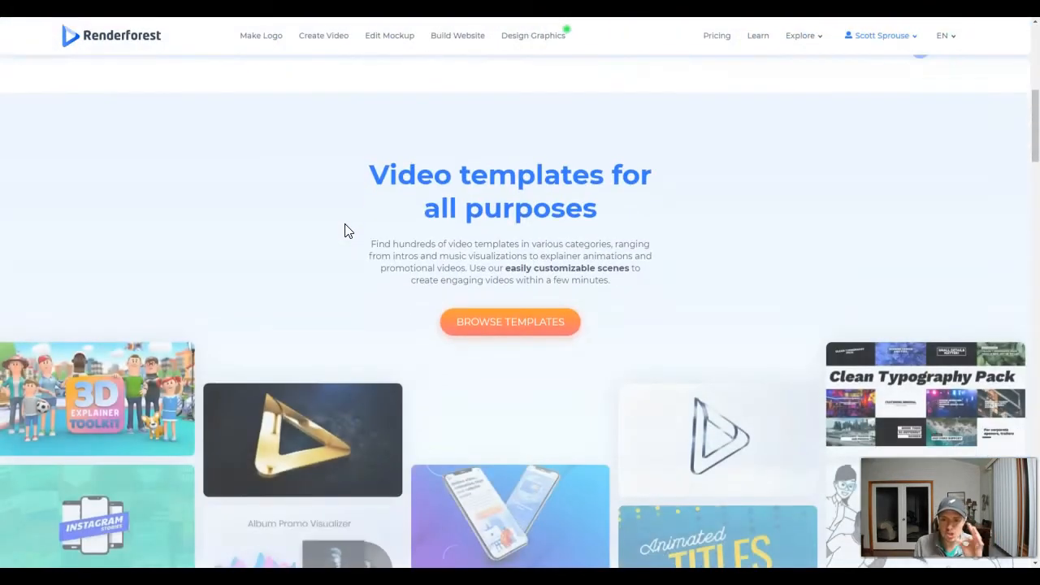
scroll("down", 3)
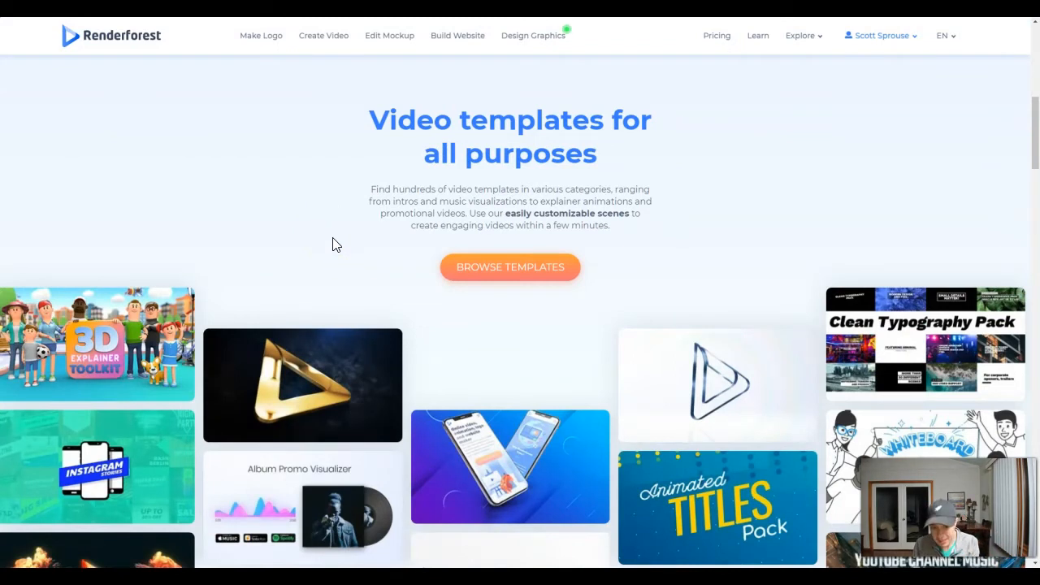
scroll("down", 3)
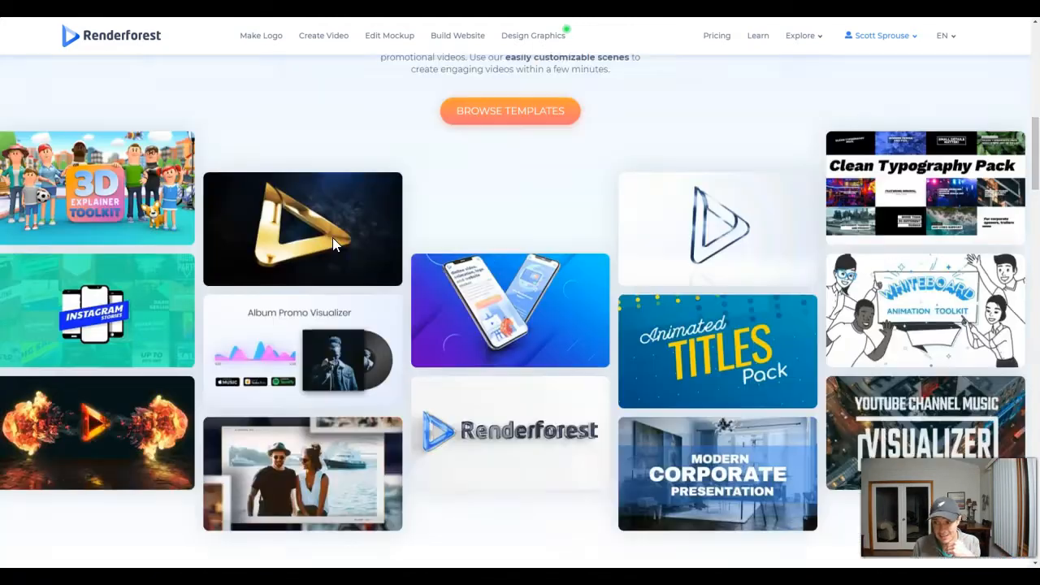
scroll("down", 3)
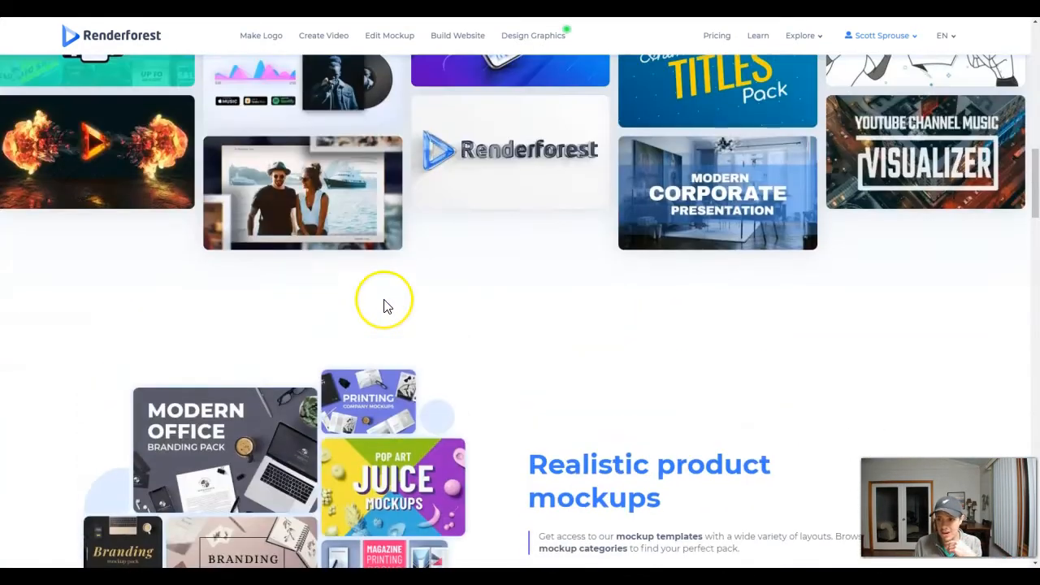
scroll("down", 3)
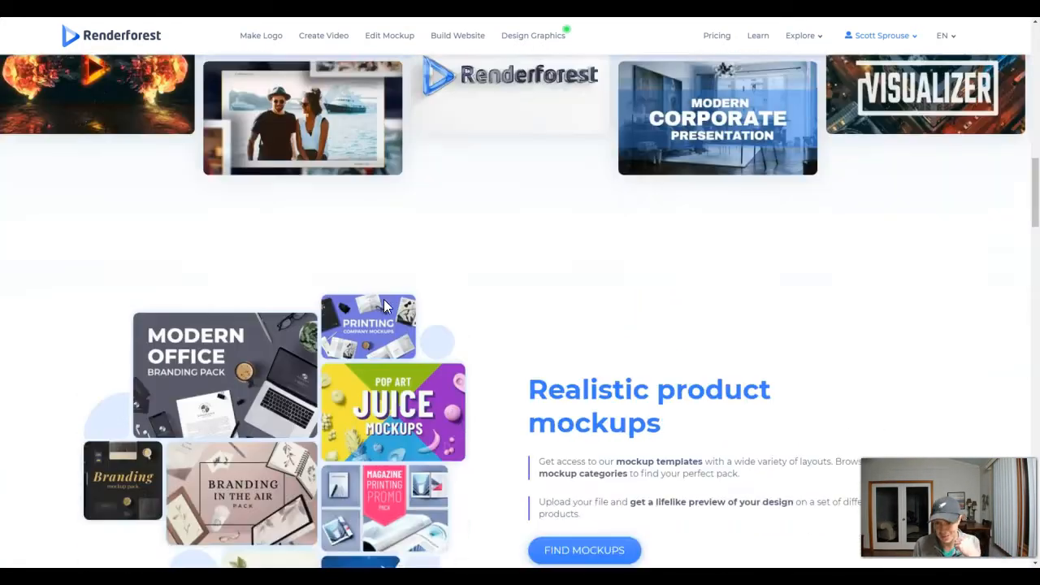
scroll("down", 3)
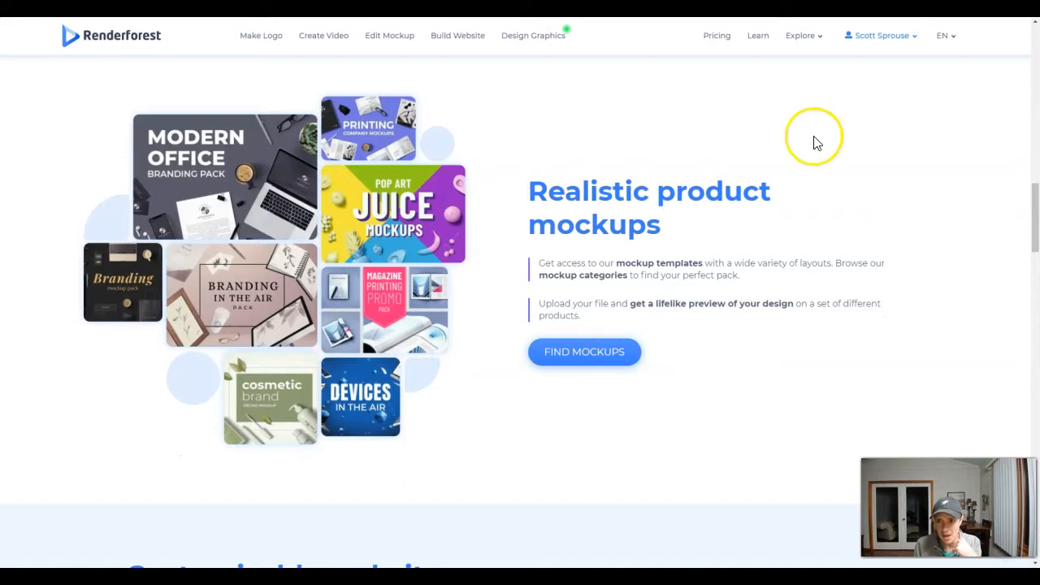
mouse_move(373, 182)
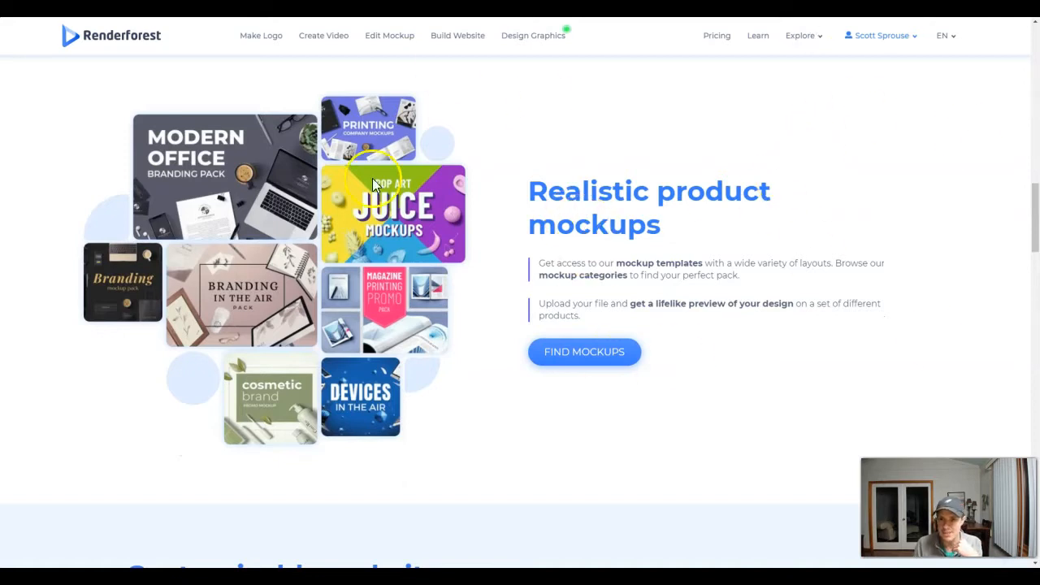
scroll("down", 3)
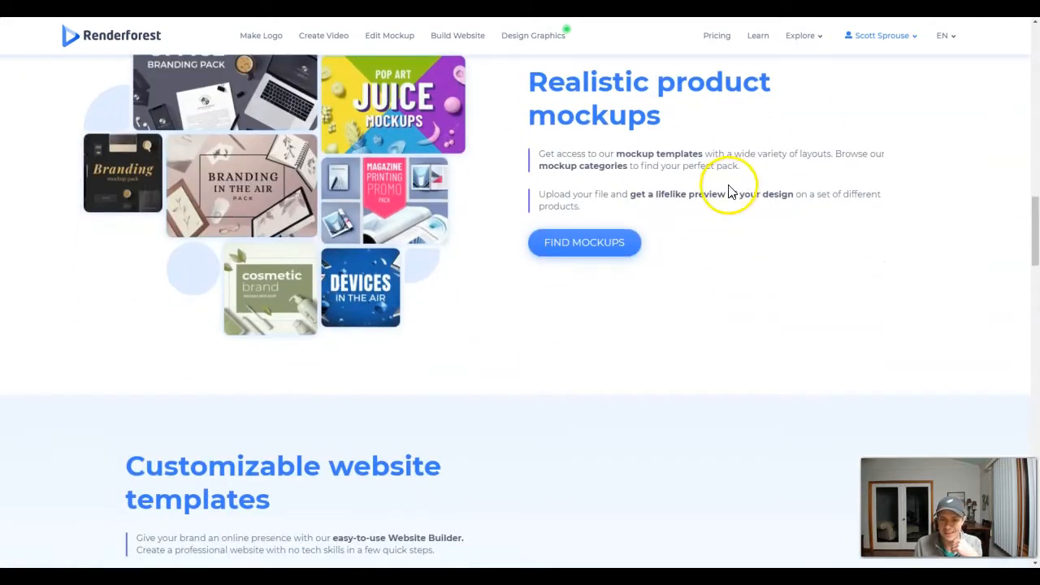
scroll("down", 3)
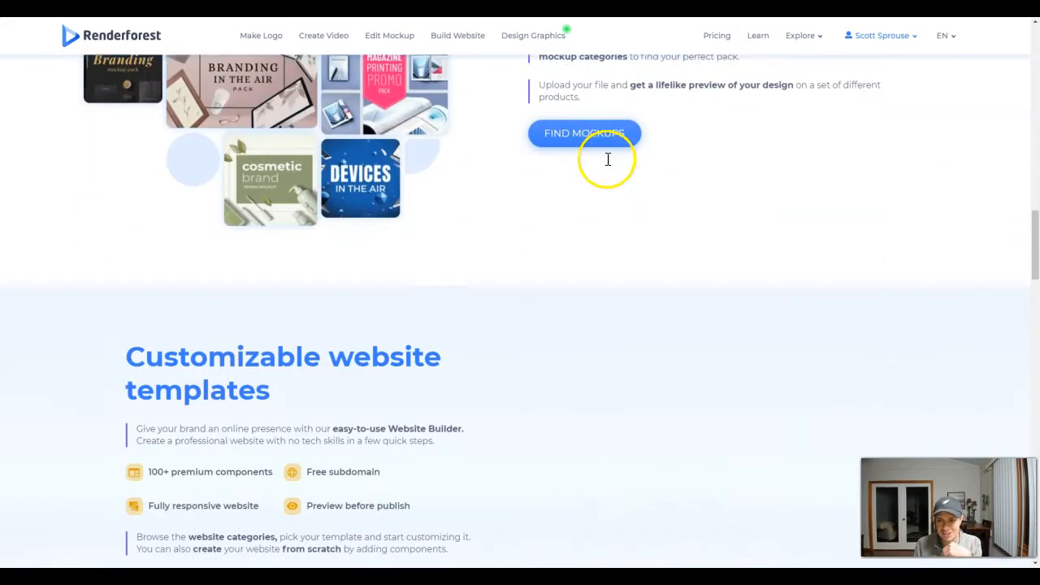
scroll("down", 3)
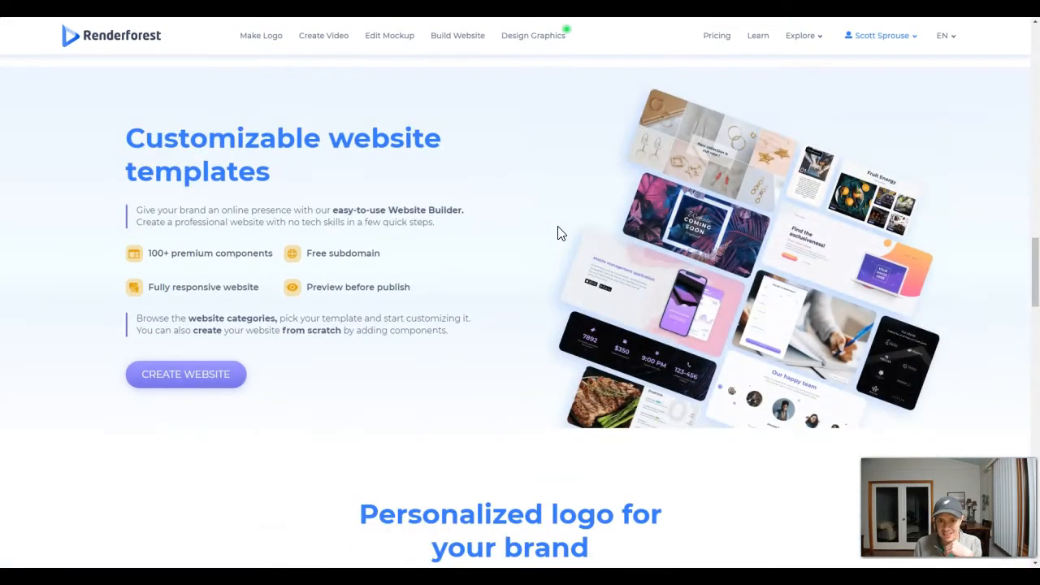
scroll("down", 3)
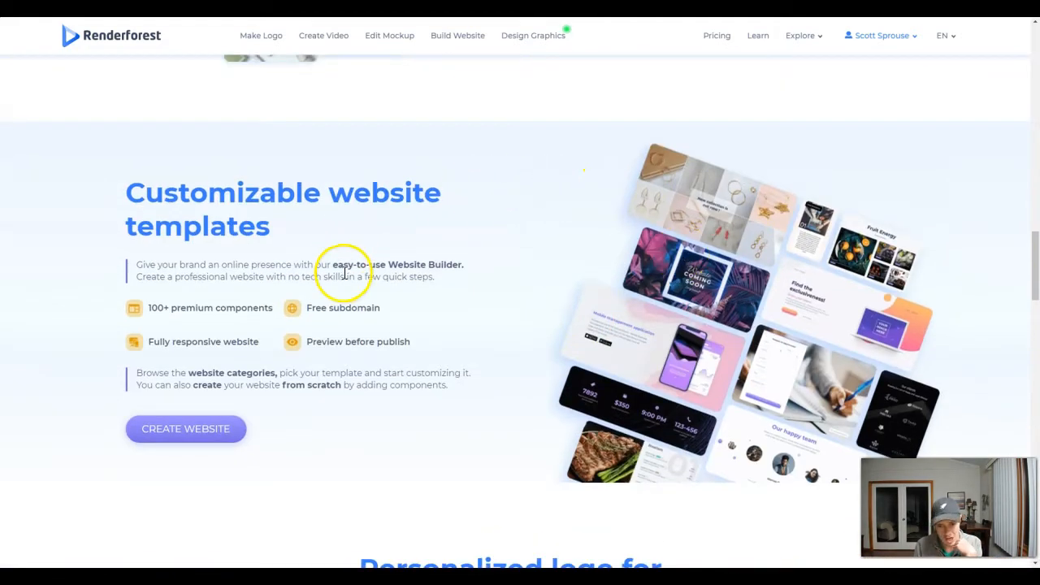
scroll("down", 3)
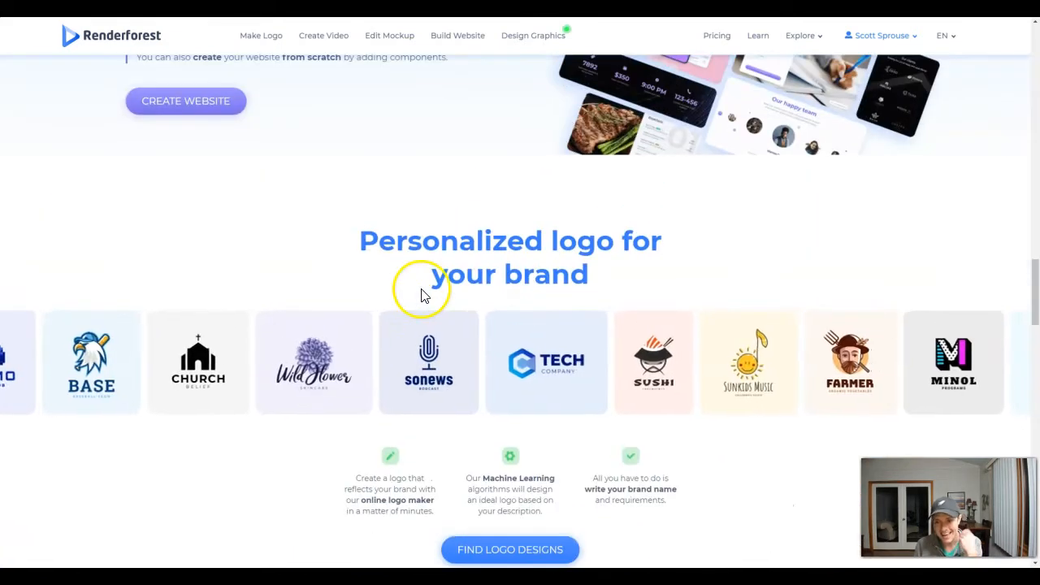
scroll("down", 3)
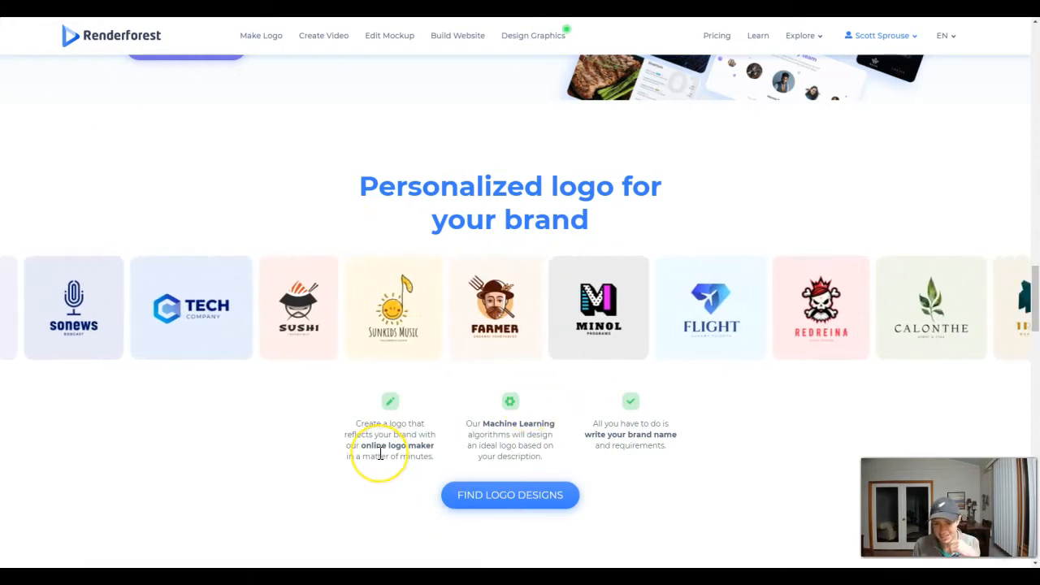
Scroll through the community stats and blog posts down to the newsletter sign-up and footer.
scroll("down", 3)
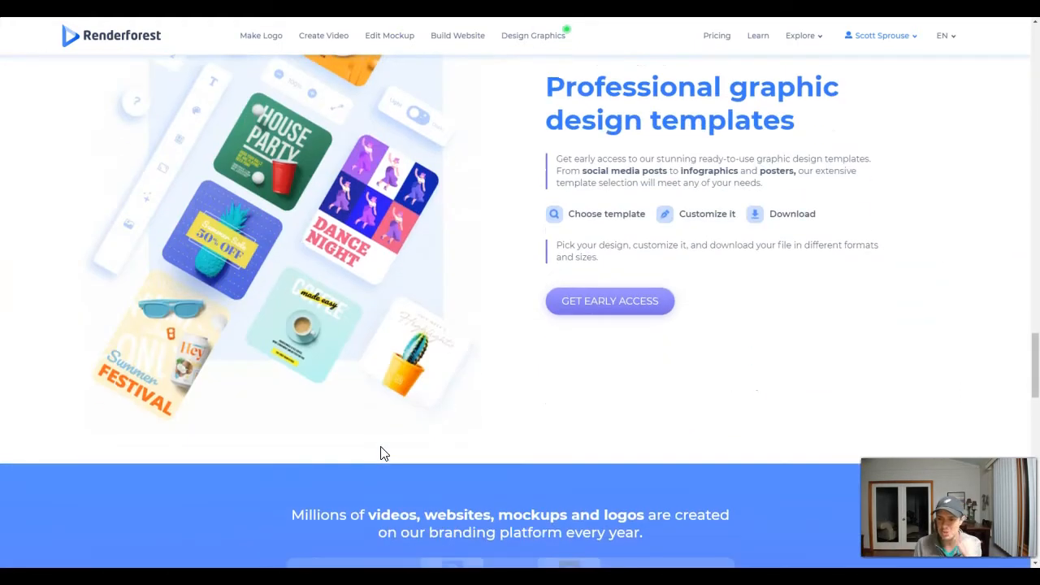
scroll("up", 3)
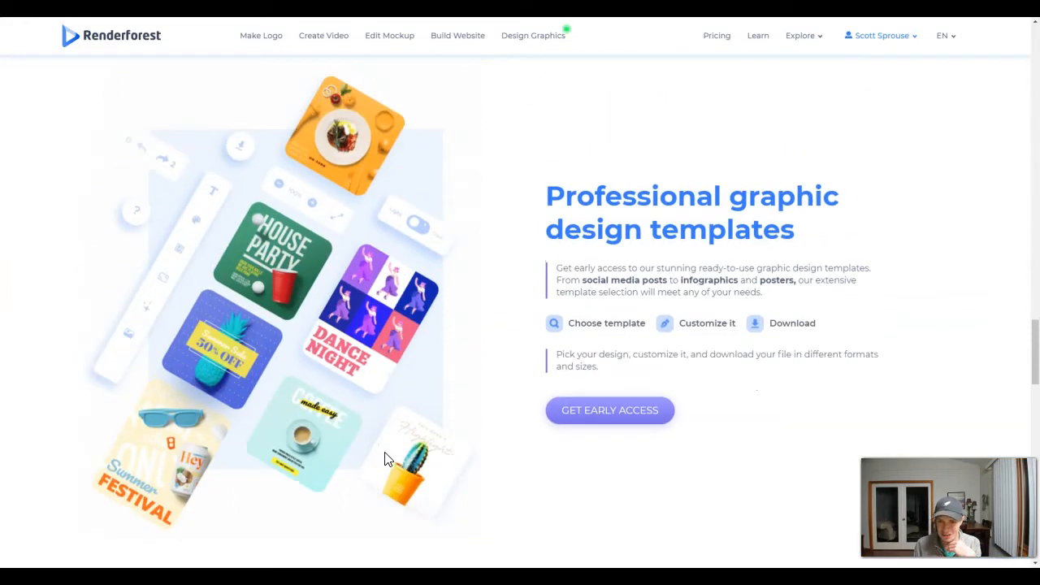
scroll("down", 3)
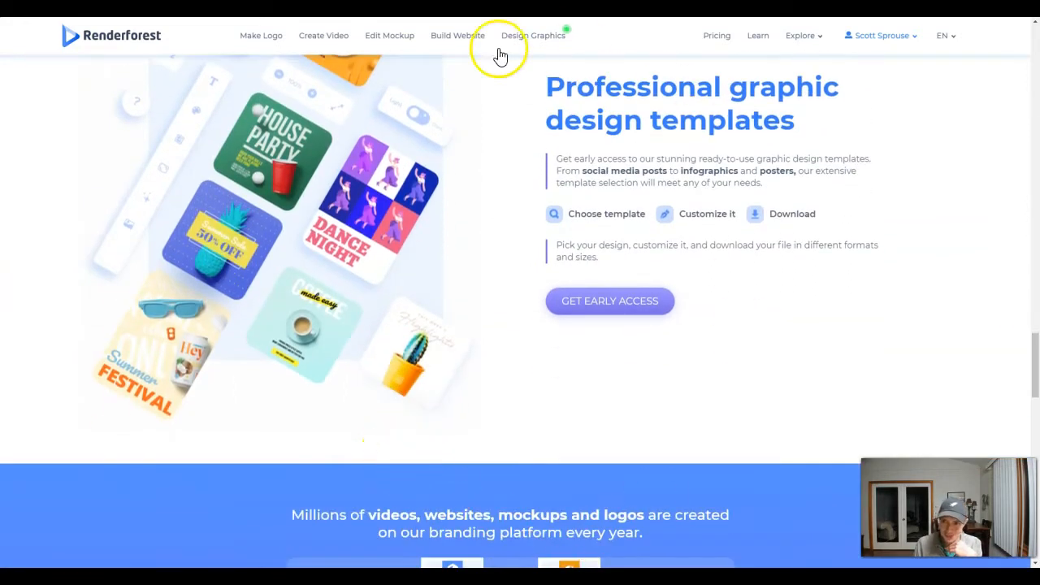
mouse_move(767, 106)
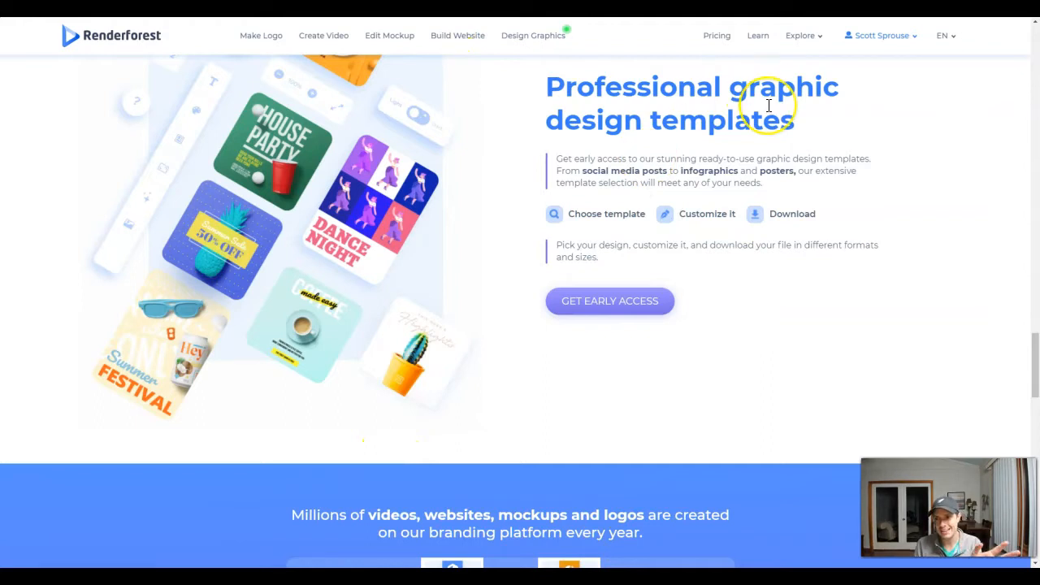
mouse_move(729, 173)
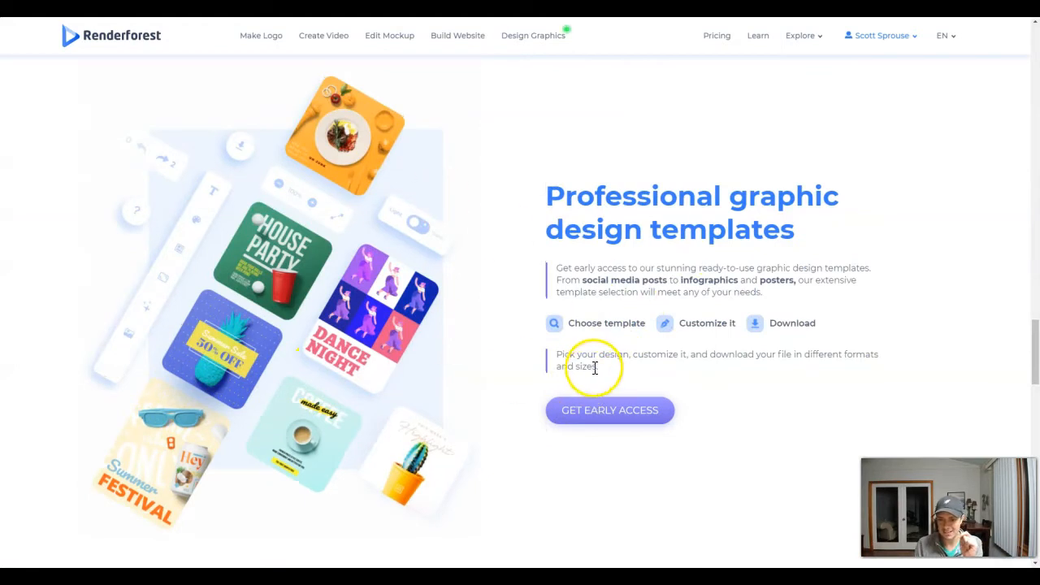
mouse_move(609, 421)
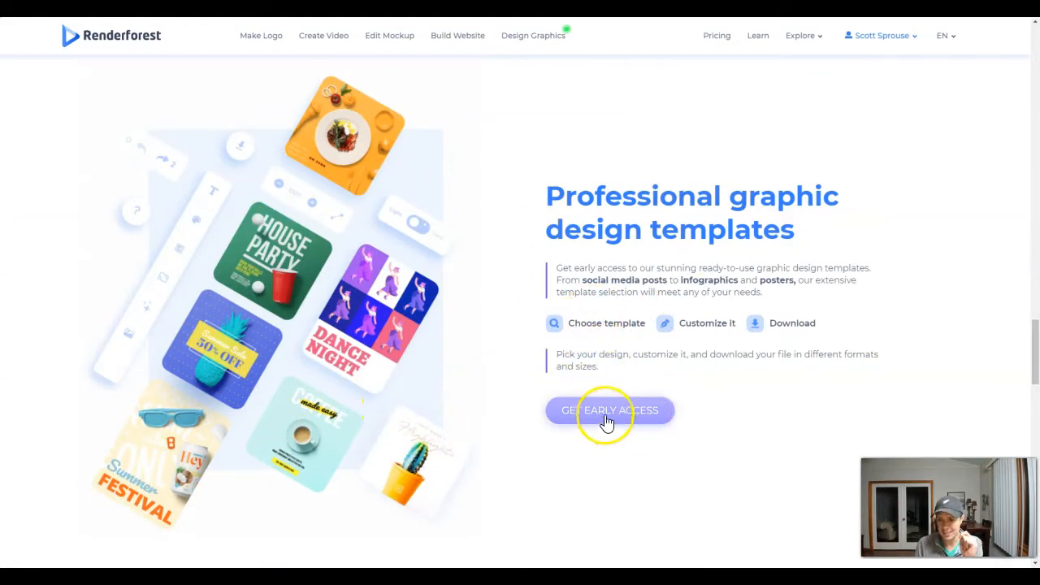
mouse_move(434, 277)
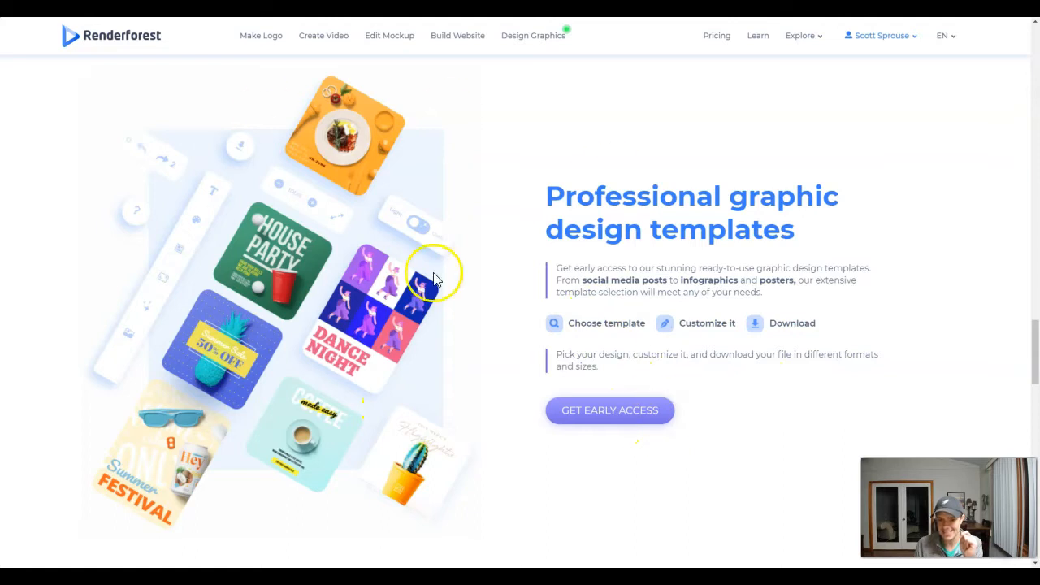
mouse_move(207, 520)
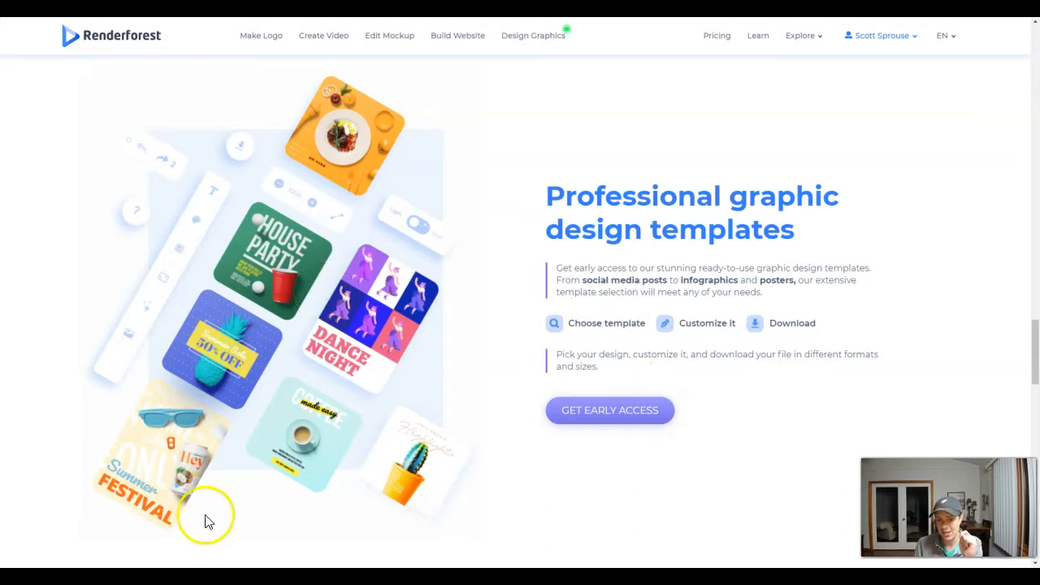
mouse_move(305, 447)
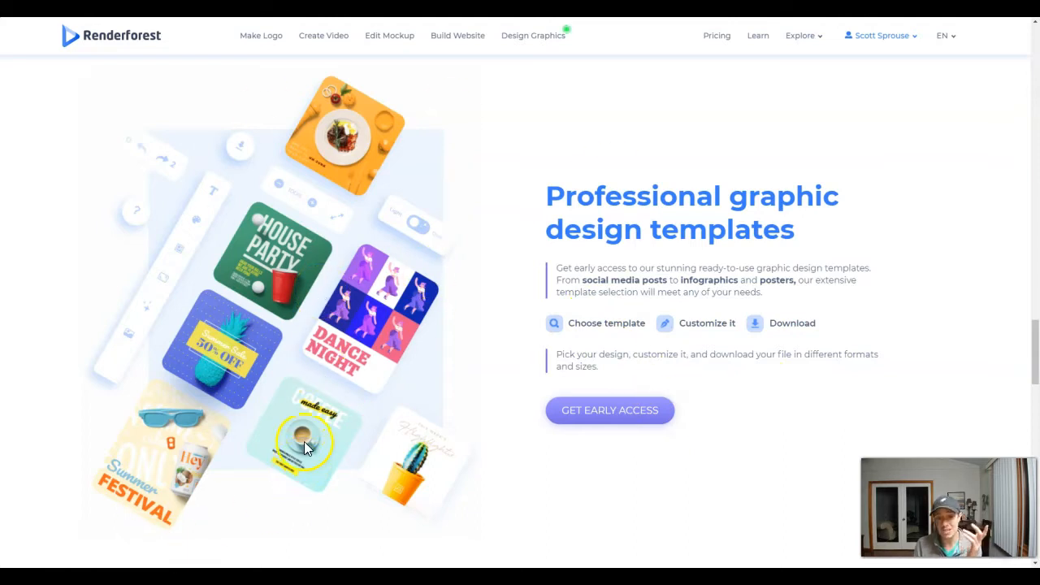
scroll("down", 3)
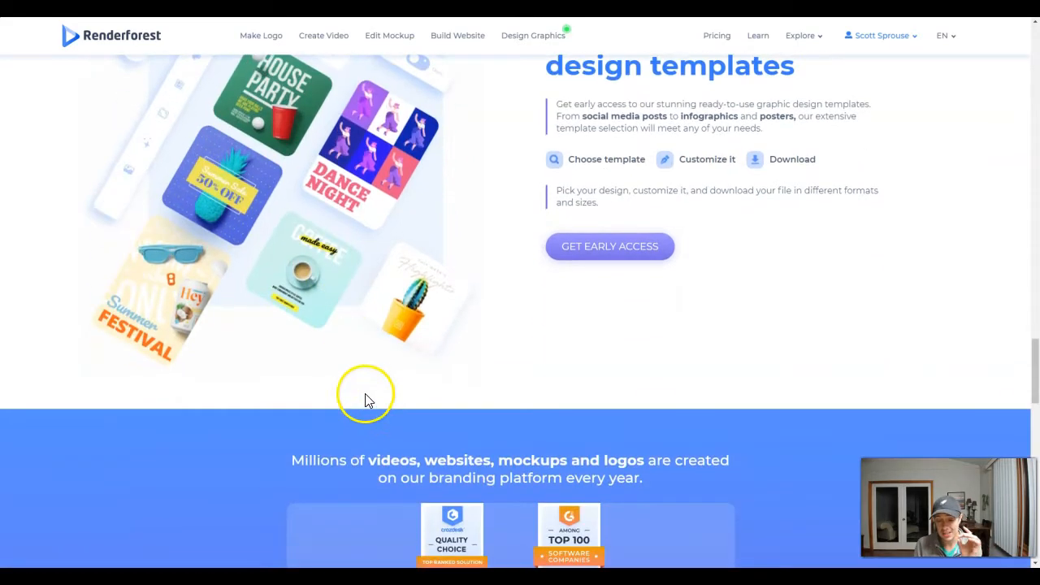
scroll("down", 3)
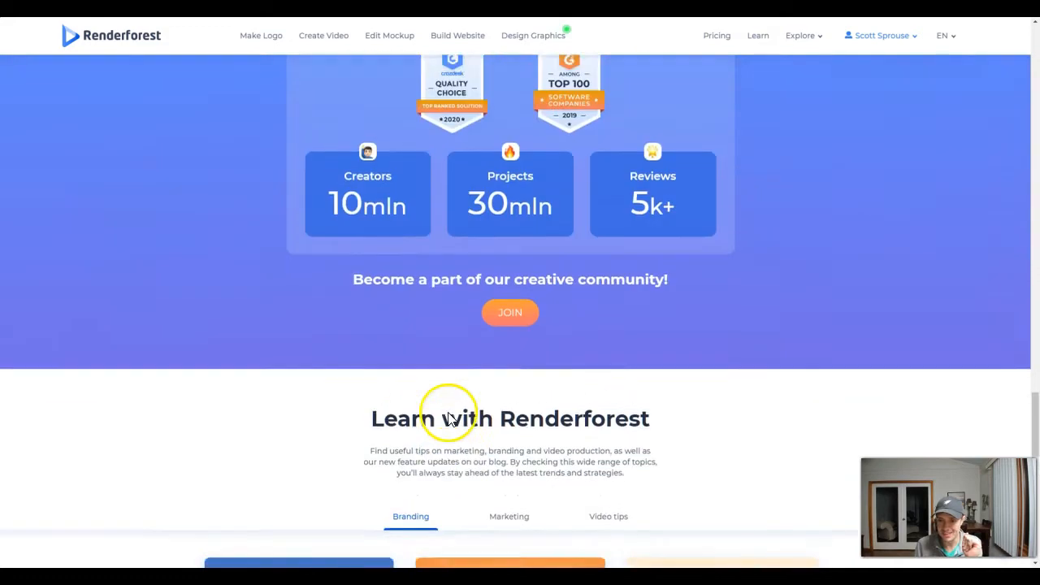
scroll("up", 3)
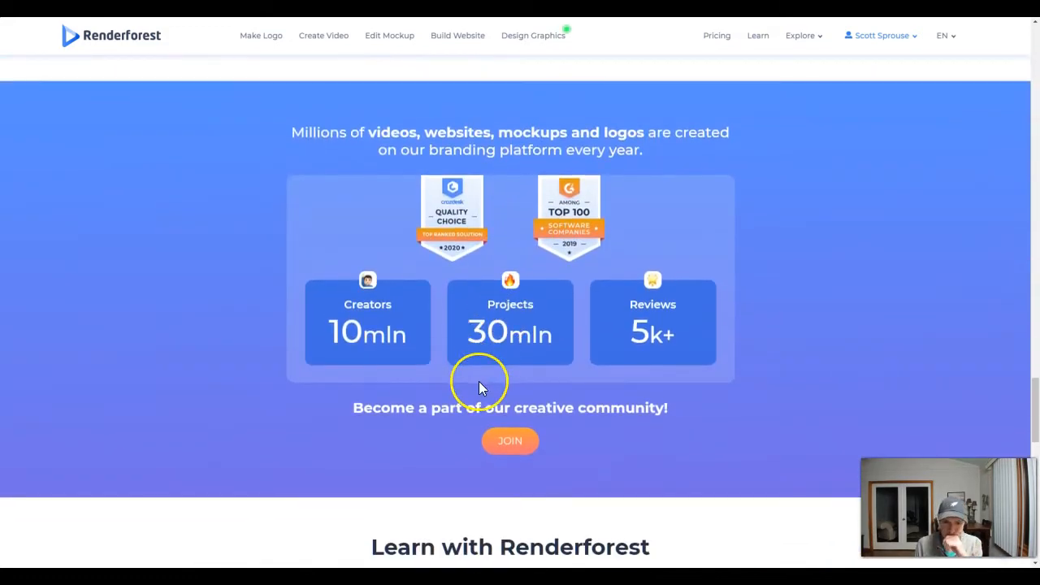
scroll("down", 3)
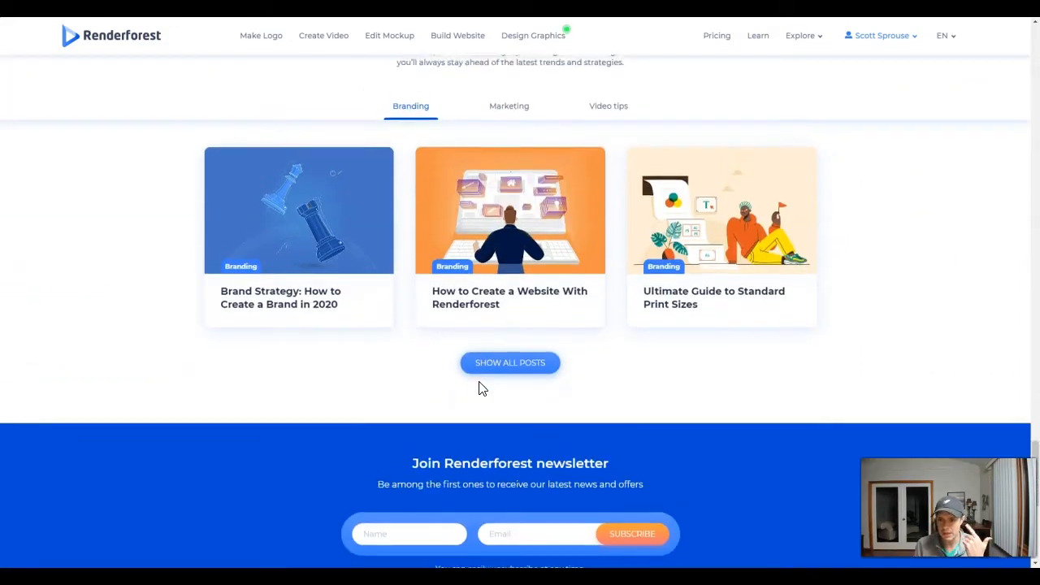
scroll("up", 3)
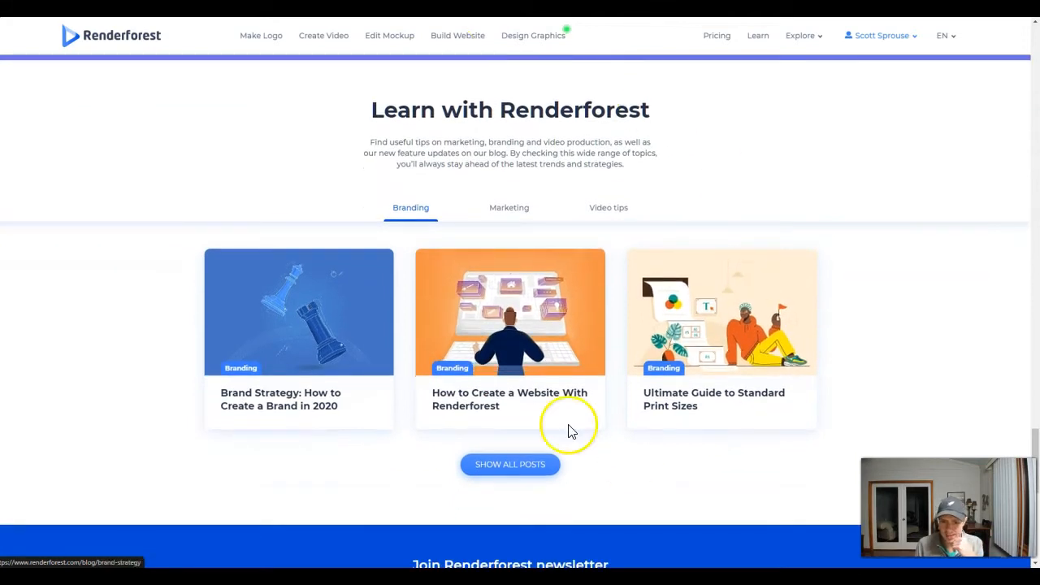
scroll("down", 3)
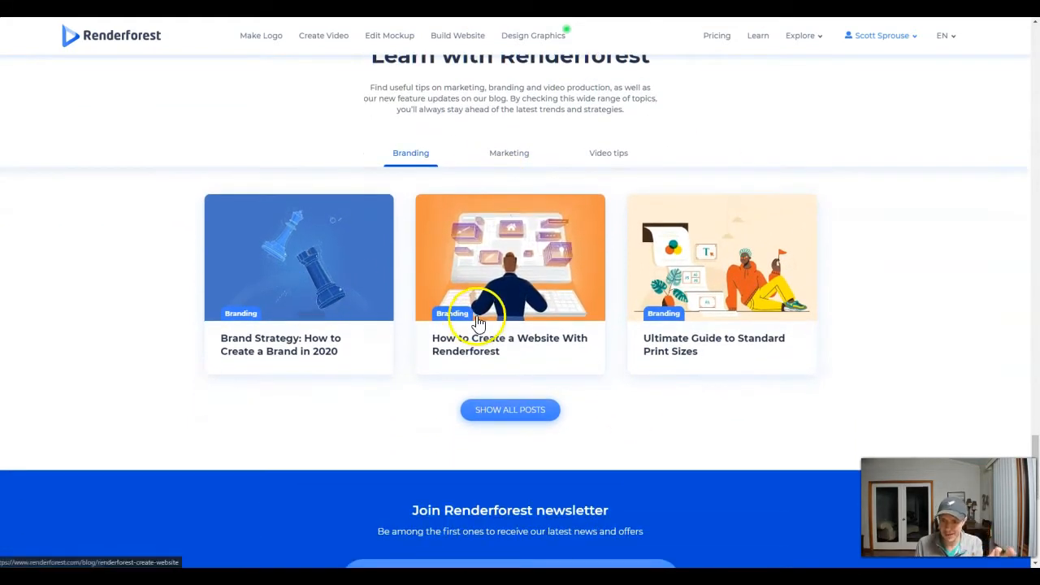
scroll("down", 3)
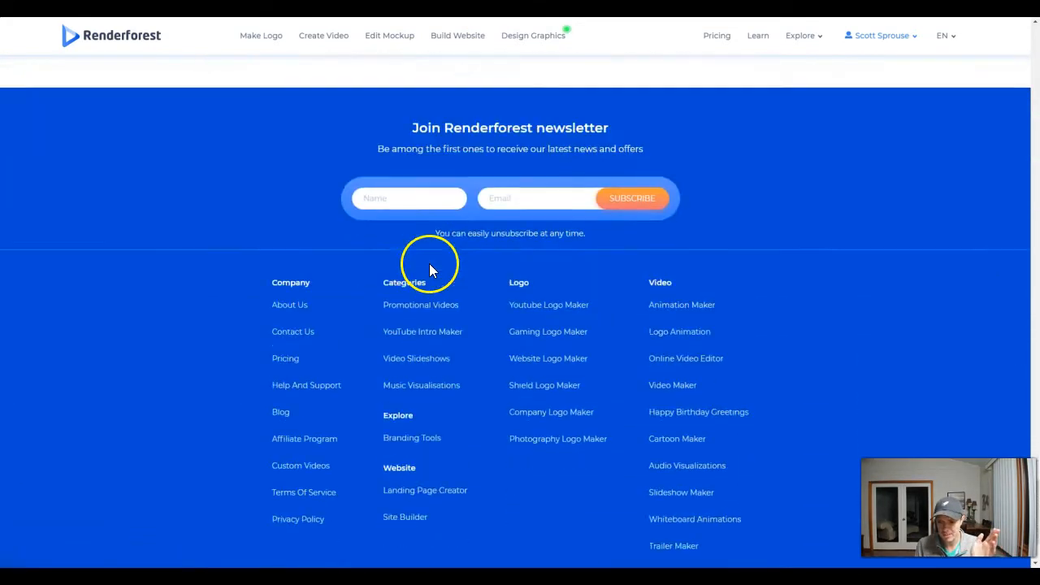
scroll("down", 3)
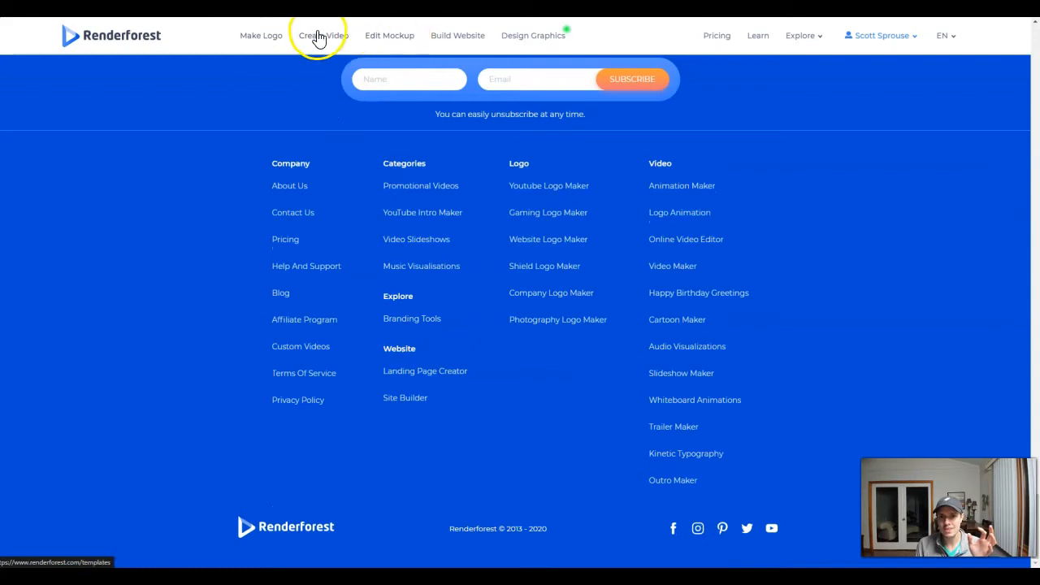
Go to the video templates page via Create Video in the top navigation.
left_click(321, 35)
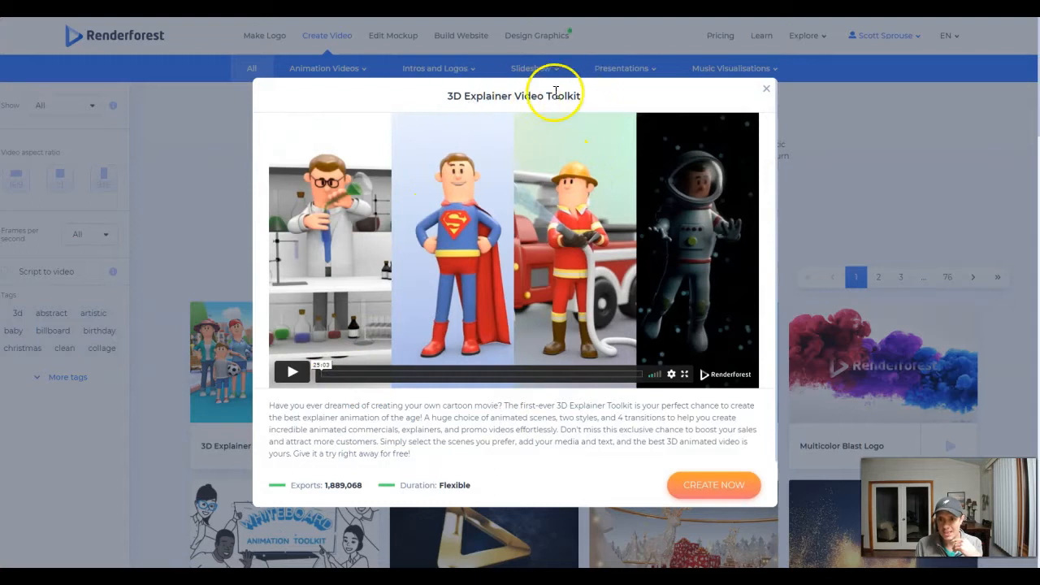
mouse_move(546, 467)
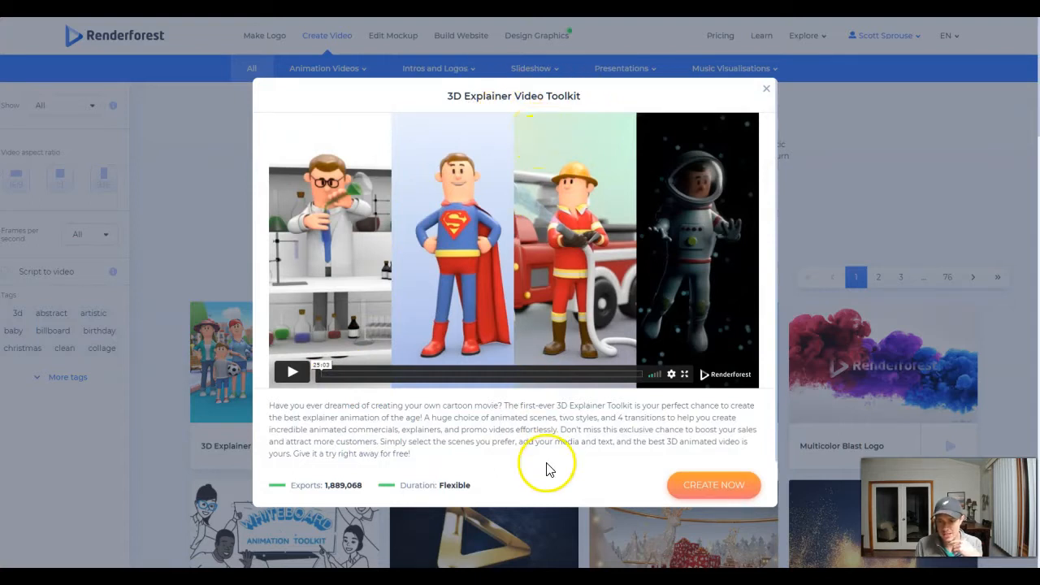
mouse_move(608, 398)
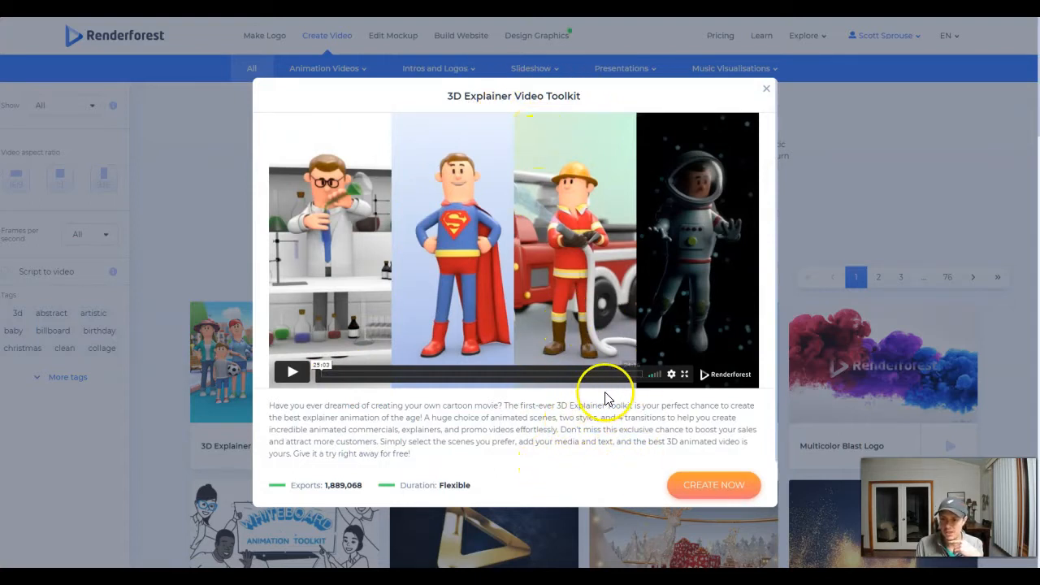
mouse_move(341, 404)
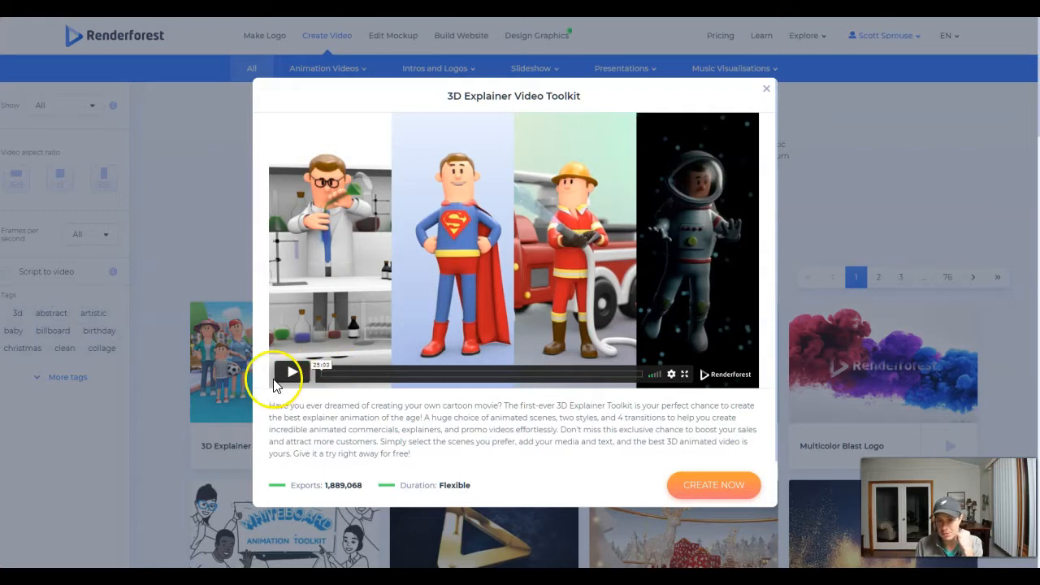
Play the 3D Explainer Video Toolkit preview and jump it to the end.
left_click(290, 374)
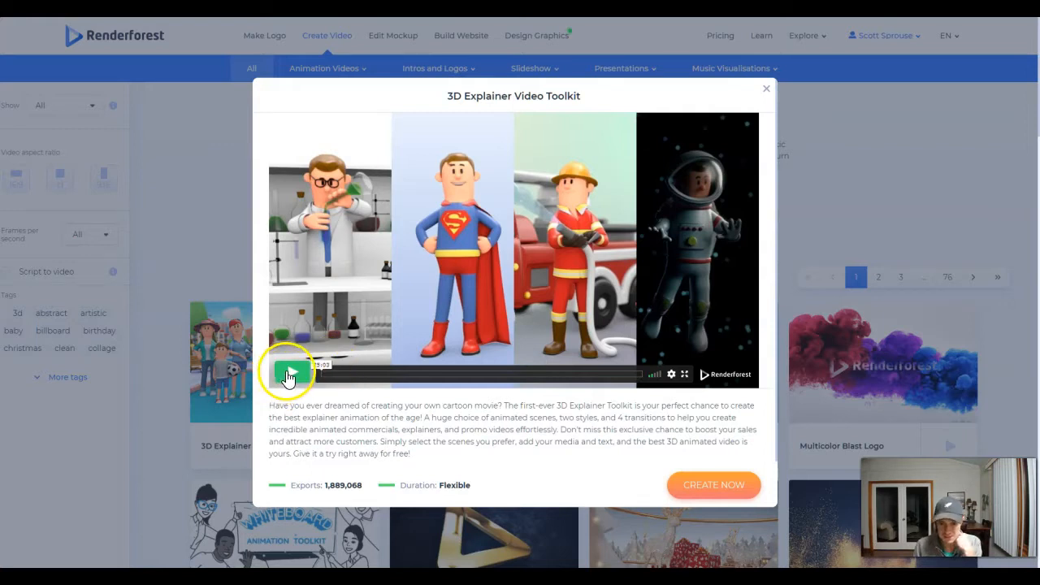
left_click(291, 373)
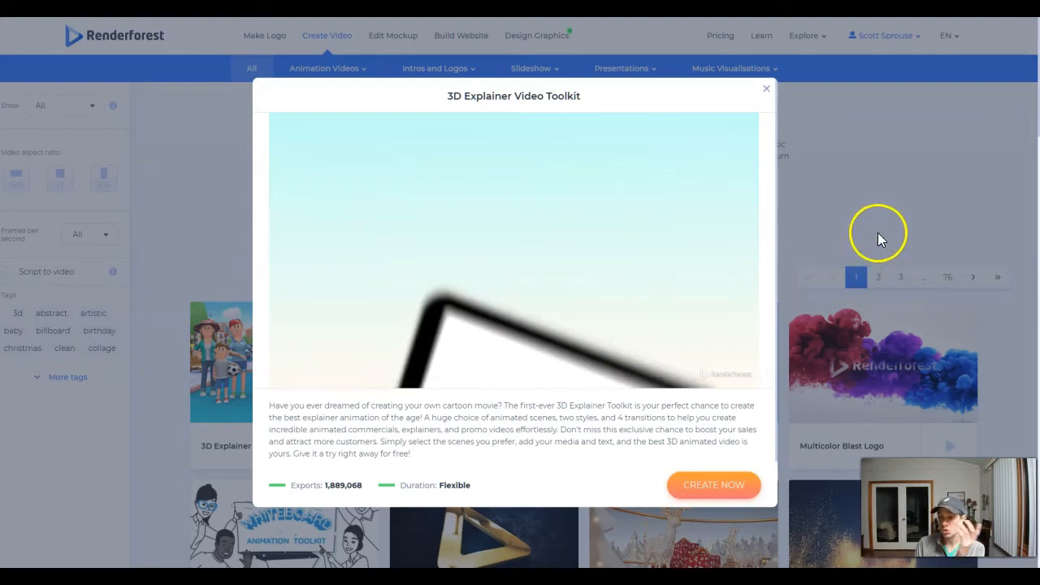
mouse_move(578, 380)
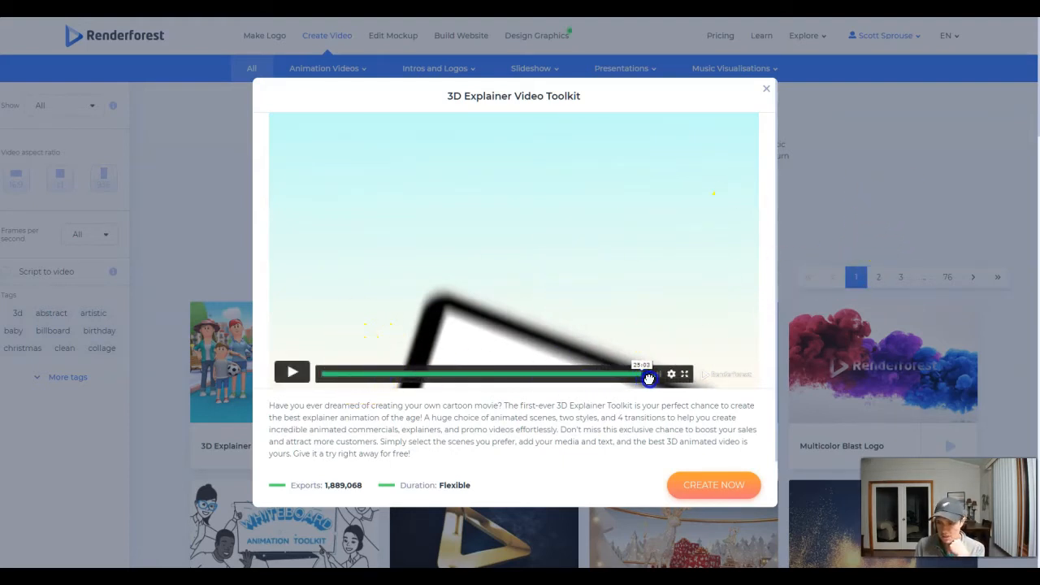
left_click(292, 371)
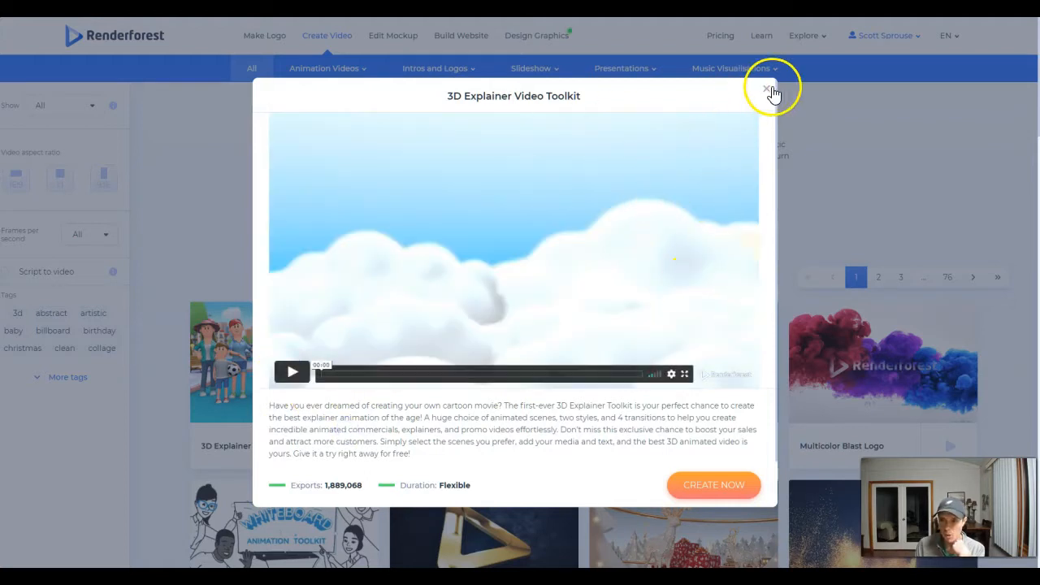
Close the toolkit preview and browse further down the video templates list.
left_click(767, 89)
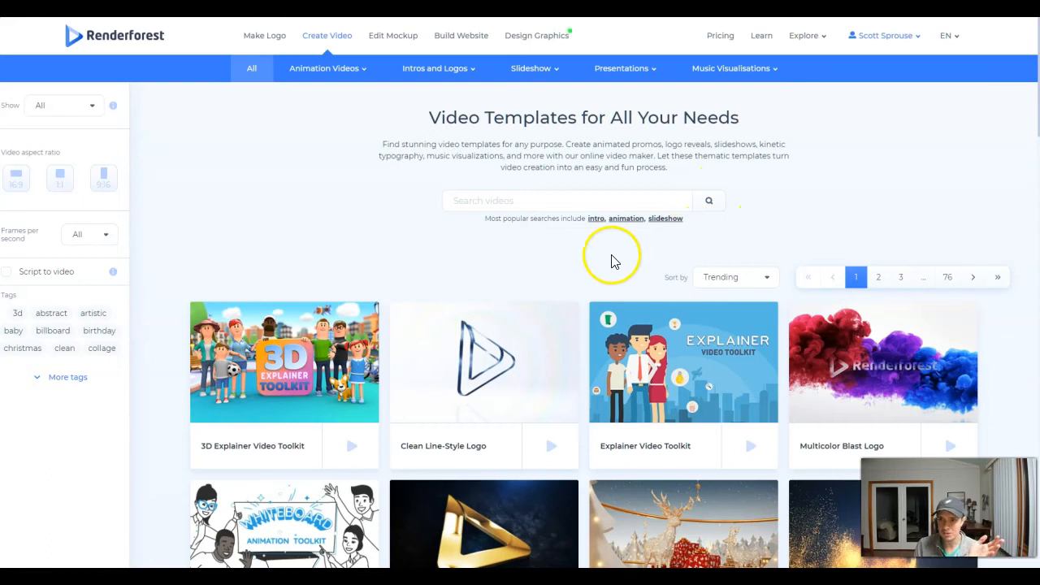
mouse_move(756, 45)
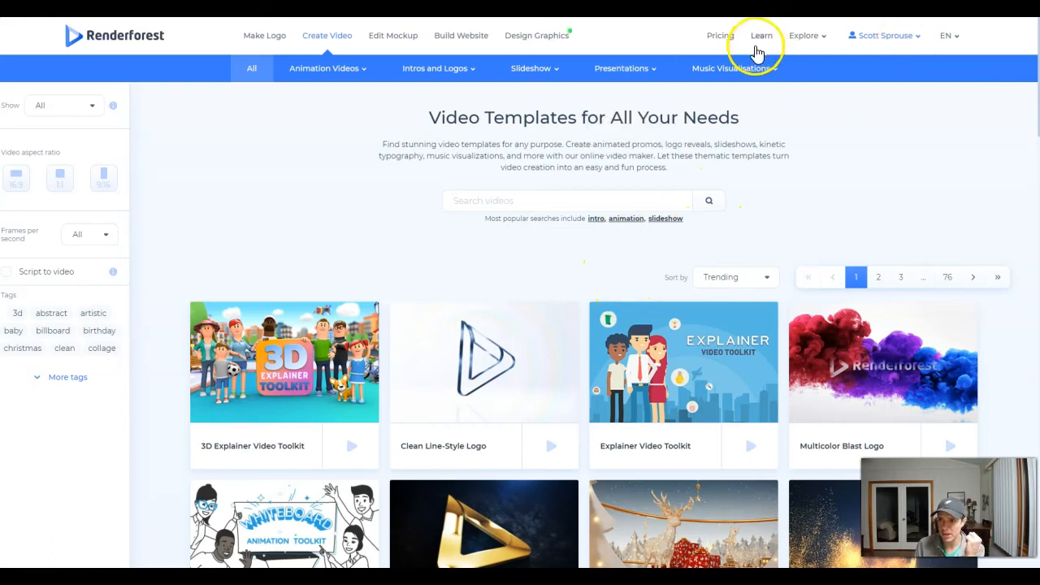
scroll("down", 3)
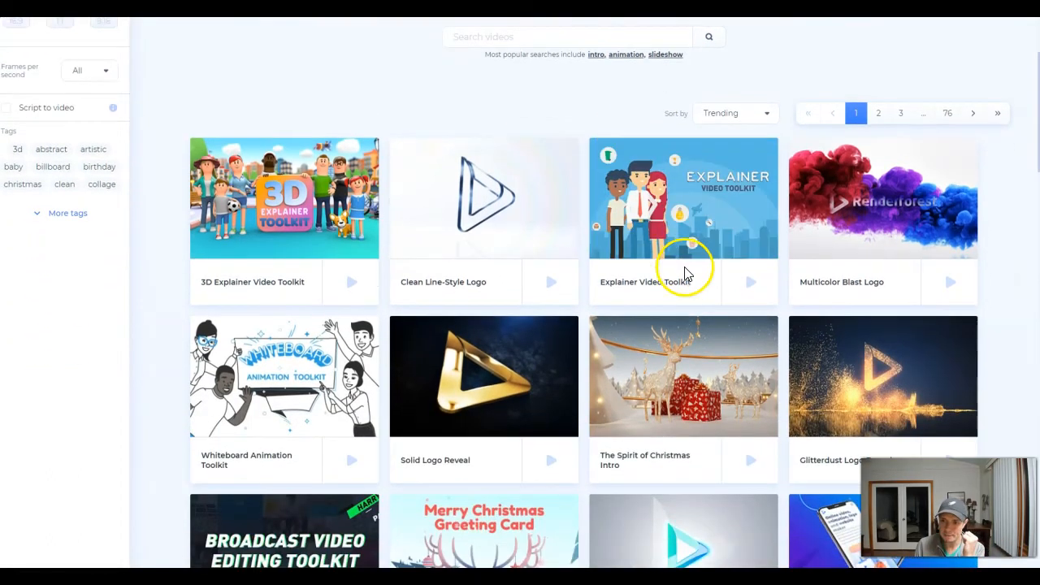
mouse_move(672, 335)
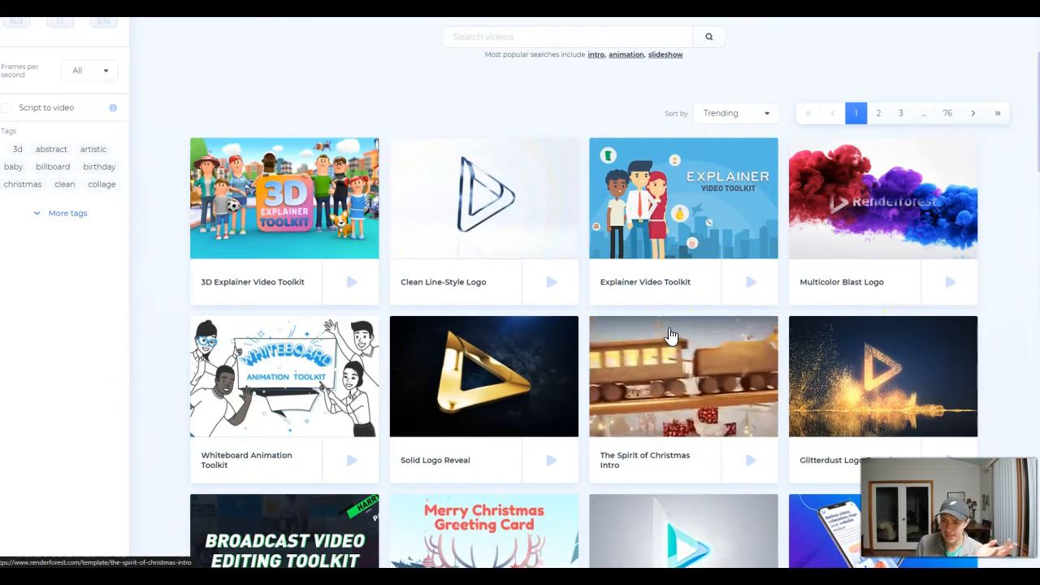
mouse_move(672, 334)
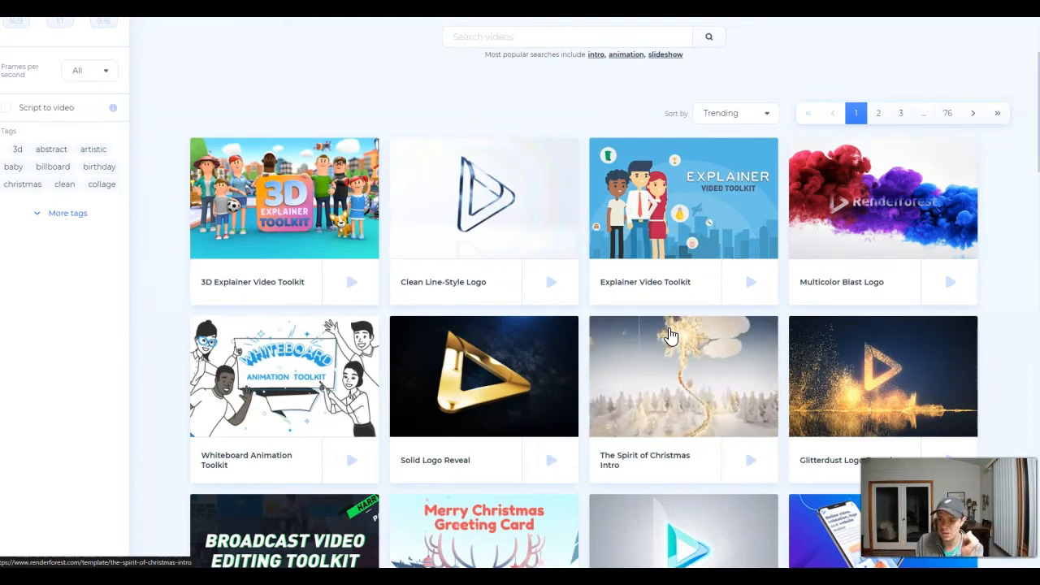
mouse_move(874, 198)
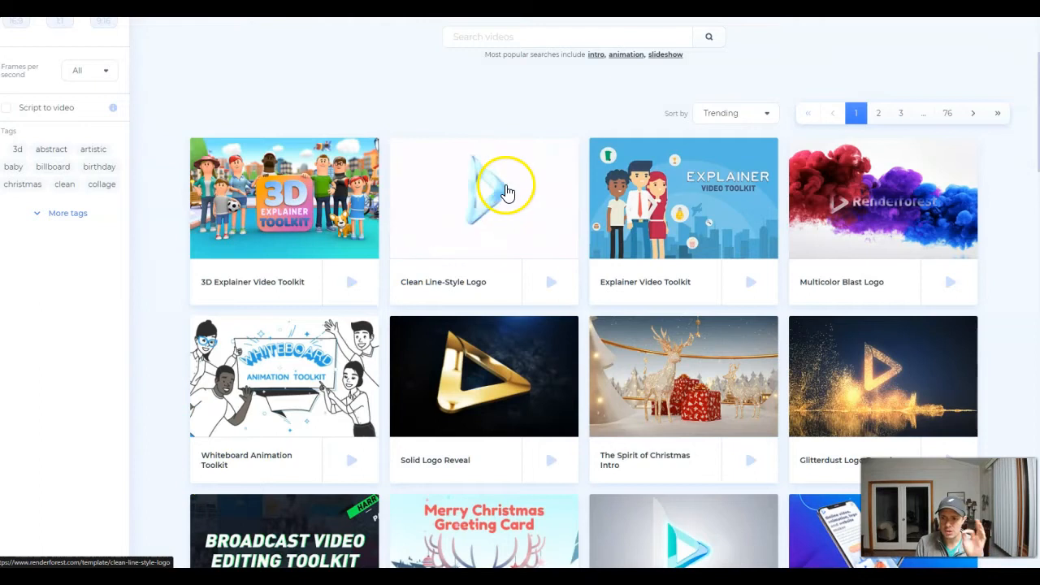
scroll("down", 3)
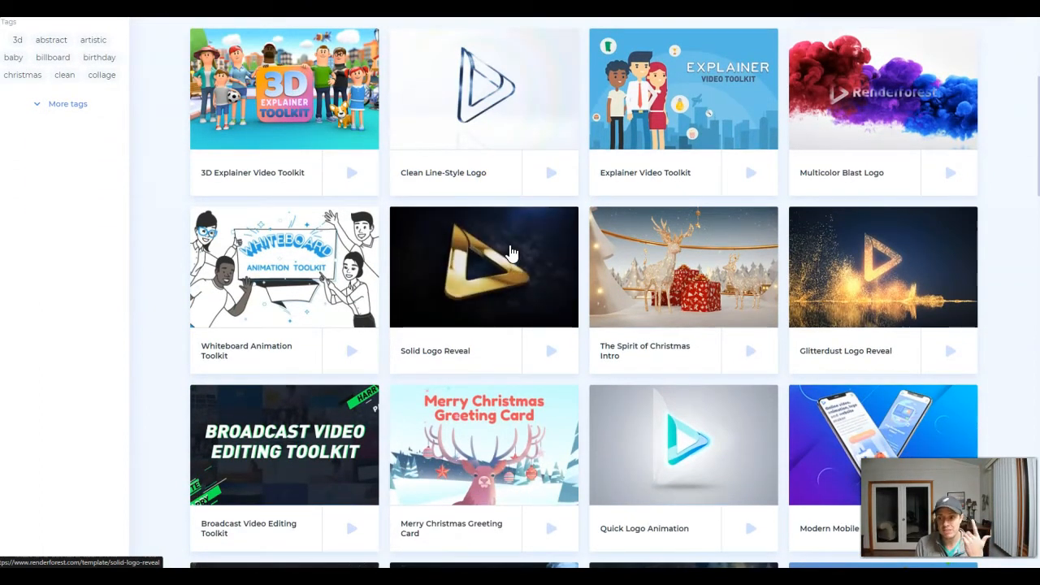
mouse_move(975, 256)
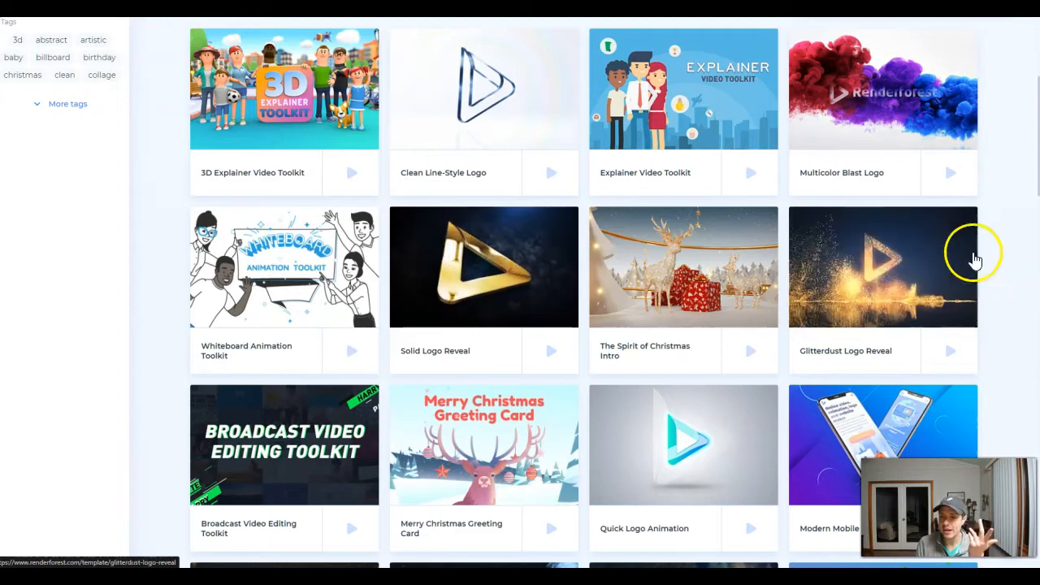
mouse_move(915, 273)
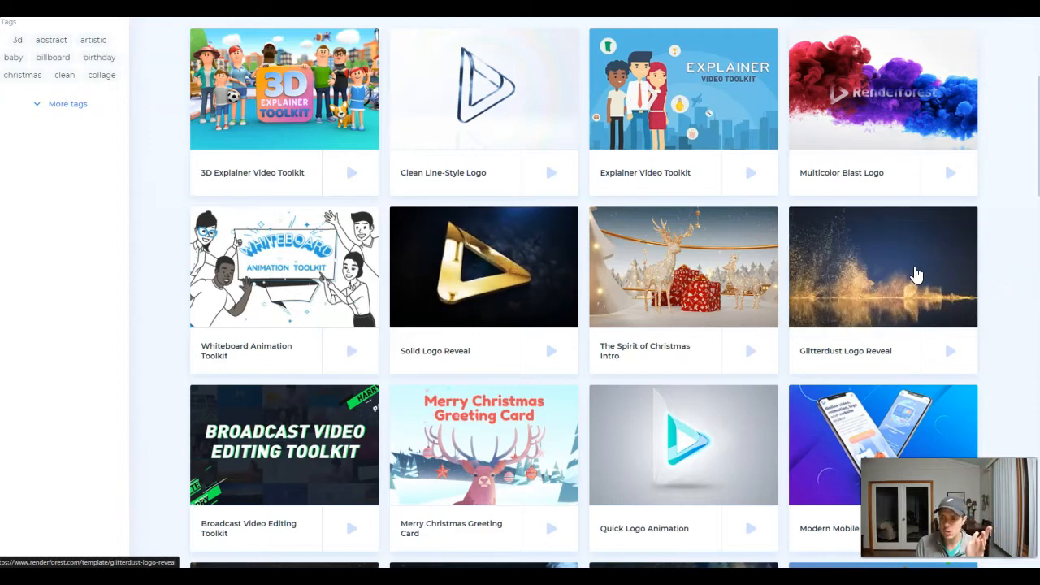
mouse_move(916, 273)
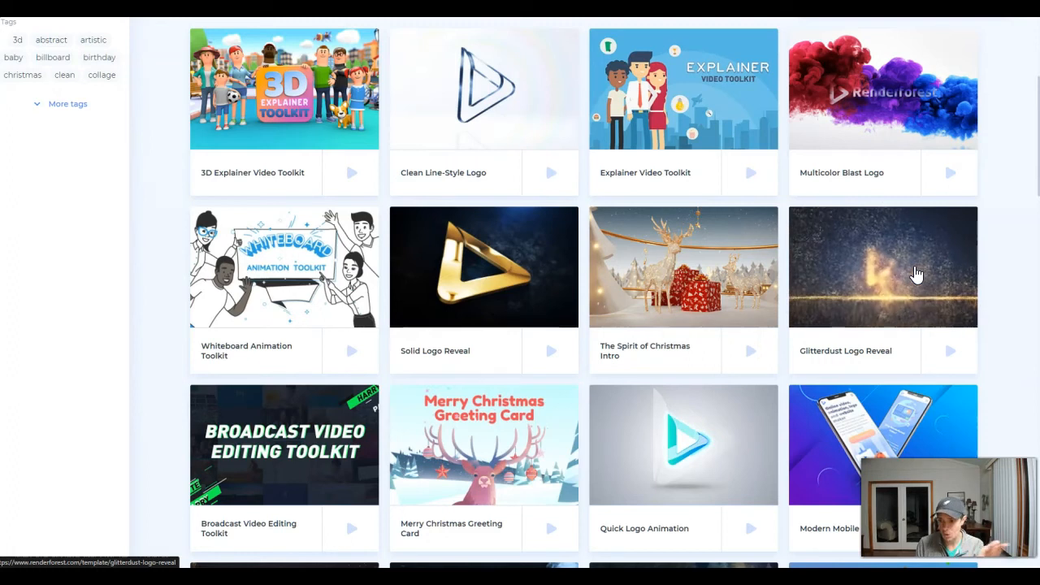
mouse_move(916, 273)
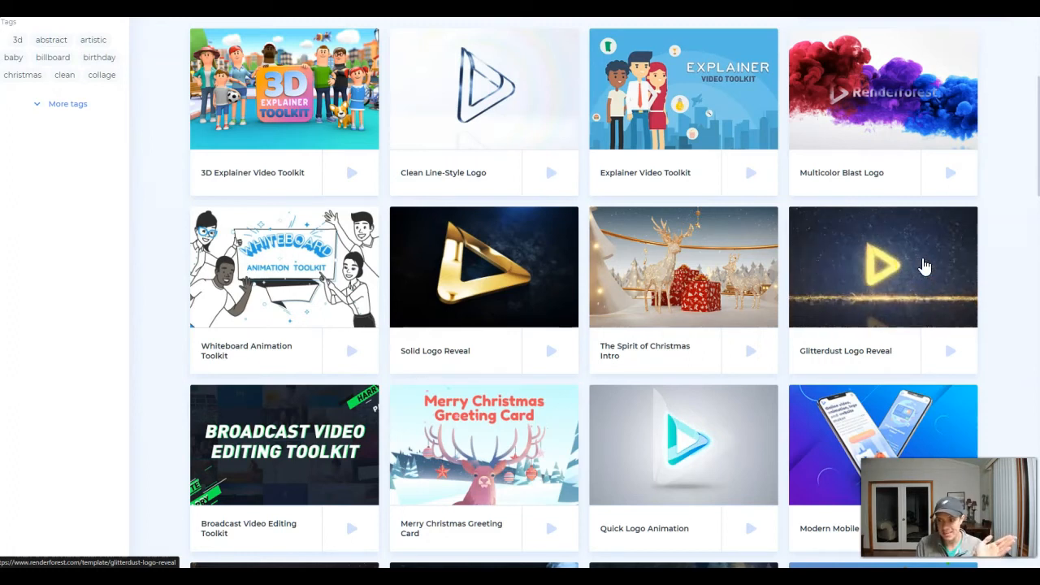
mouse_move(288, 85)
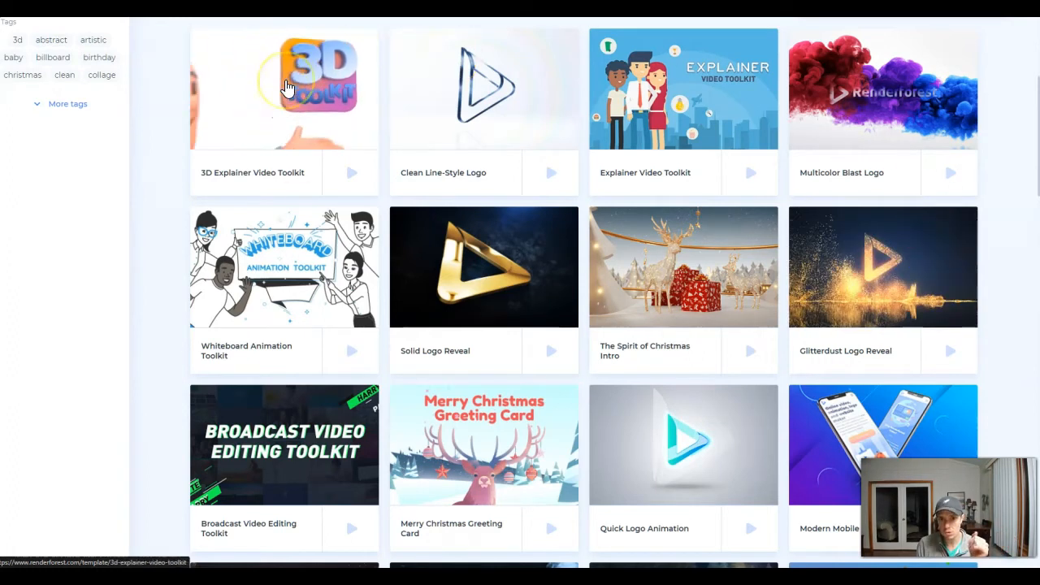
scroll("down", 3)
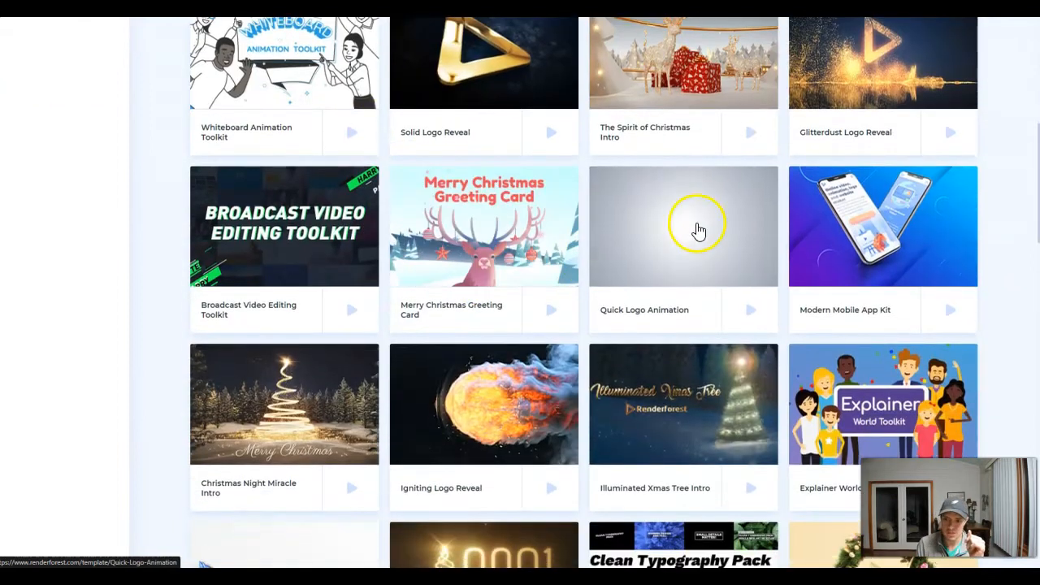
scroll("down", 3)
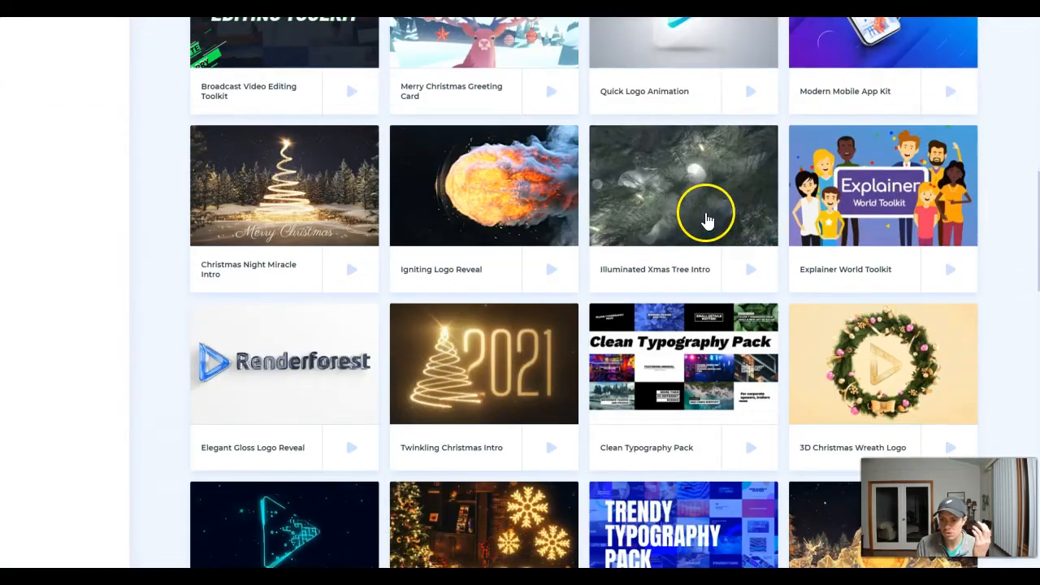
mouse_move(933, 159)
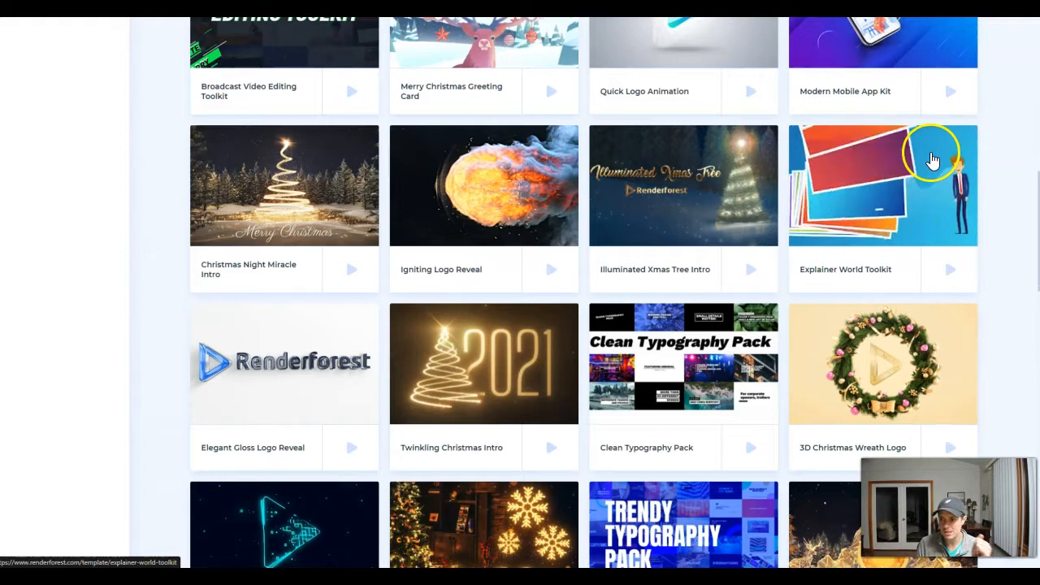
scroll("down", 3)
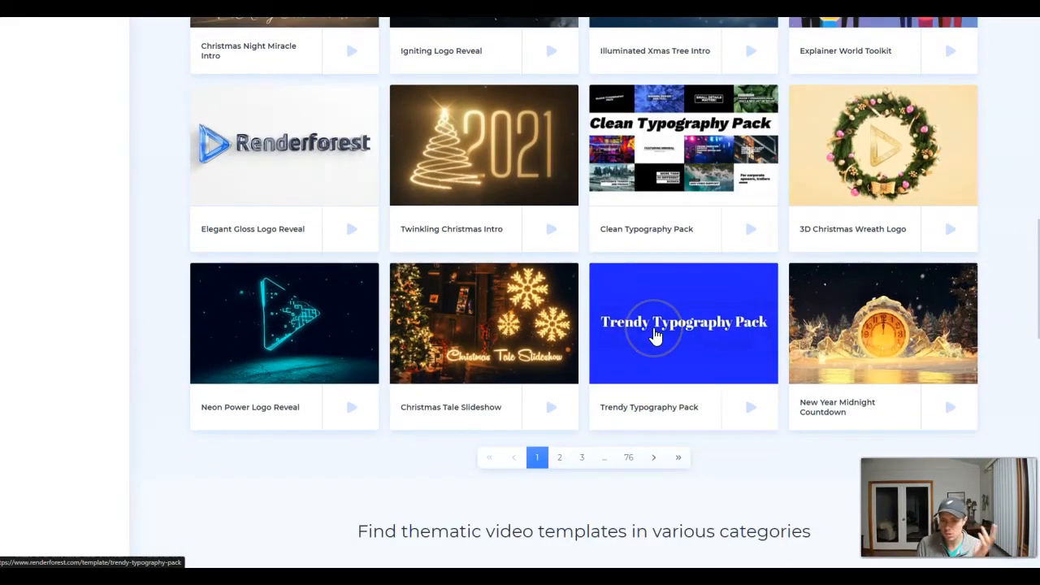
mouse_move(657, 335)
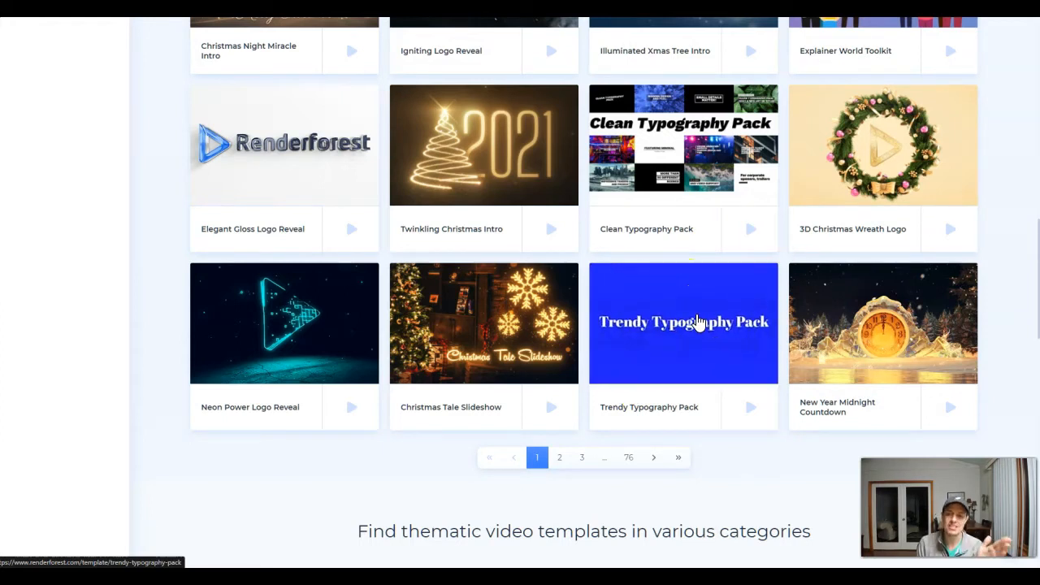
mouse_move(308, 346)
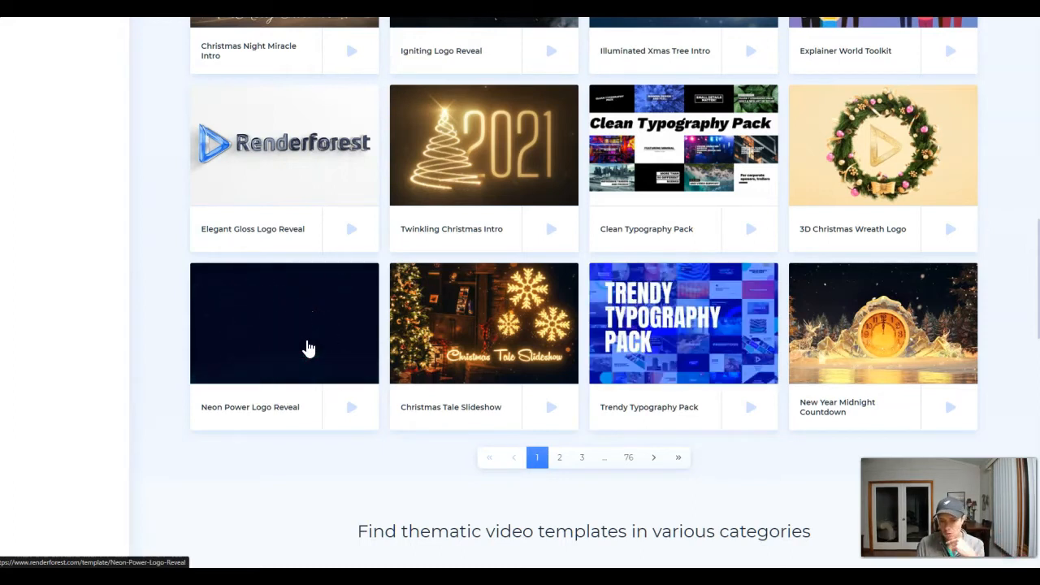
Start a video project from the Neon Power Logo Reveal template with Create Now.
left_click(283, 322)
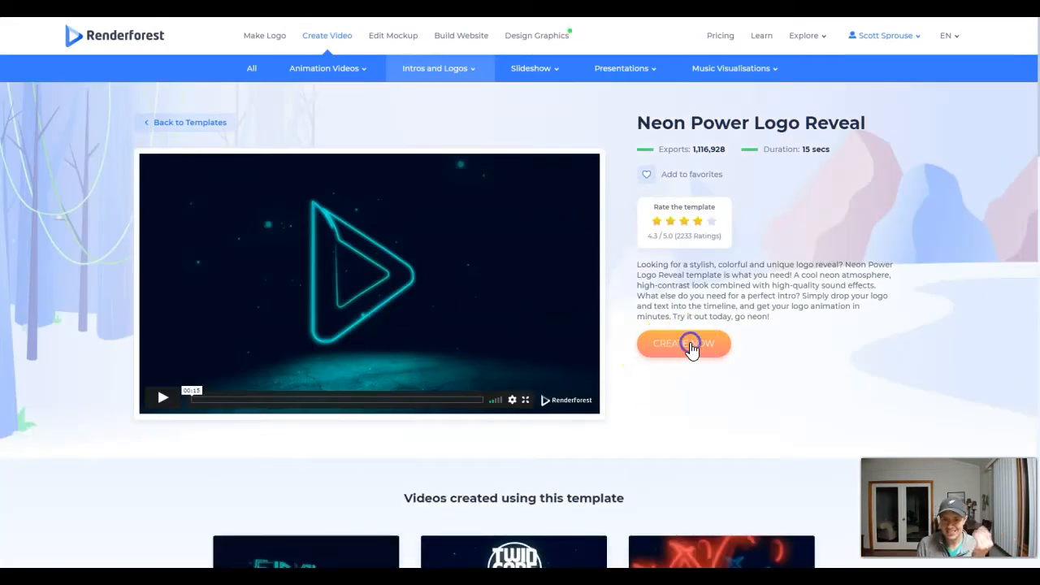
left_click(683, 343)
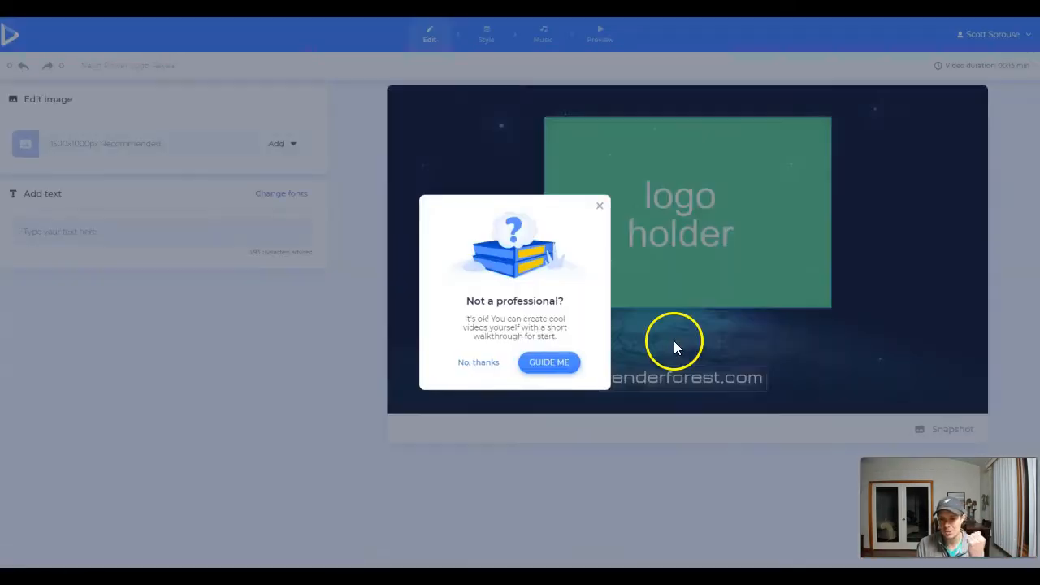
mouse_move(548, 361)
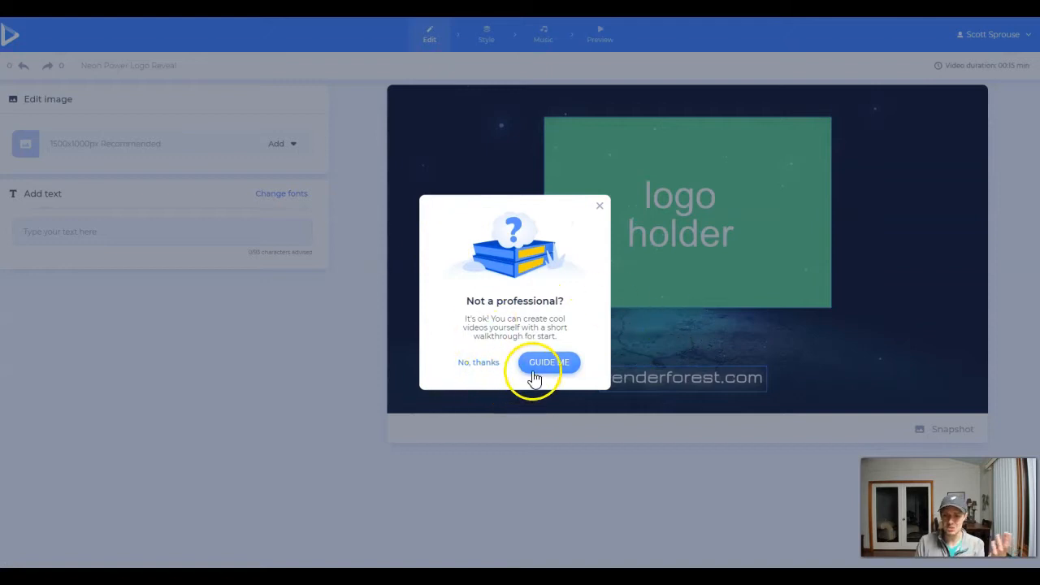
Run the Guide Me editor walkthrough through all its tips and dismiss it with Thanks.
left_click(548, 361)
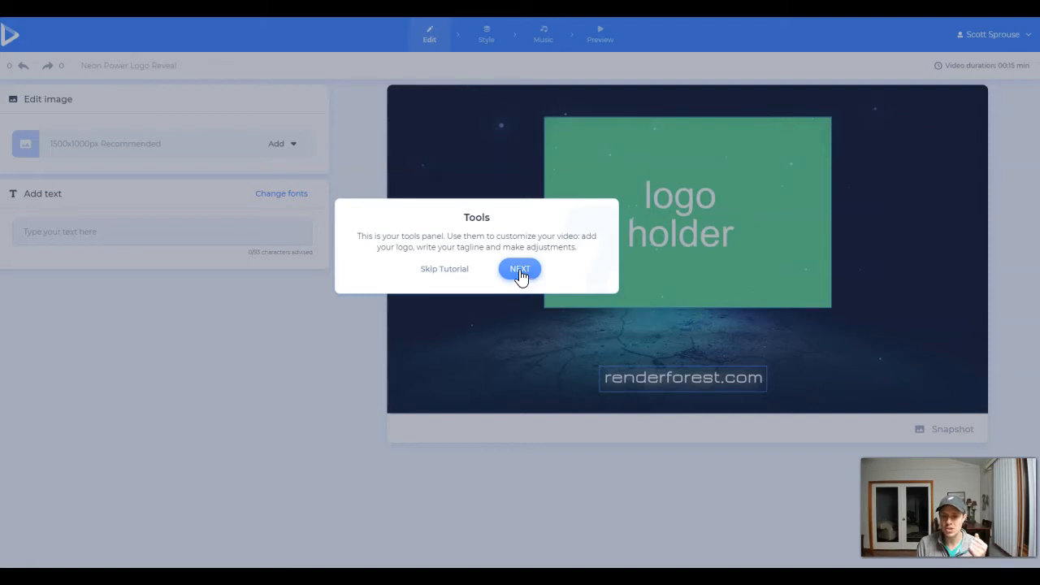
left_click(519, 268)
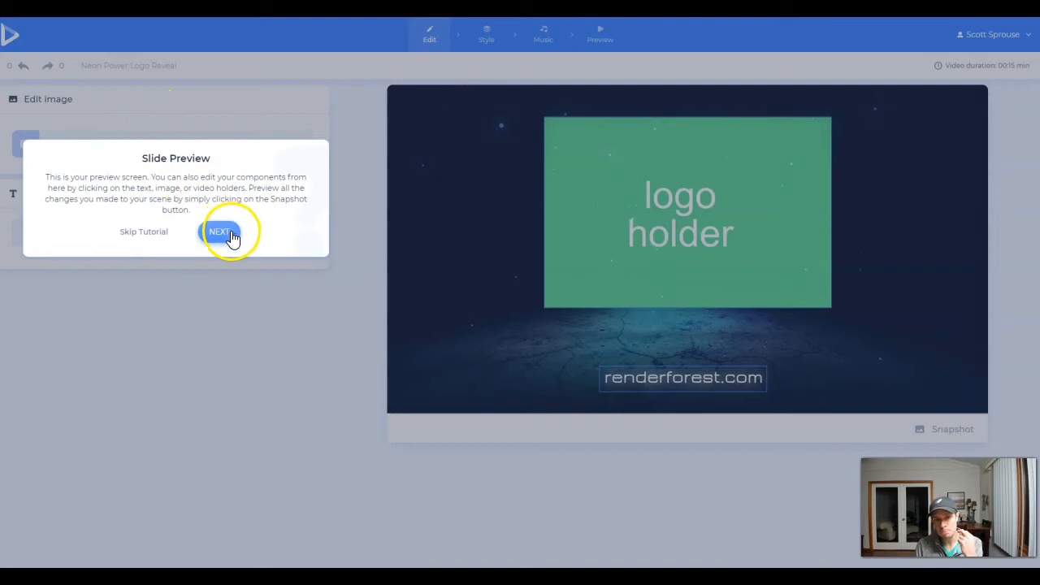
left_click(220, 232)
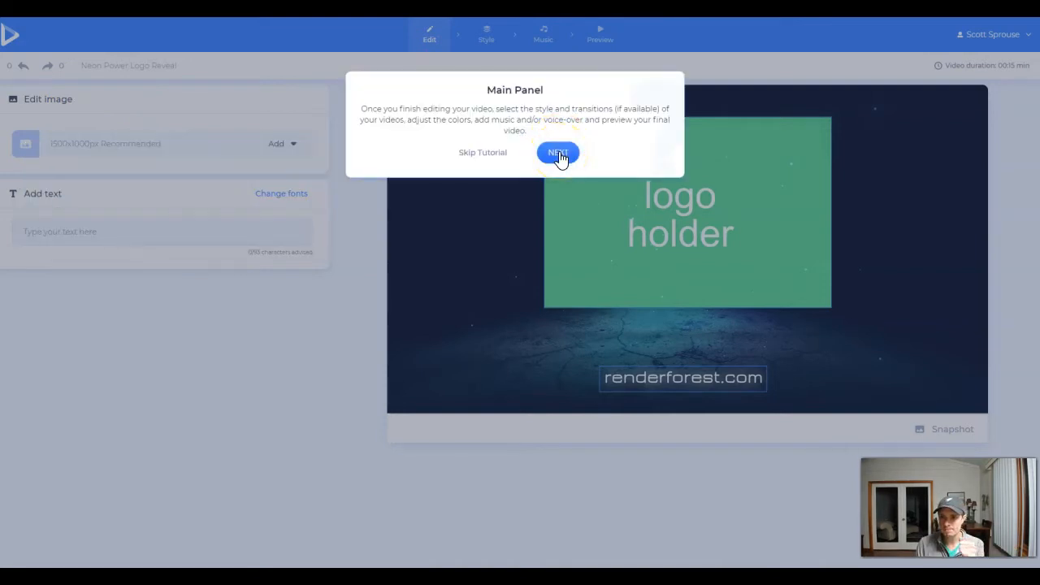
left_click(558, 152)
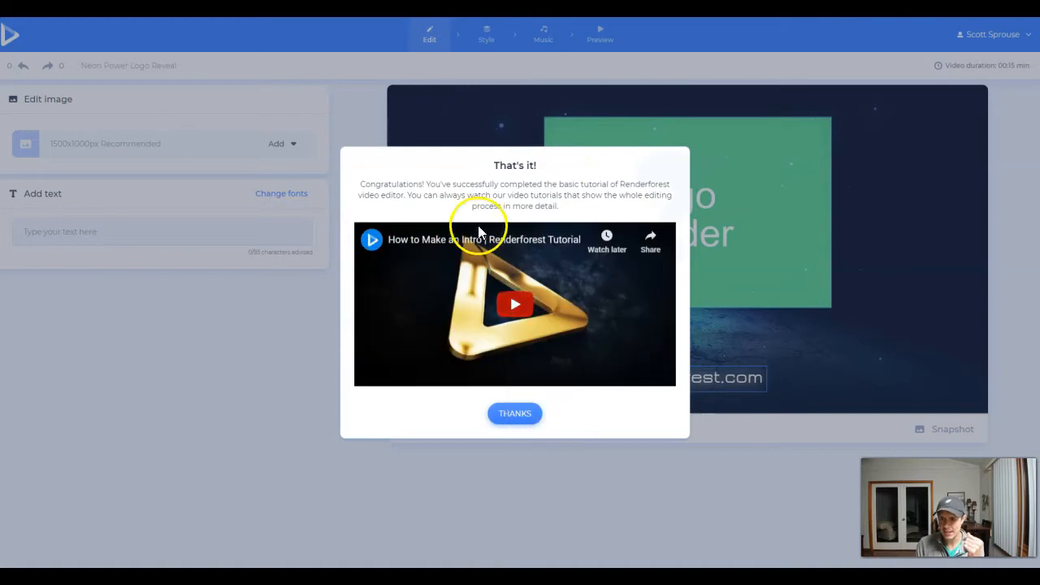
left_click(514, 413)
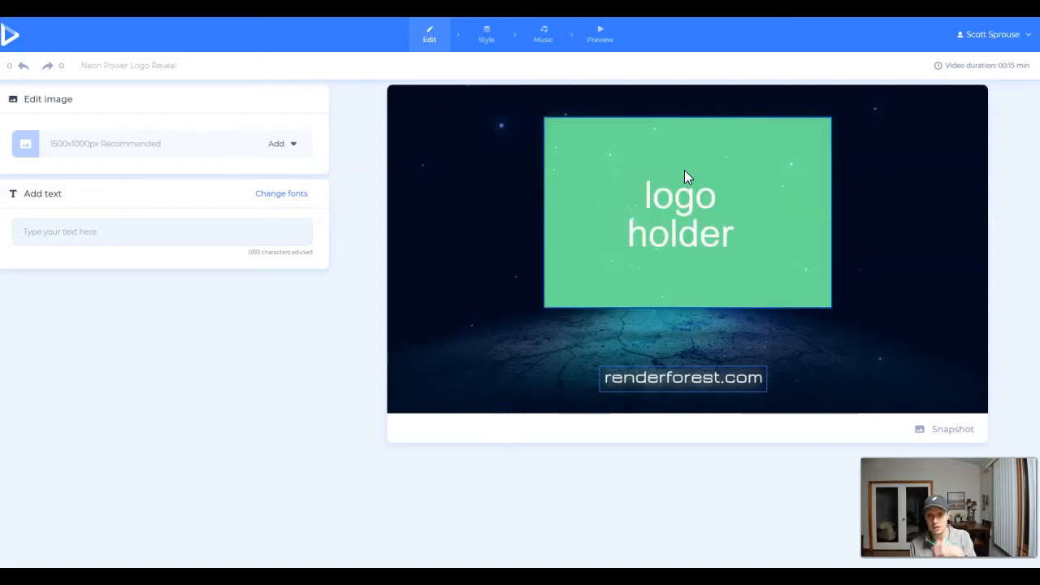
Upload the white rocket image into the logo placeholder and shrink it slightly with the crop zoom slider.
left_click(277, 143)
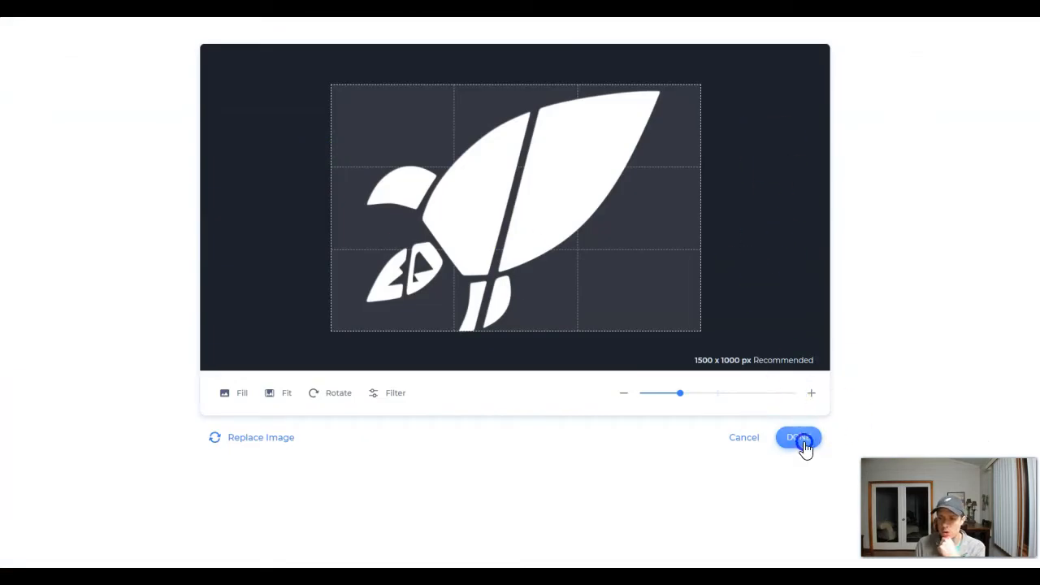
left_click(798, 437)
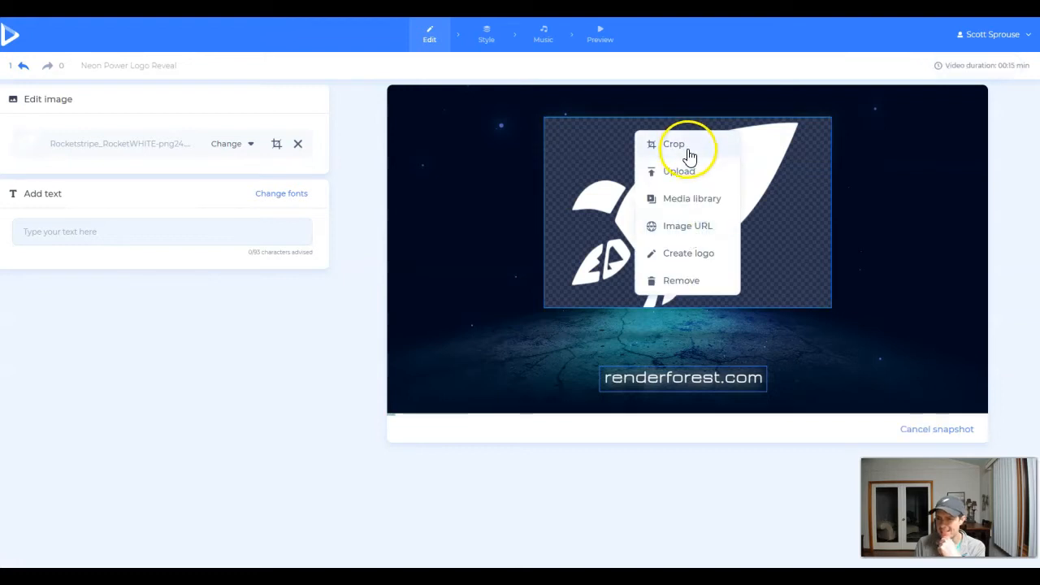
left_click(674, 144)
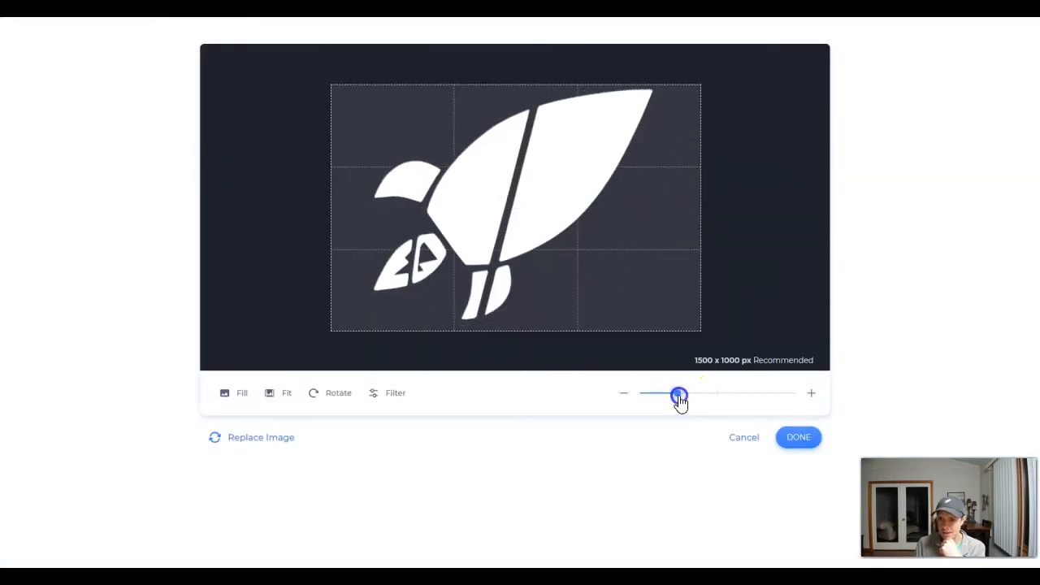
left_click_drag(679, 394, 671, 394)
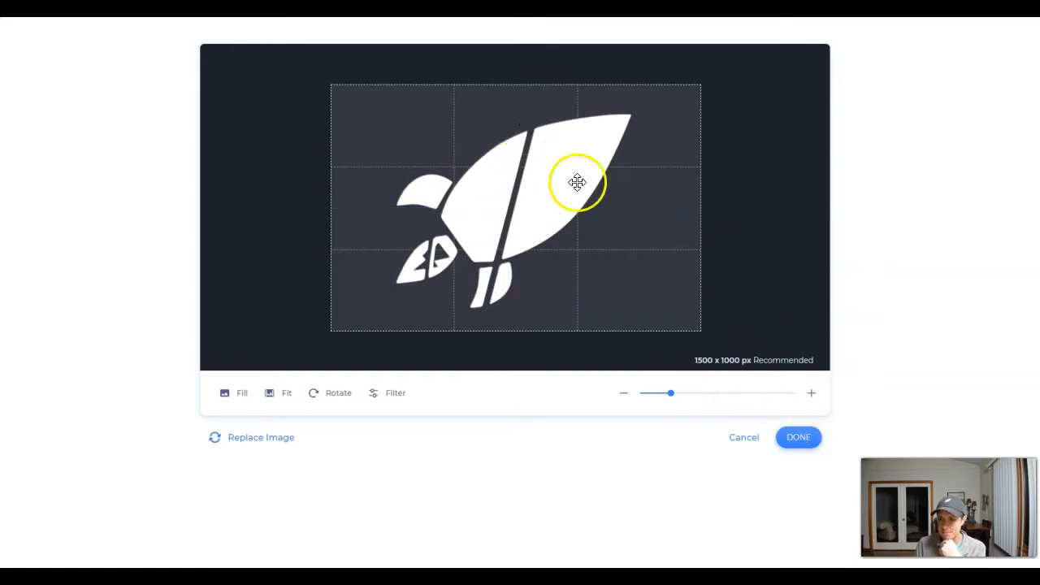
left_click(798, 437)
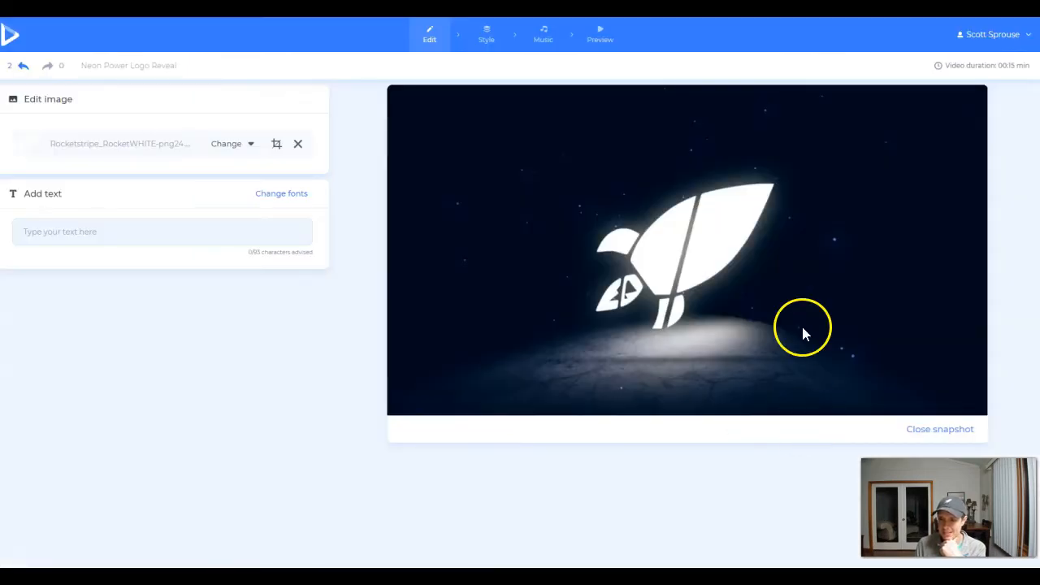
Enter the tagline Rocketstripe.com and move on to the preview and export stage.
left_click(940, 429)
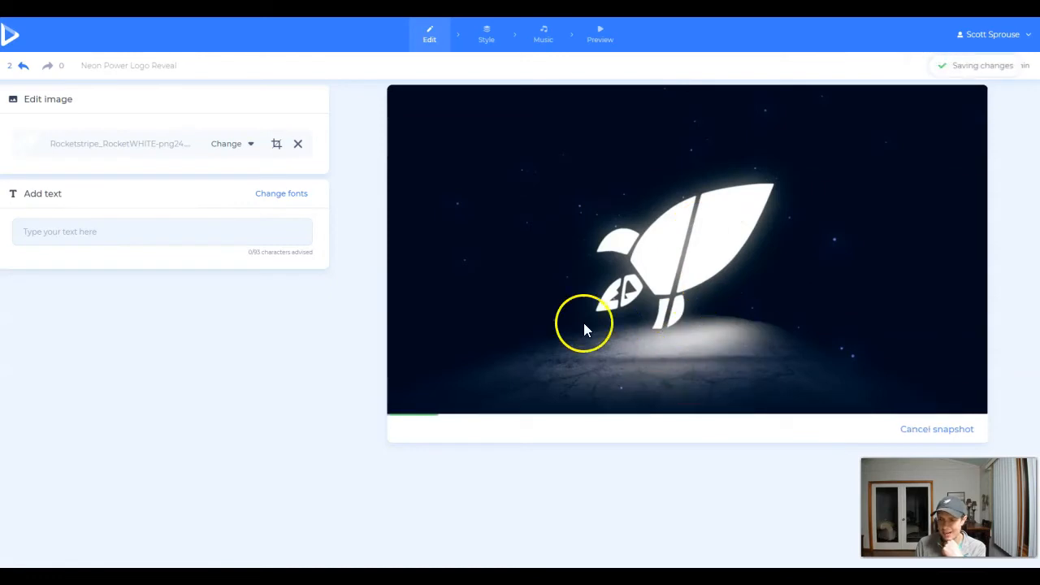
left_click(160, 231)
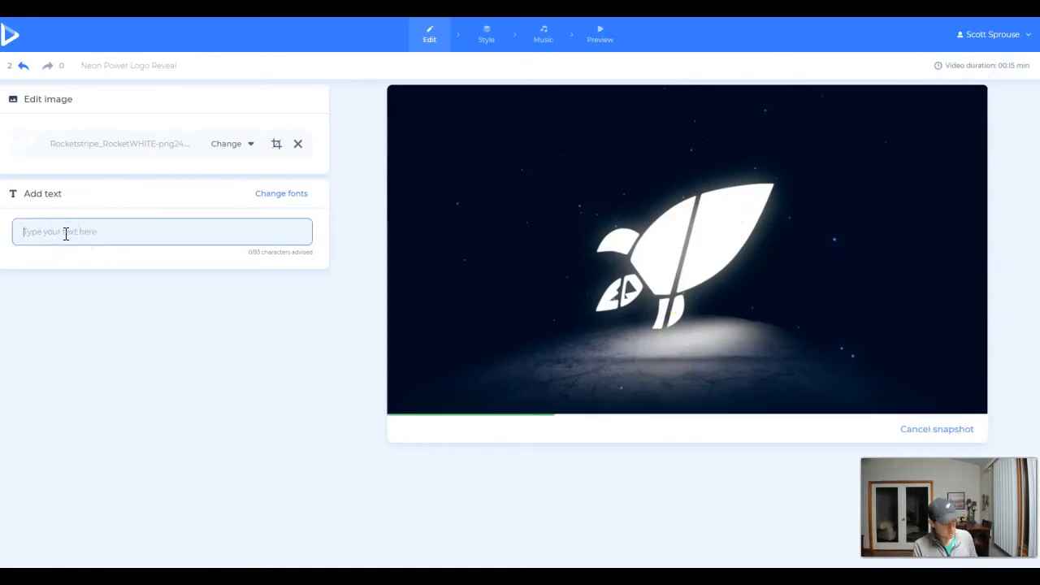
type("Rocketstripe.com")
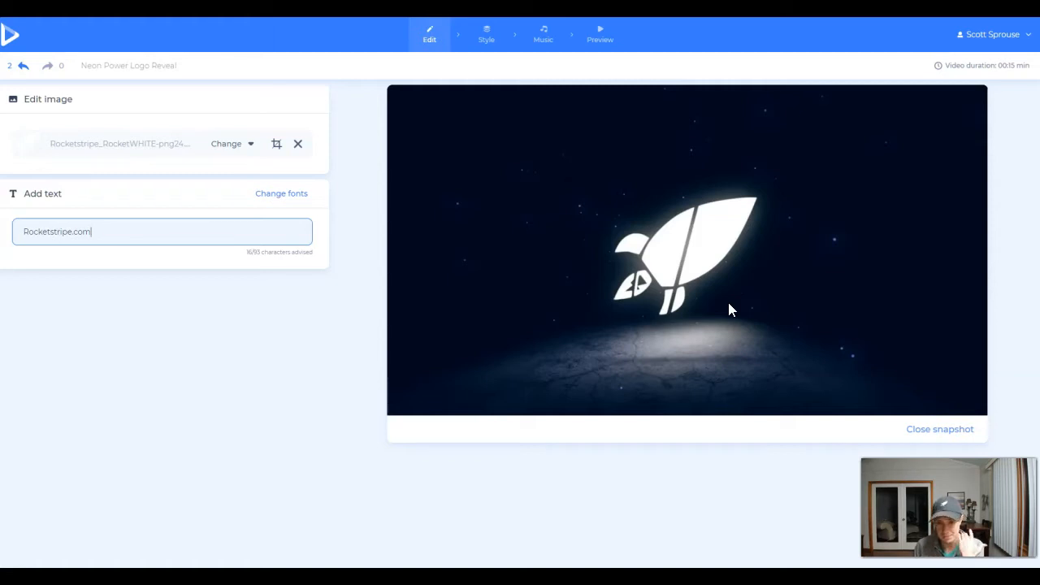
mouse_move(771, 325)
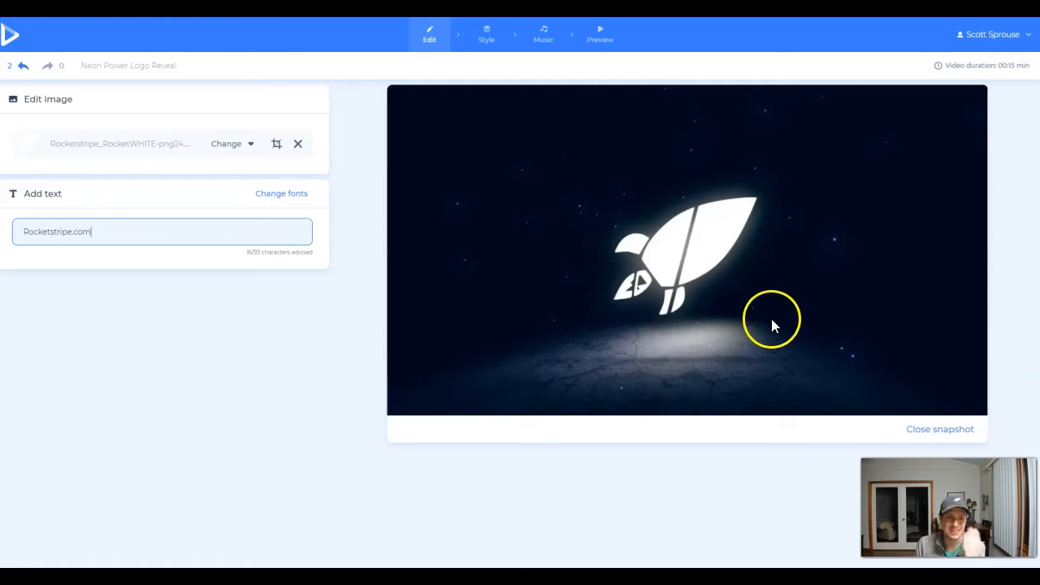
mouse_move(285, 97)
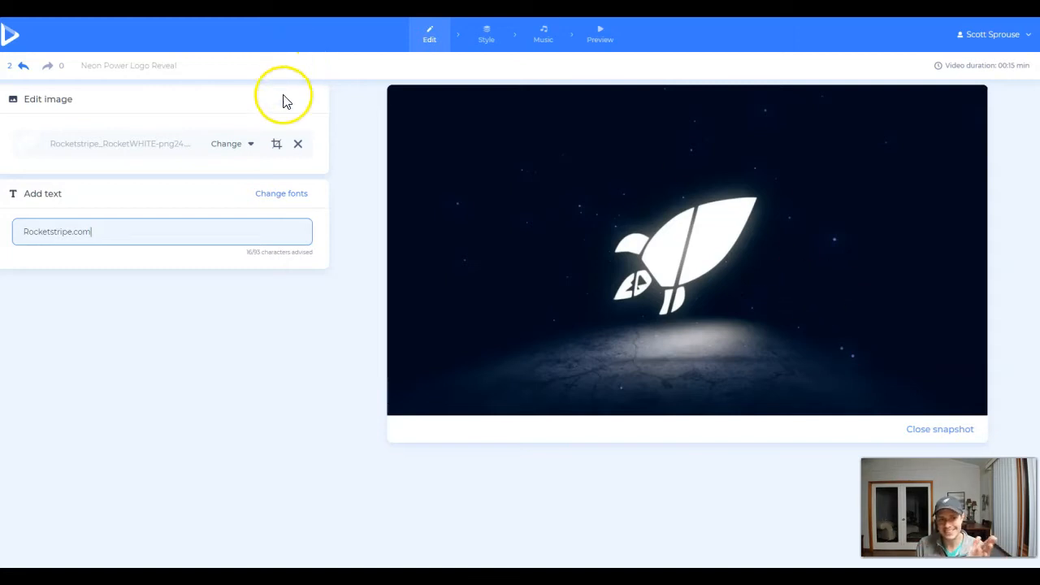
mouse_move(611, 333)
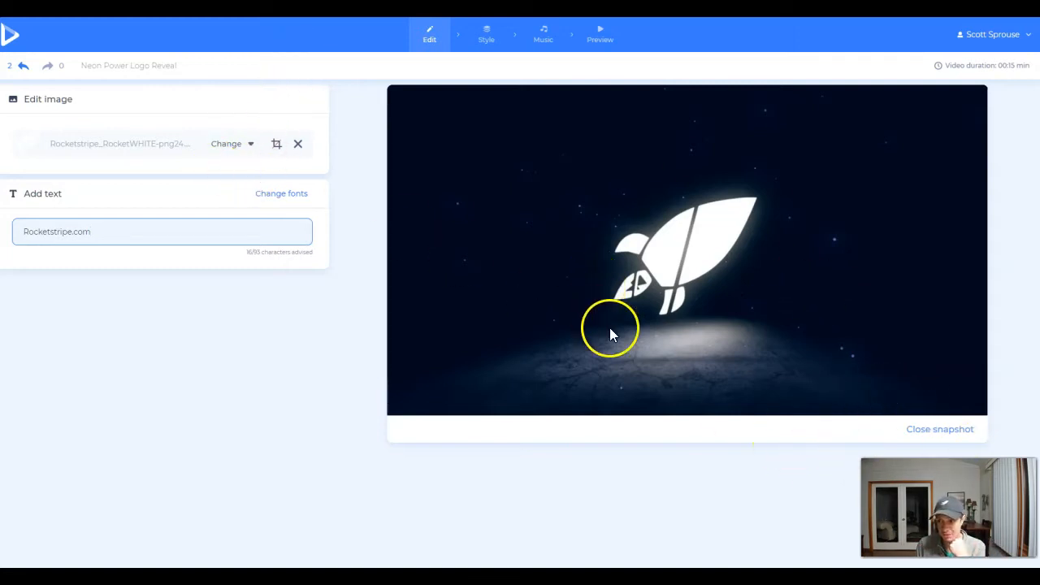
mouse_move(319, 109)
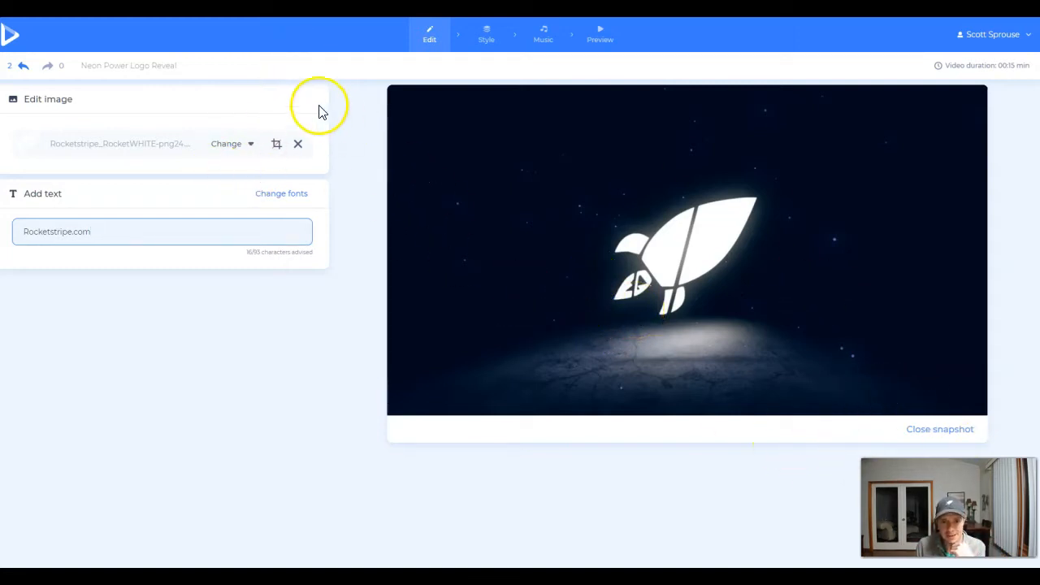
mouse_move(500, 346)
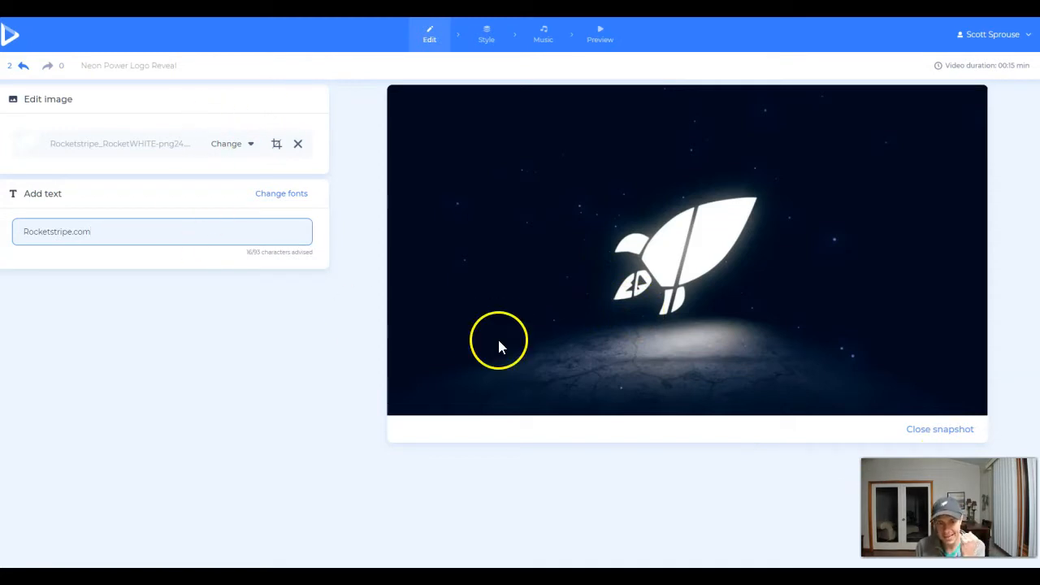
mouse_move(583, 315)
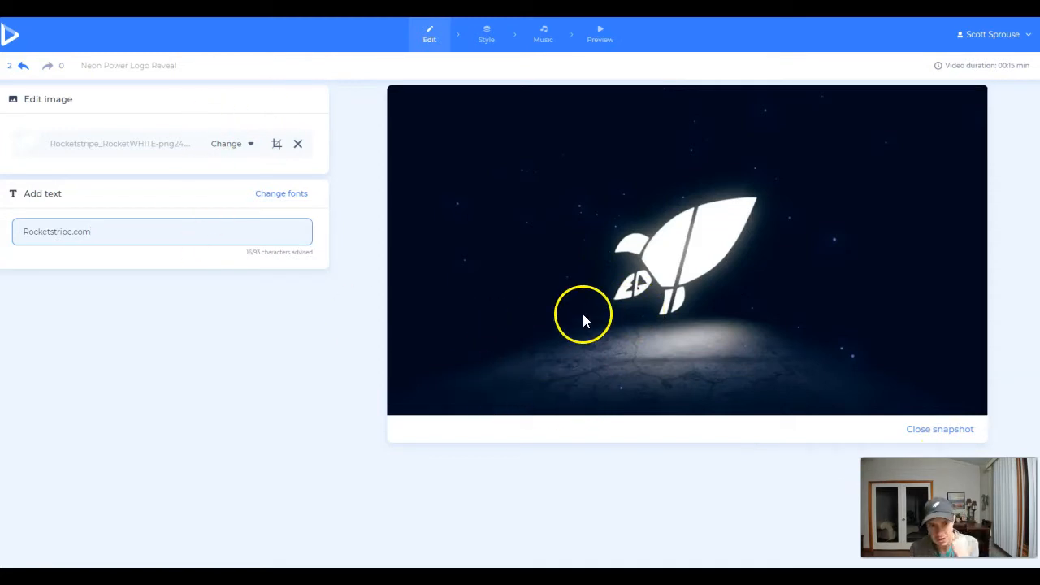
mouse_move(682, 157)
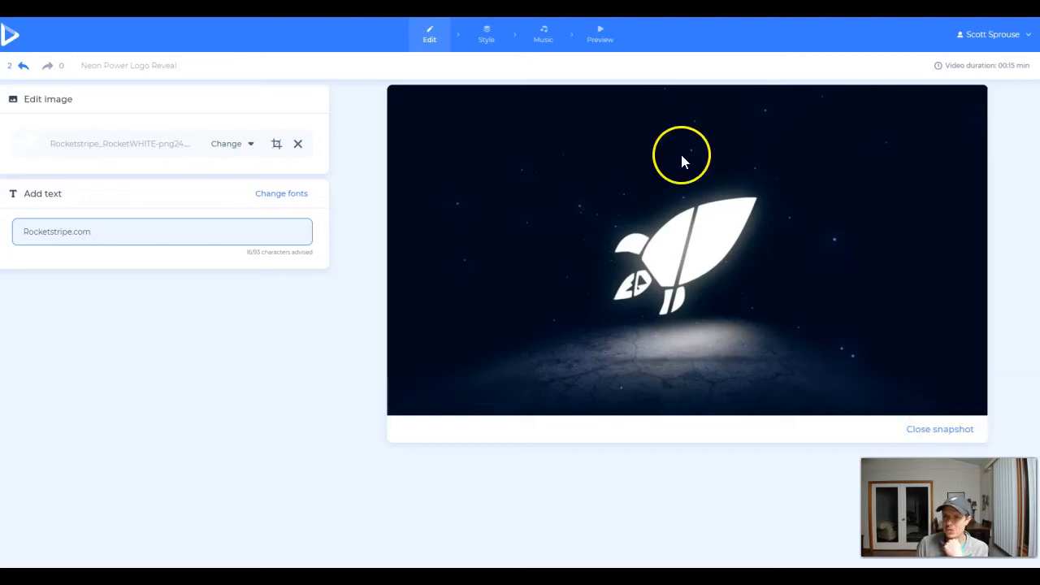
left_click(600, 33)
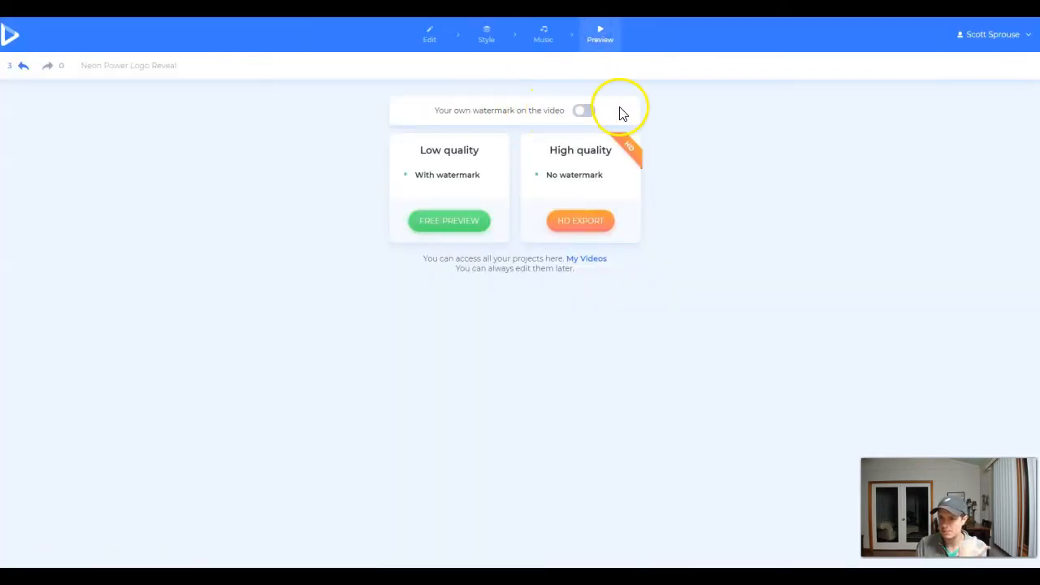
Enable a custom watermark and insert the uploaded white rocket PNG as it.
left_click(583, 110)
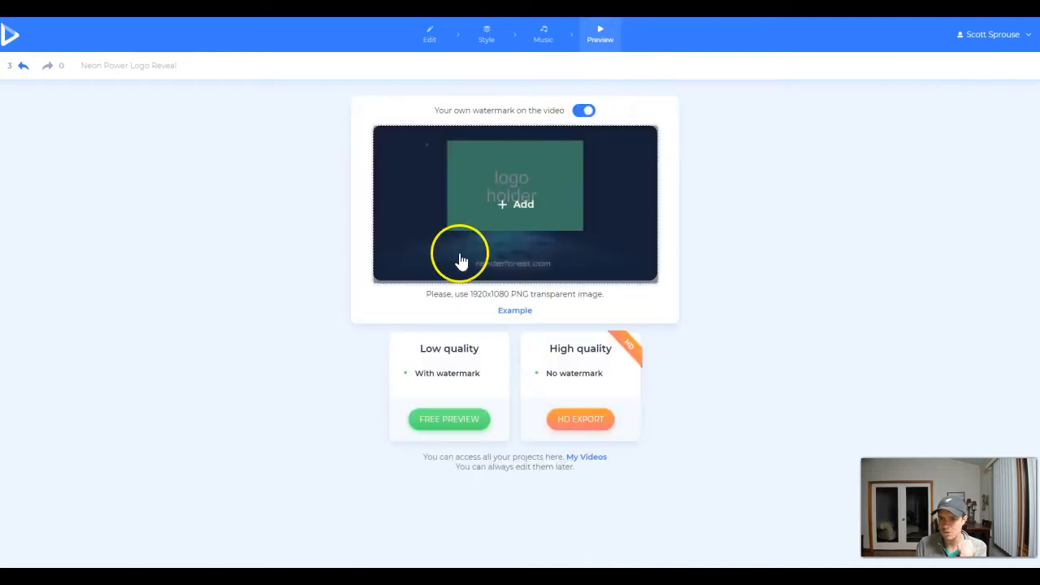
left_click(515, 204)
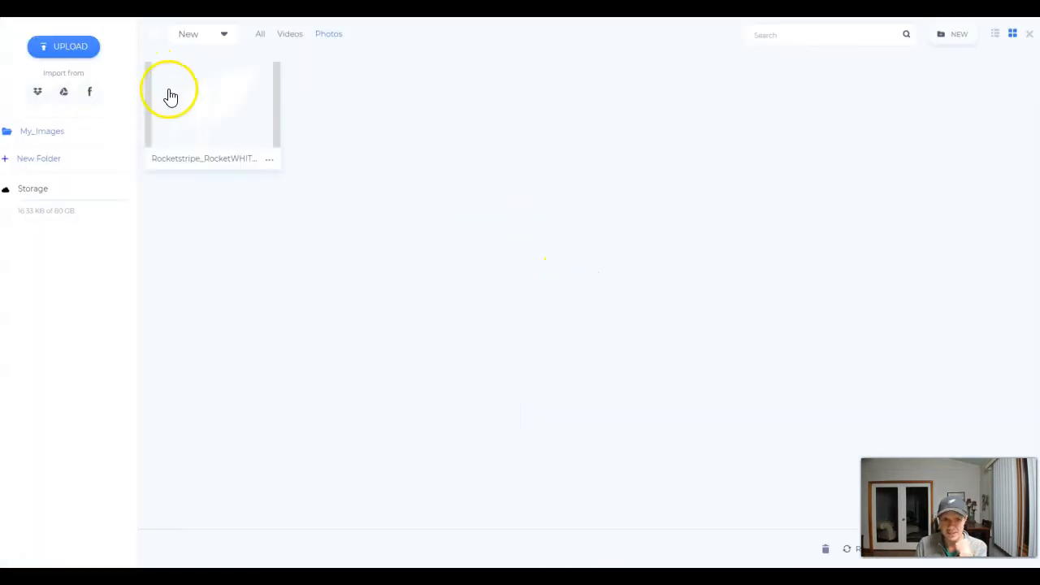
left_click(211, 105)
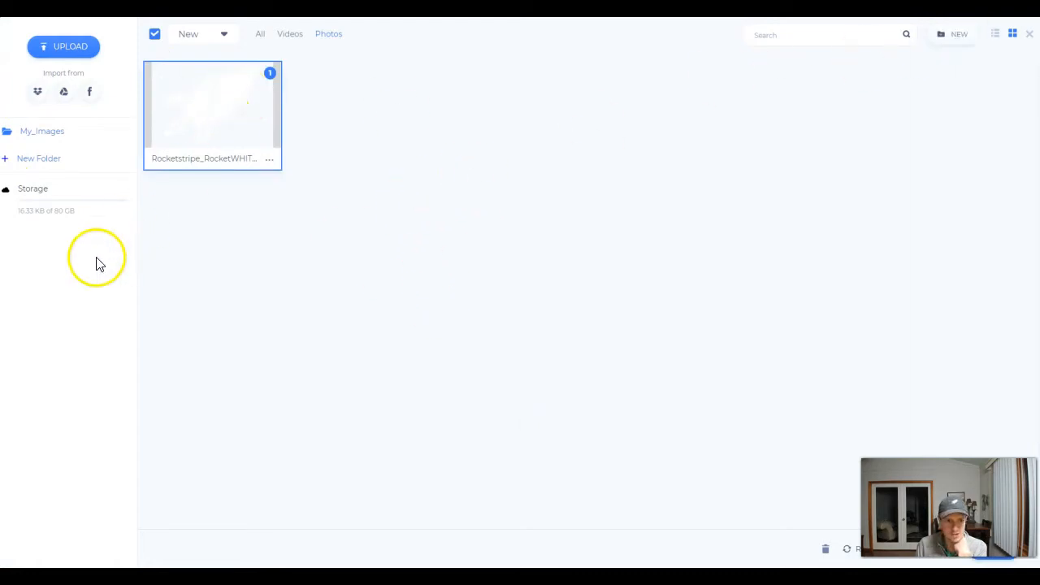
mouse_move(945, 55)
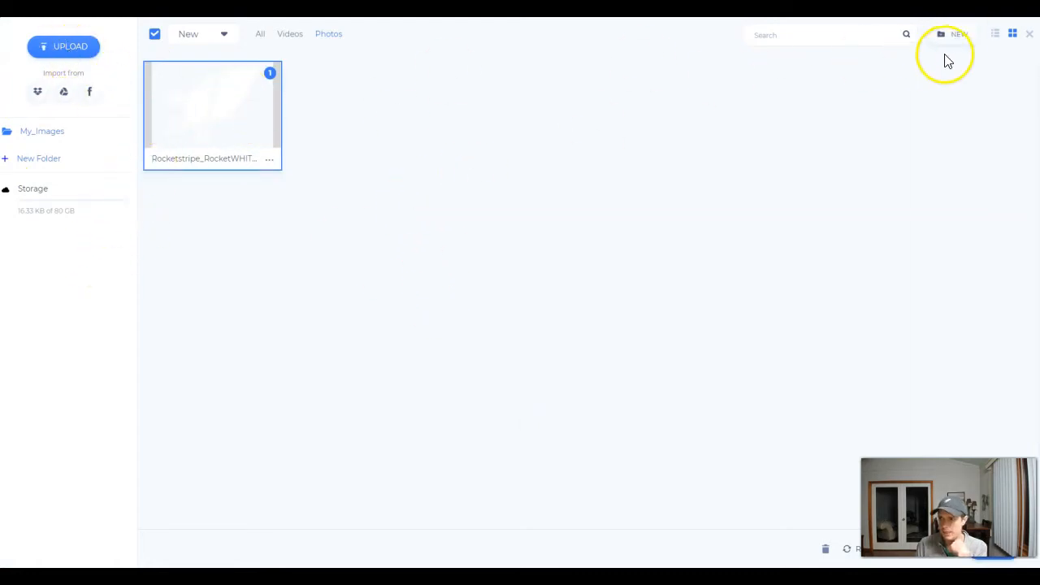
left_click(211, 106)
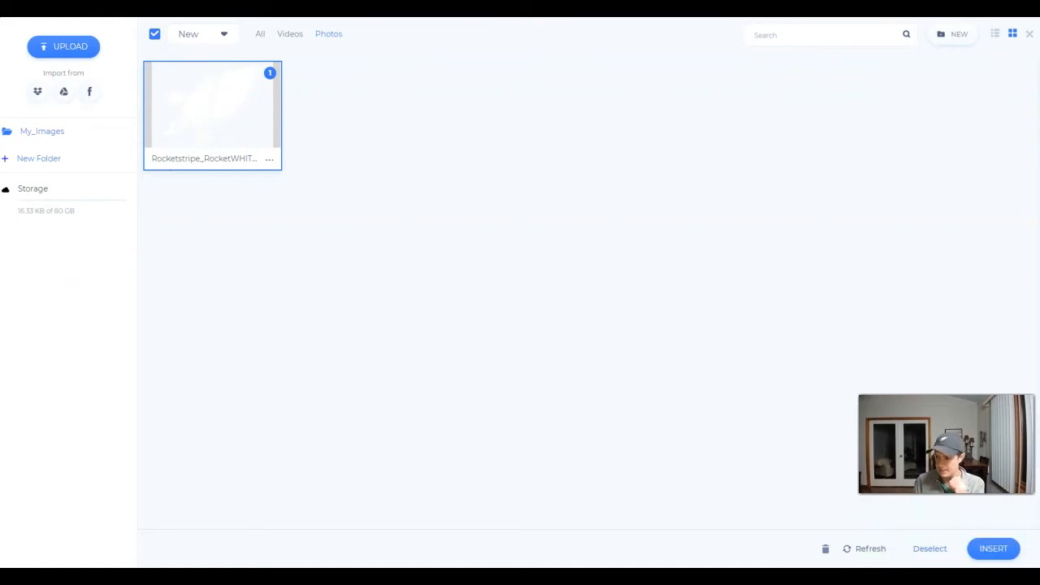
left_click(992, 548)
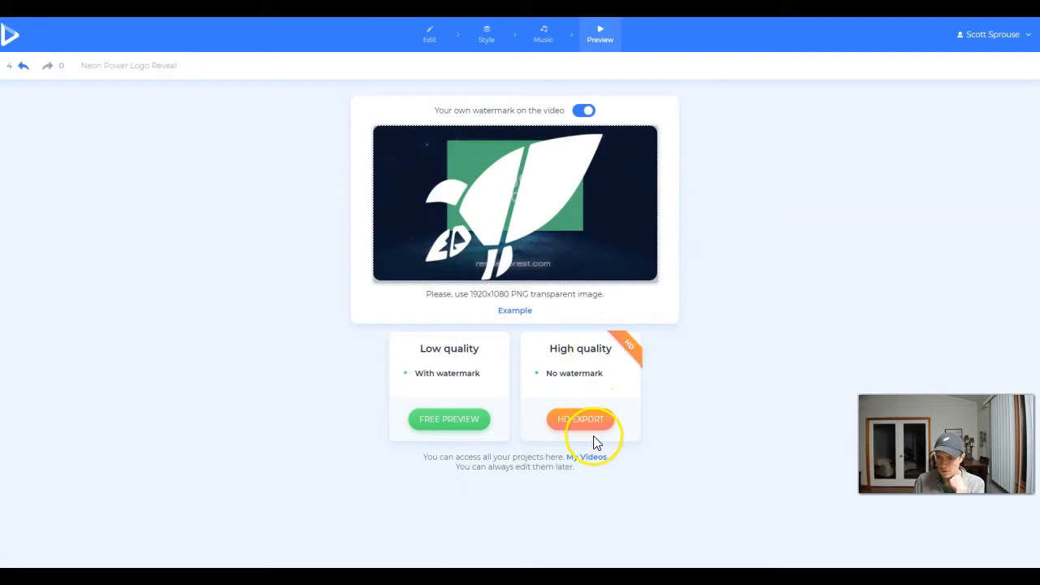
Switch the custom watermark off and proceed to HD export's 720p and 1080p quality choices.
left_click(584, 110)
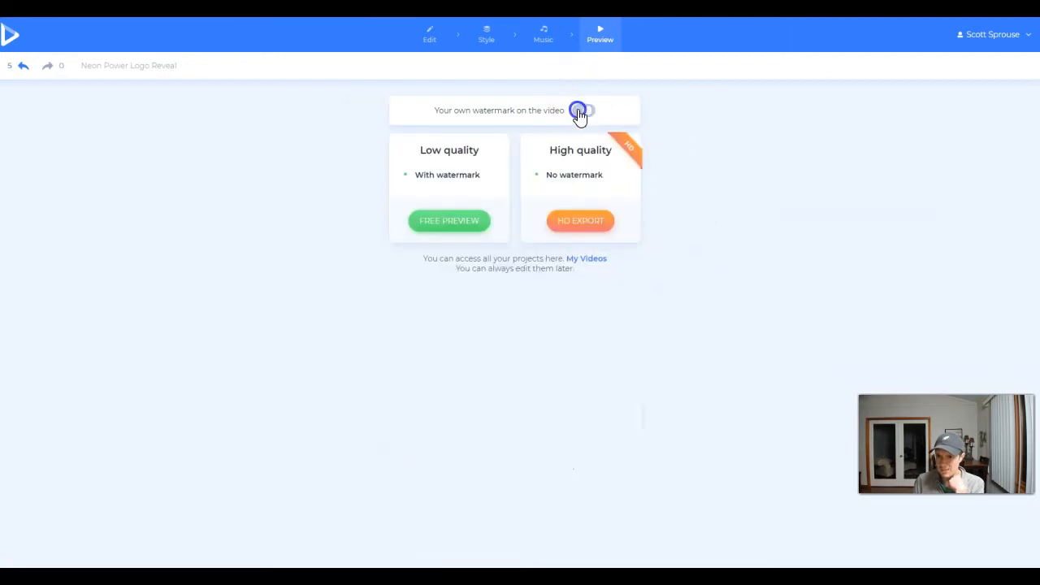
left_click(583, 110)
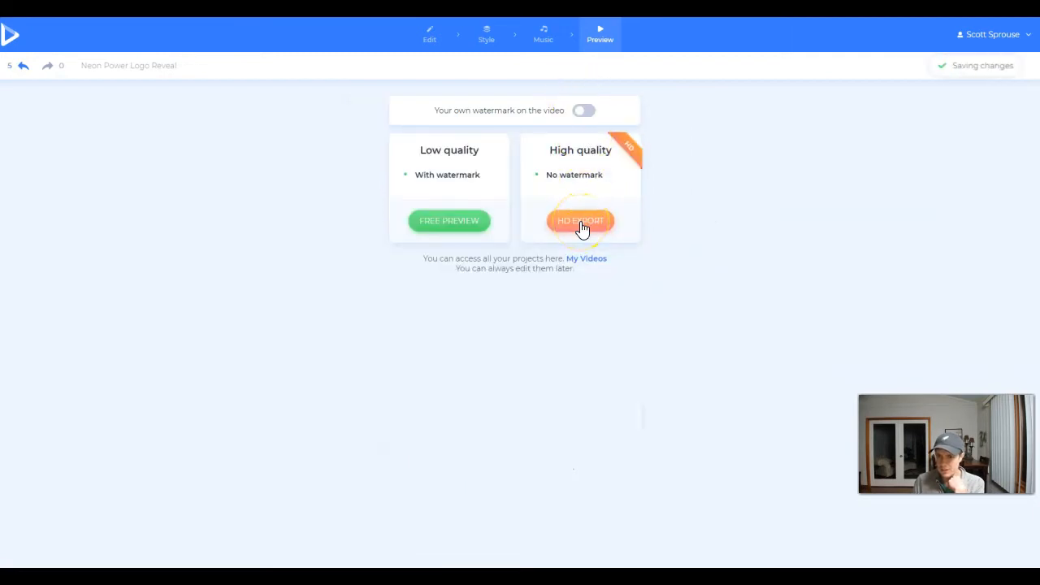
left_click(580, 221)
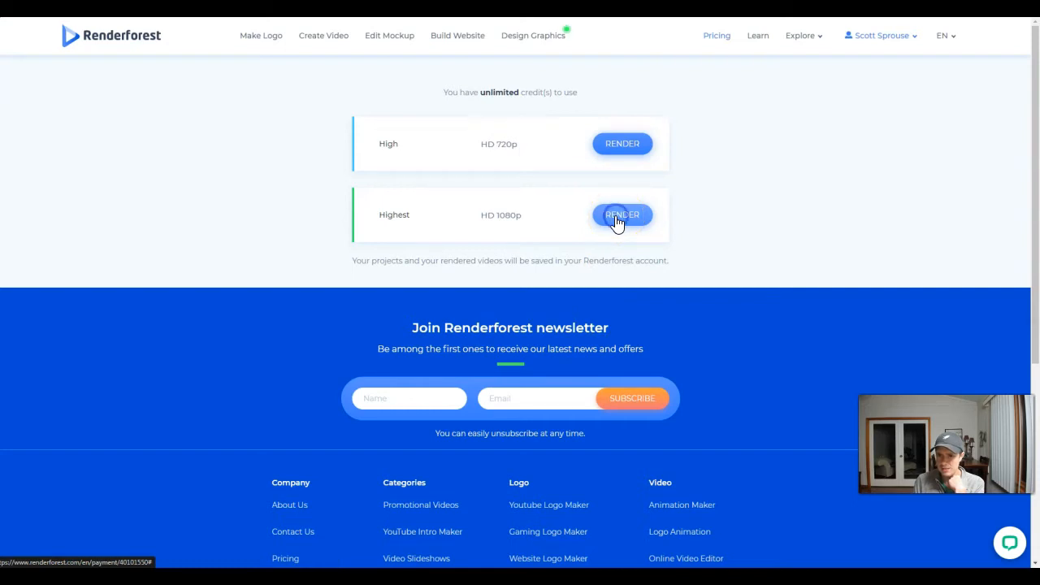
Render the Neon Power Logo Reveal in Highest HD 1080p, starting the export in My Projects.
left_click(621, 215)
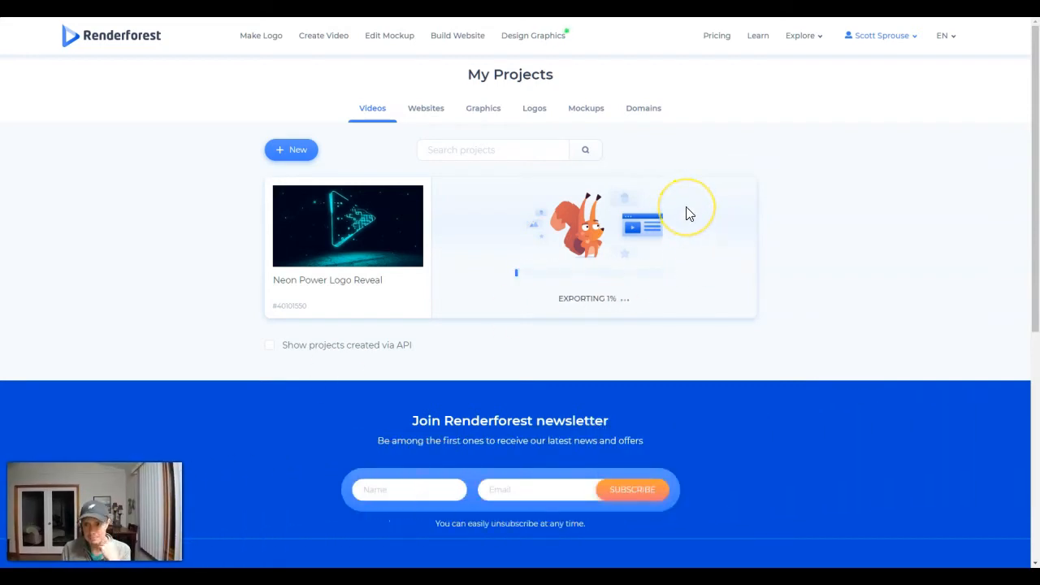
Browse the Pricing page's plan cards and highlight the Free plan's stock video allowance.
left_click(715, 35)
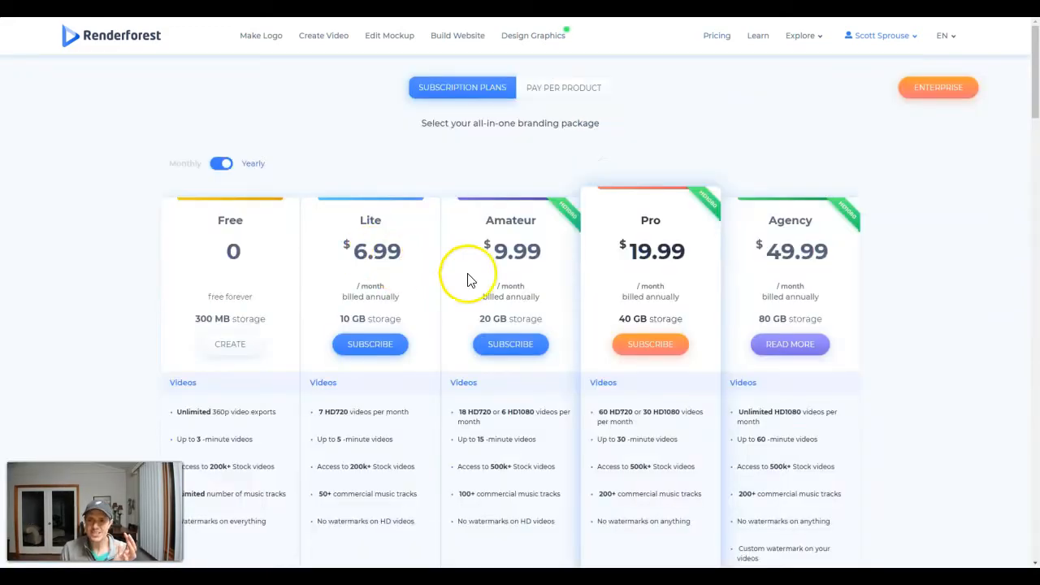
mouse_move(518, 274)
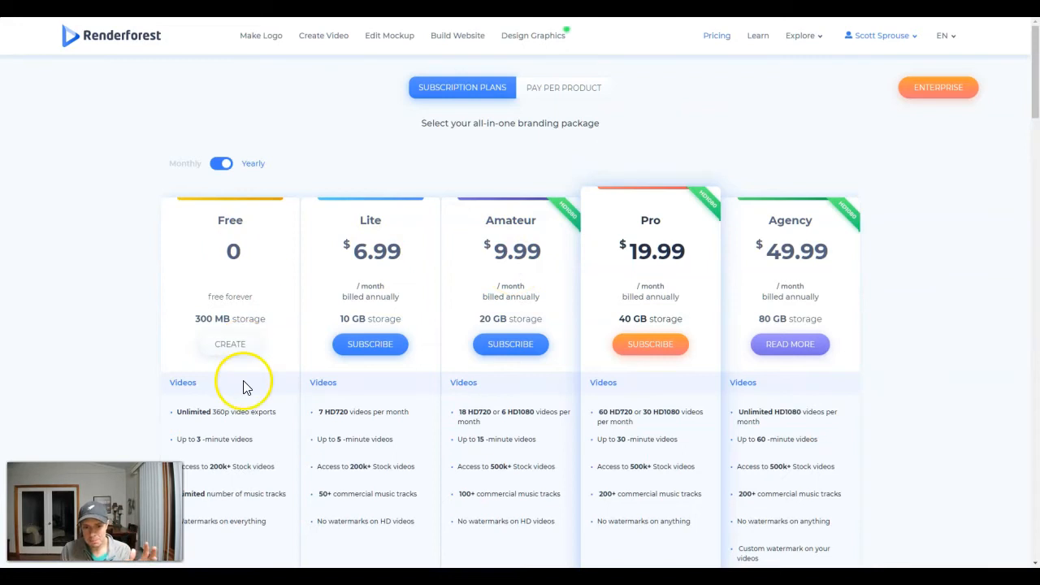
scroll("down", 3)
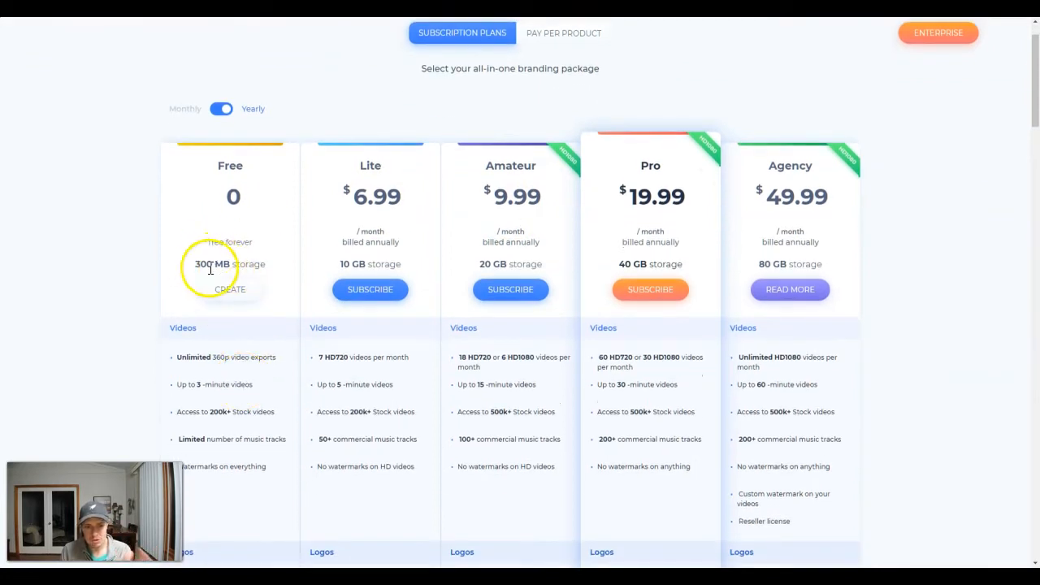
mouse_move(242, 409)
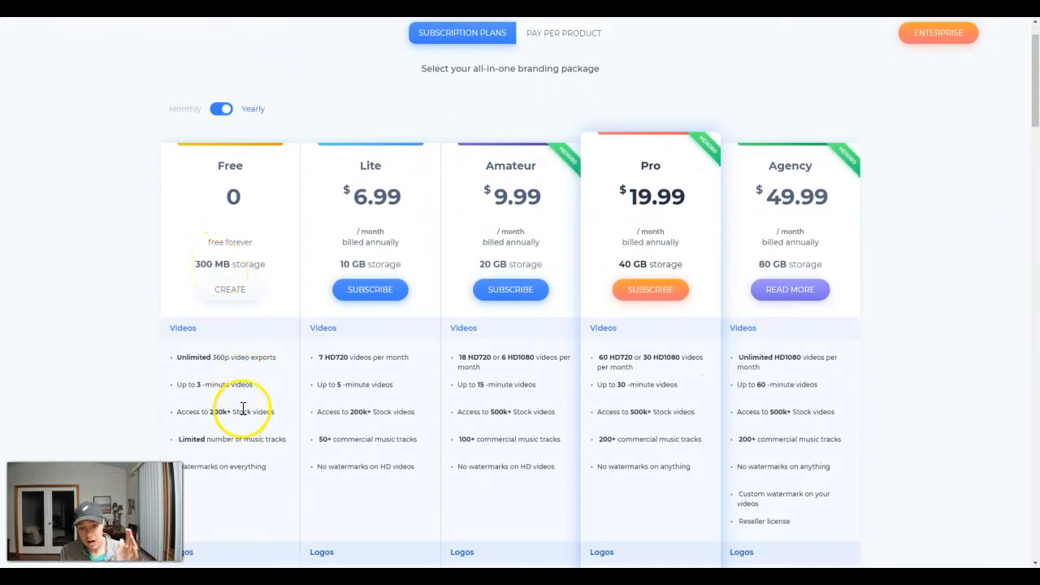
mouse_move(234, 360)
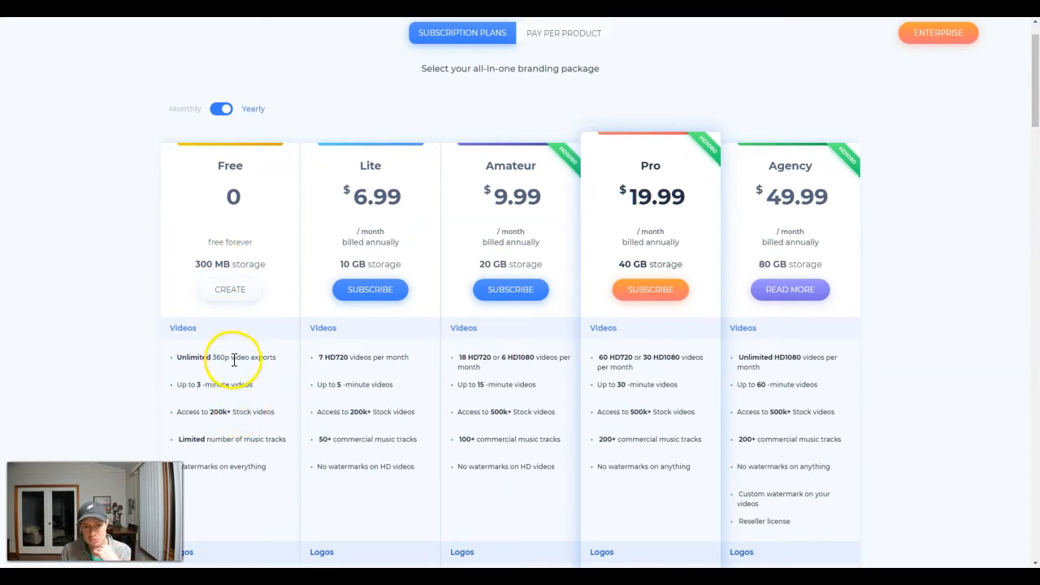
mouse_move(268, 376)
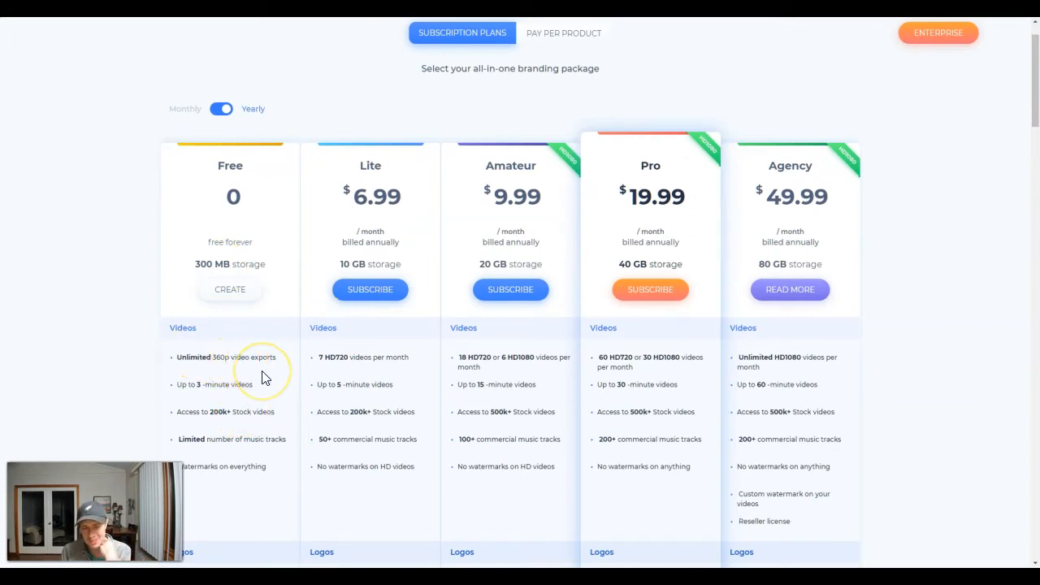
scroll("down", 3)
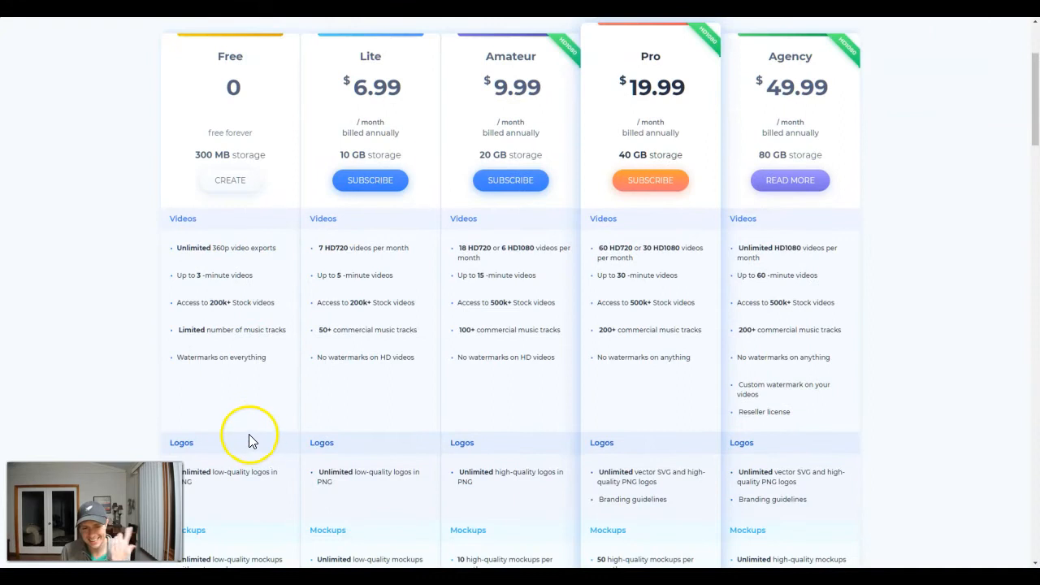
scroll("up", 3)
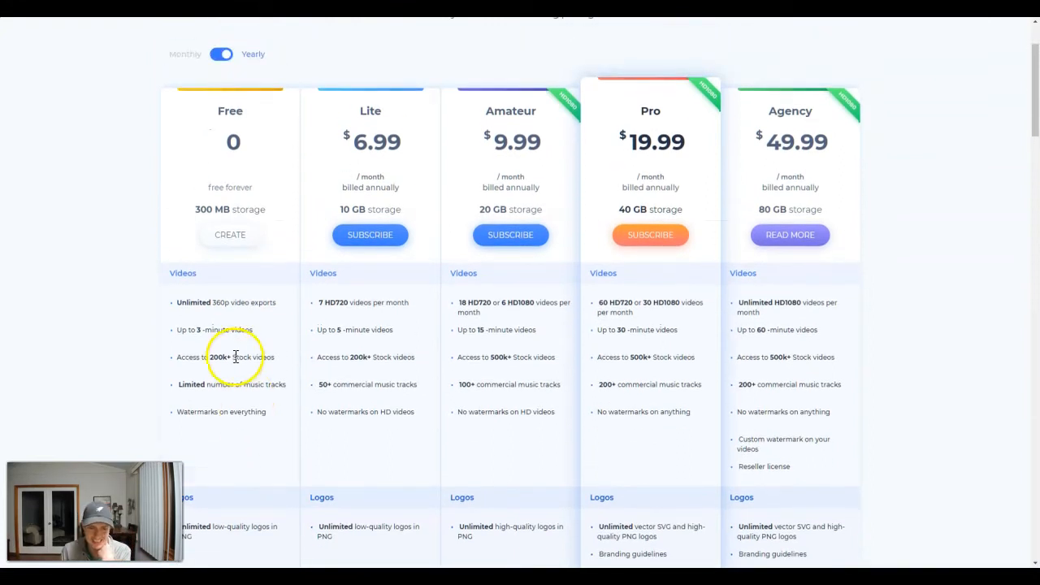
mouse_move(225, 292)
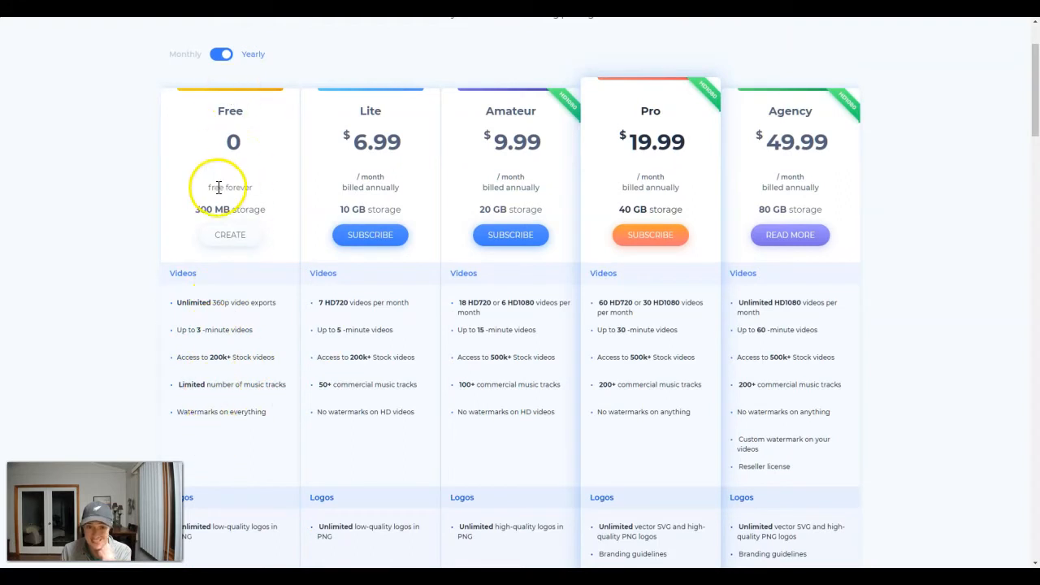
double_click(221, 412)
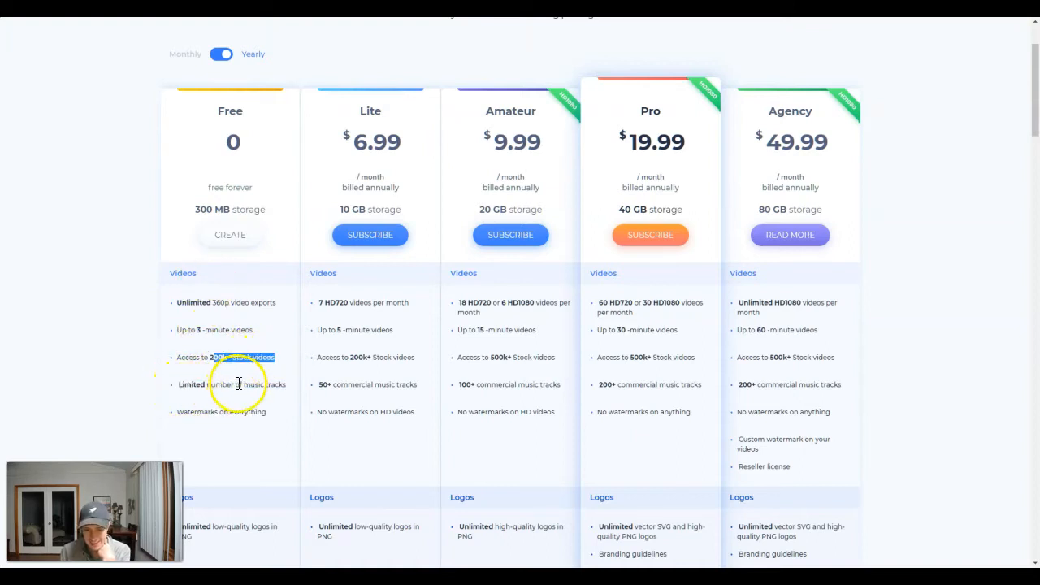
mouse_move(349, 83)
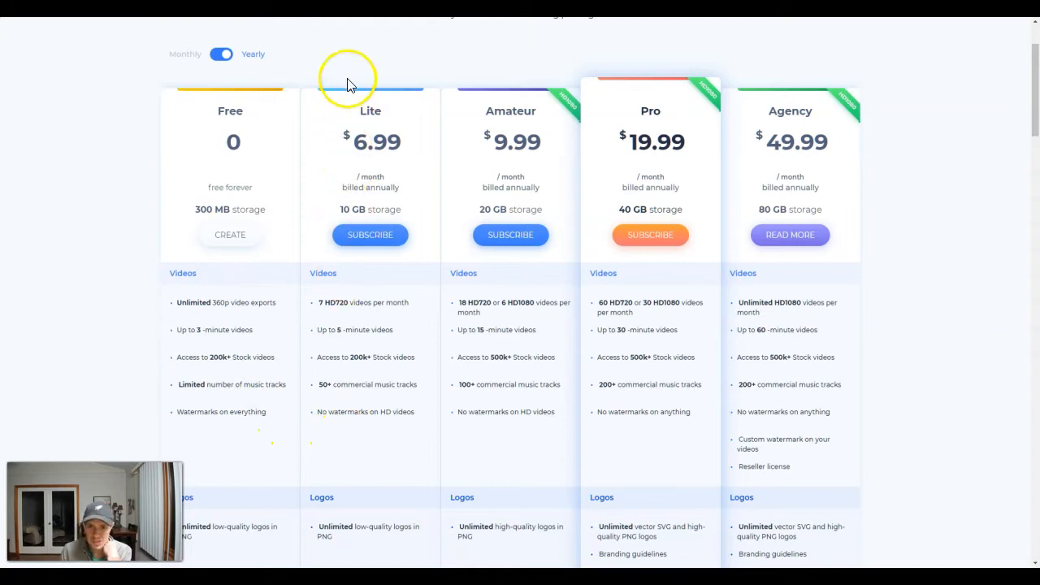
mouse_move(410, 399)
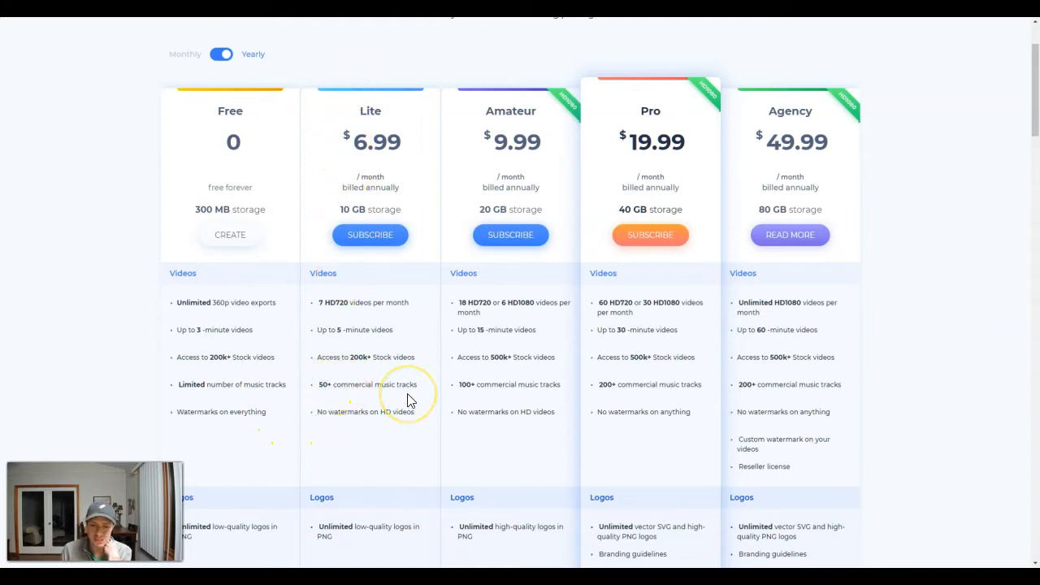
mouse_move(346, 330)
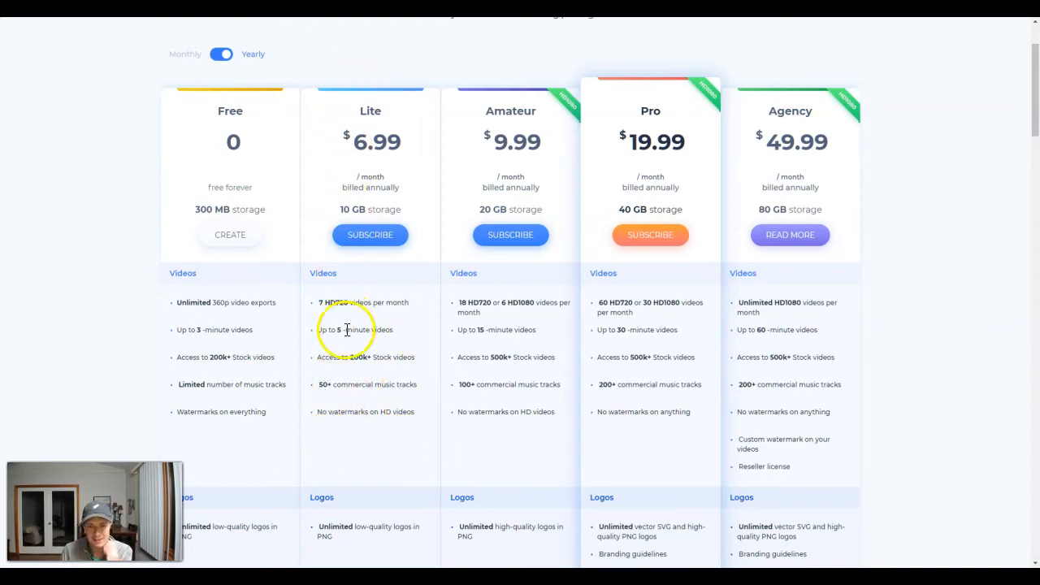
mouse_move(327, 304)
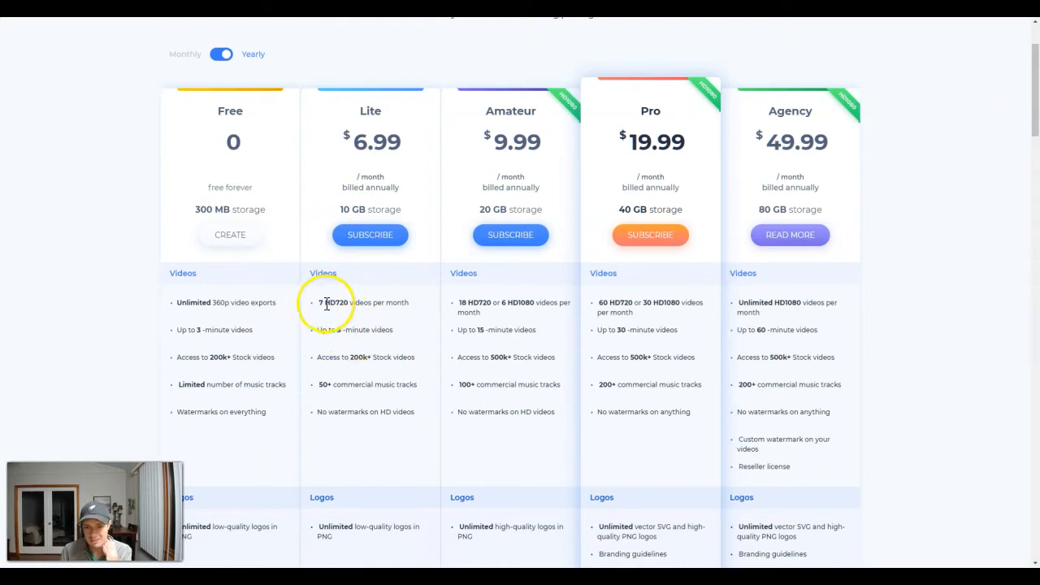
mouse_move(496, 114)
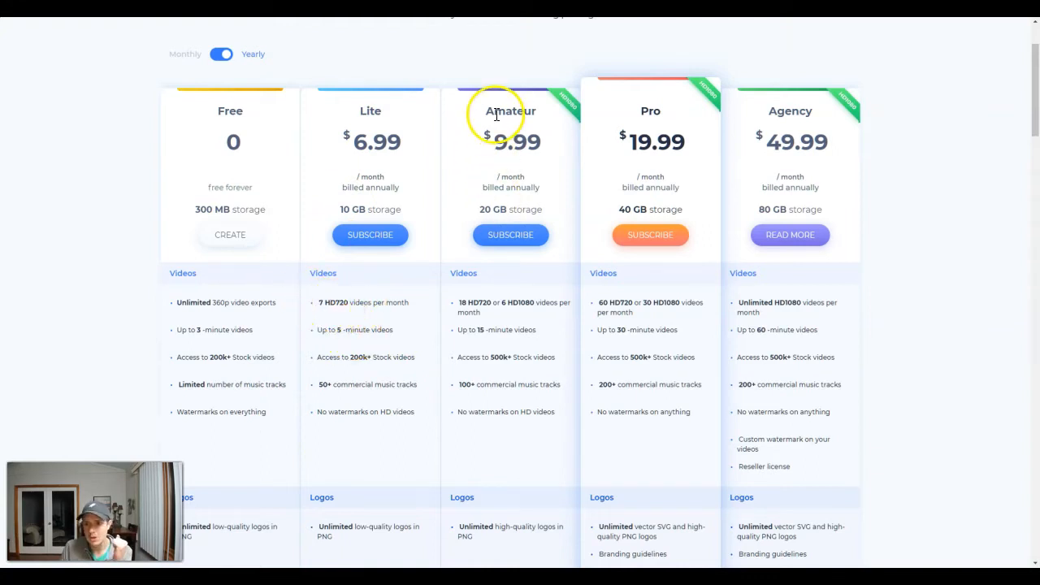
mouse_move(511, 234)
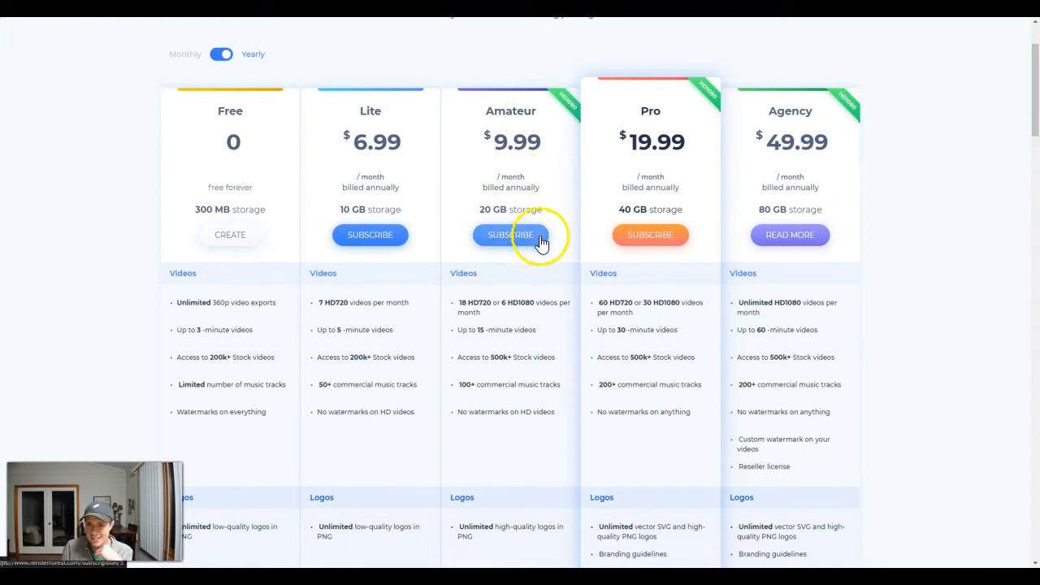
mouse_move(510, 259)
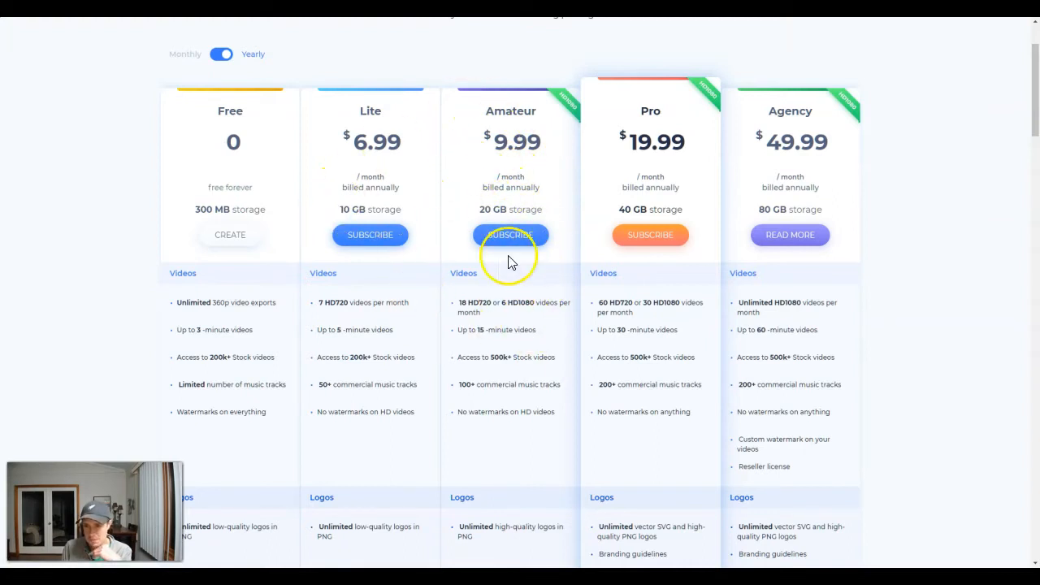
mouse_move(388, 175)
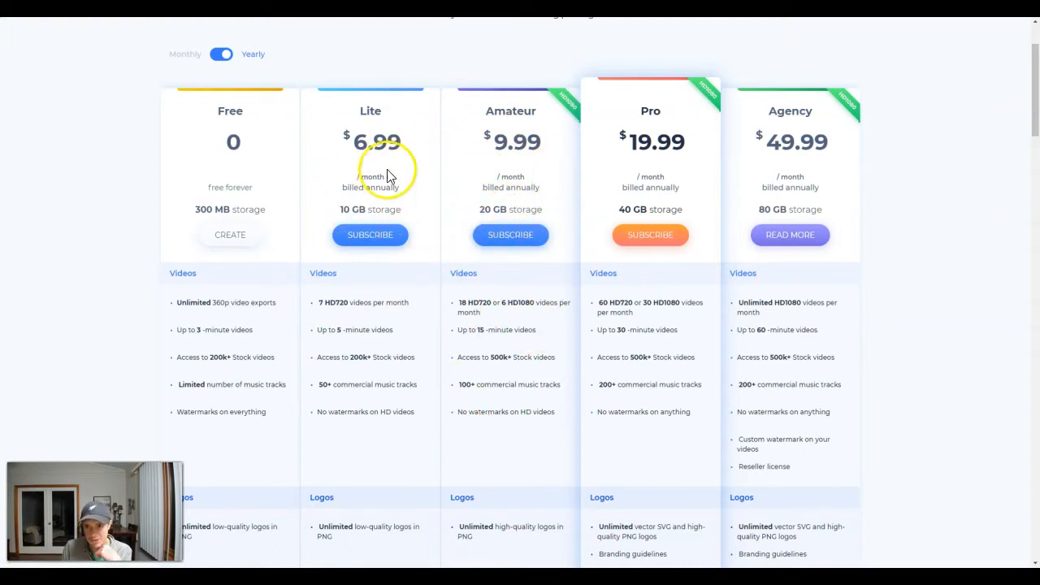
mouse_move(499, 386)
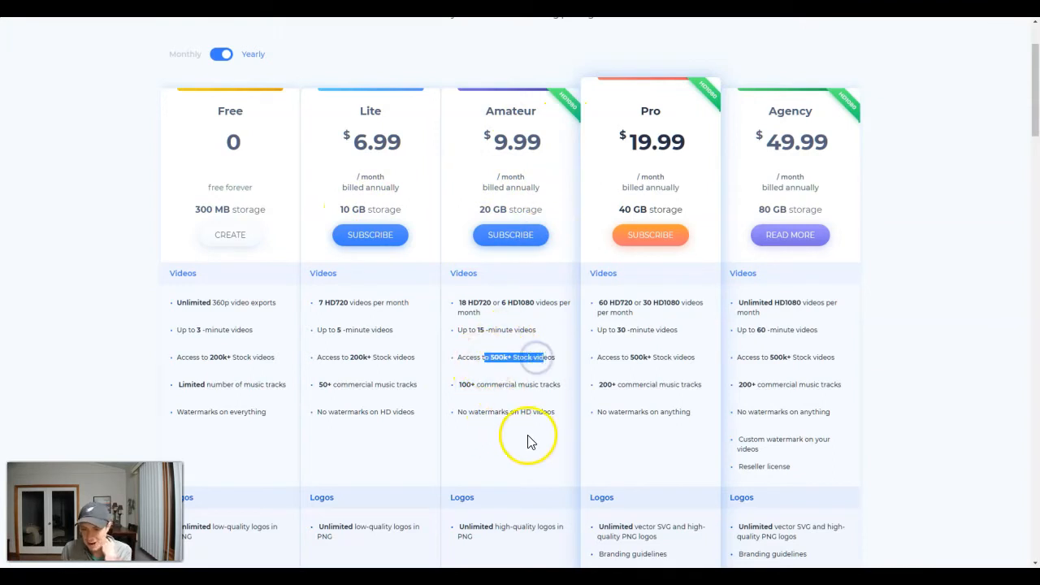
mouse_move(470, 331)
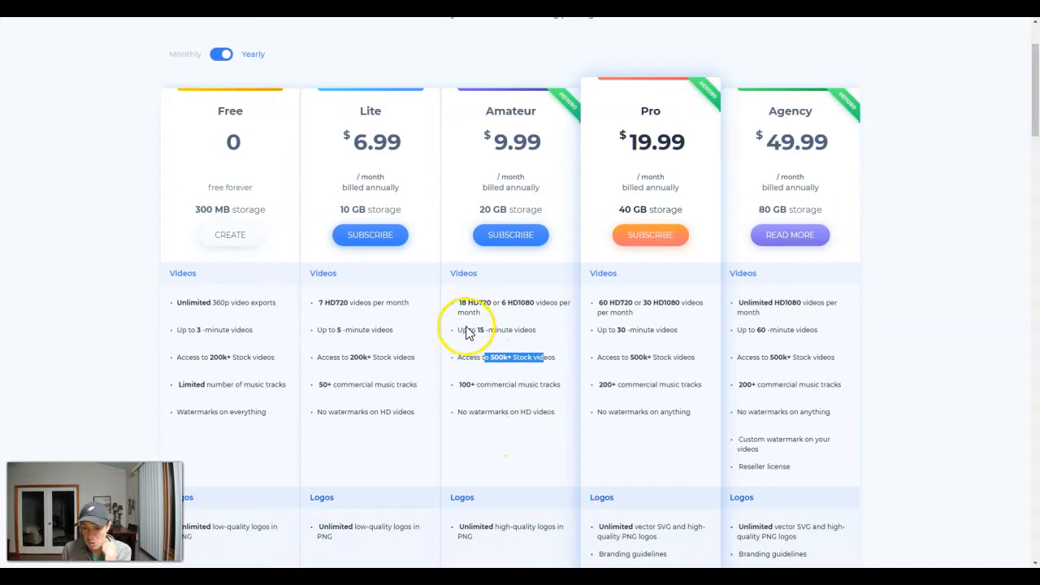
mouse_move(467, 302)
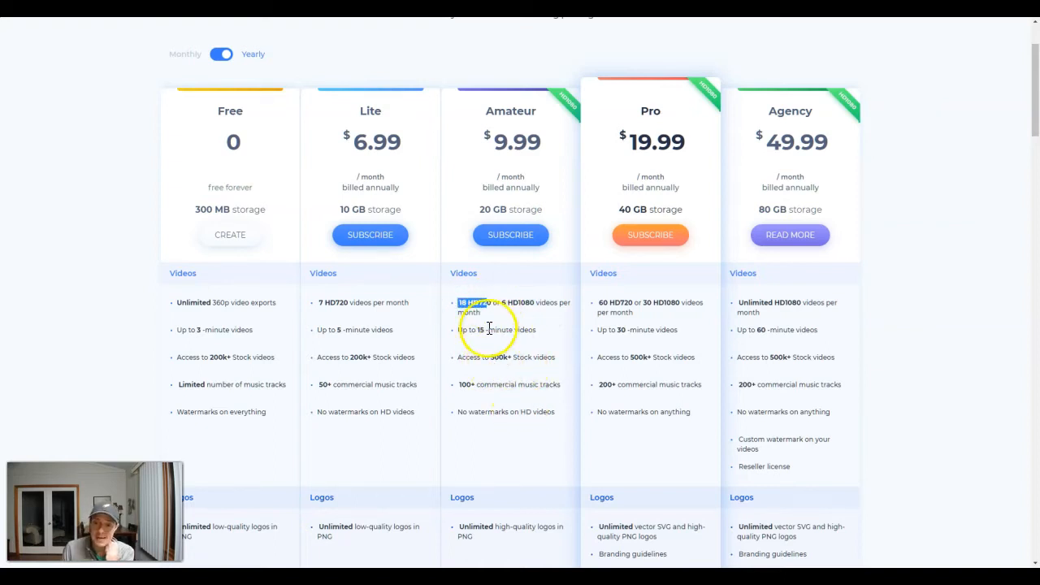
mouse_move(528, 435)
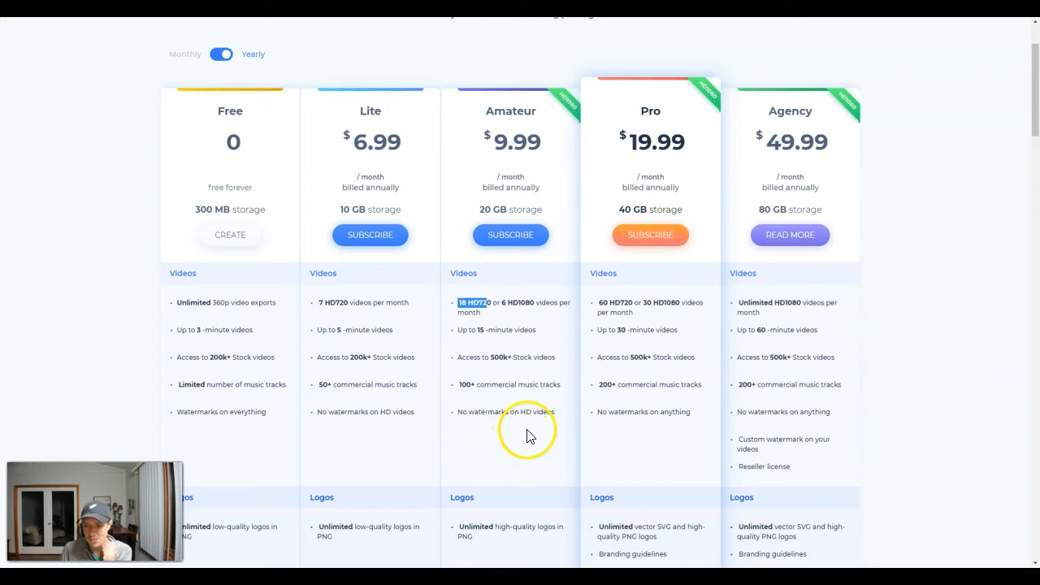
mouse_move(437, 406)
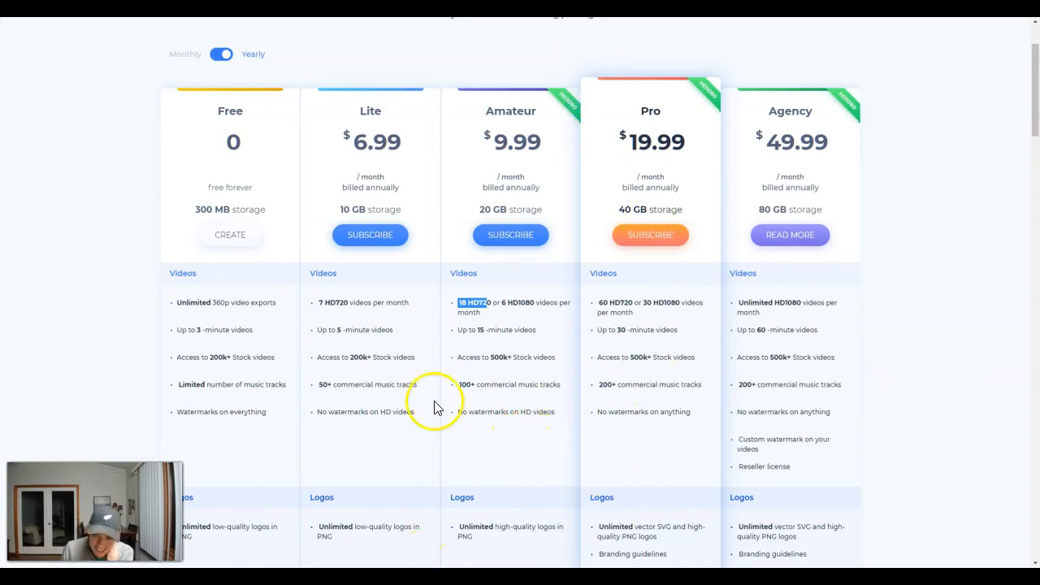
mouse_move(628, 375)
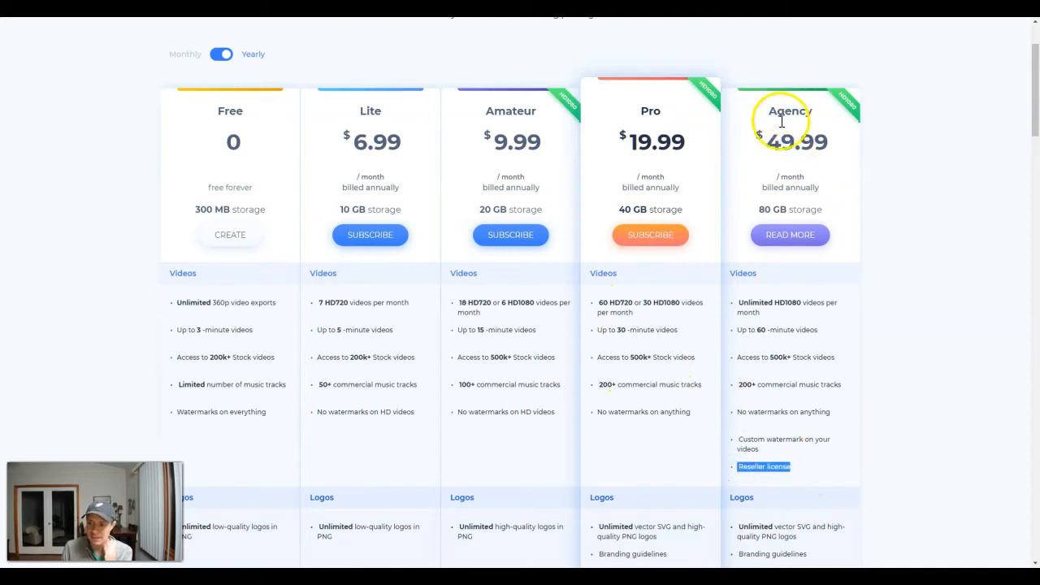
mouse_move(798, 439)
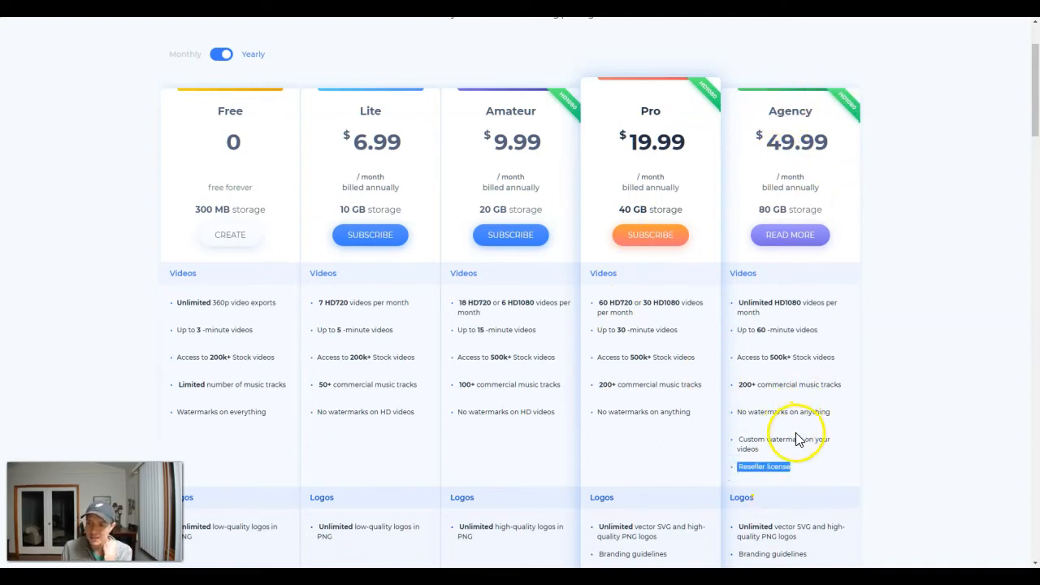
mouse_move(812, 430)
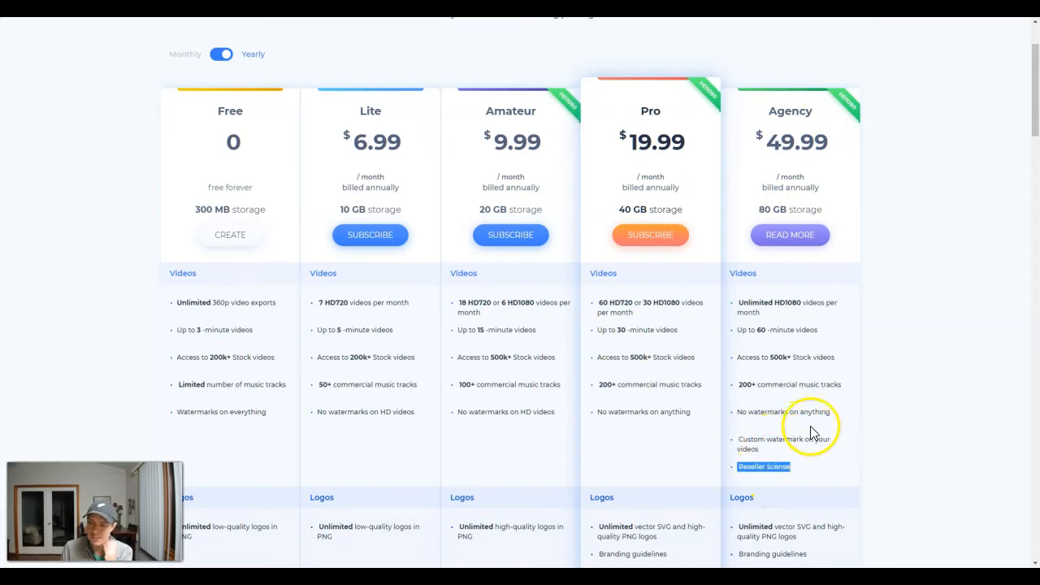
mouse_move(761, 414)
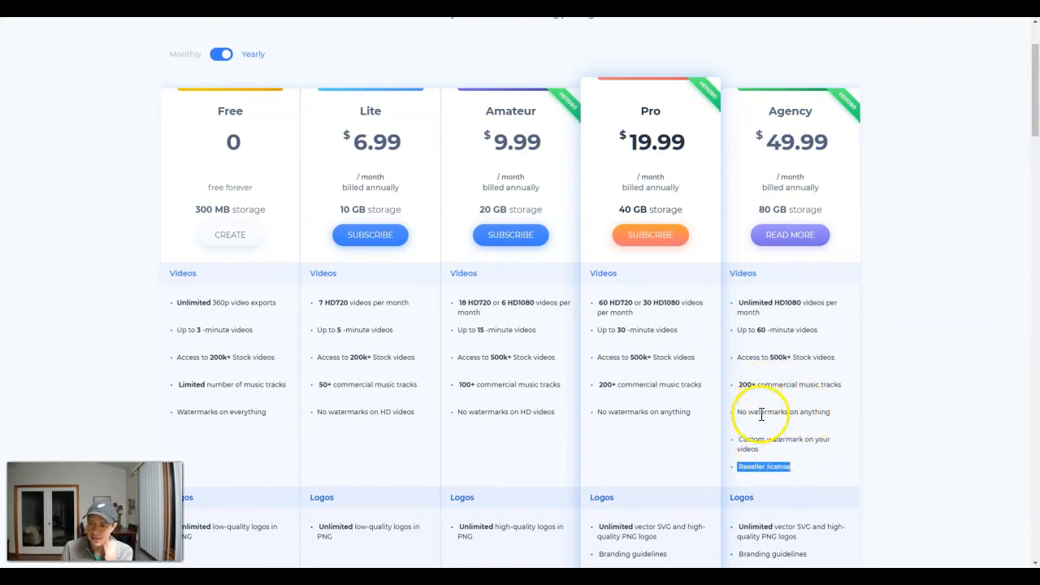
mouse_move(761, 302)
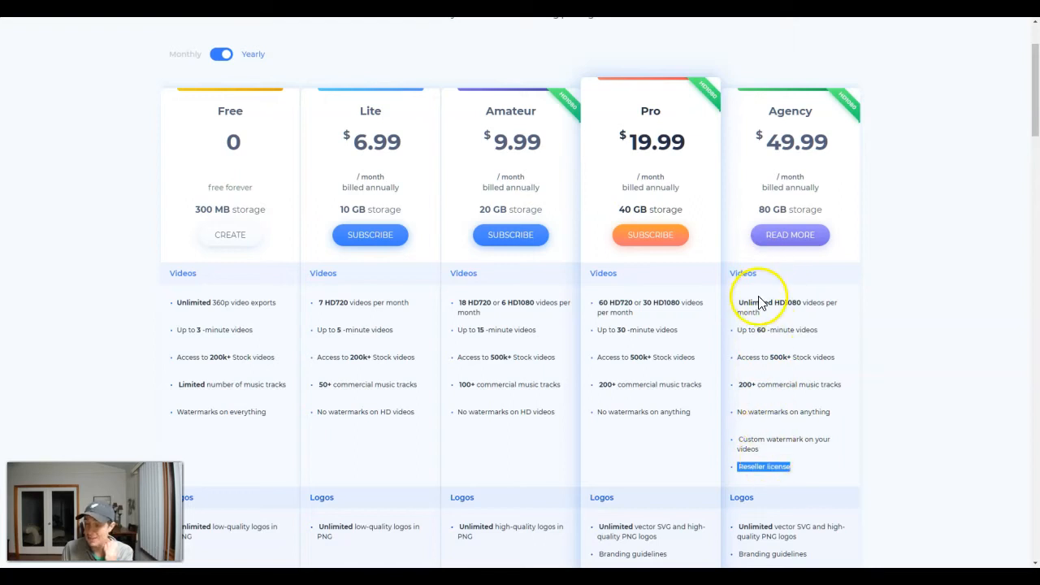
mouse_move(836, 304)
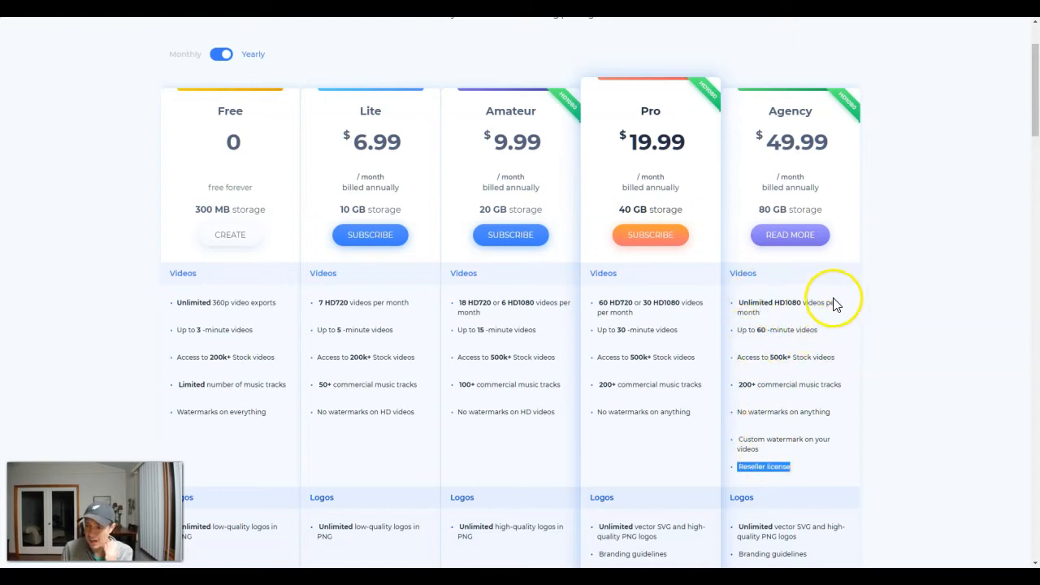
mouse_move(809, 299)
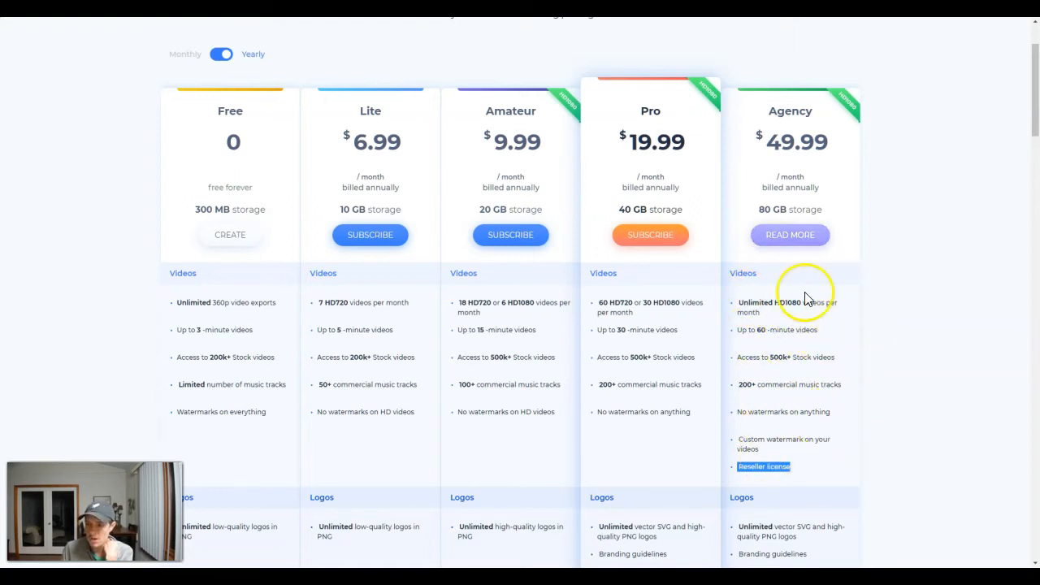
mouse_move(804, 109)
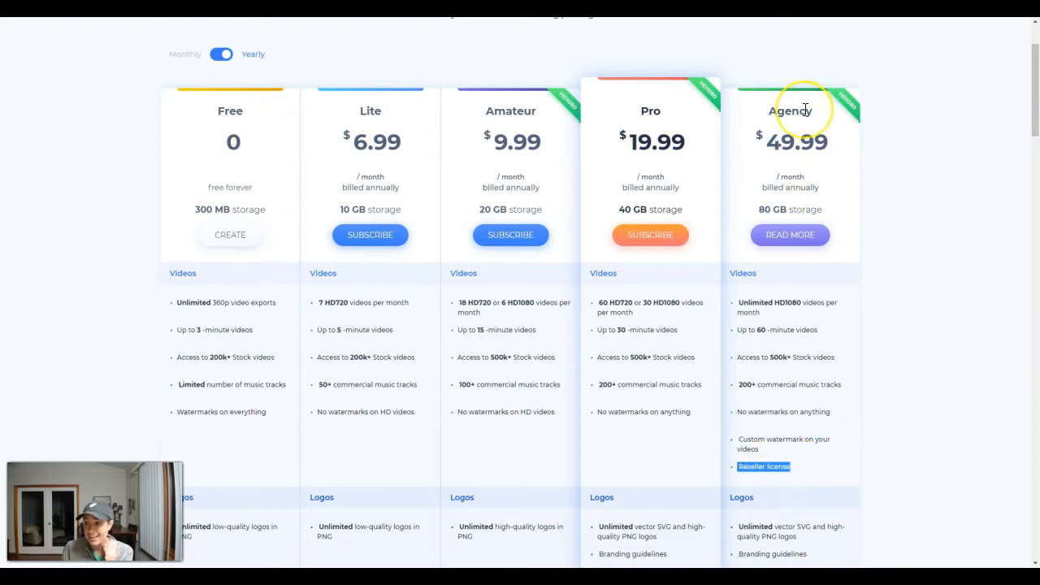
mouse_move(804, 108)
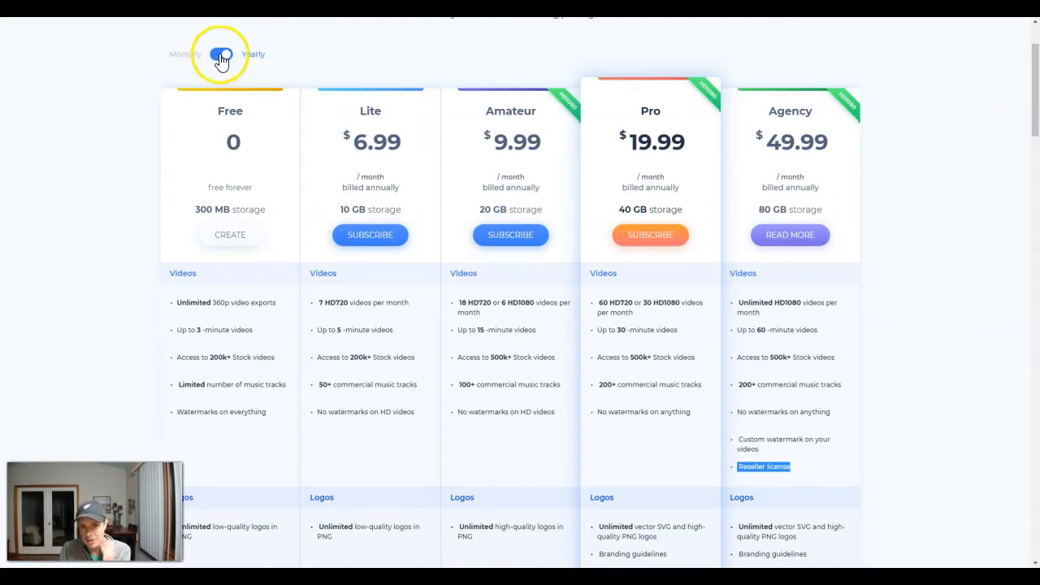
left_click(220, 54)
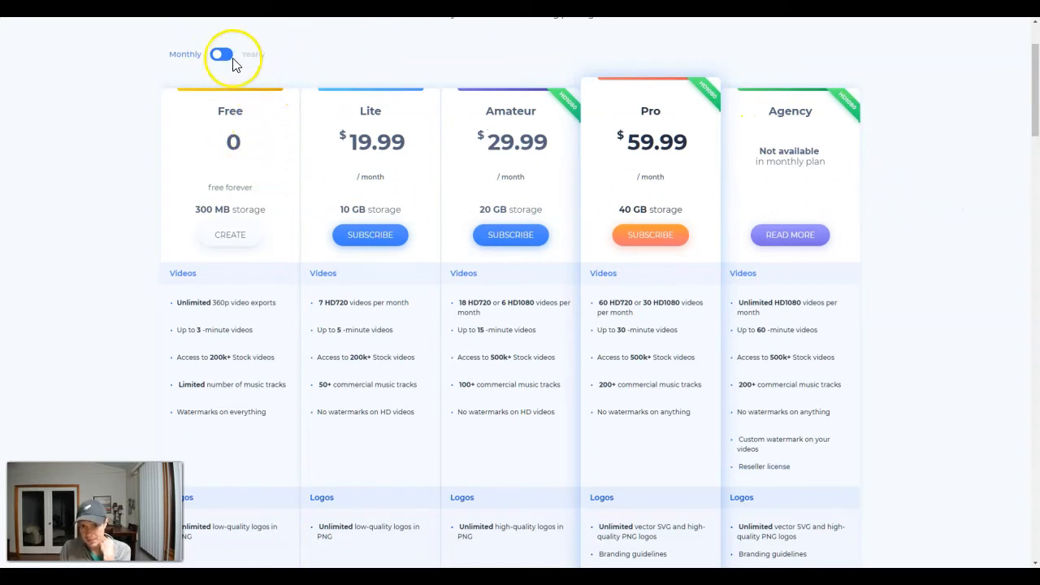
left_click(221, 54)
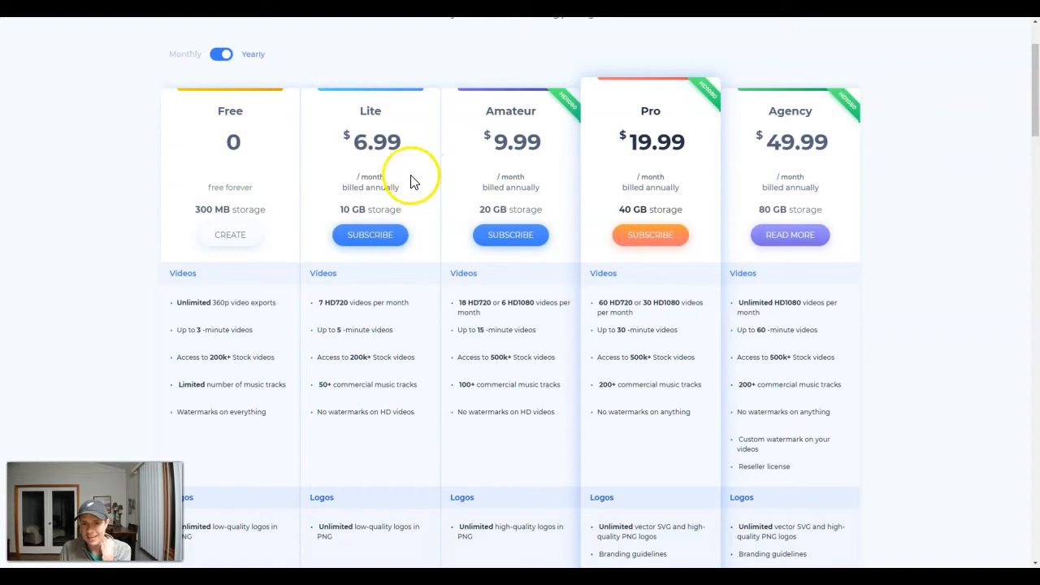
Scroll the plan comparison to review the Logos, Mockups, Websites and Graphics rows across the five plans.
scroll("down", 3)
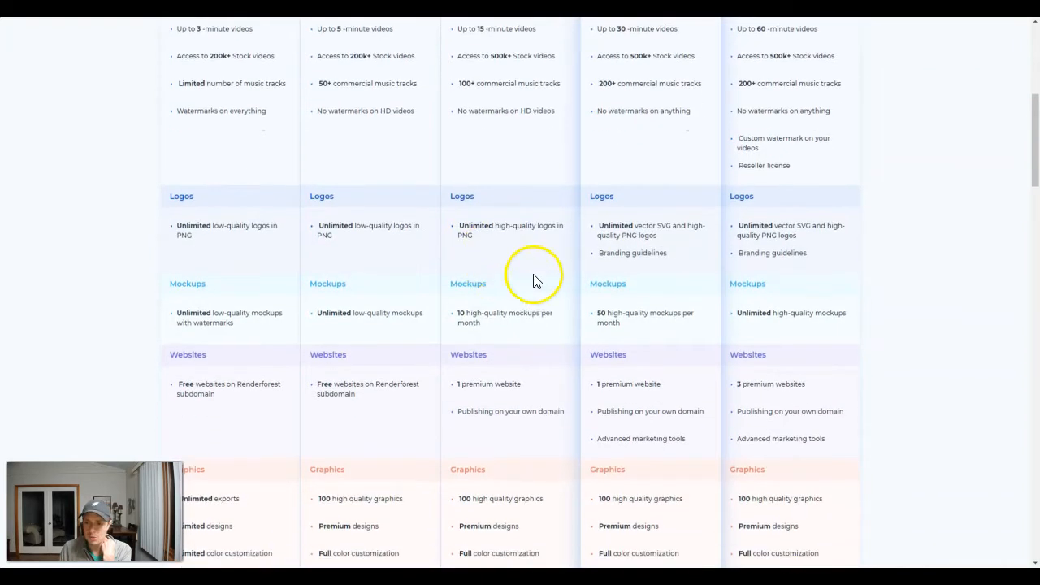
scroll("down", 3)
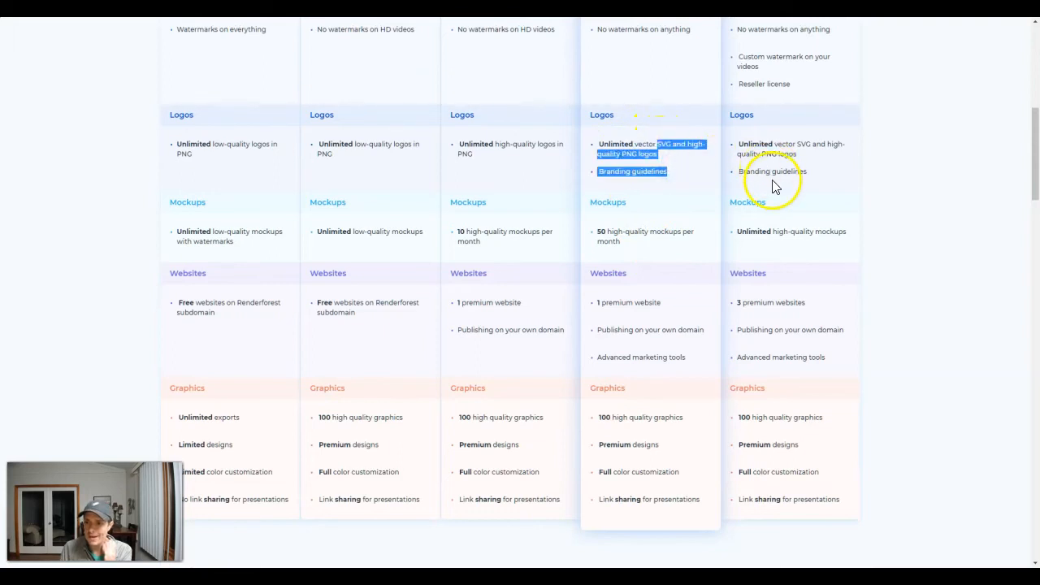
scroll("up", 3)
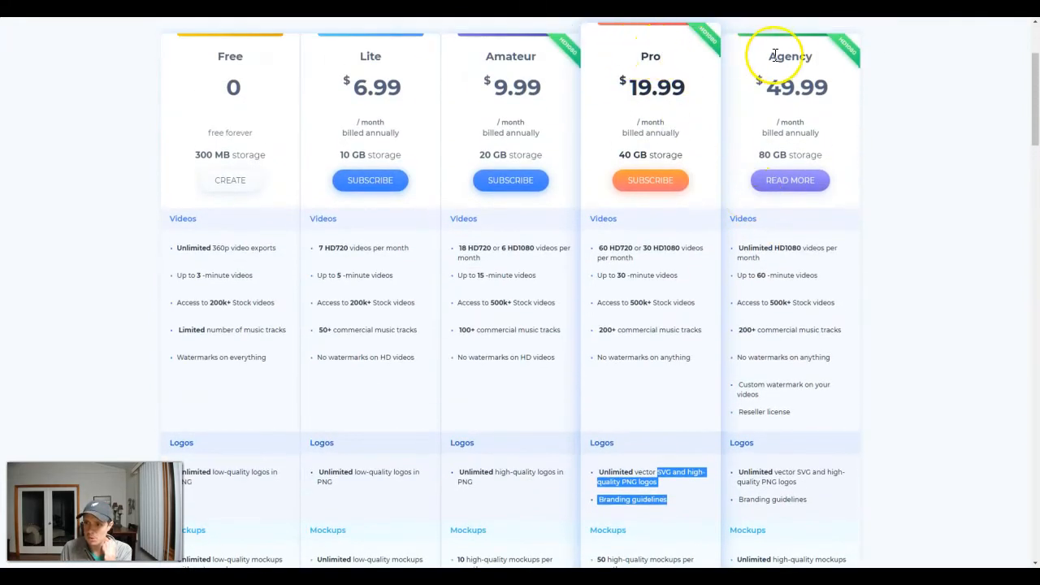
scroll("down", 3)
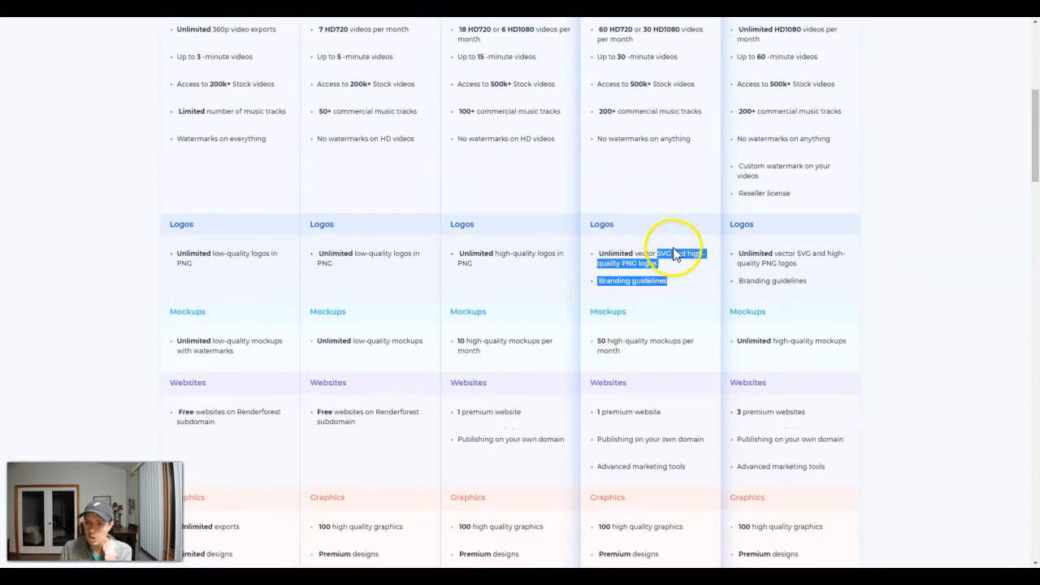
mouse_move(658, 280)
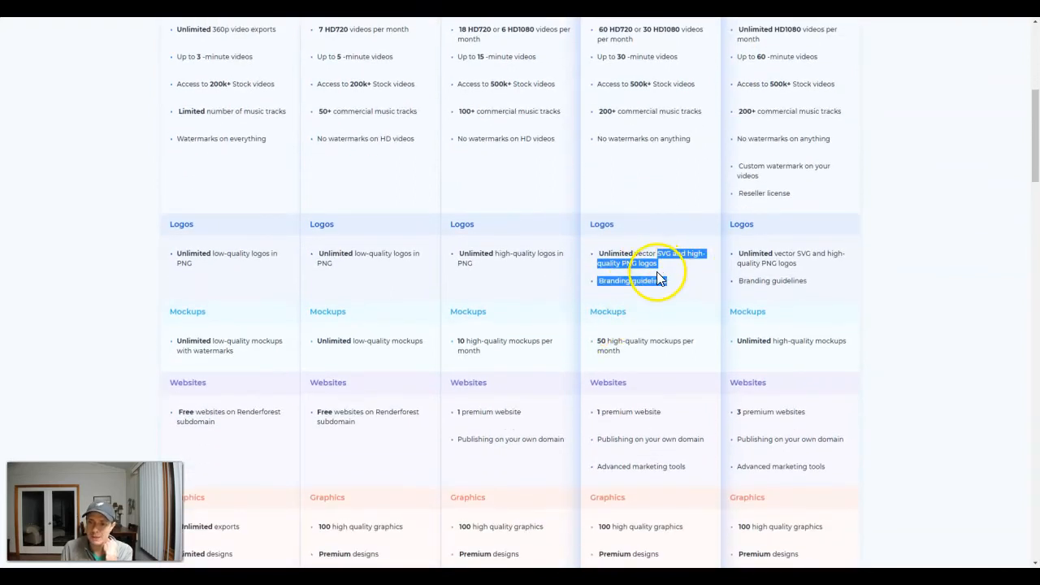
mouse_move(780, 277)
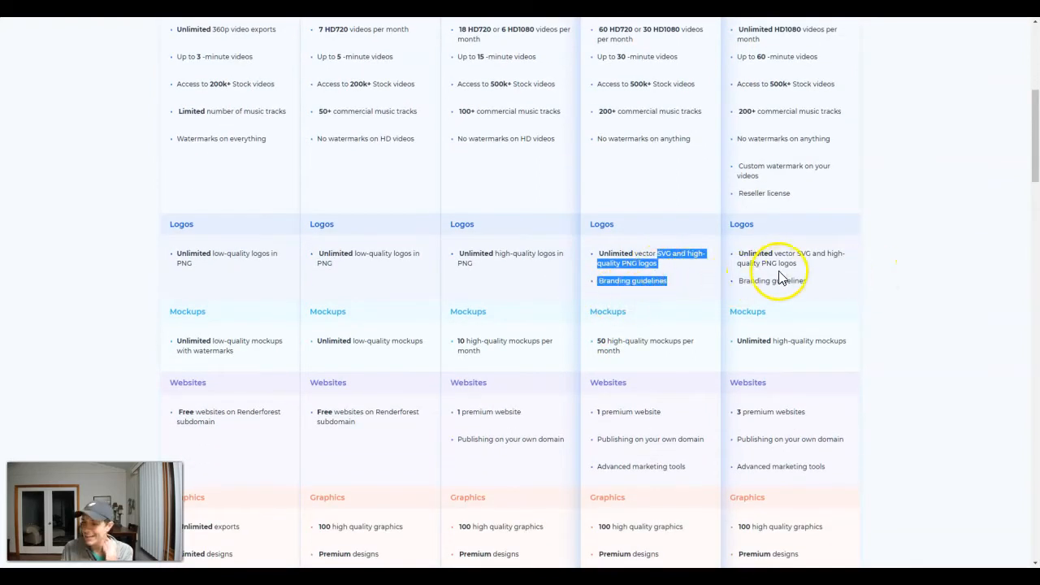
mouse_move(754, 304)
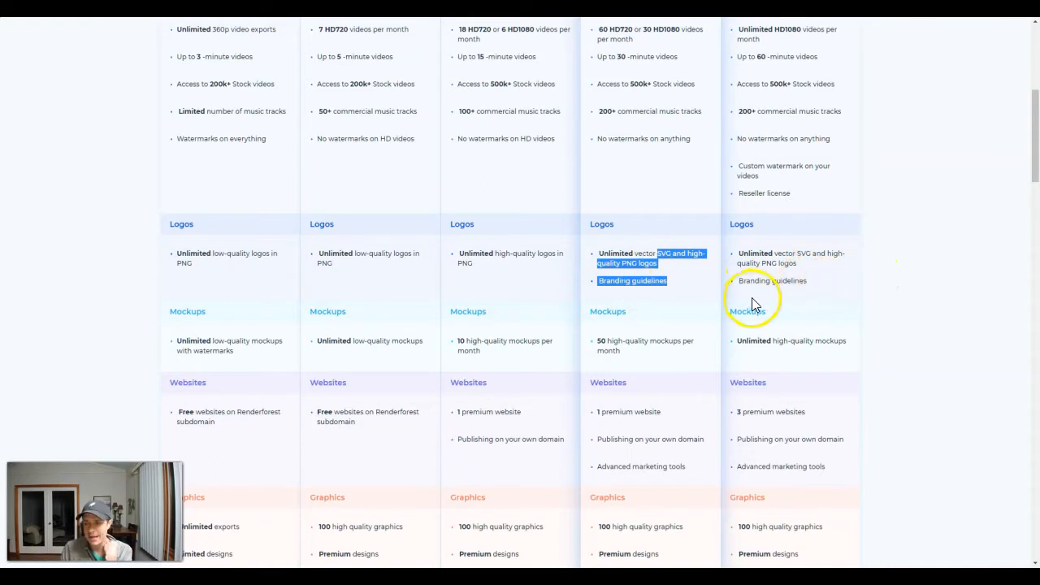
scroll("down", 3)
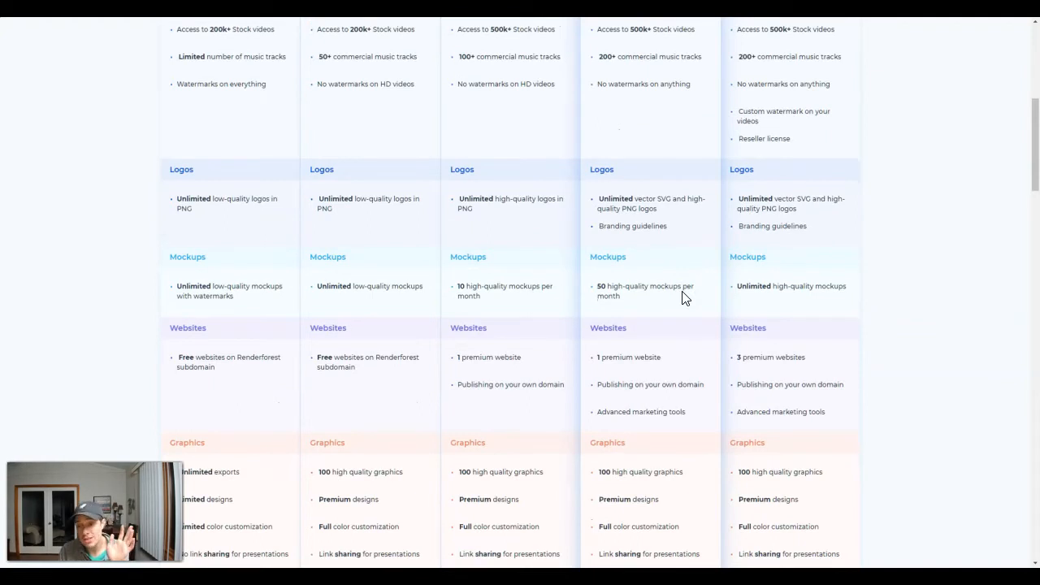
scroll("down", 3)
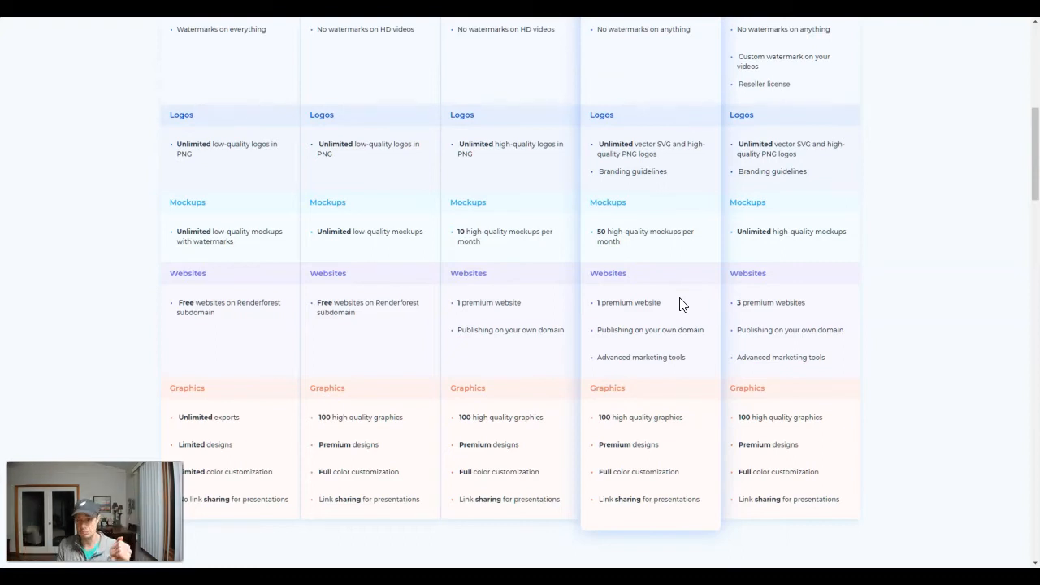
scroll("down", 3)
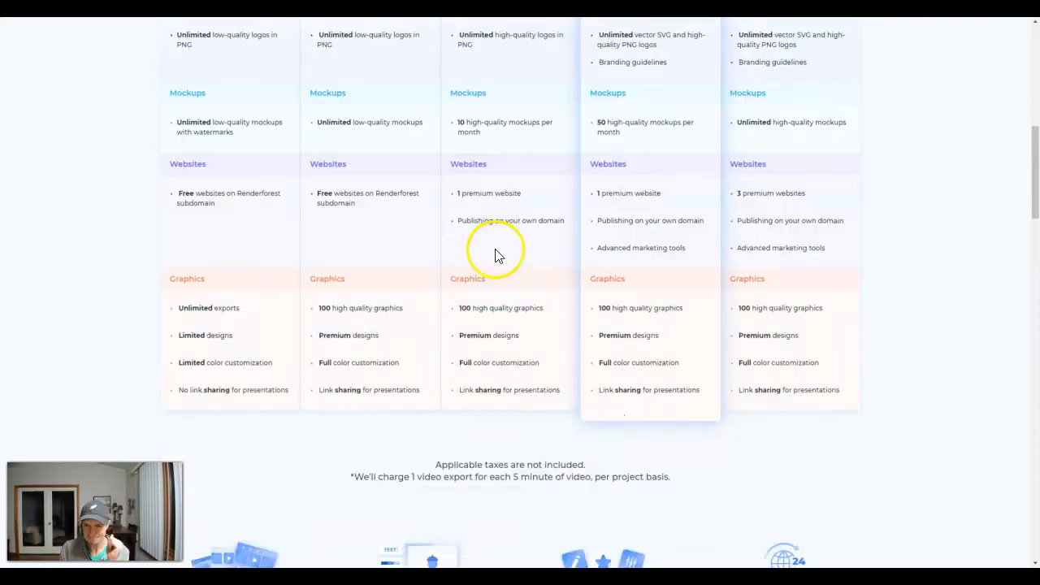
scroll("up", 3)
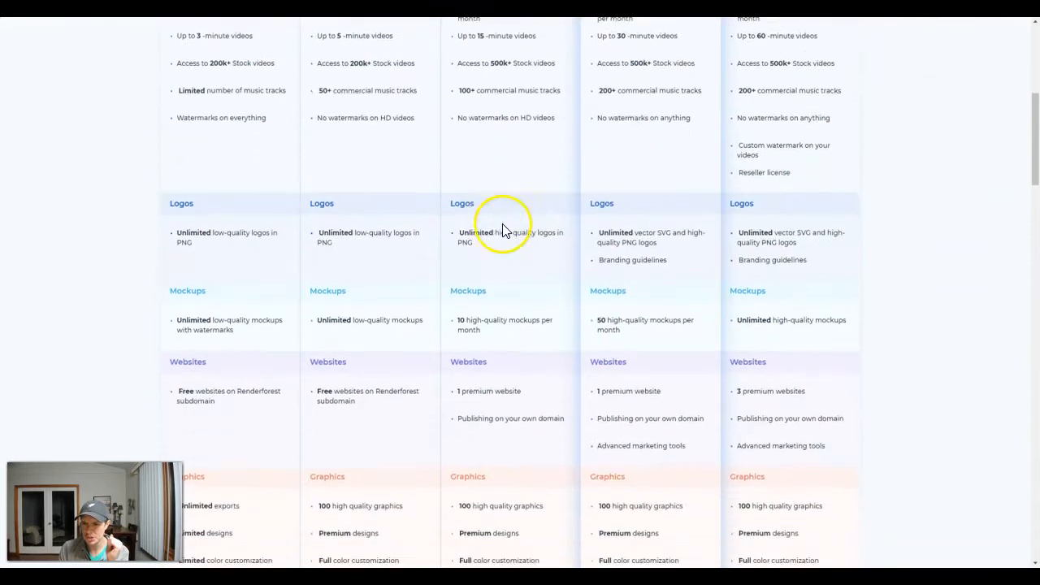
scroll("down", 3)
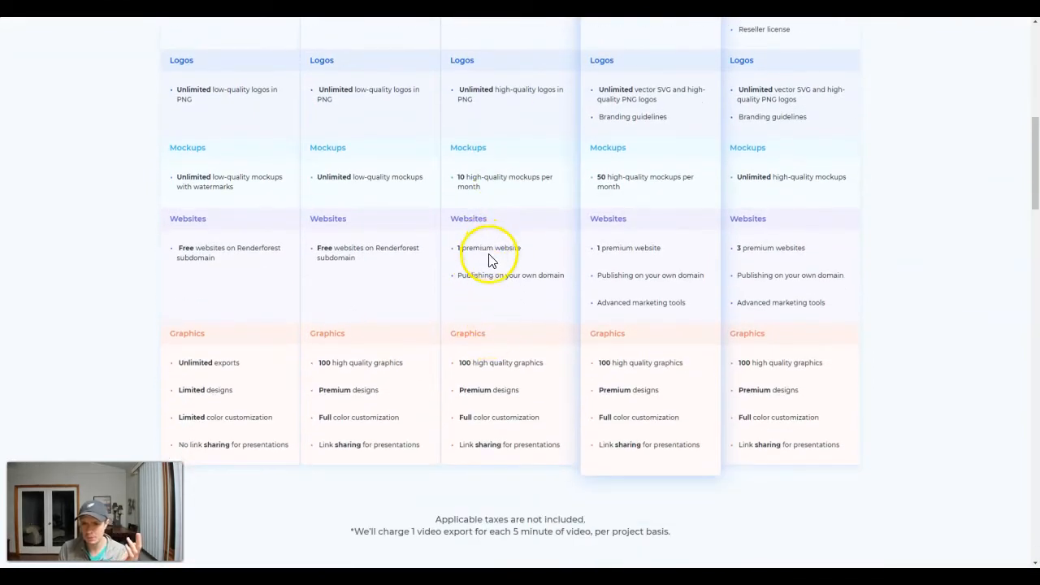
mouse_move(640, 248)
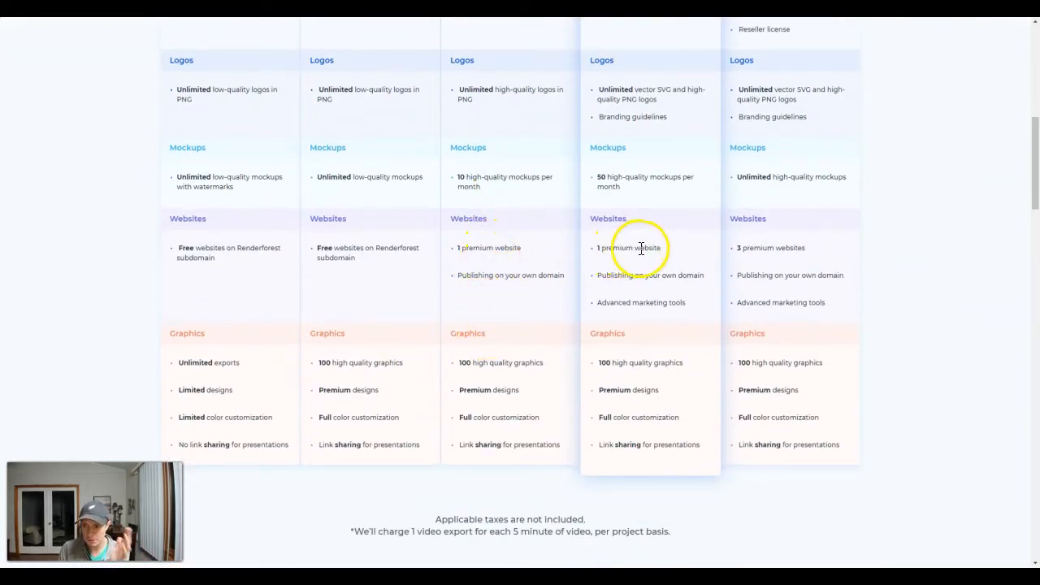
mouse_move(752, 274)
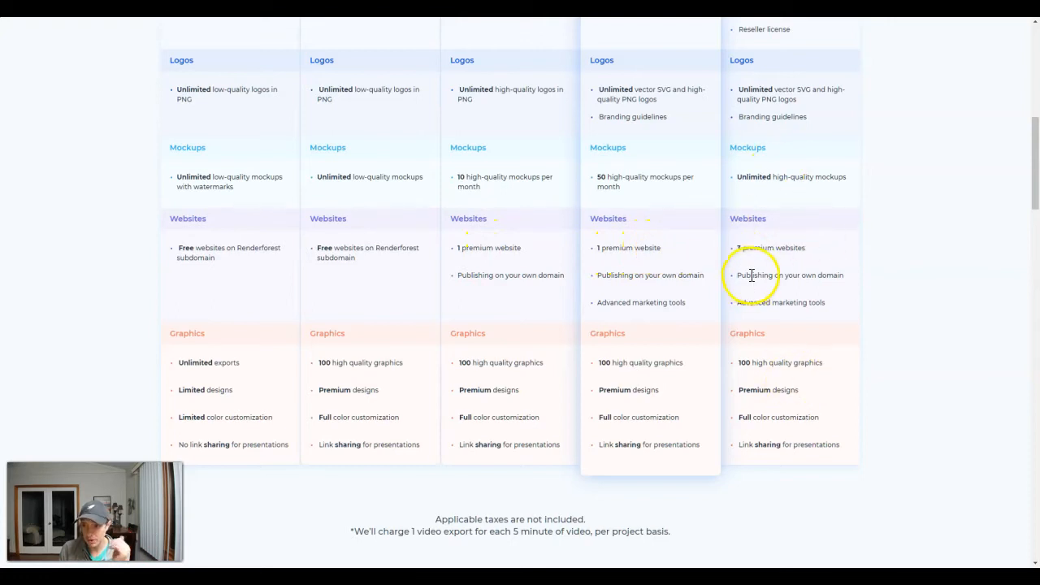
mouse_move(613, 274)
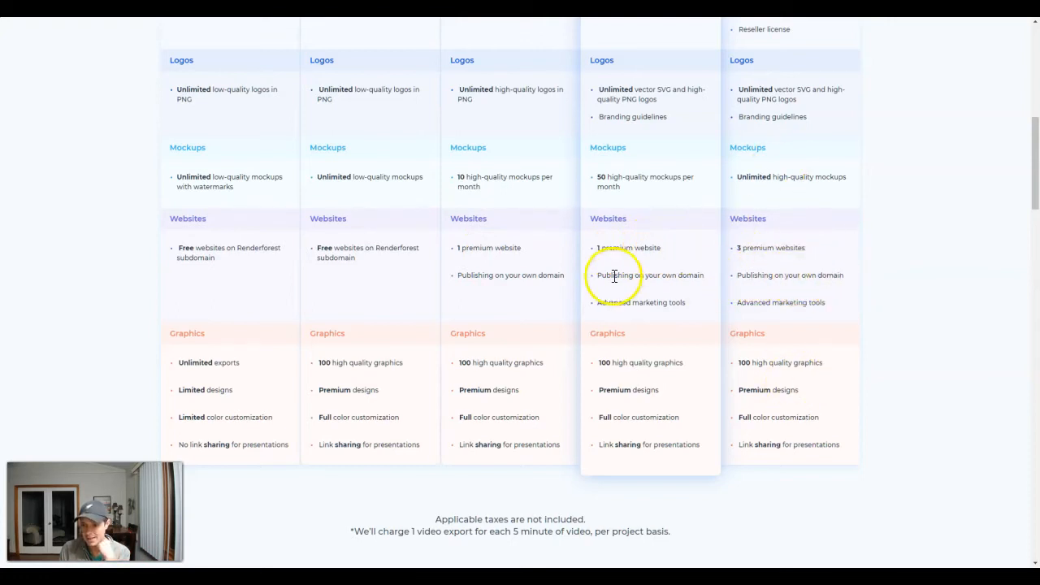
mouse_move(626, 313)
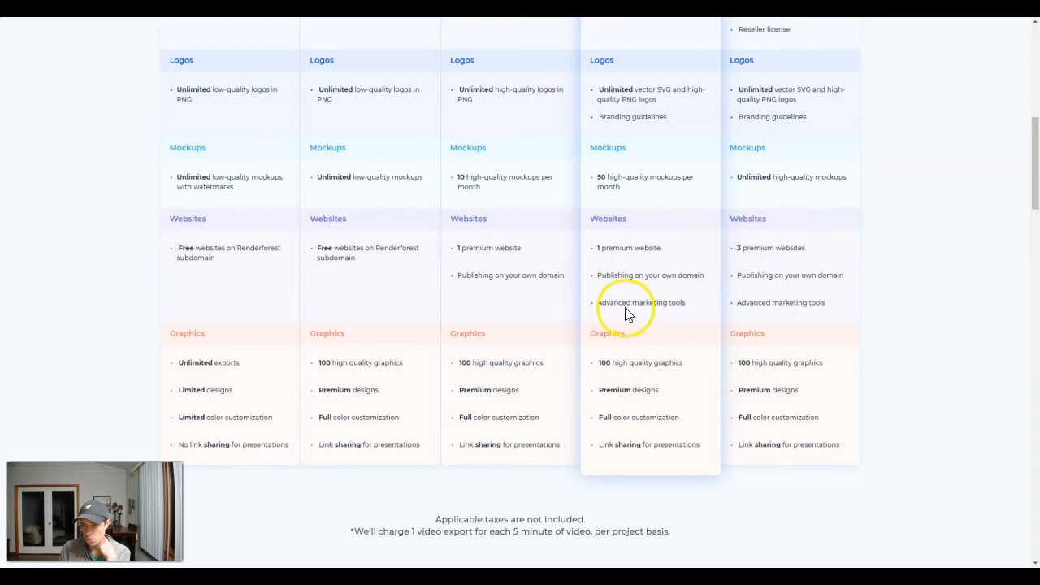
Scroll the Pricing page back up to the plan cards with the Monthly/Yearly toggle.
scroll("down", 3)
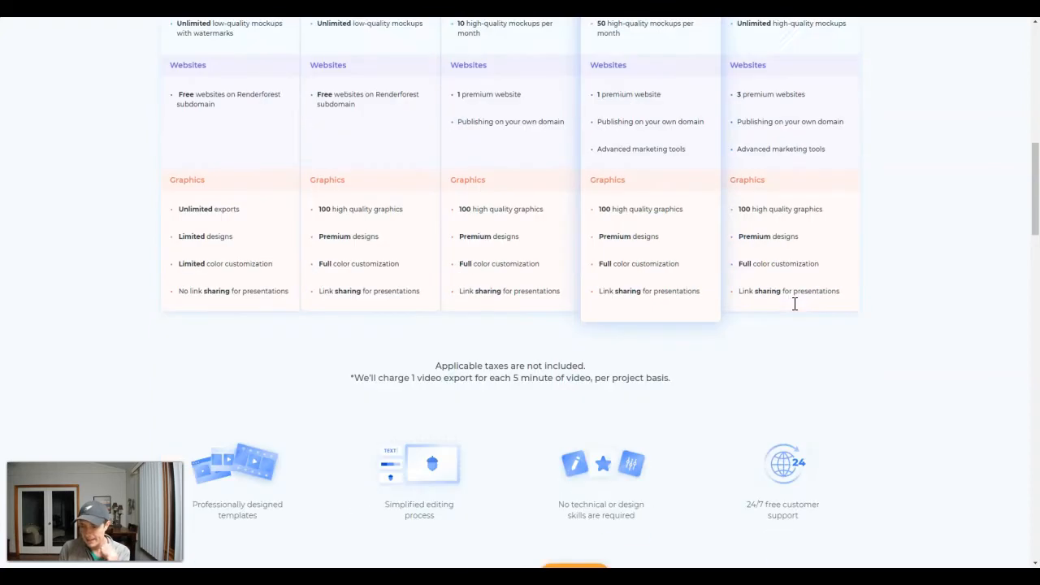
scroll("down", 3)
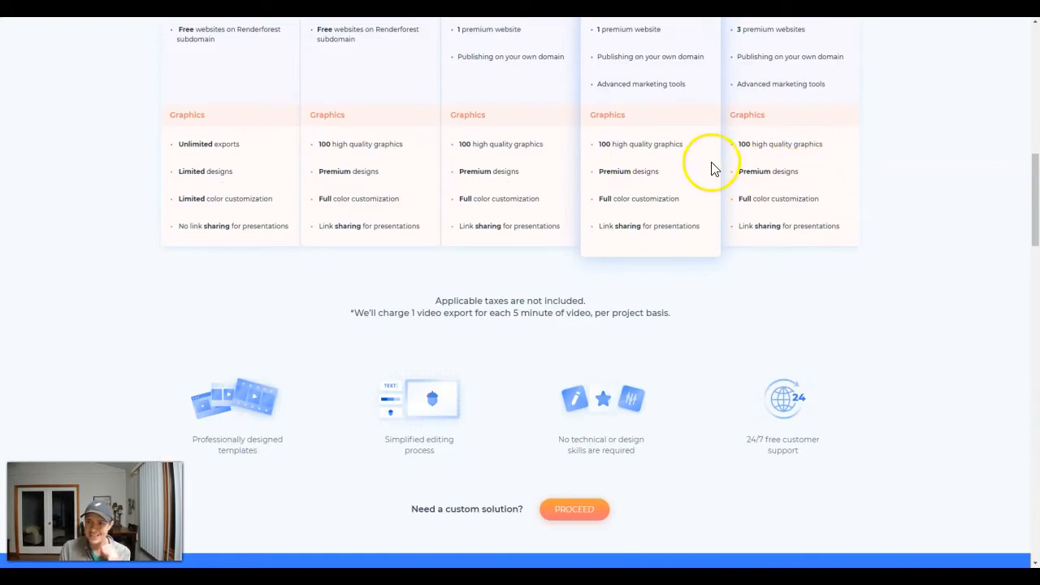
mouse_move(673, 159)
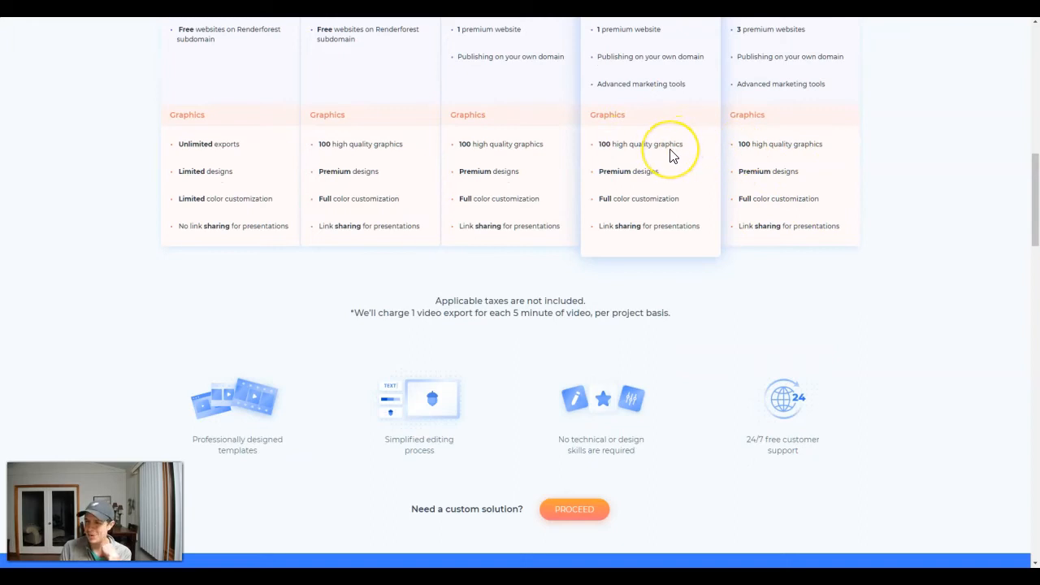
mouse_move(781, 183)
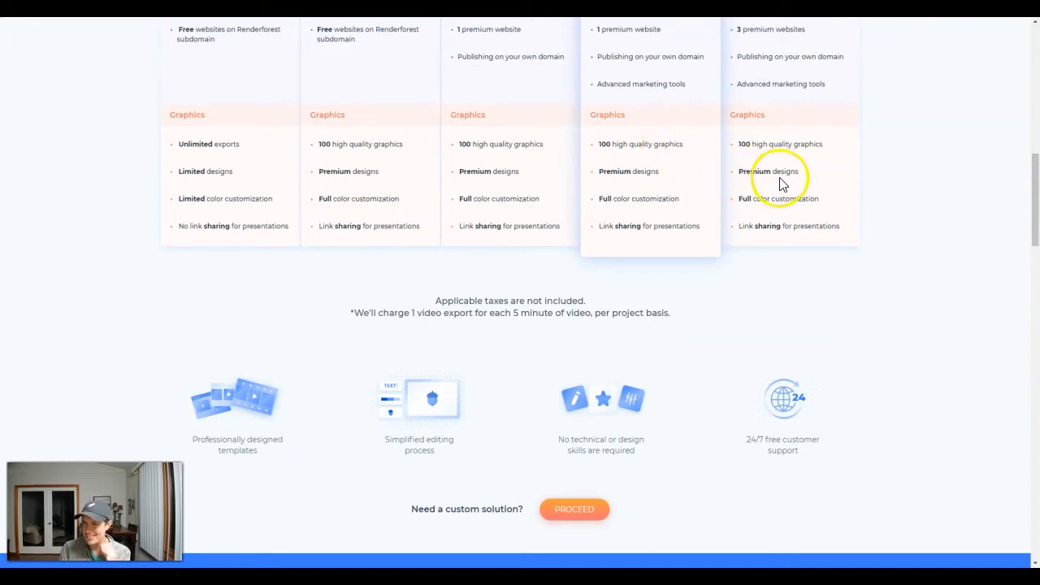
mouse_move(841, 248)
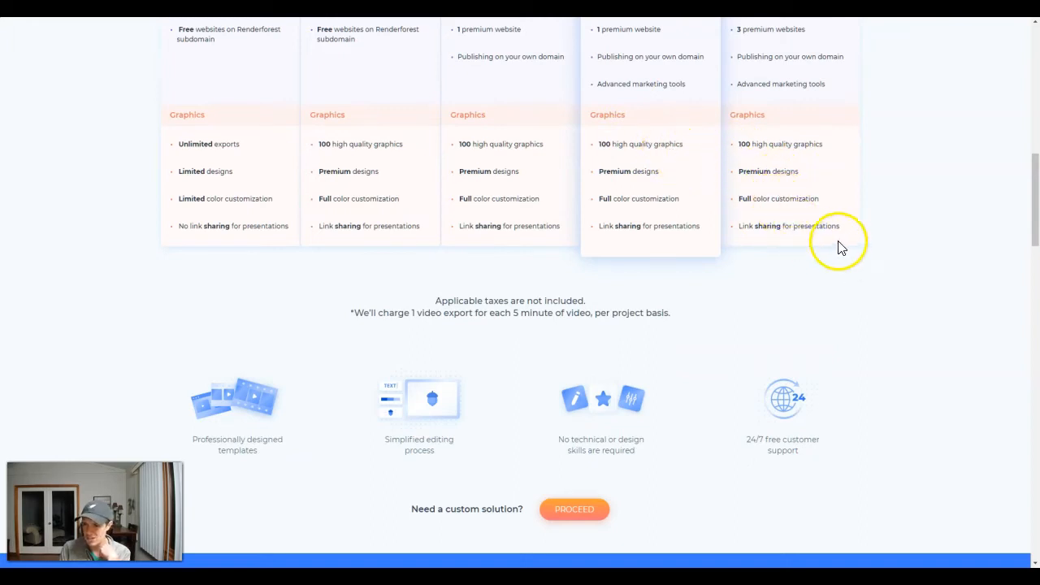
mouse_move(671, 146)
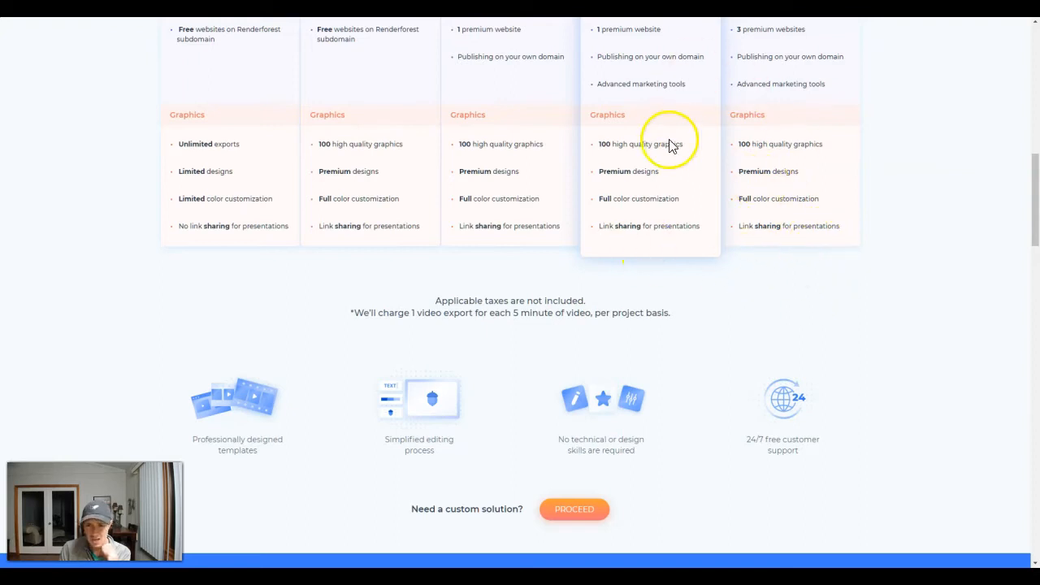
mouse_move(524, 154)
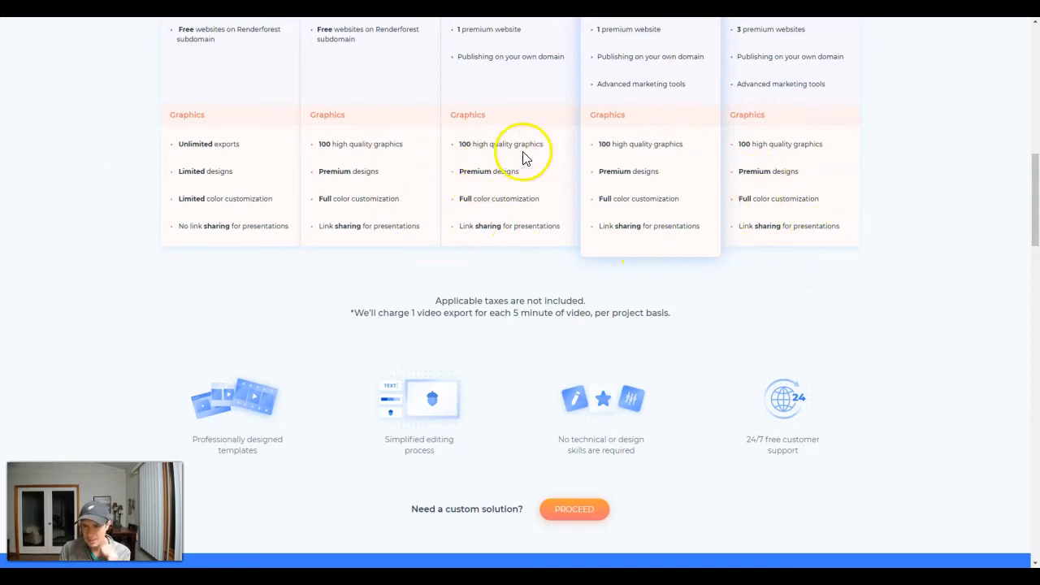
mouse_move(711, 166)
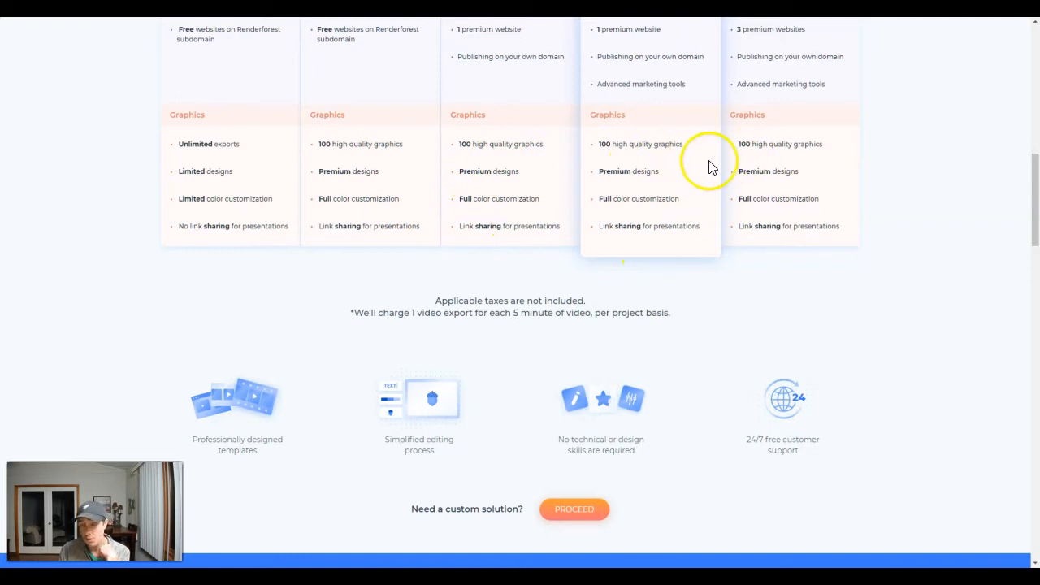
mouse_move(659, 147)
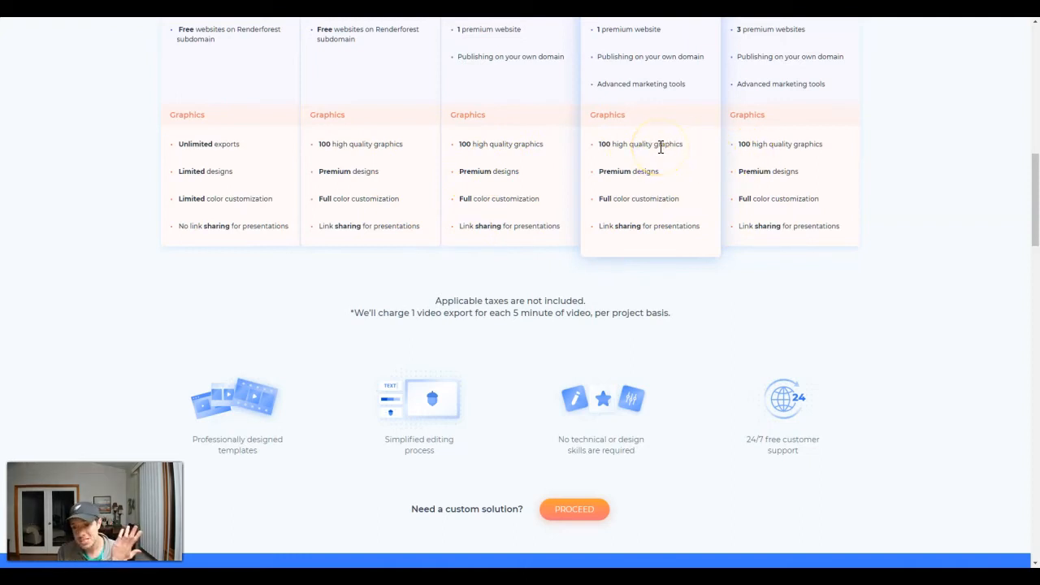
mouse_move(810, 120)
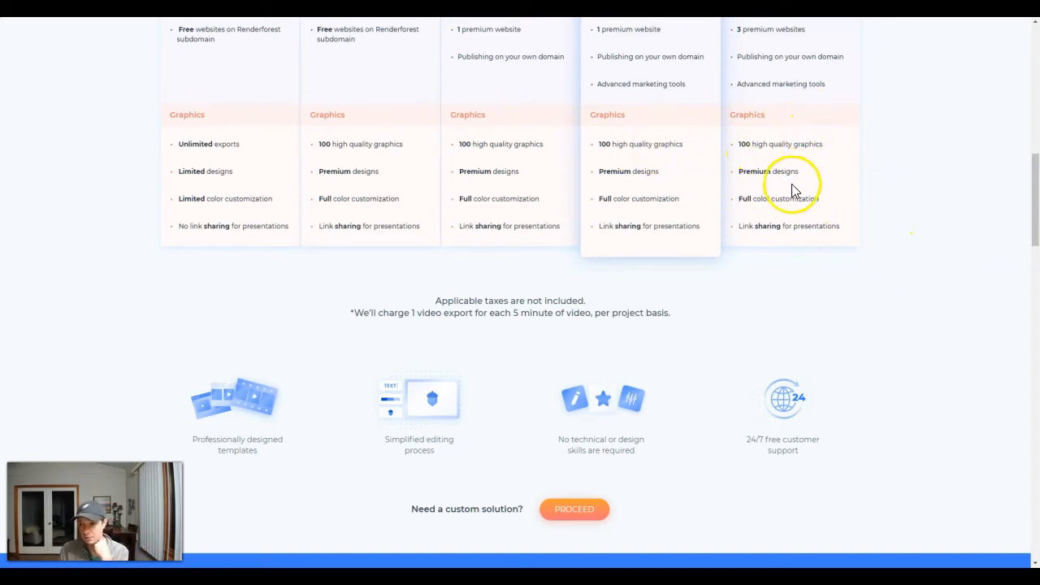
scroll("up", 3)
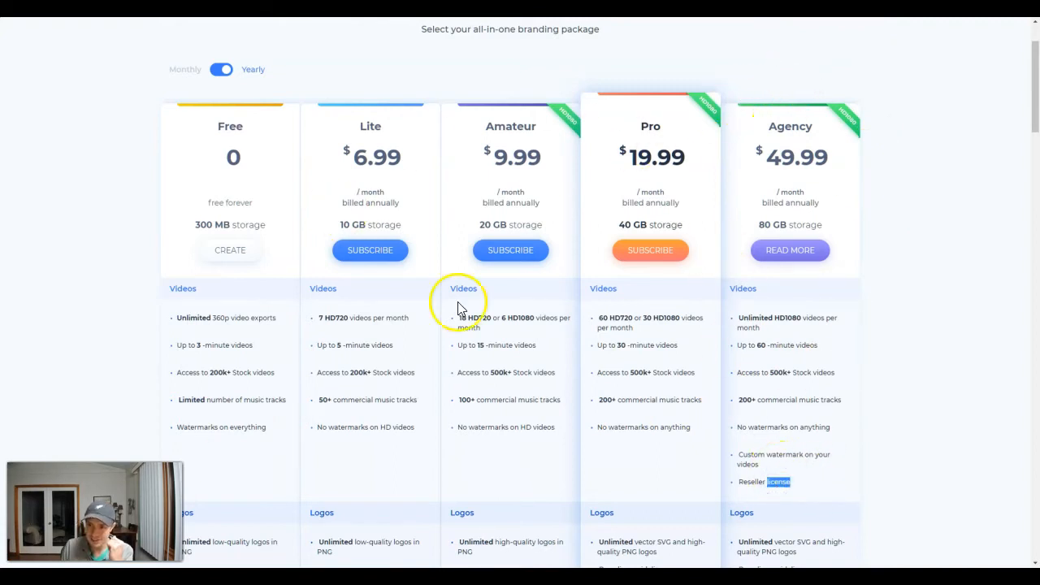
scroll("up", 3)
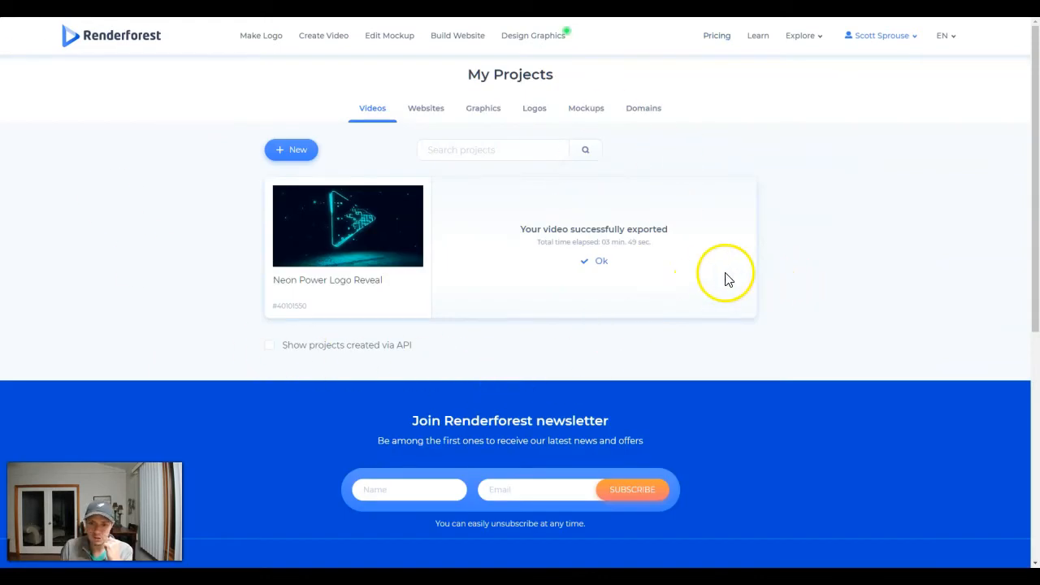
mouse_move(655, 233)
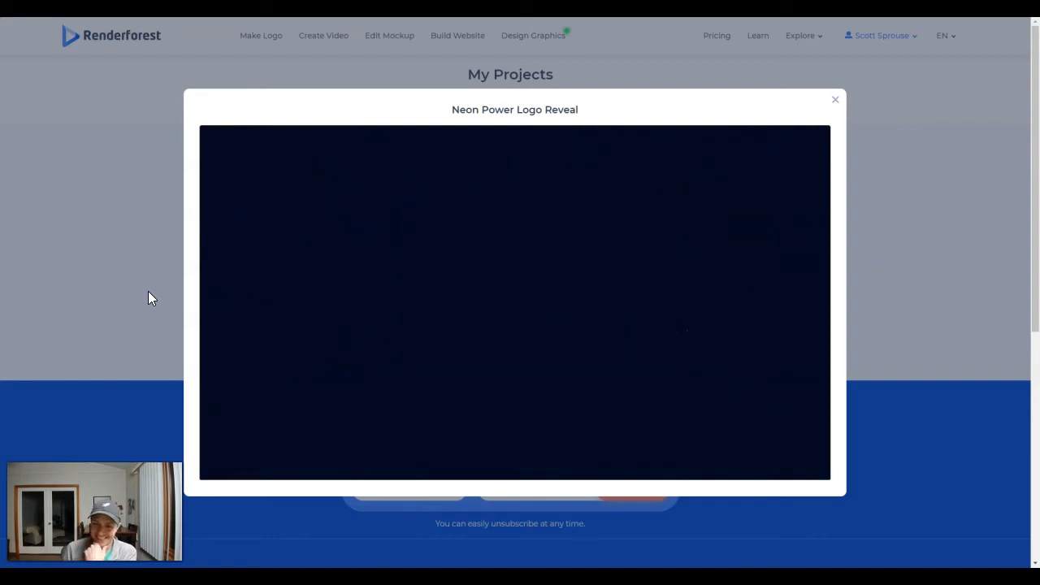
mouse_move(111, 203)
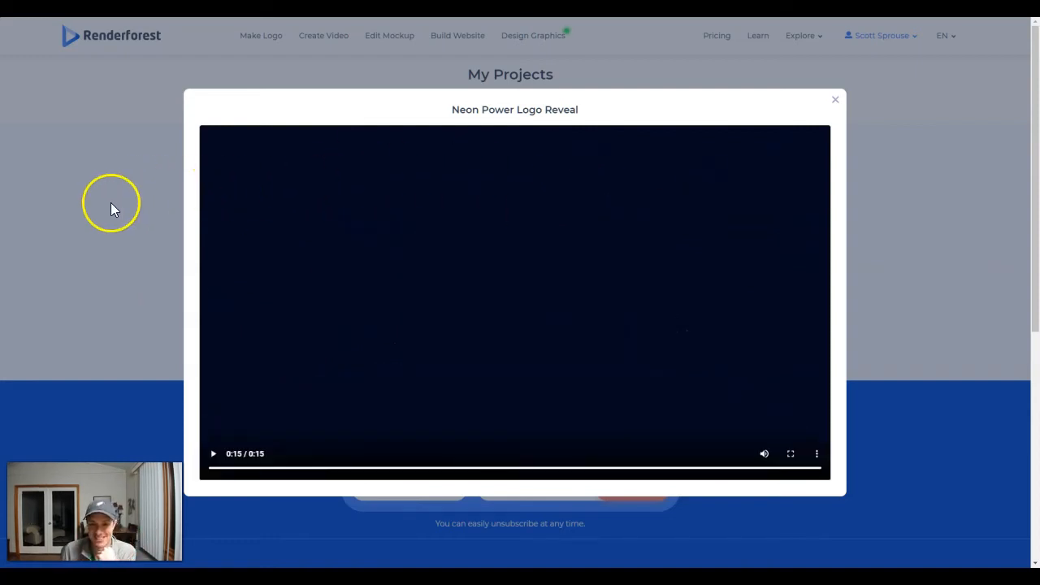
Close the finished Neon Power Logo Reveal preview, returning to its HD 1080 options in My Projects.
left_click(835, 99)
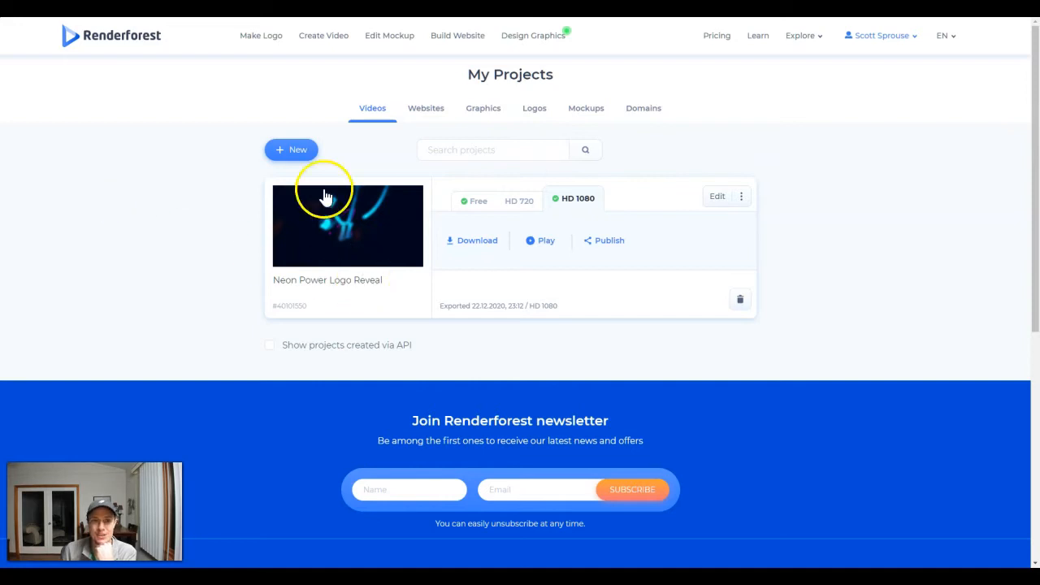
mouse_move(315, 35)
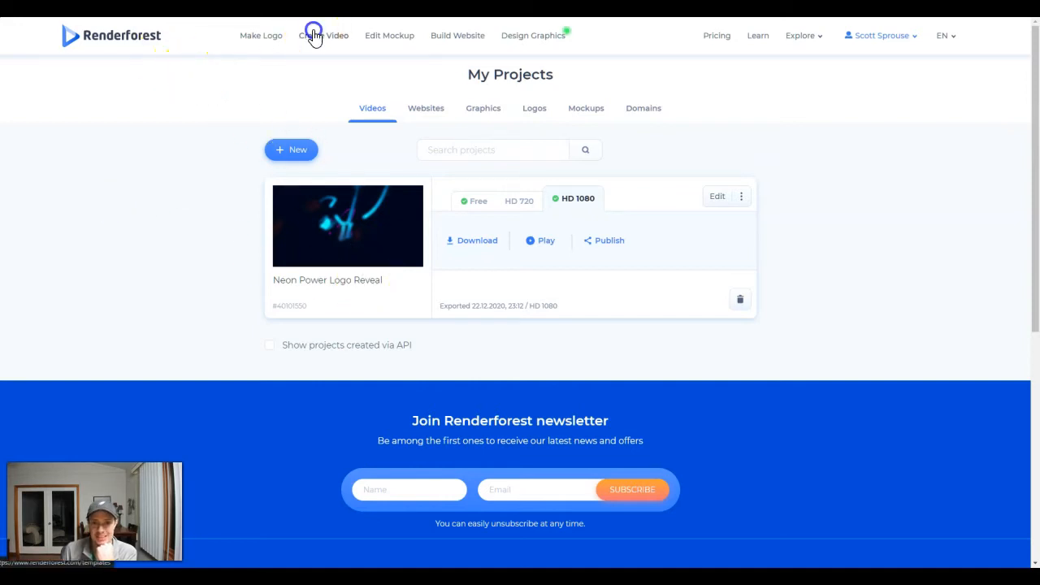
Return to the Create Video templates gallery and glance through the template grid.
left_click(327, 35)
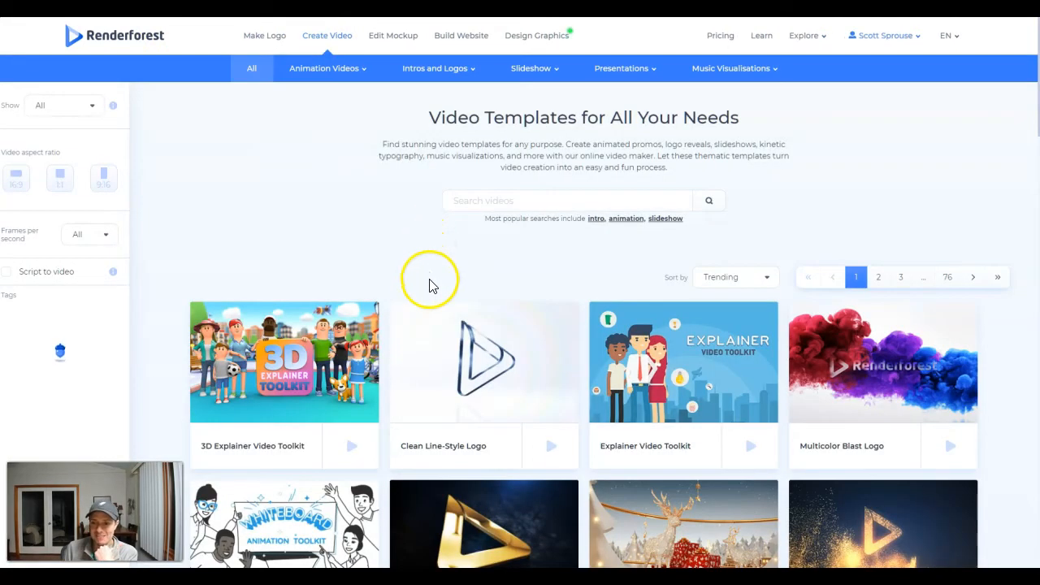
scroll("down", 3)
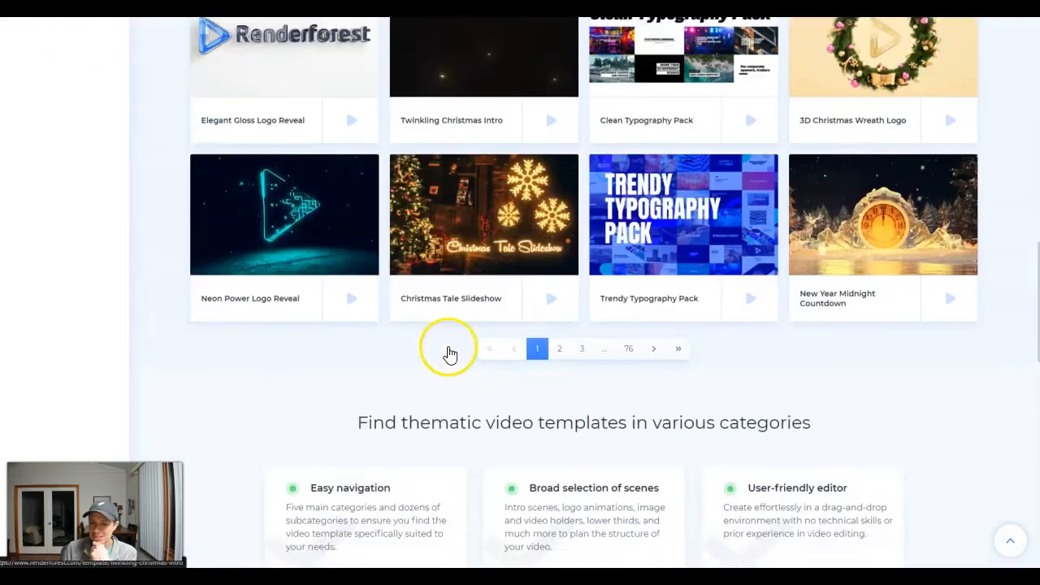
scroll("up", 3)
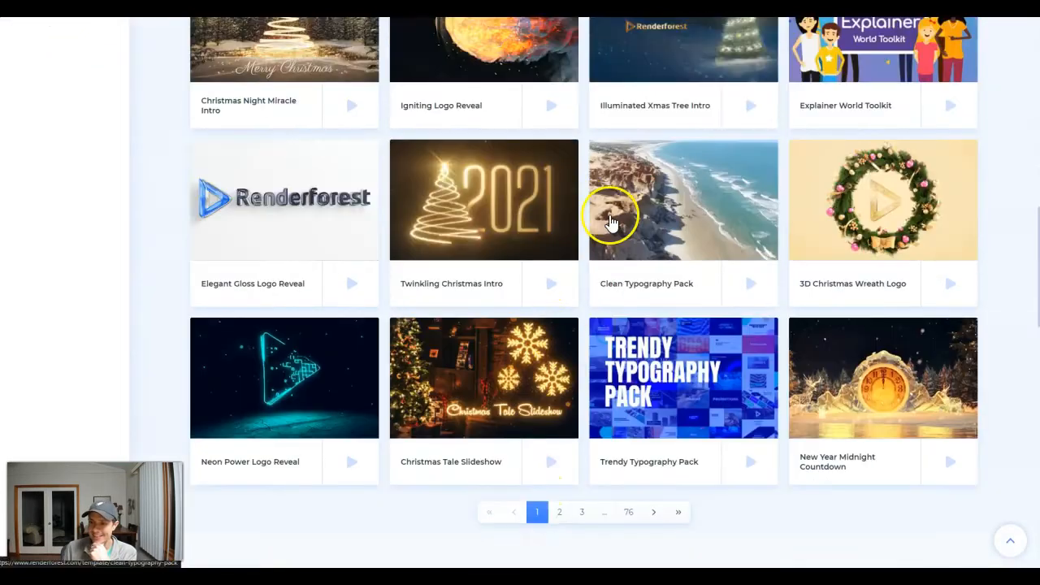
mouse_move(680, 215)
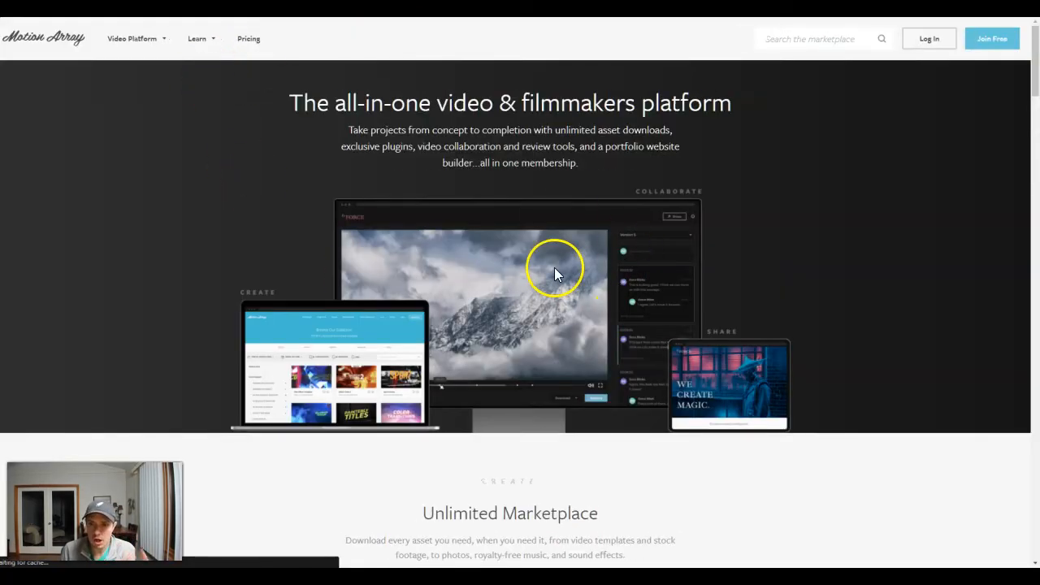
mouse_move(634, 126)
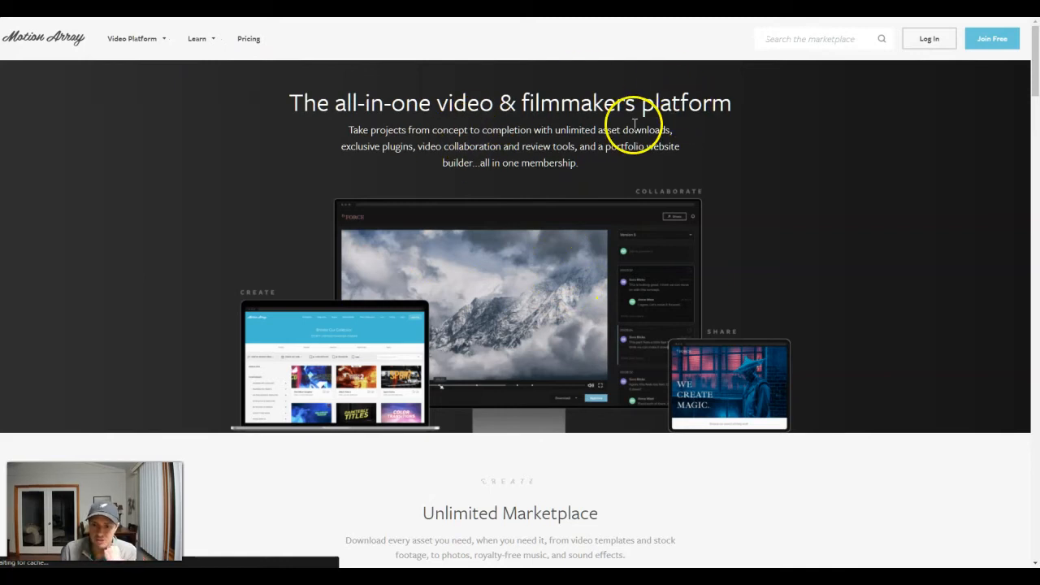
Scroll through the Motion Array homepage for video and filmmakers.
scroll("down", 3)
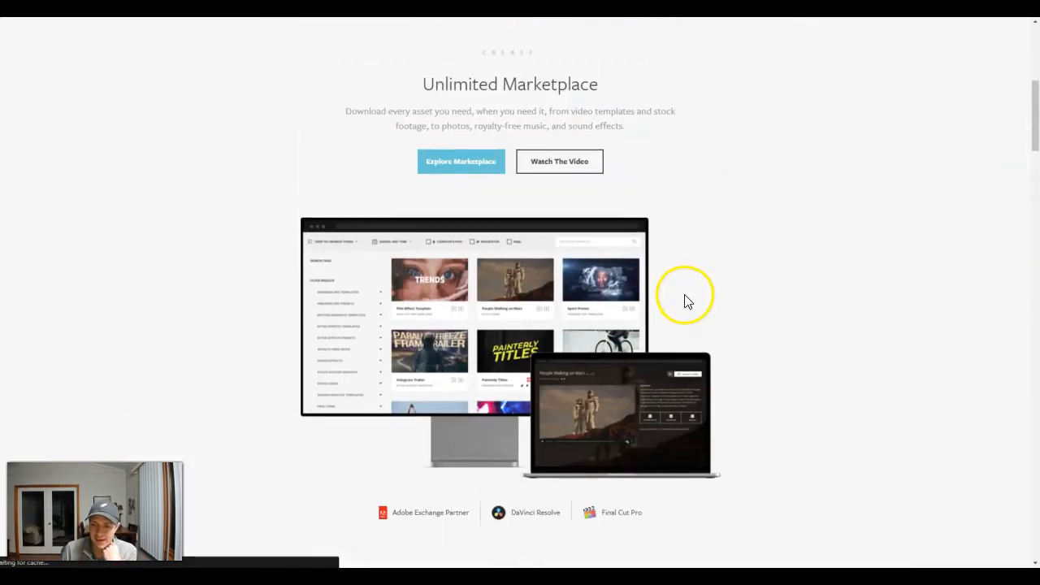
scroll("up", 3)
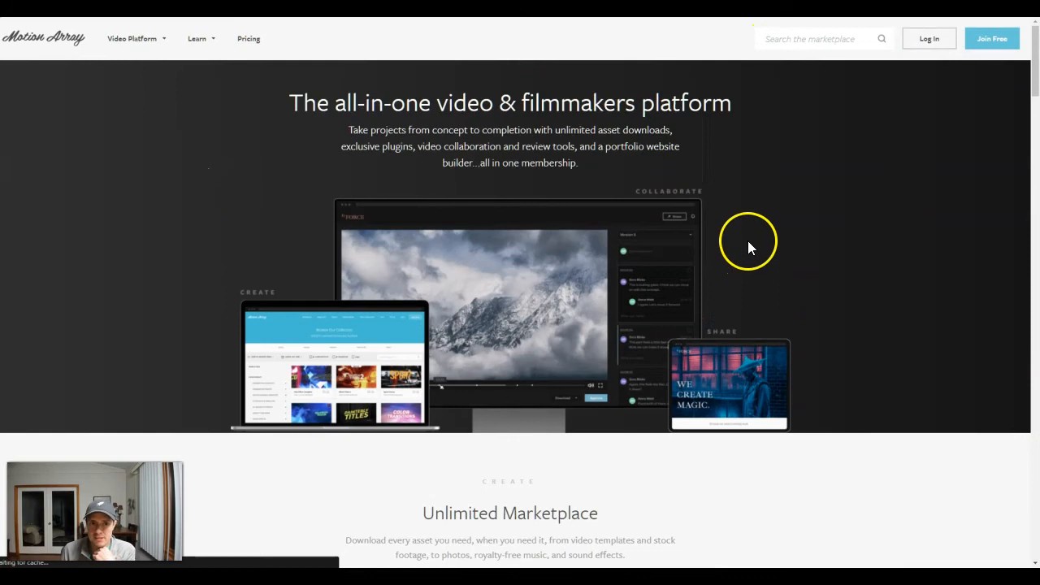
mouse_move(533, 47)
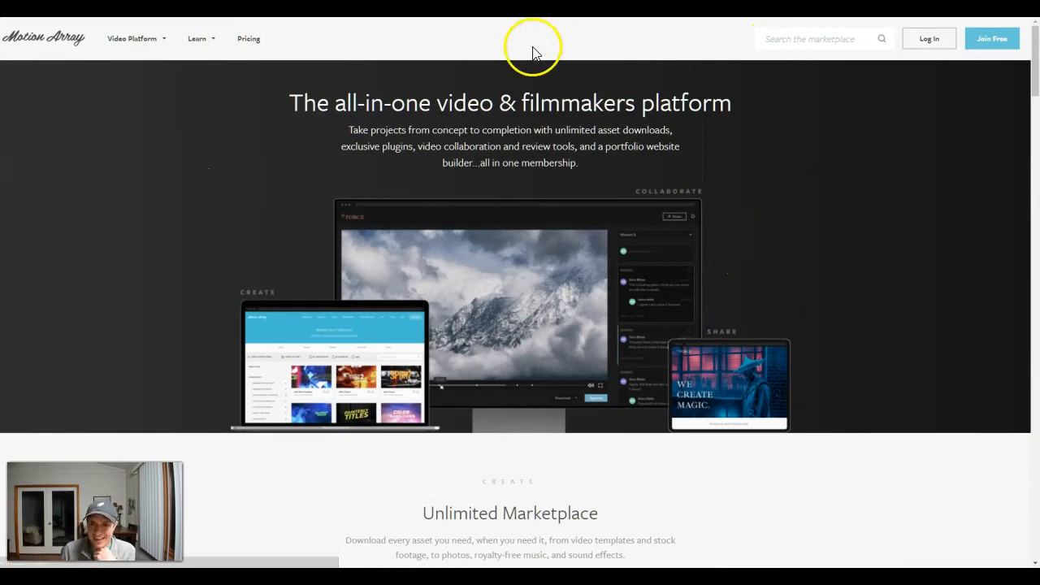
scroll("down", 3)
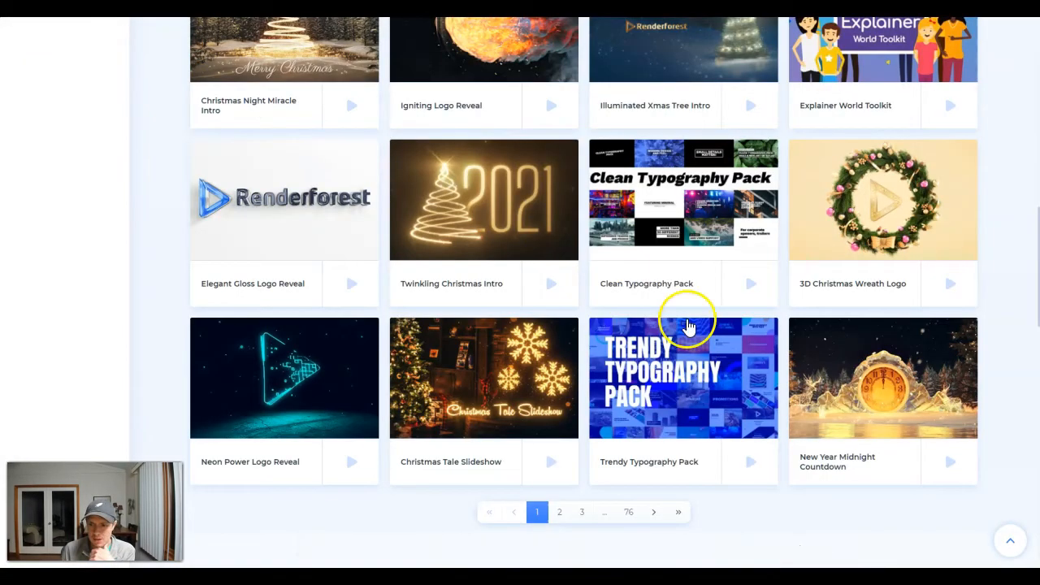
mouse_move(682, 200)
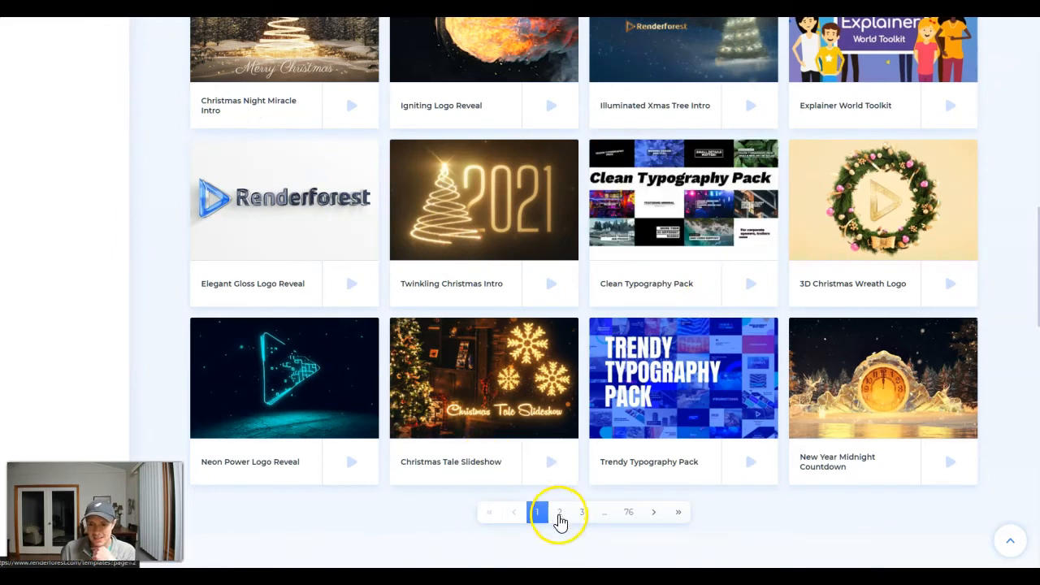
Go to page 2 of the video templates and look over its grid.
left_click(559, 512)
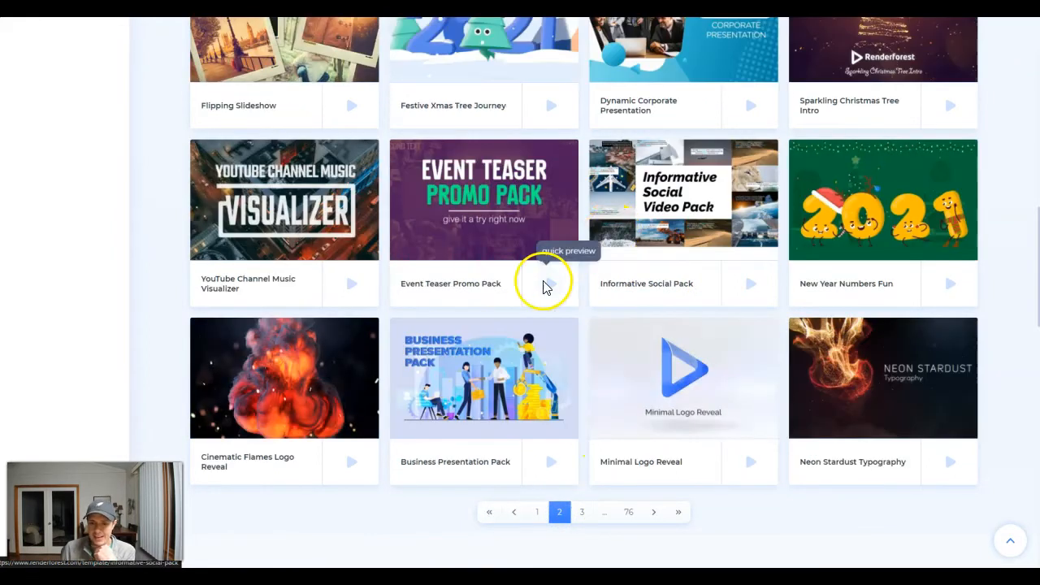
mouse_move(269, 399)
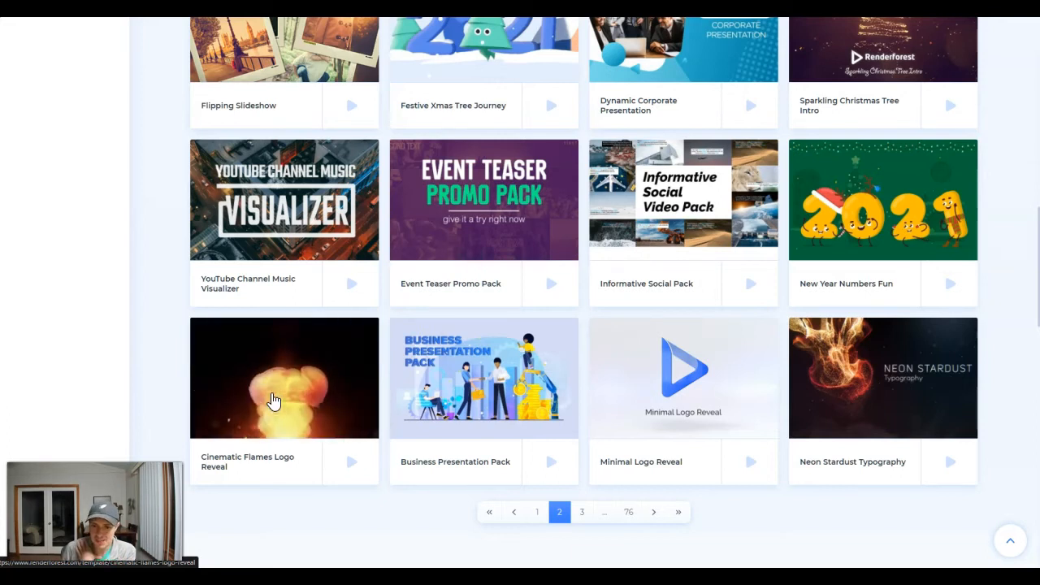
scroll("up", 3)
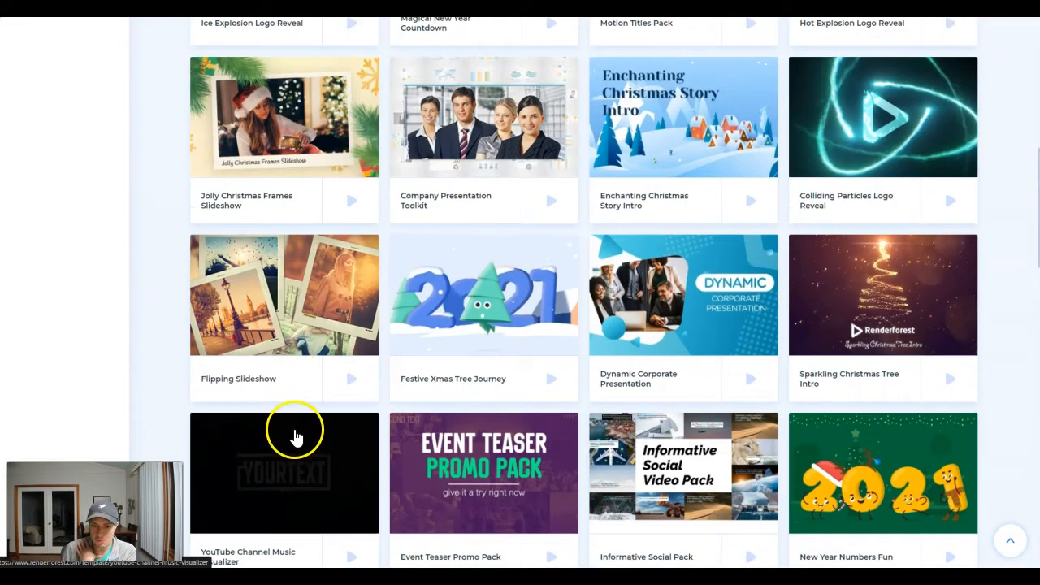
scroll("down", 3)
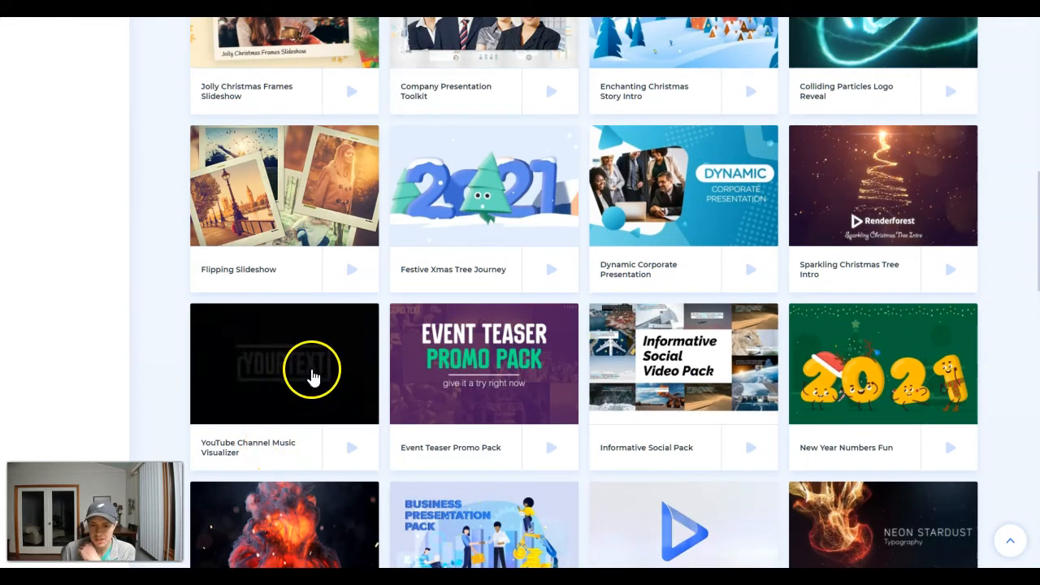
mouse_move(305, 363)
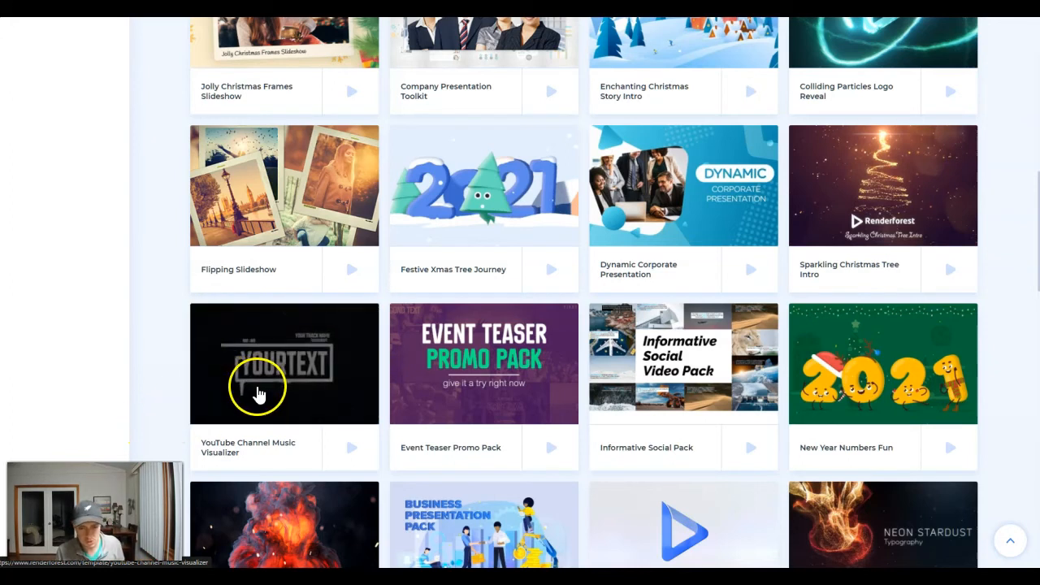
left_click(284, 364)
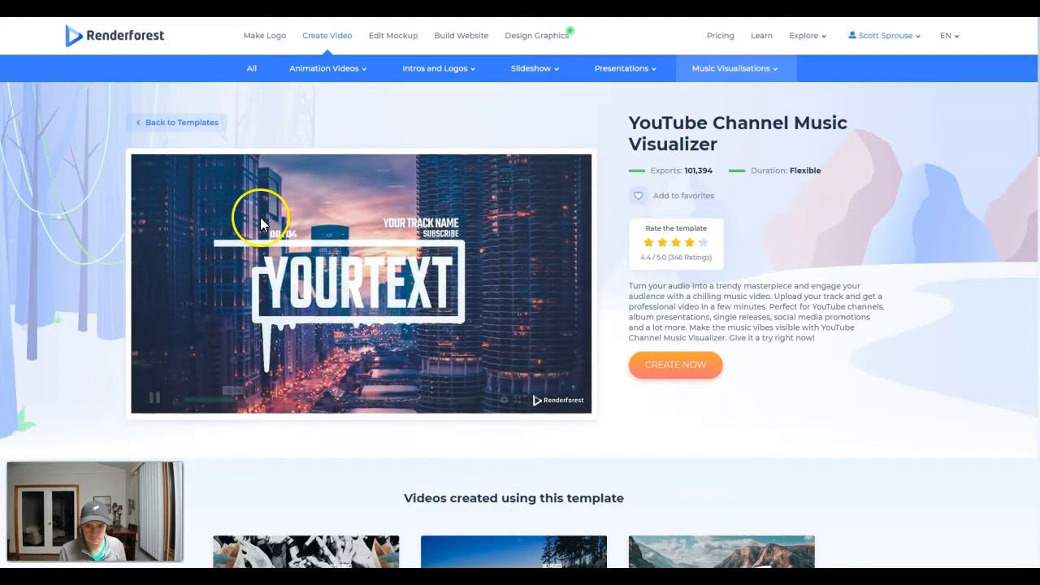
left_click(181, 122)
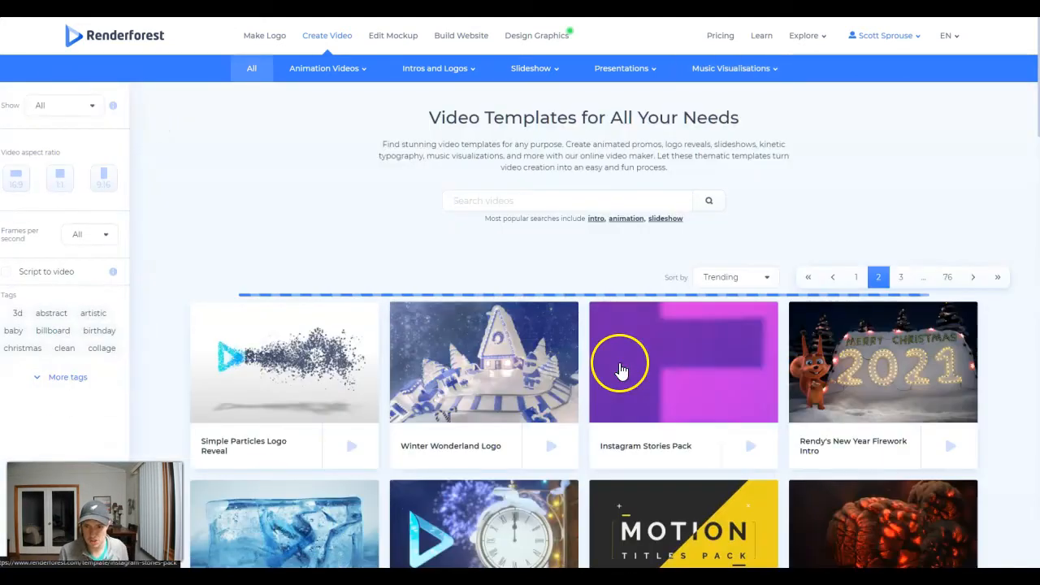
Scroll page 2 of the templates down to its bottom, reaching Cinematic Flames Logo Reveal and Neon Stardust Typography.
scroll("down", 3)
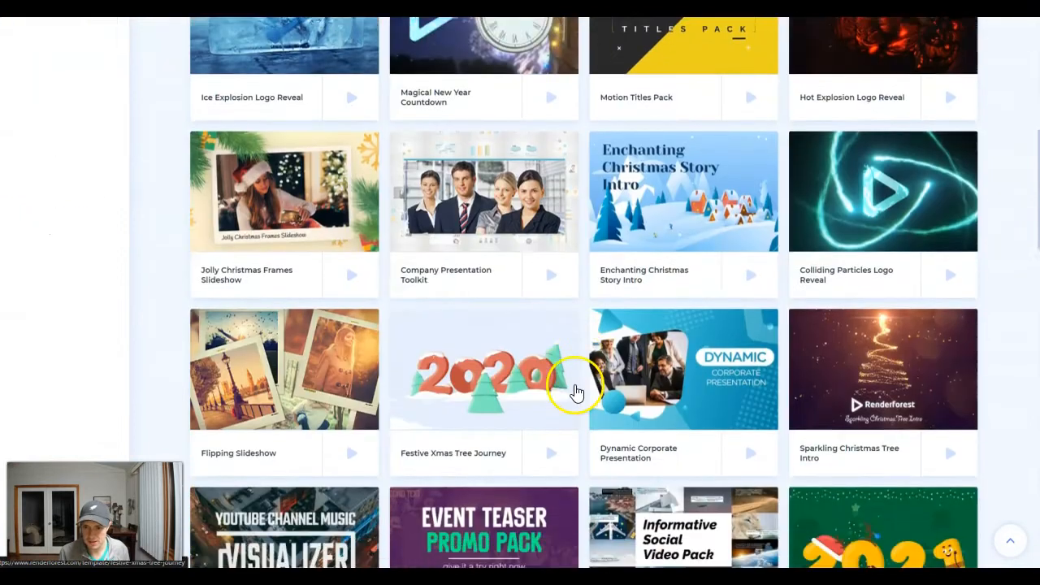
scroll("up", 3)
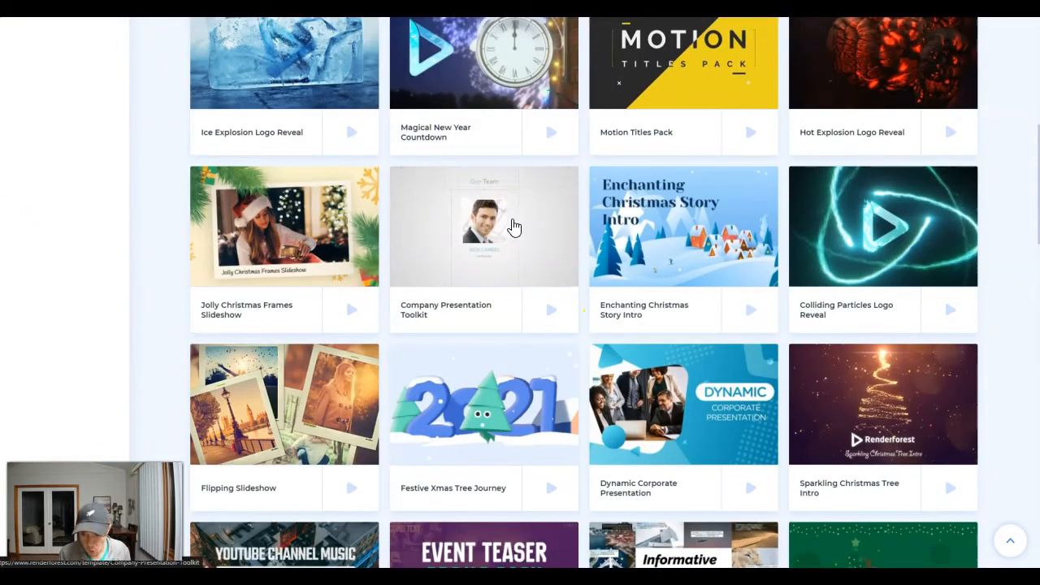
mouse_move(512, 226)
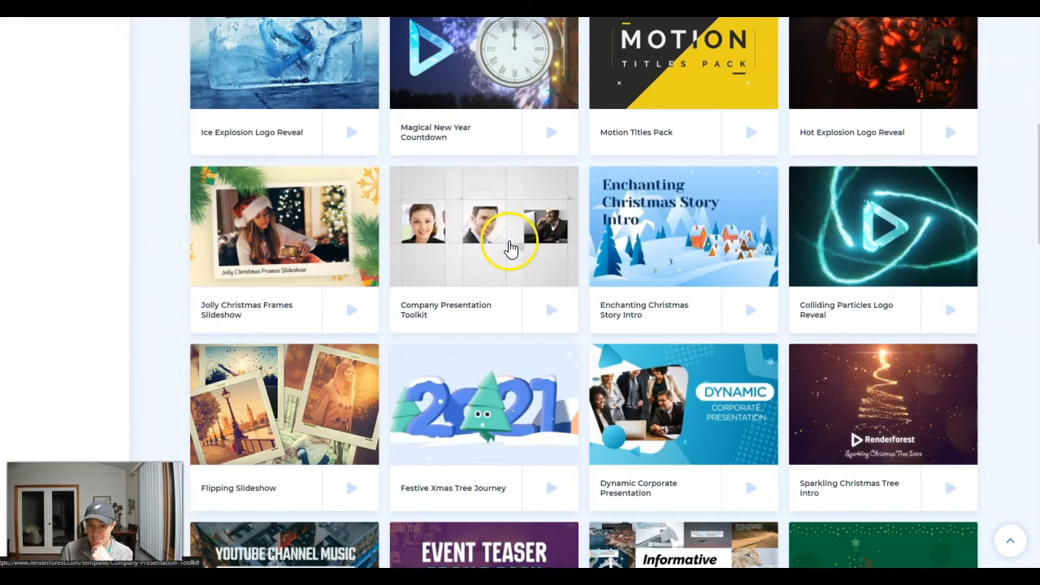
scroll("down", 3)
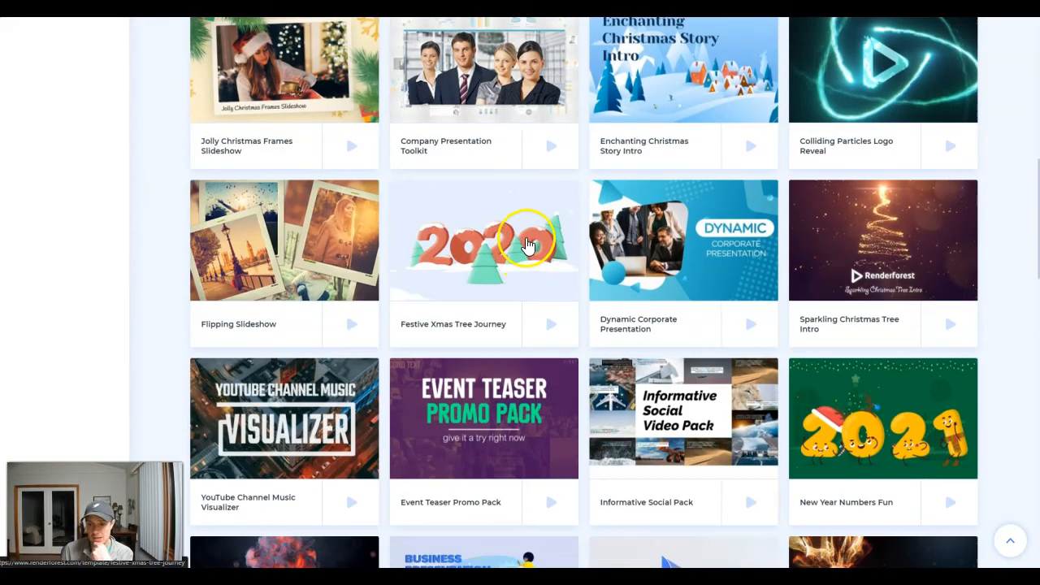
scroll("down", 3)
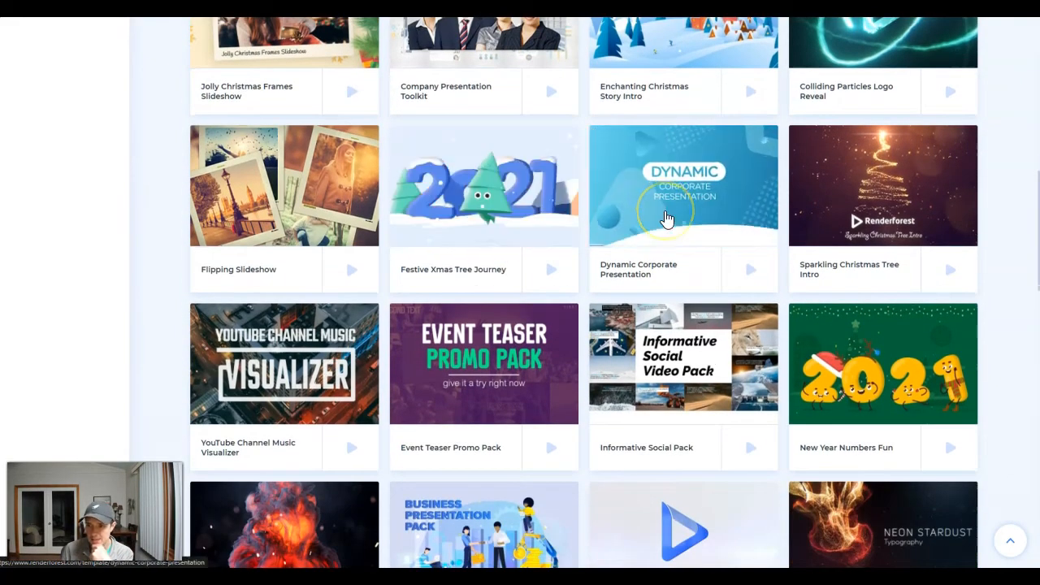
mouse_move(666, 217)
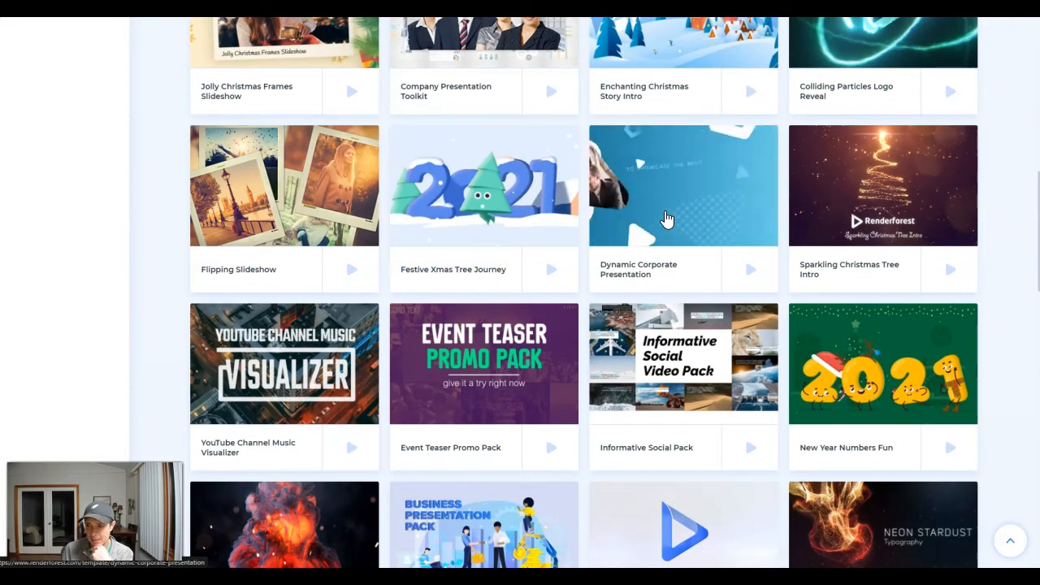
scroll("down", 3)
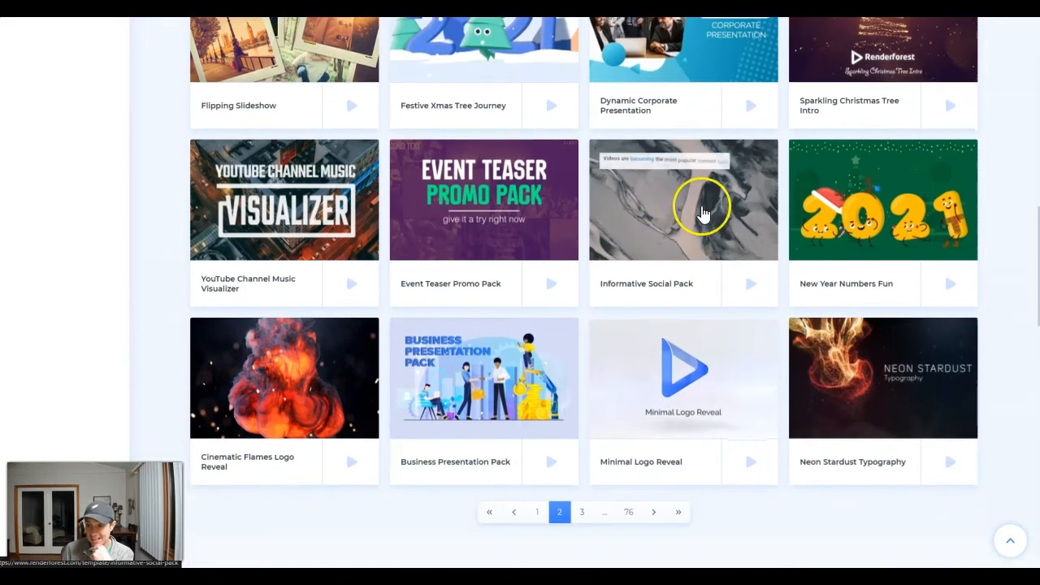
mouse_move(703, 199)
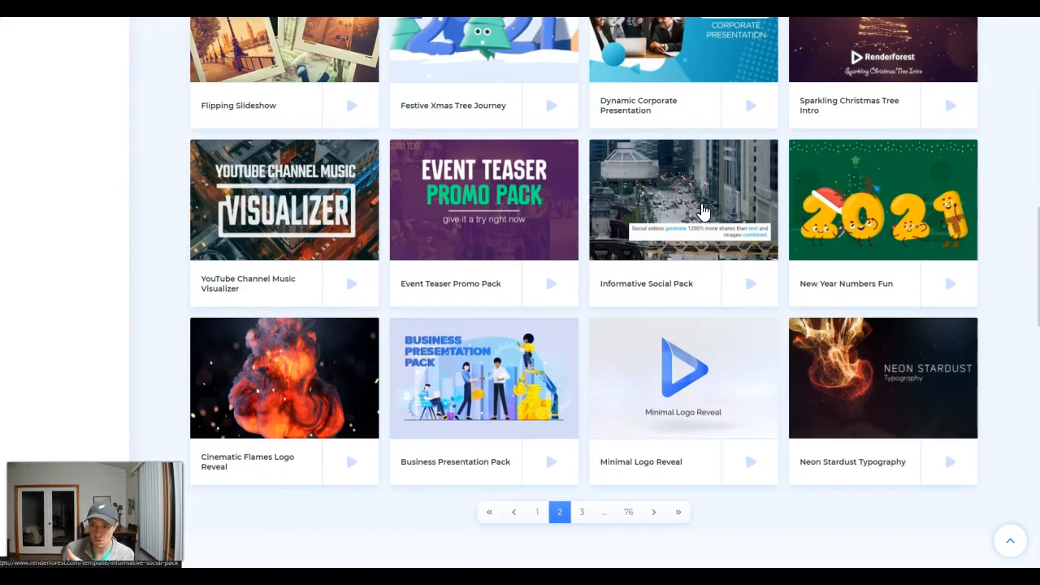
mouse_move(683, 199)
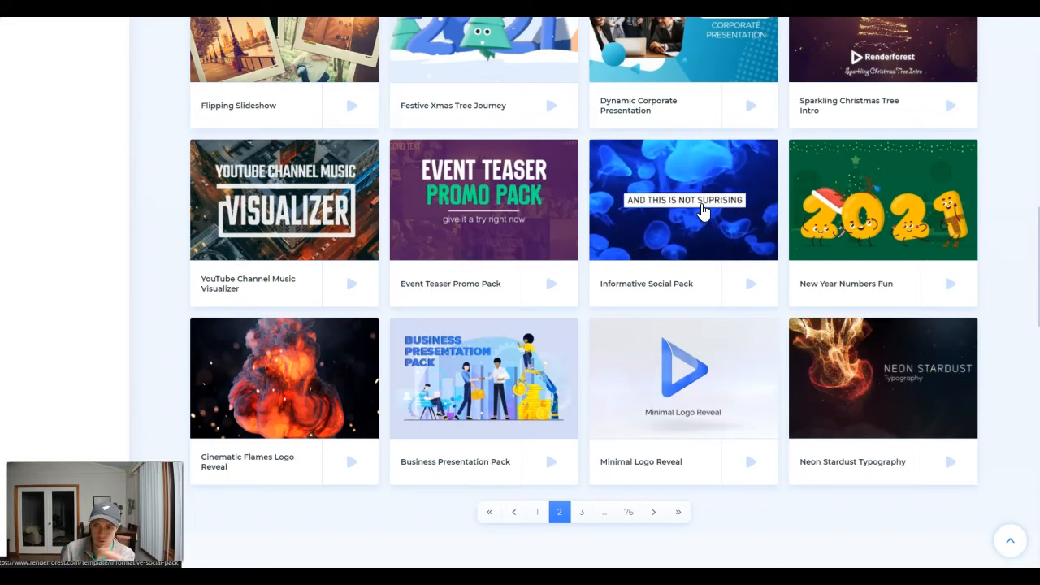
mouse_move(683, 199)
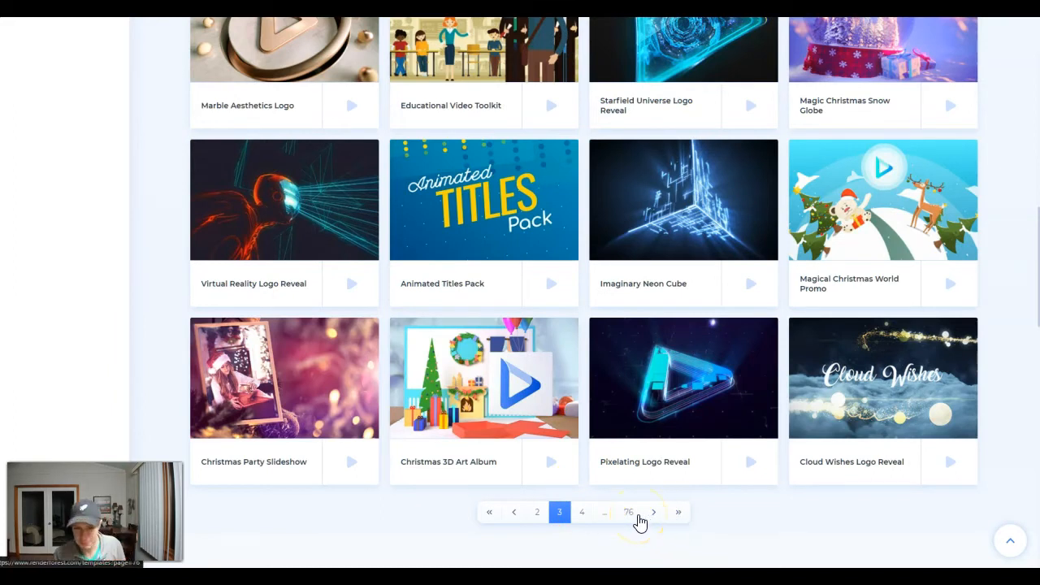
mouse_move(468, 384)
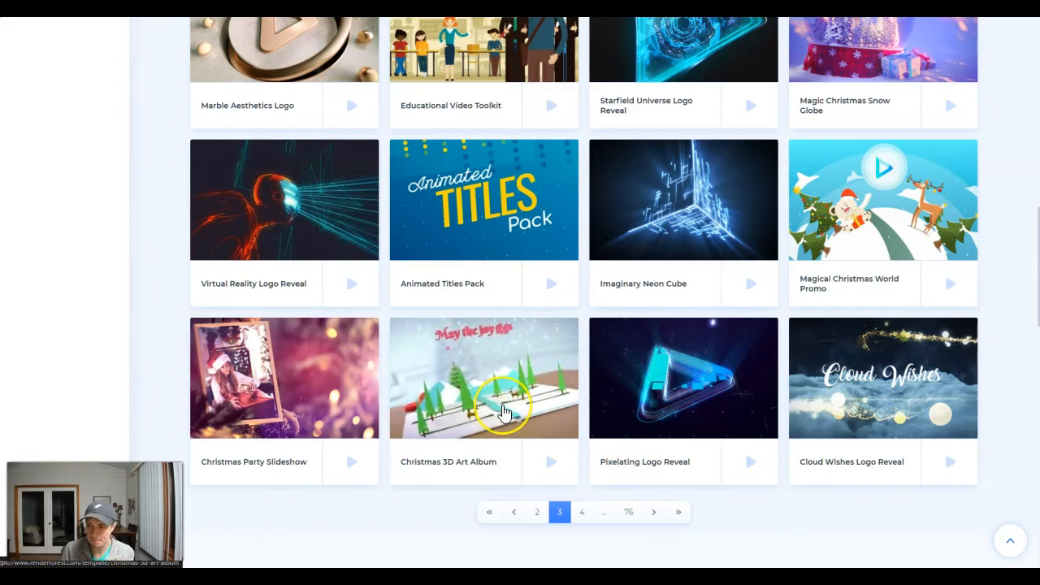
scroll("up", 3)
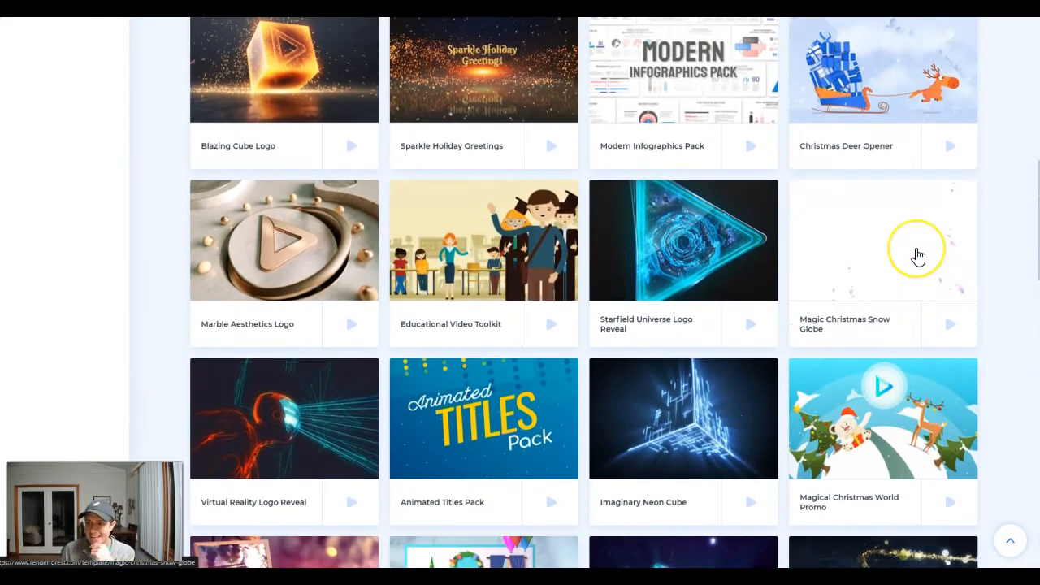
mouse_move(916, 256)
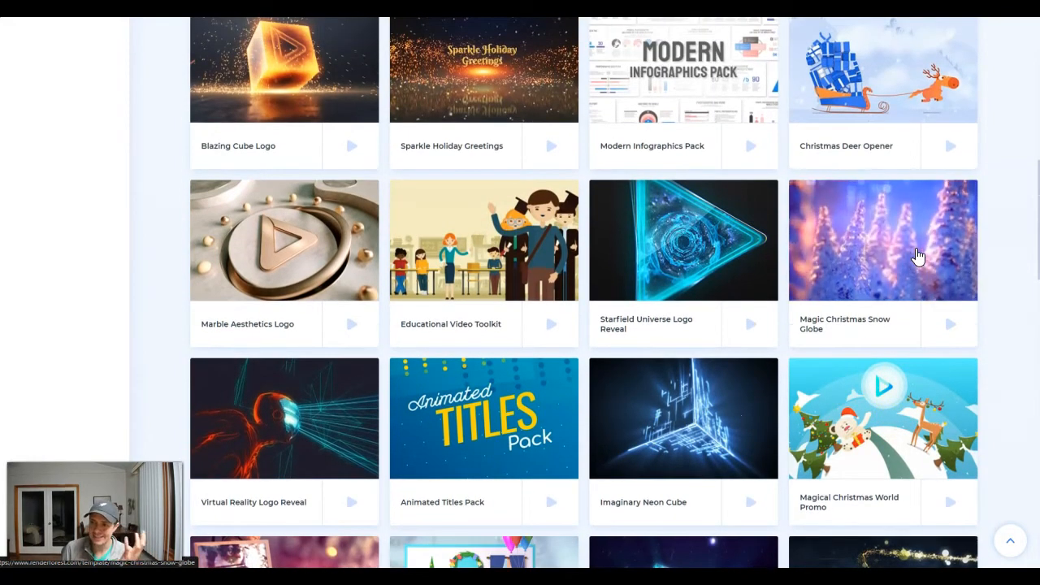
scroll("up", 3)
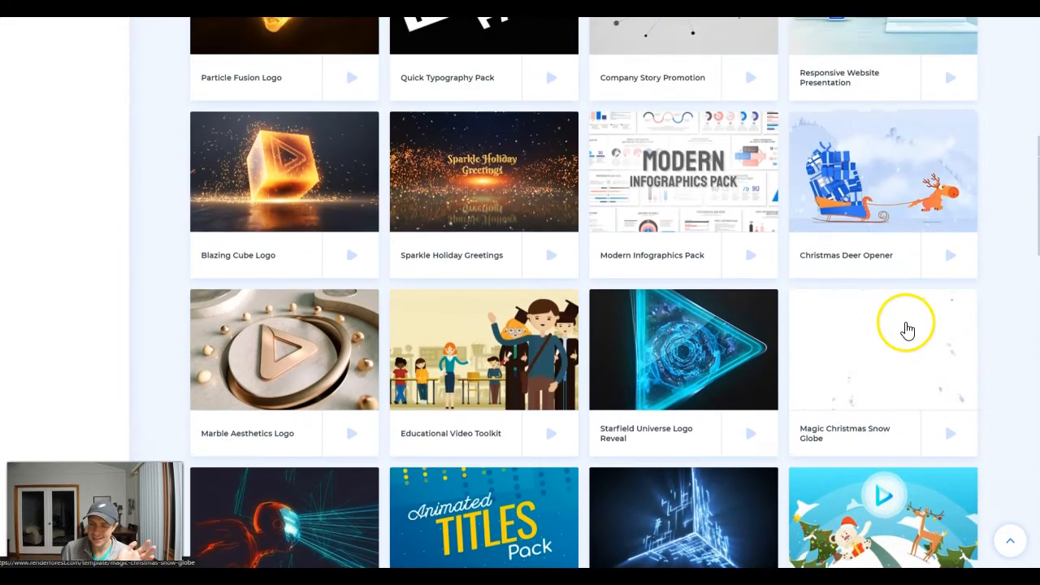
scroll("down", 3)
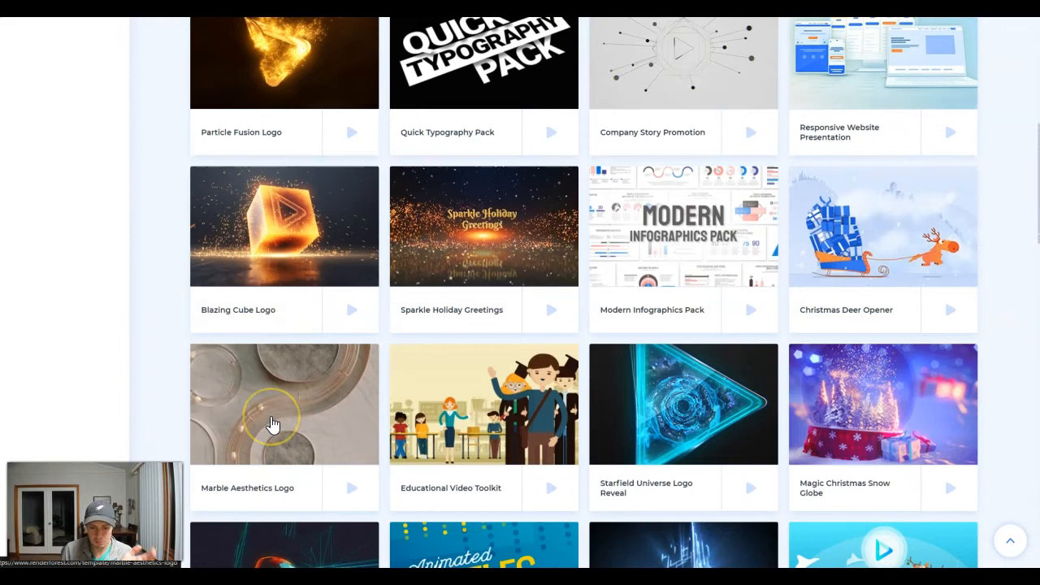
mouse_move(274, 422)
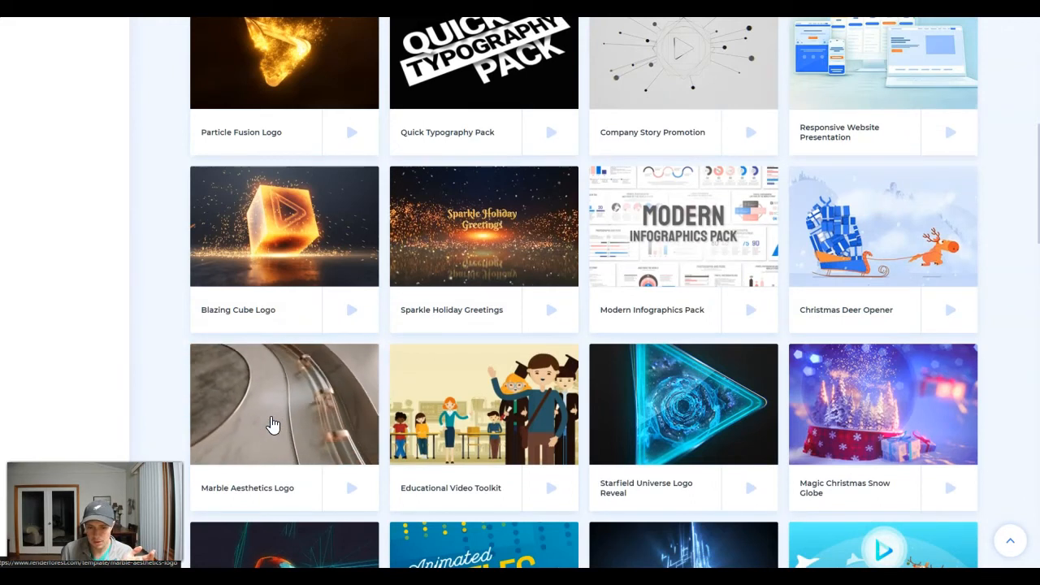
mouse_move(275, 425)
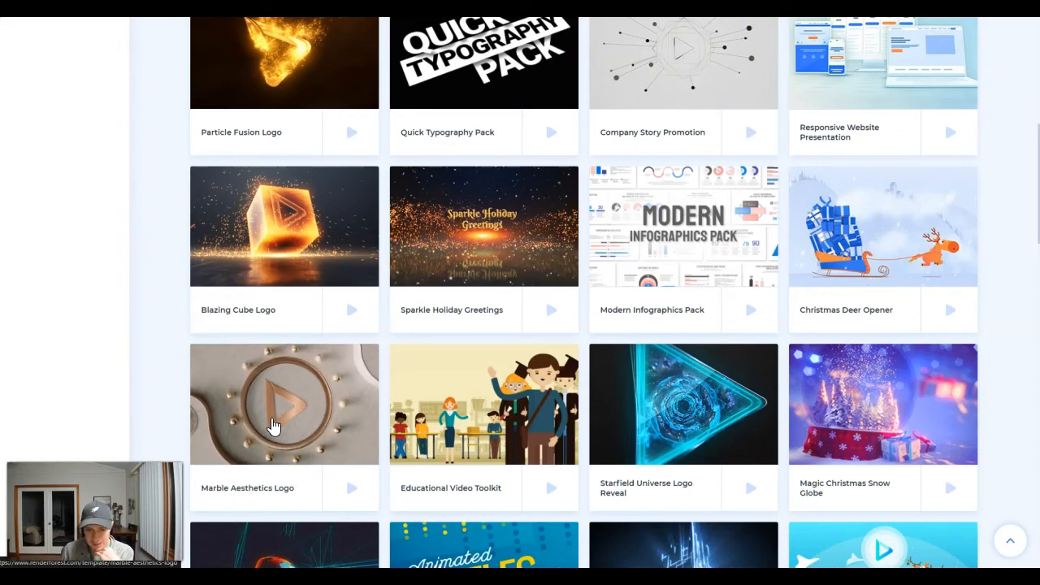
mouse_move(220, 463)
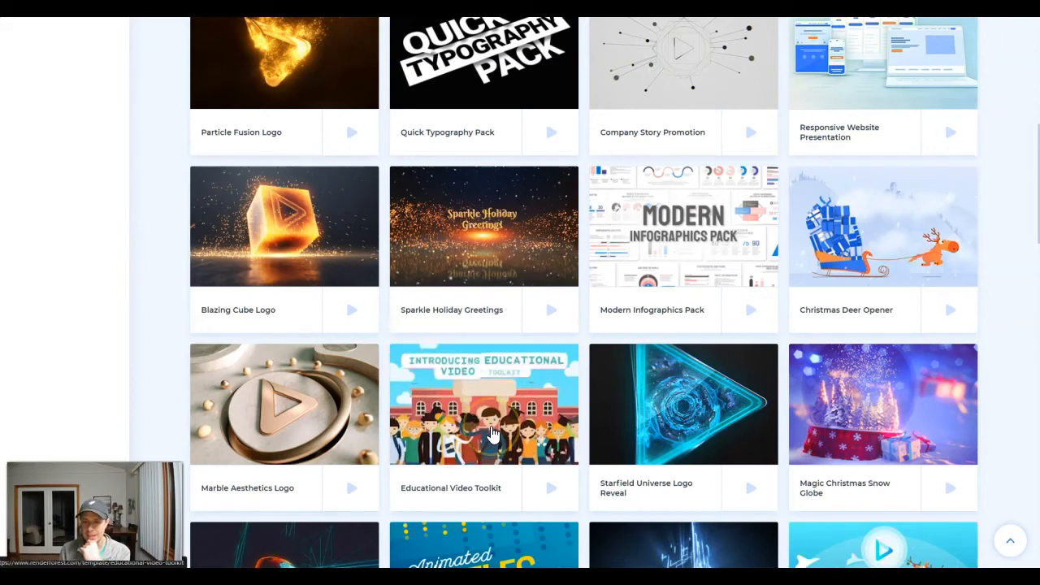
scroll("down", 3)
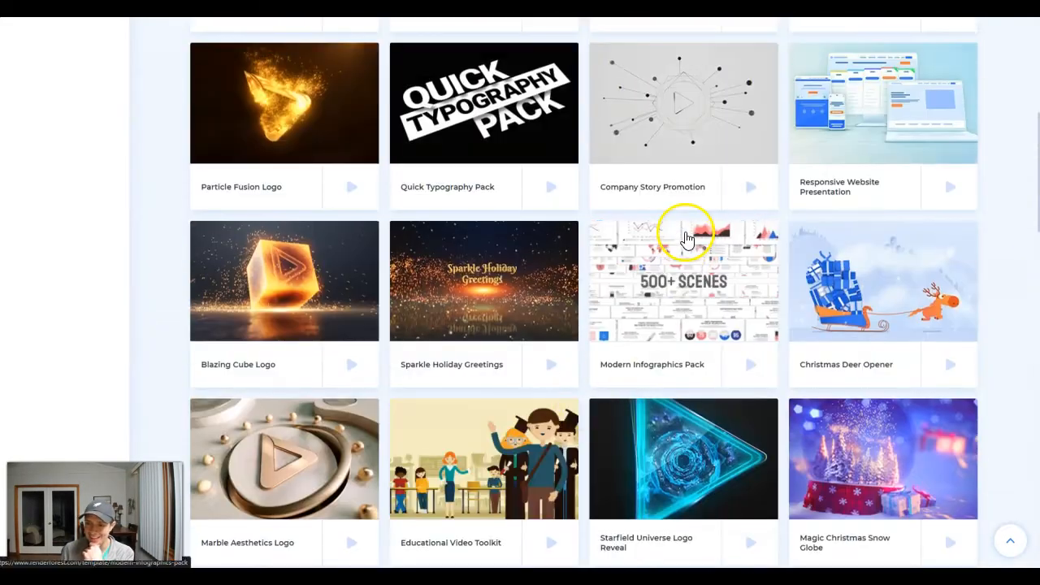
scroll("down", 3)
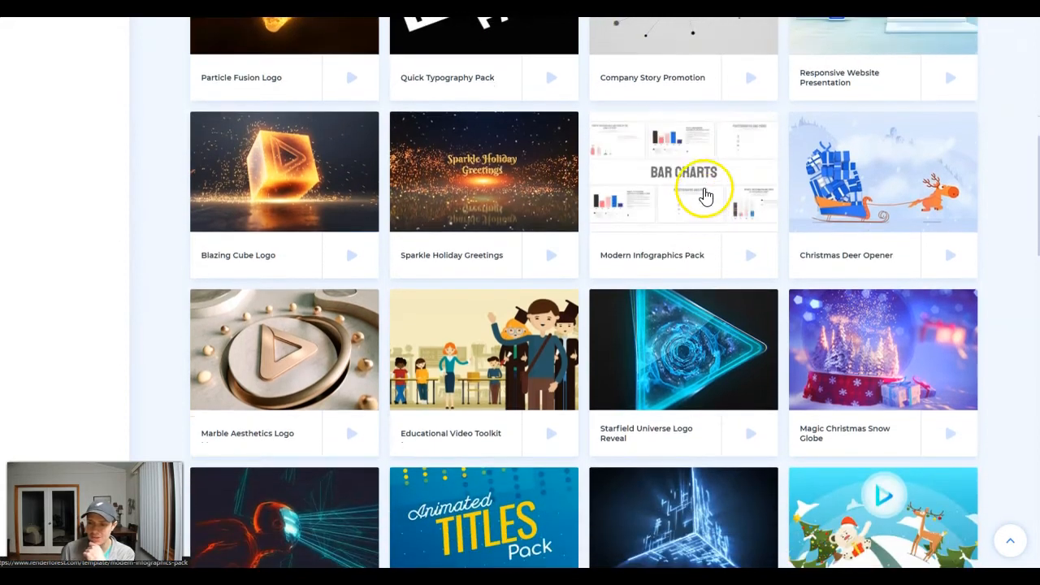
mouse_move(360, 173)
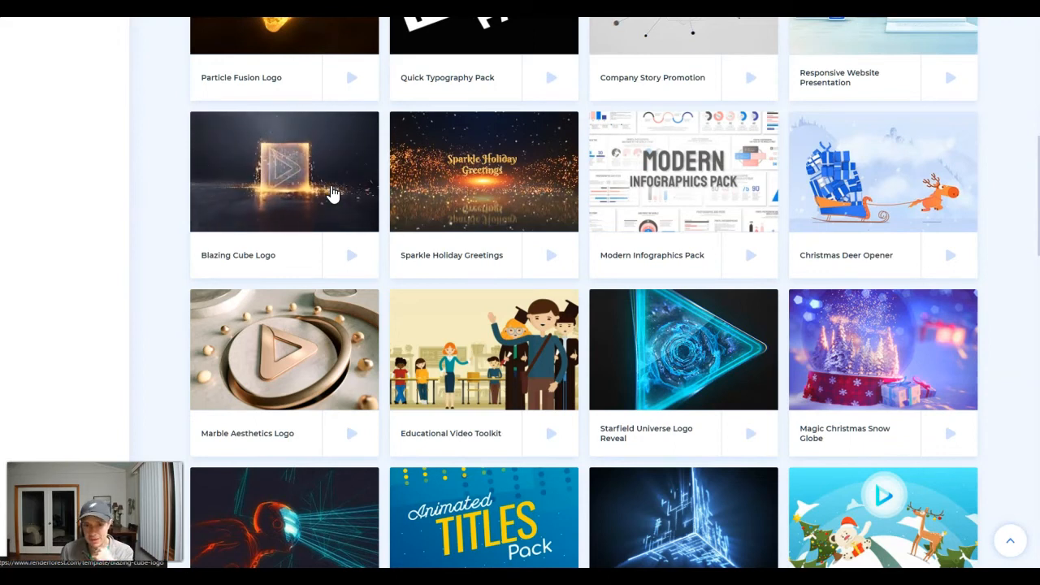
scroll("up", 3)
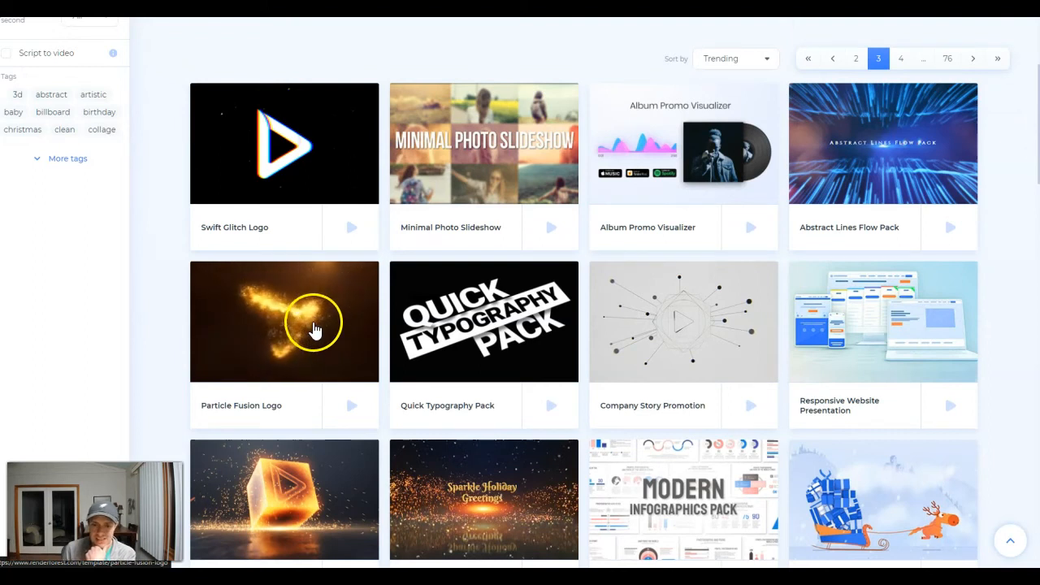
mouse_move(305, 297)
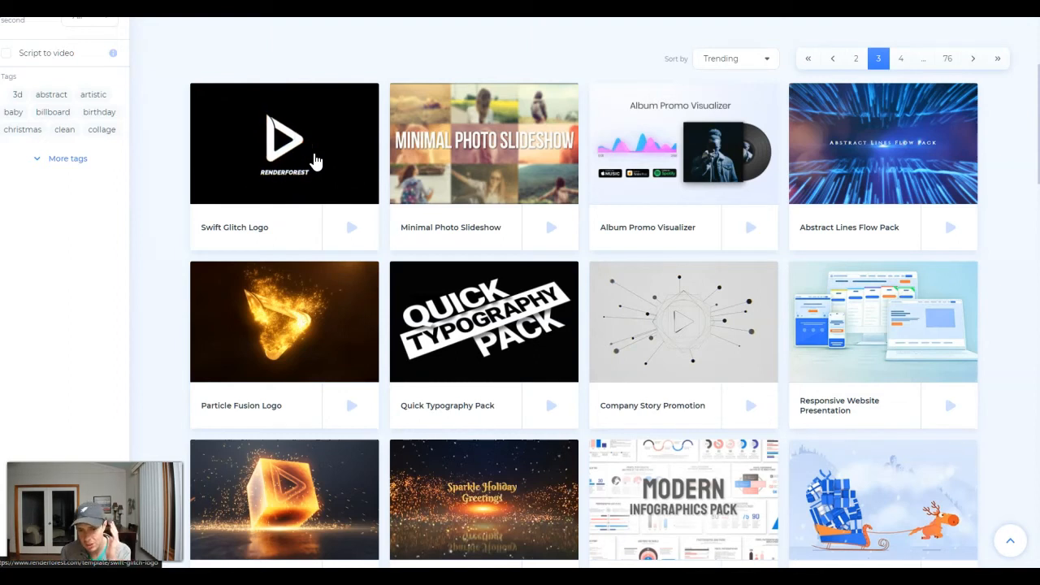
mouse_move(487, 341)
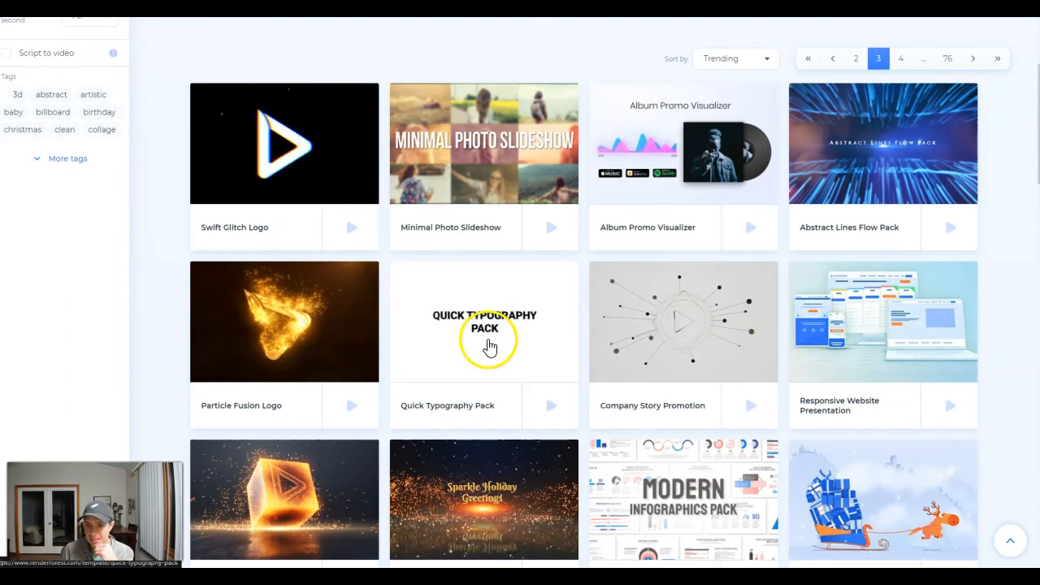
scroll("down", 3)
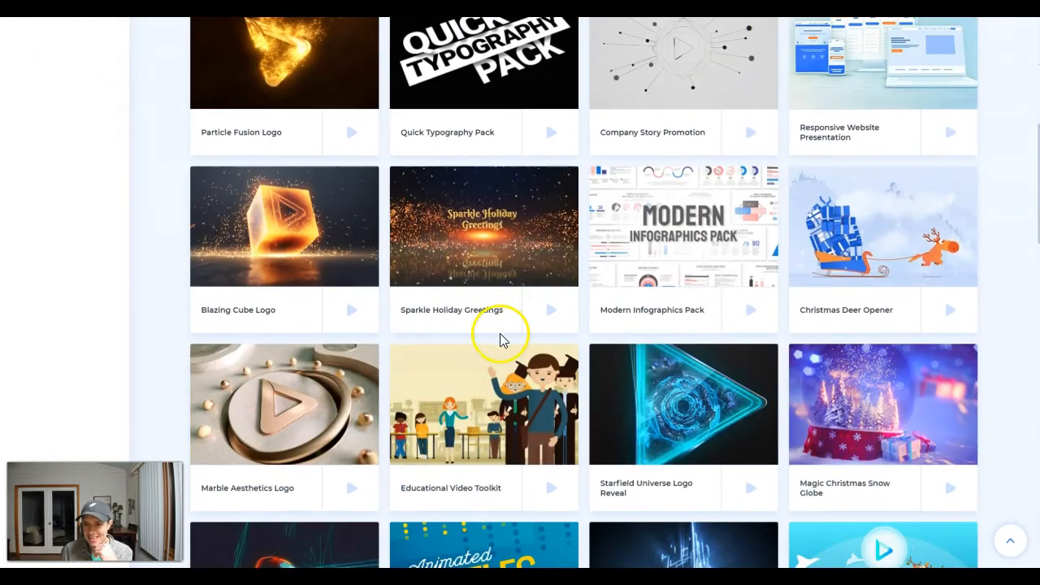
left_click(559, 402)
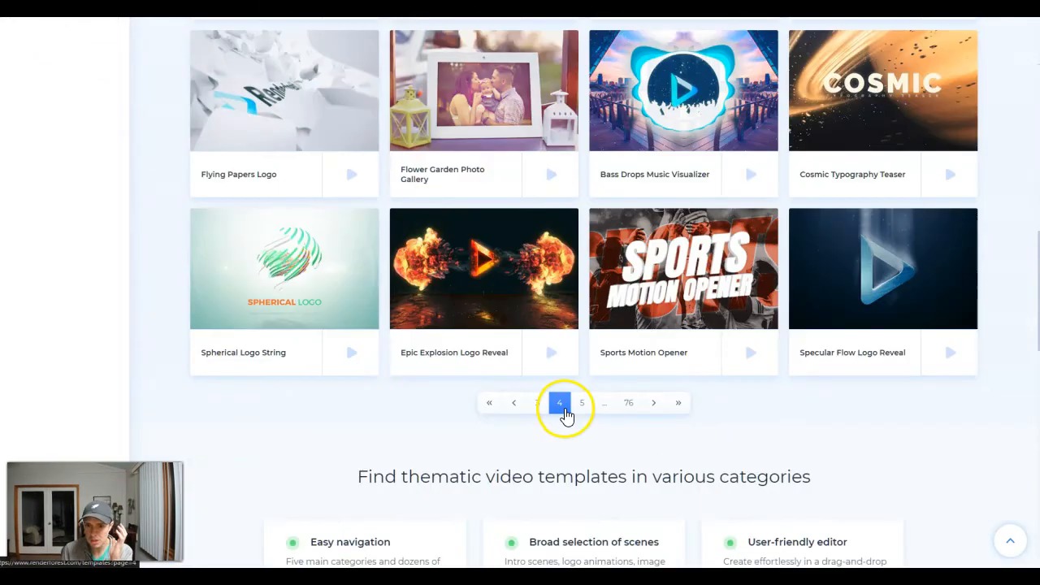
scroll("up", 3)
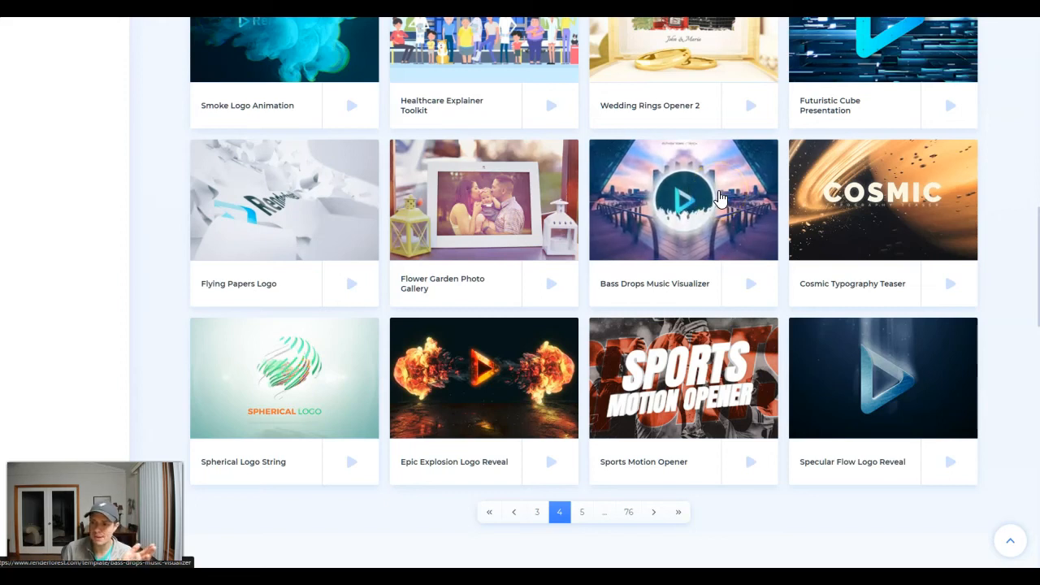
scroll("up", 3)
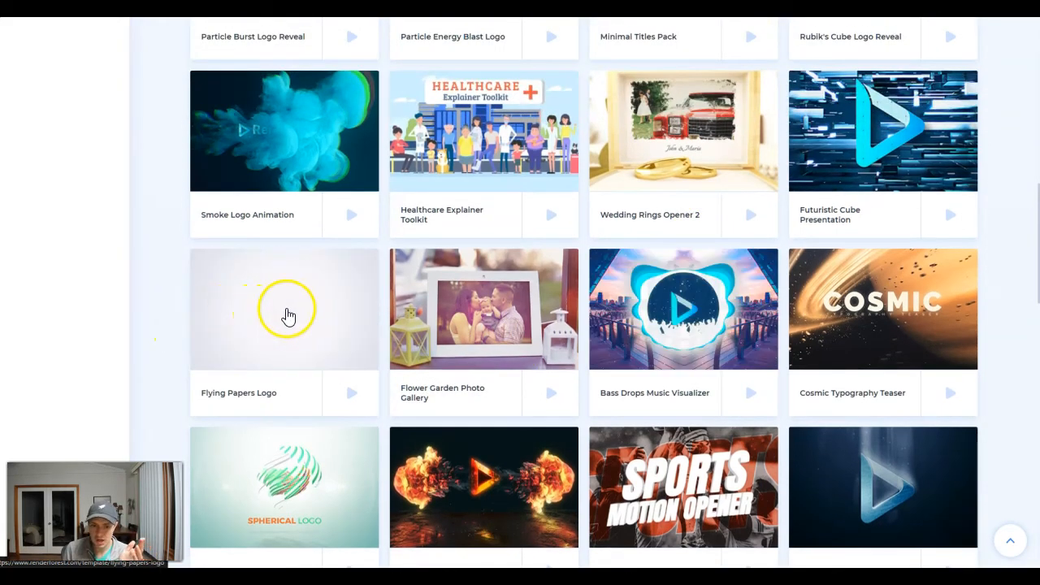
scroll("up", 3)
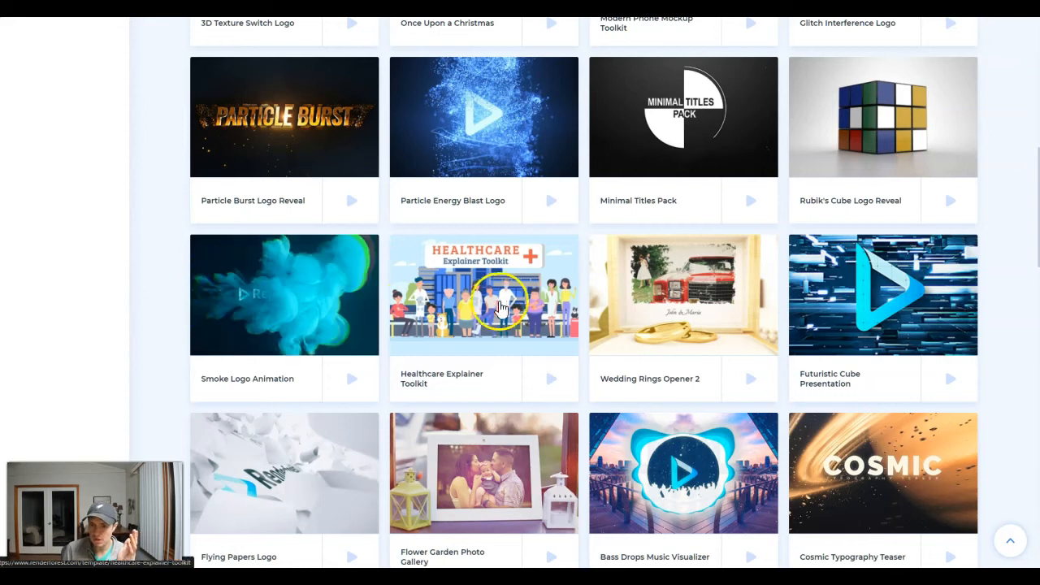
scroll("up", 3)
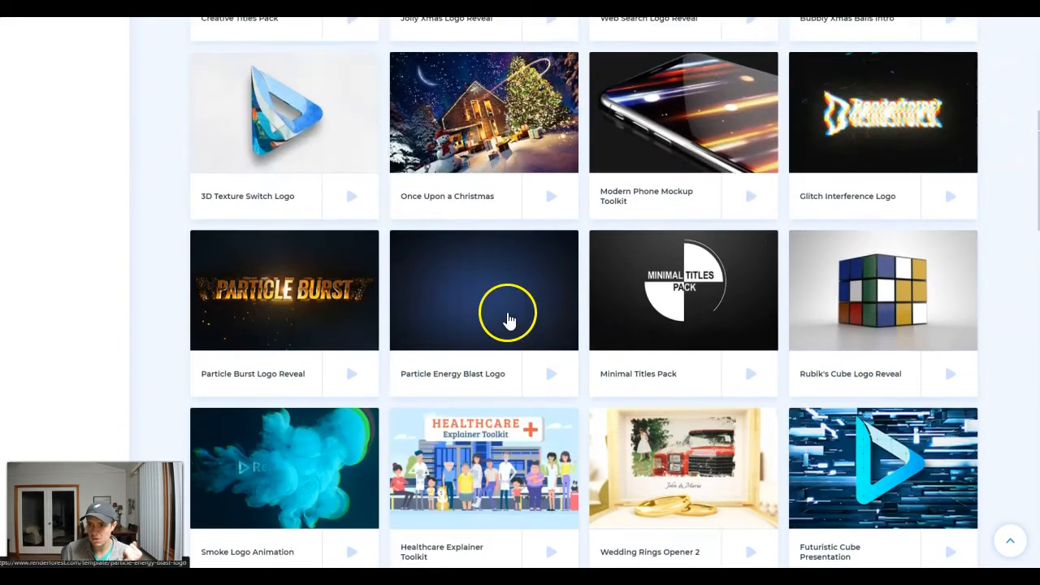
scroll("down", 3)
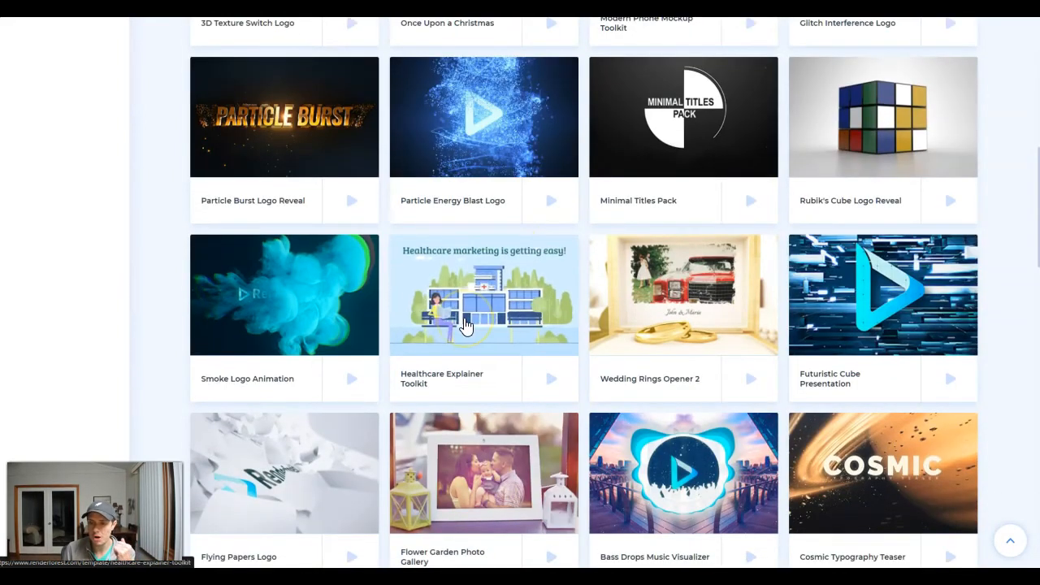
scroll("up", 3)
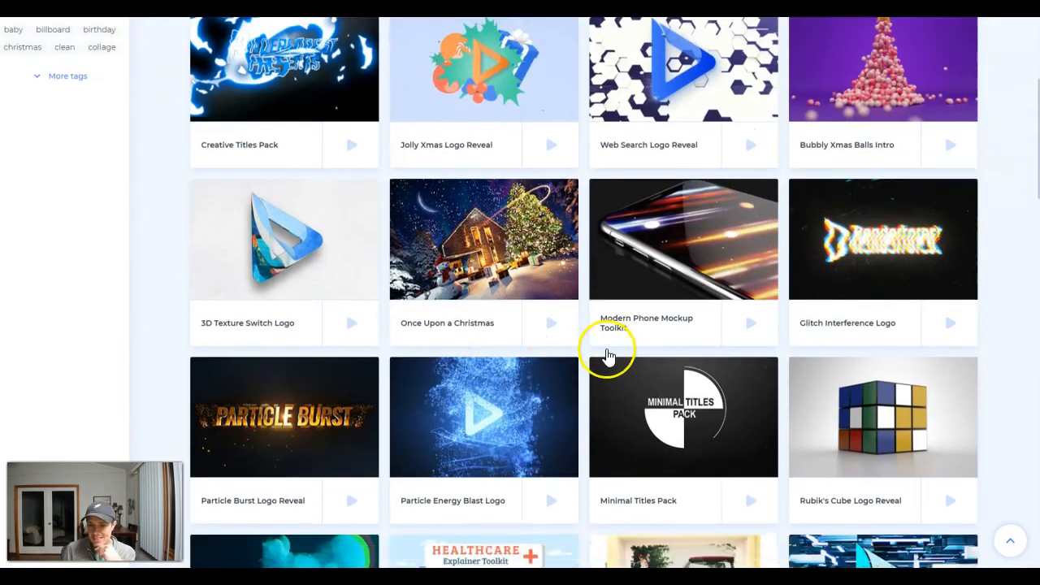
scroll("down", 3)
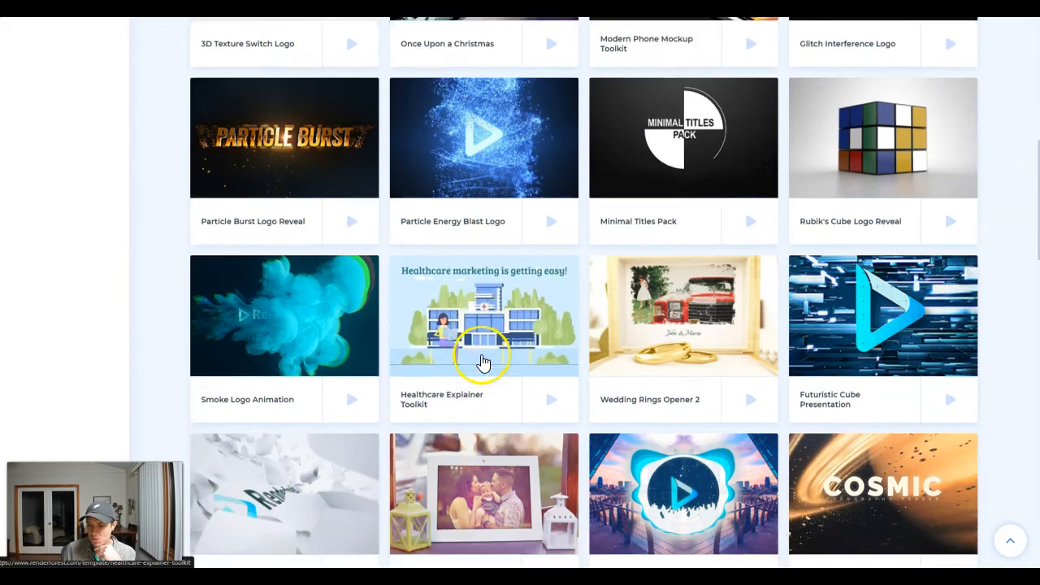
scroll("down", 3)
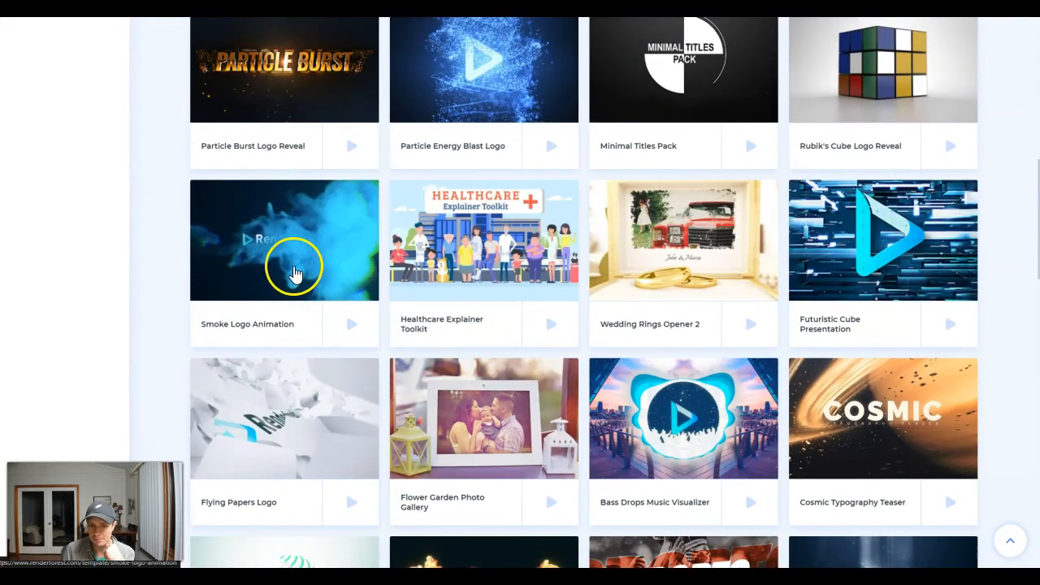
scroll("up", 3)
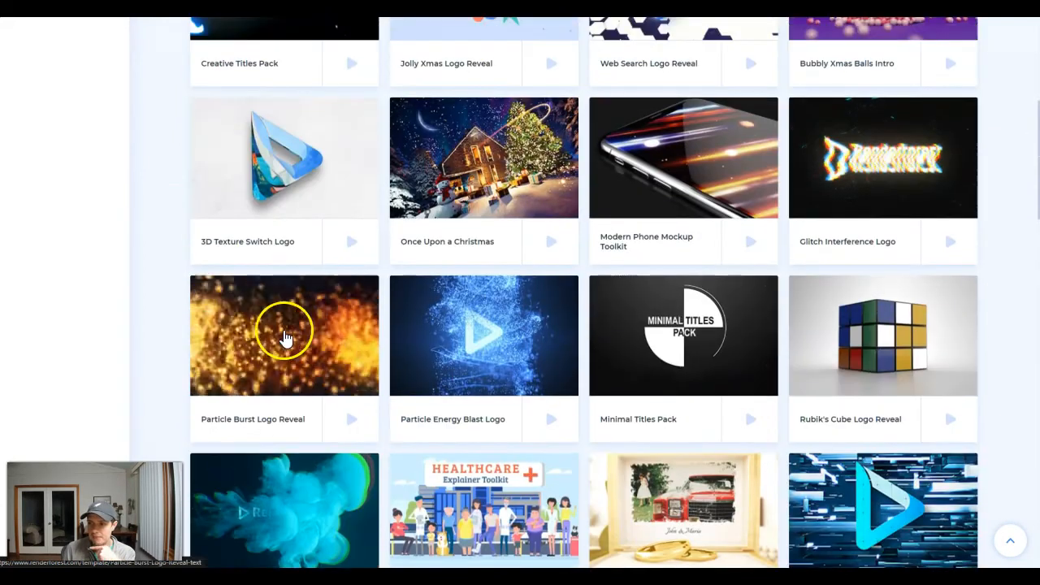
scroll("up", 3)
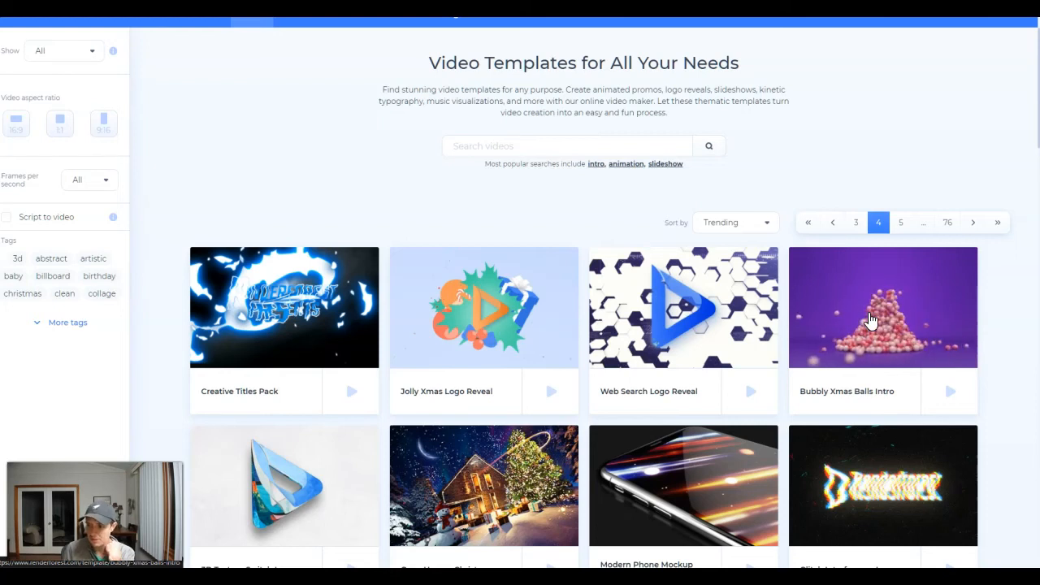
scroll("up", 3)
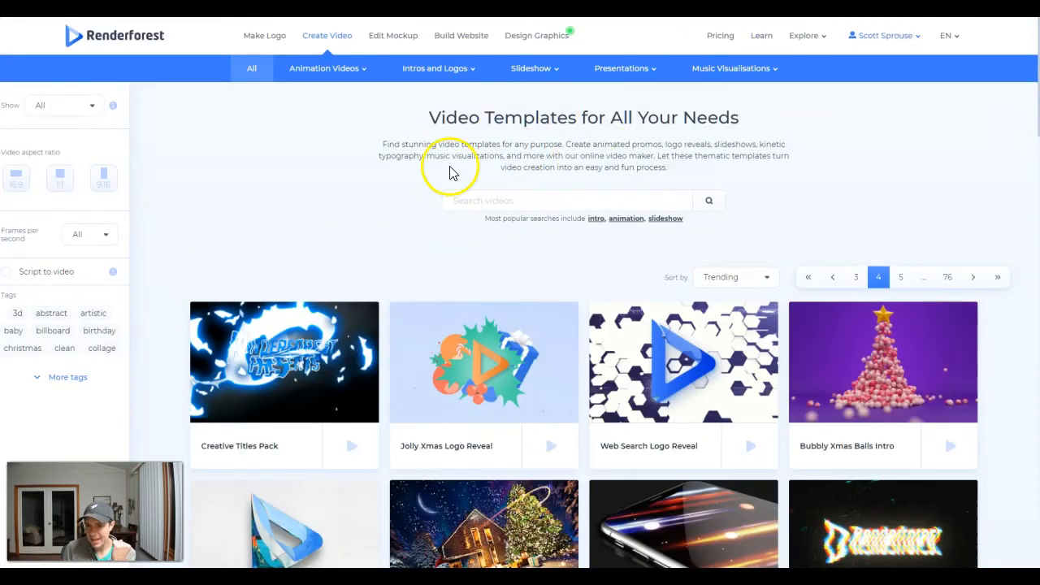
Search the video templates for 'real estate' and dismiss the Real Estate Whiteboard Animation preview.
left_click(567, 201)
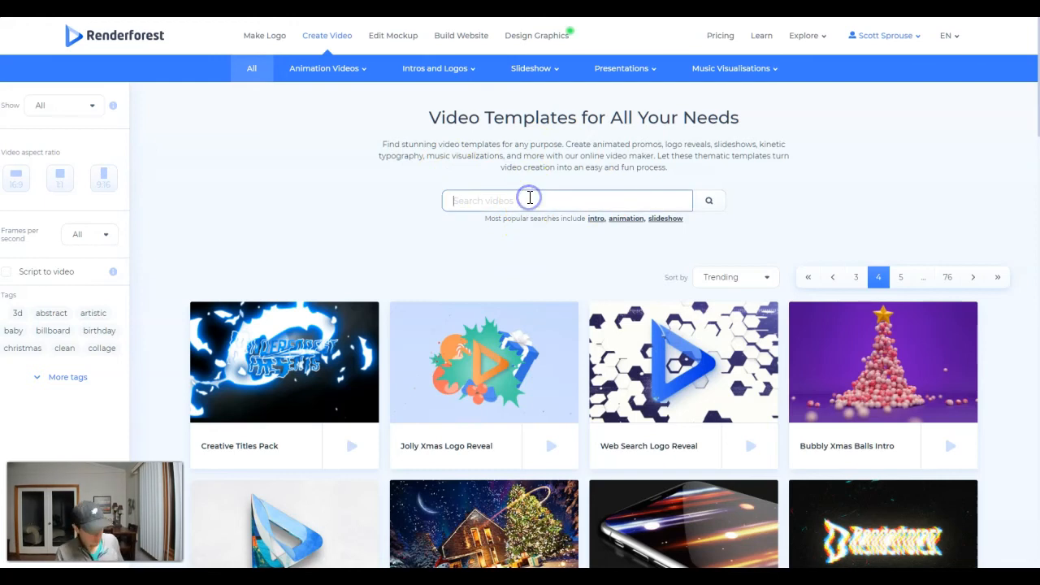
type("real estate")
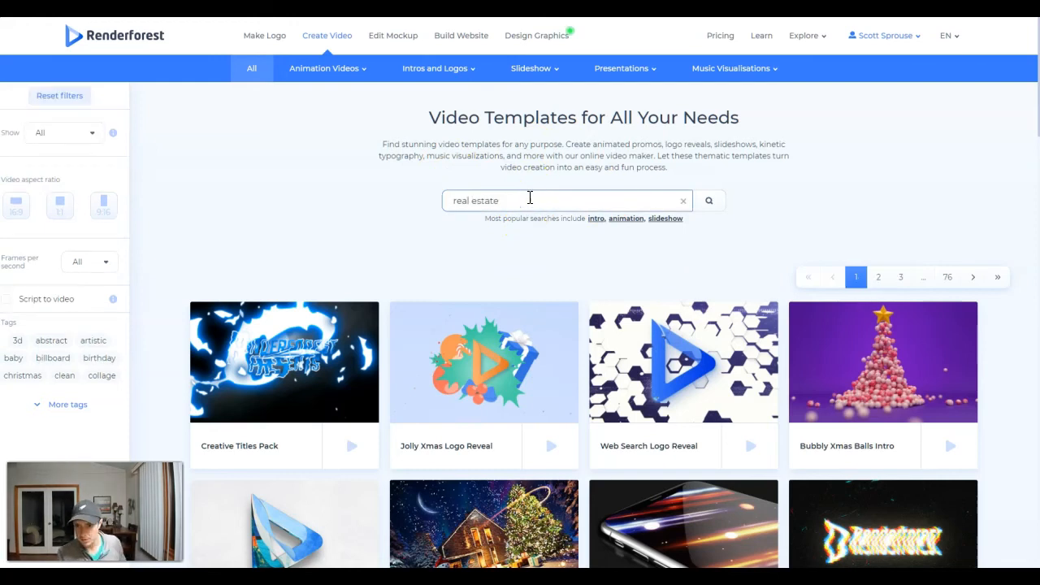
left_click(708, 200)
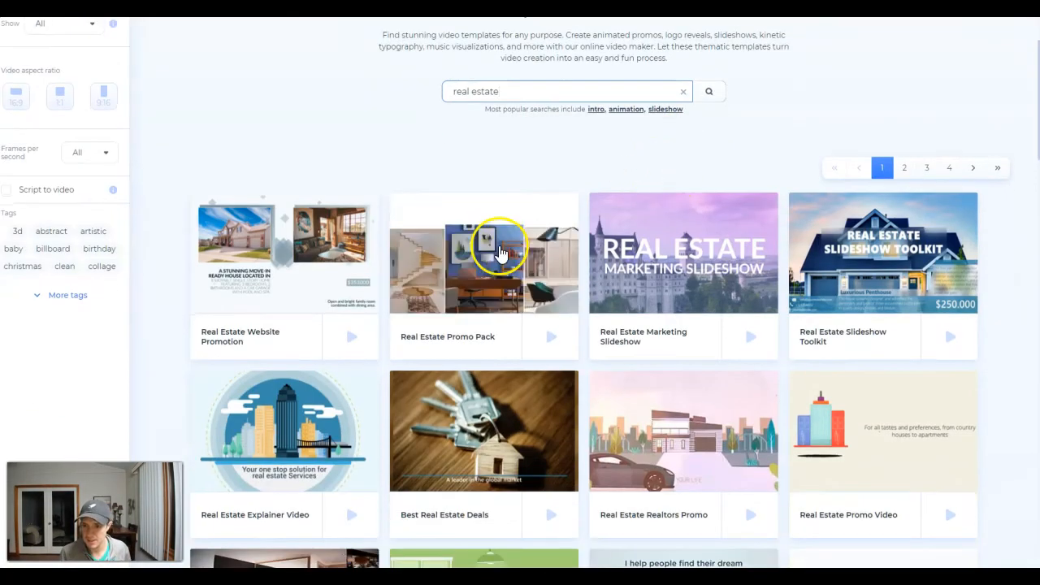
mouse_move(500, 252)
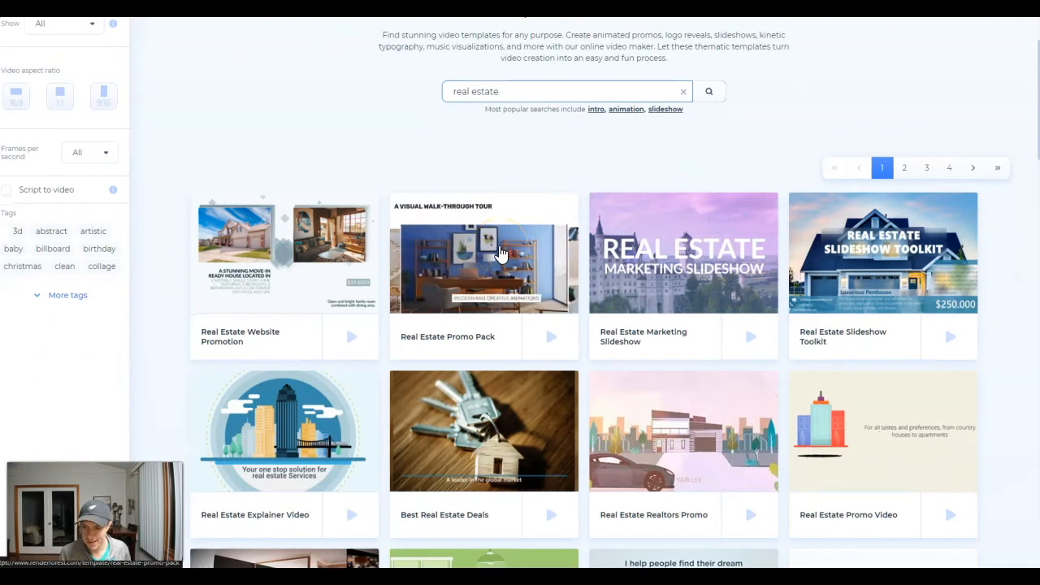
mouse_move(316, 264)
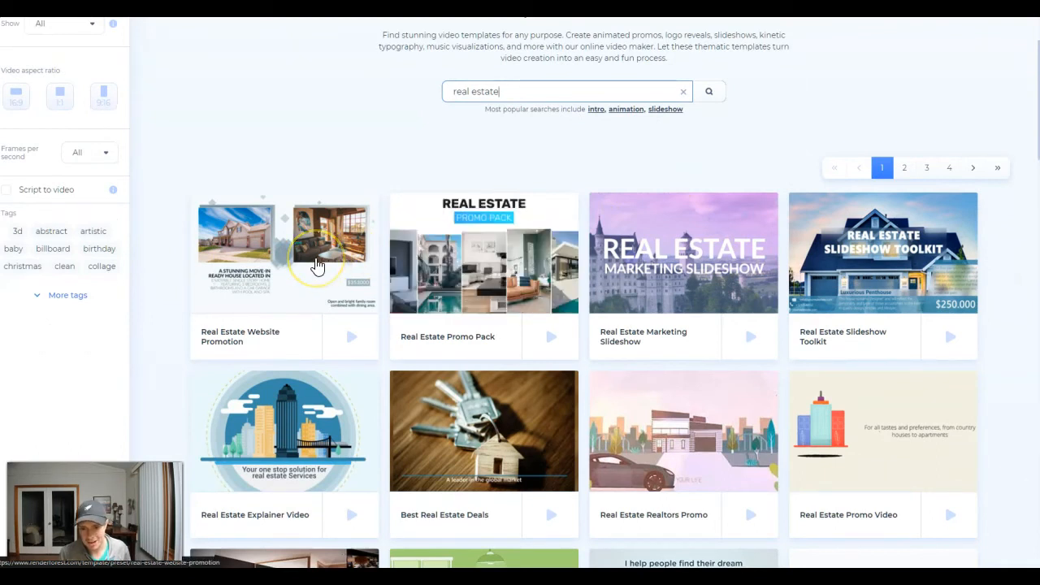
mouse_move(663, 262)
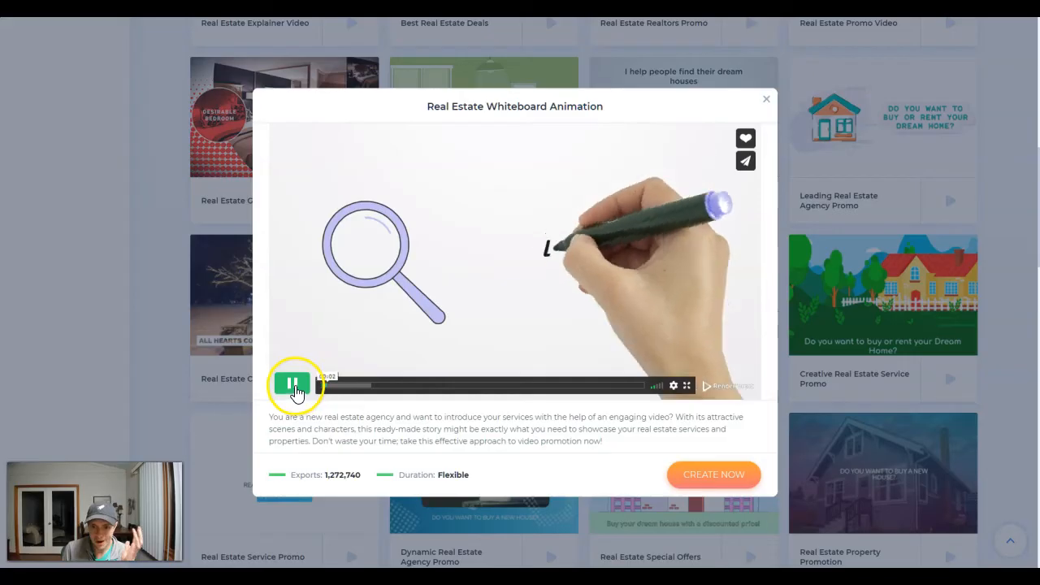
left_click(765, 98)
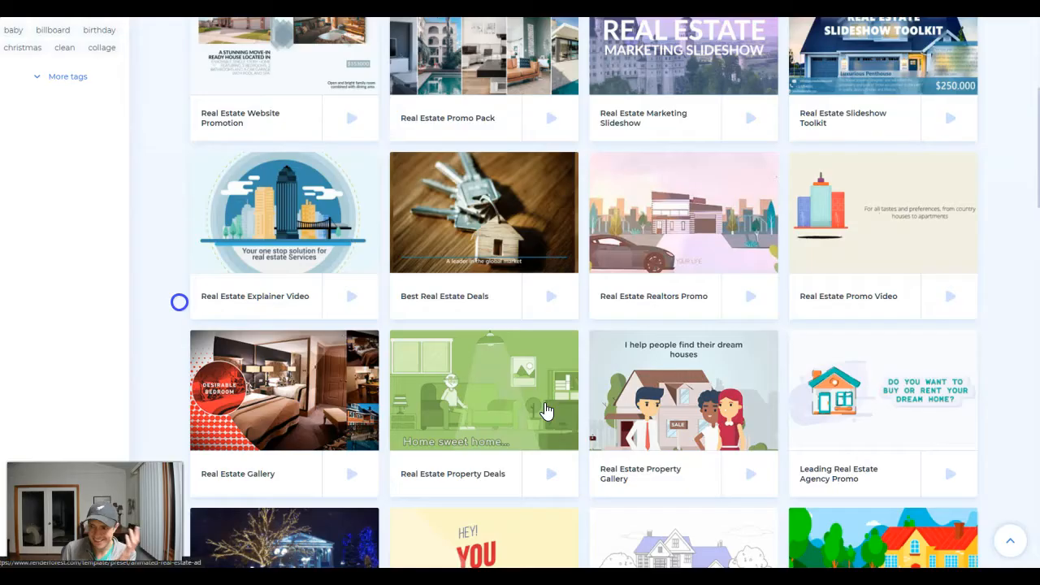
Page through the real estate results, landing back on an earlier results page.
scroll("up", 3)
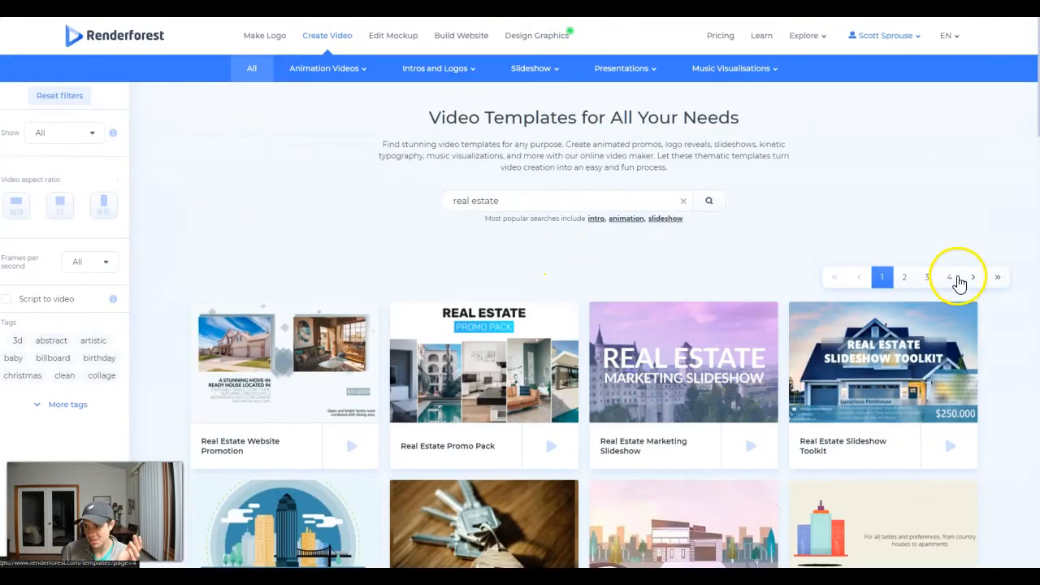
left_click(948, 276)
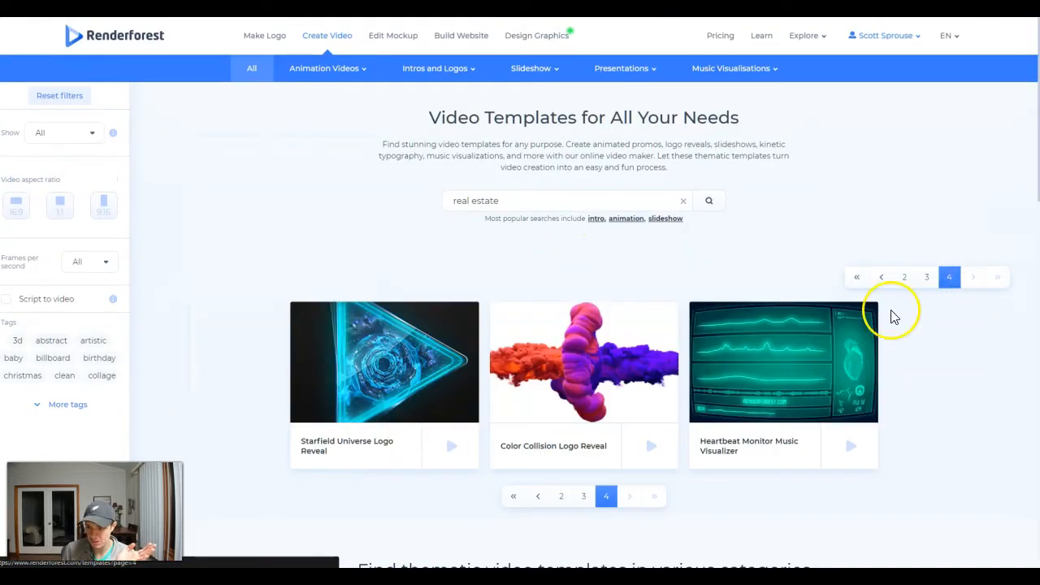
left_click(926, 276)
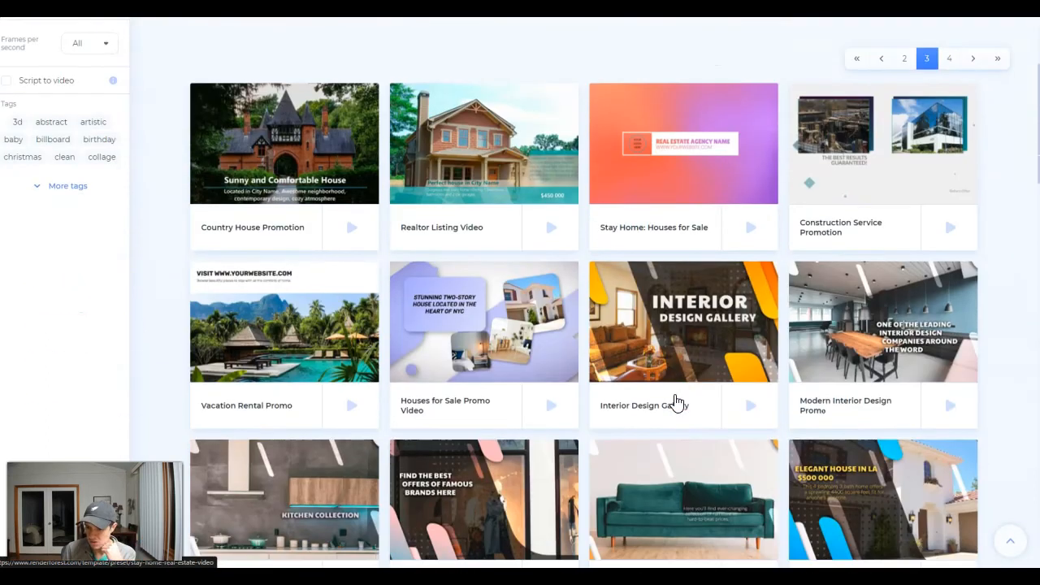
scroll("down", 3)
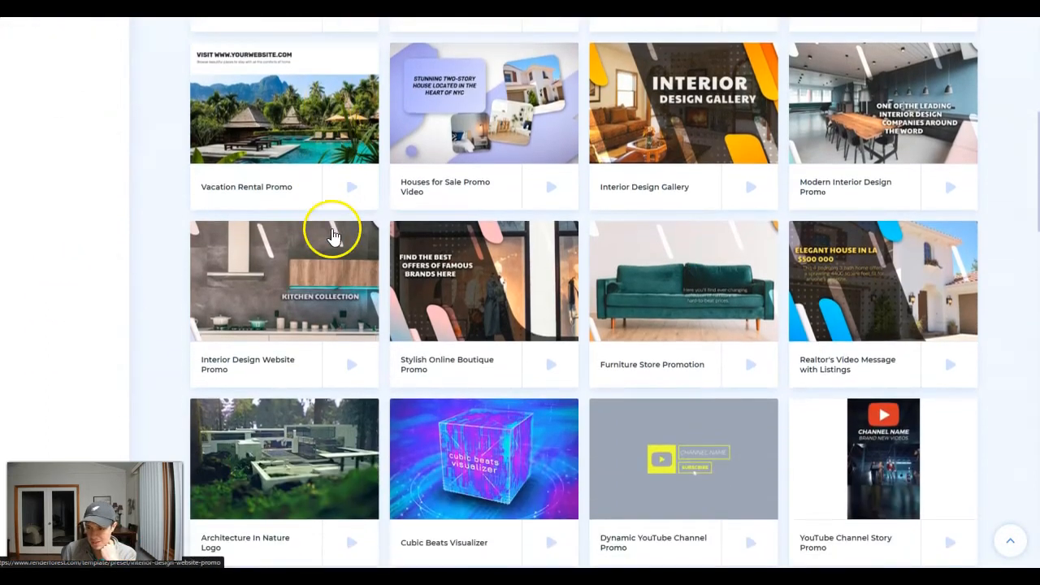
scroll("down", 3)
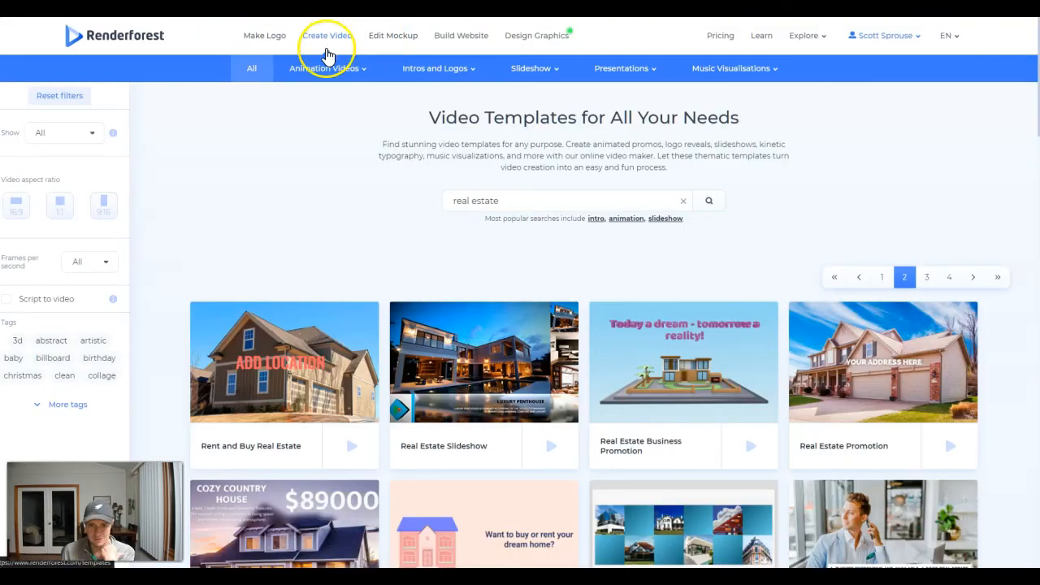
mouse_move(265, 35)
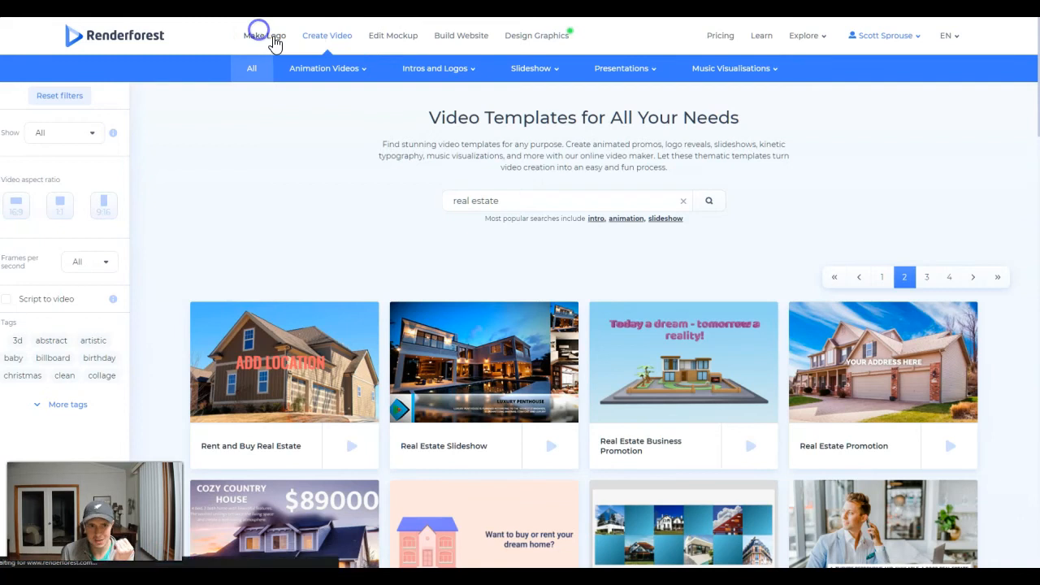
Browse down the AI Logo Maker page reached from the Make Logo navigation link.
left_click(265, 35)
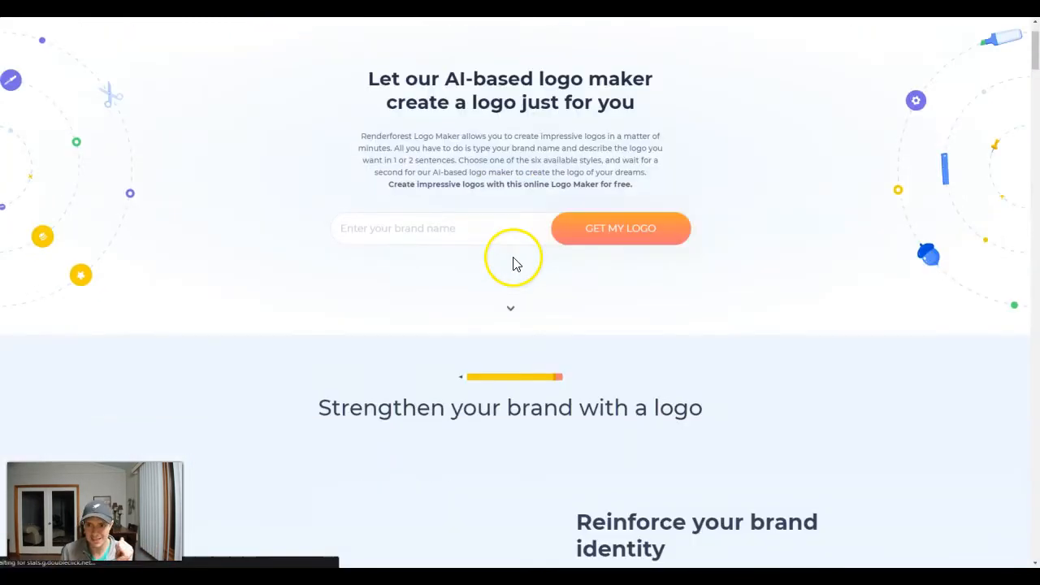
scroll("down", 3)
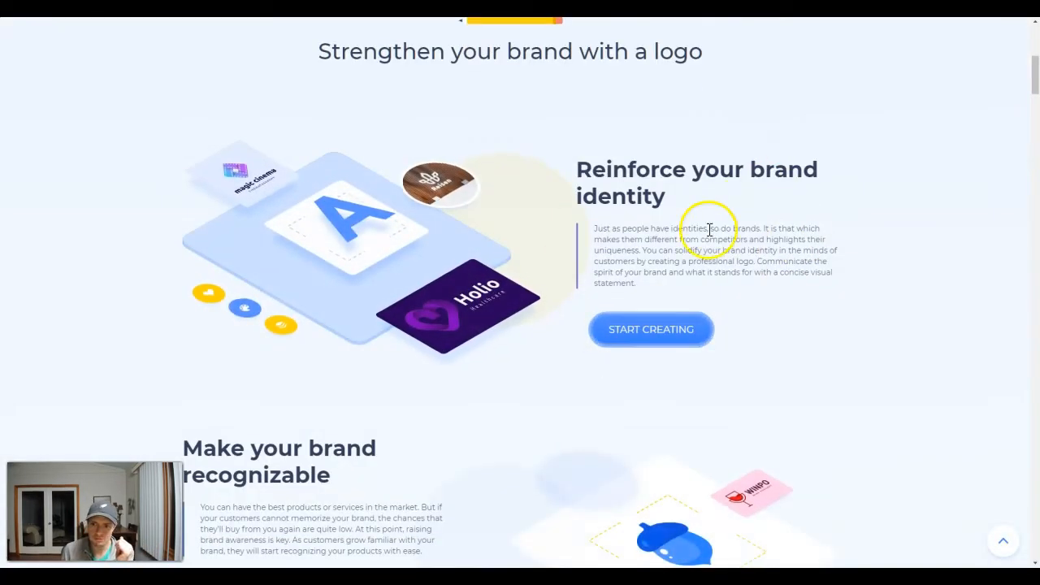
scroll("down", 3)
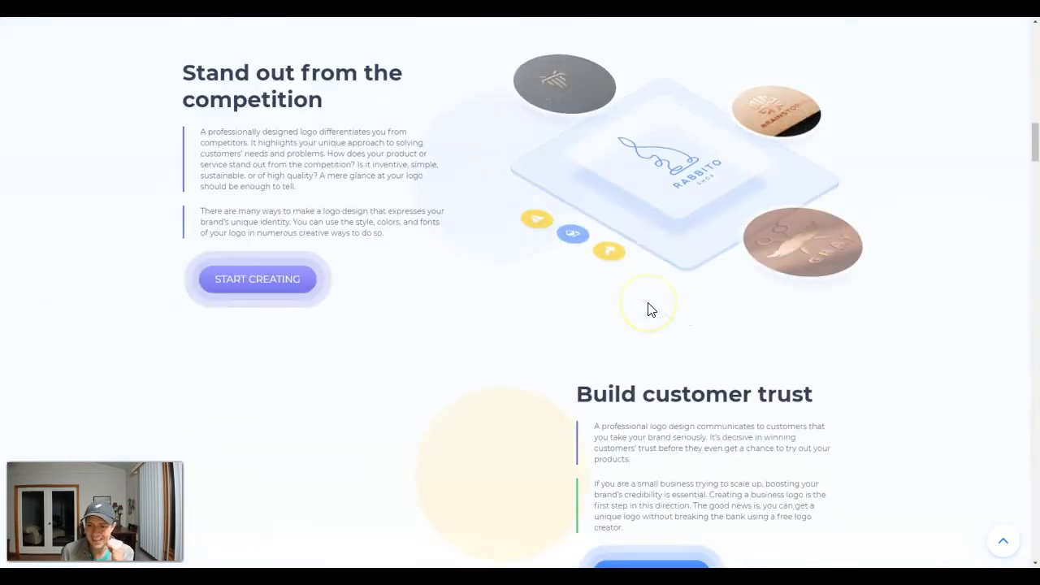
scroll("down", 3)
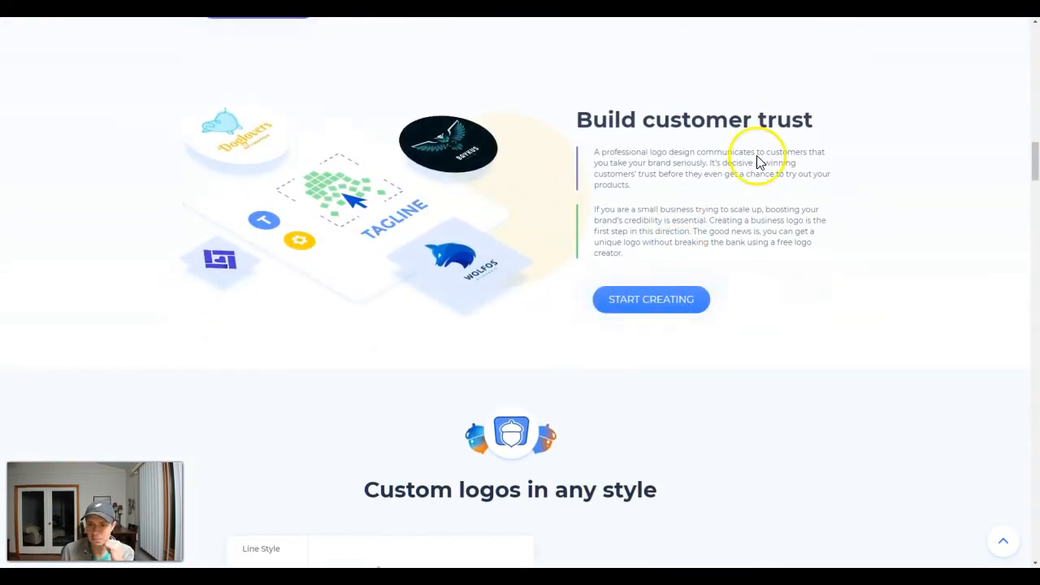
mouse_move(403, 220)
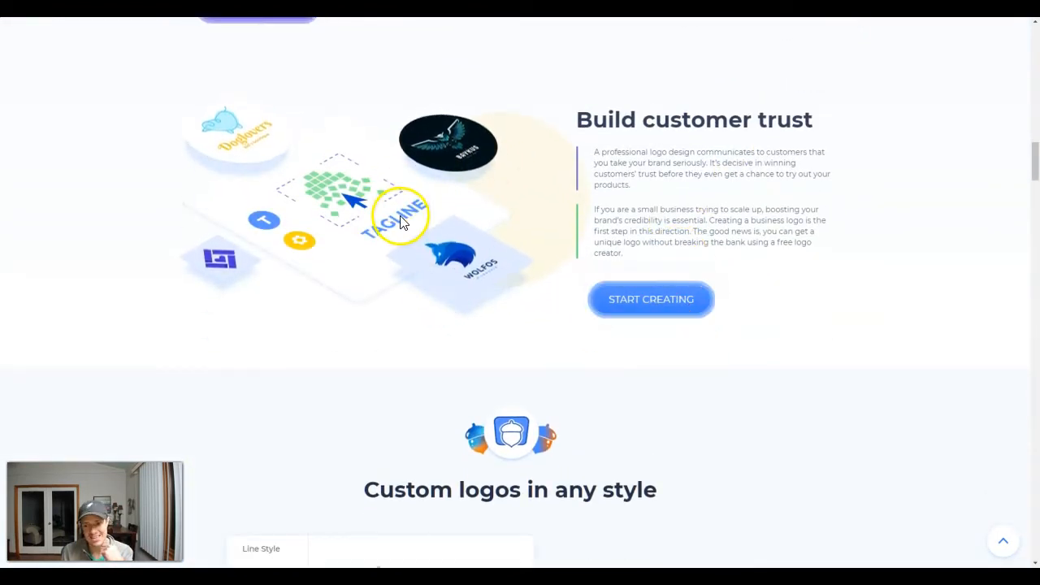
scroll("down", 3)
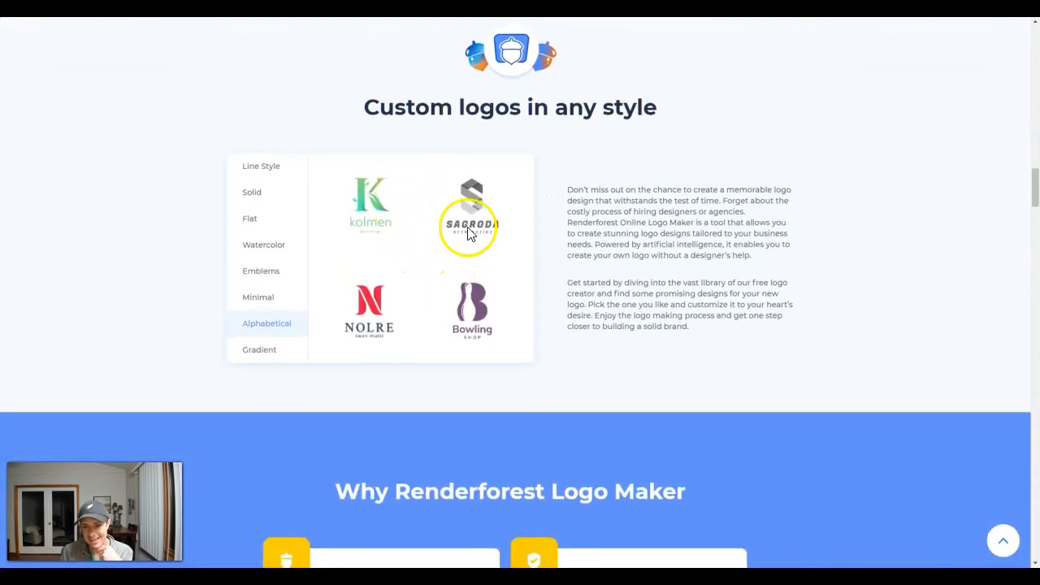
mouse_move(467, 284)
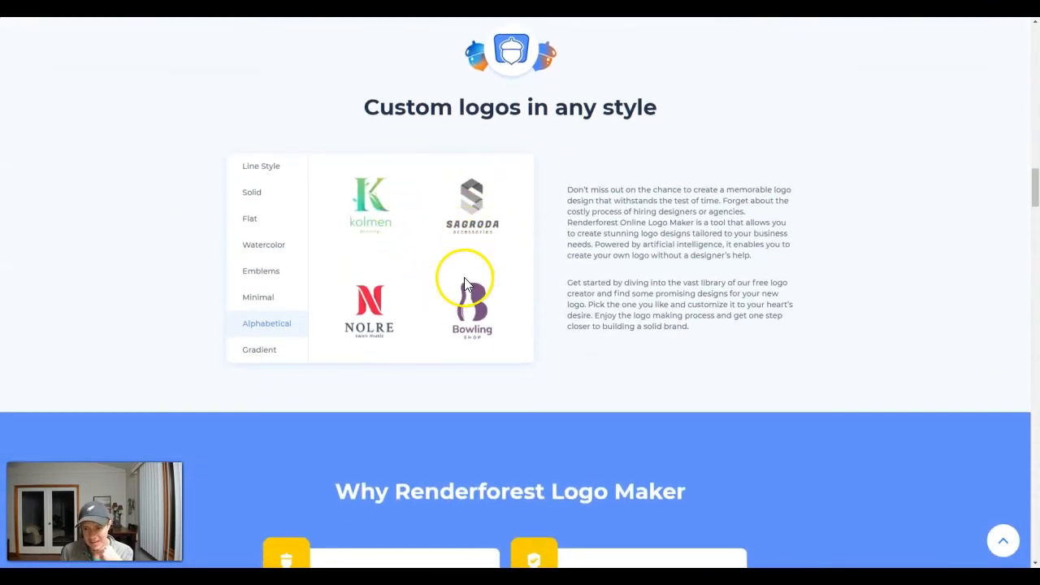
Go via Edit Mockup to the online mockups catalogue listing trending mockup kits.
scroll("down", 3)
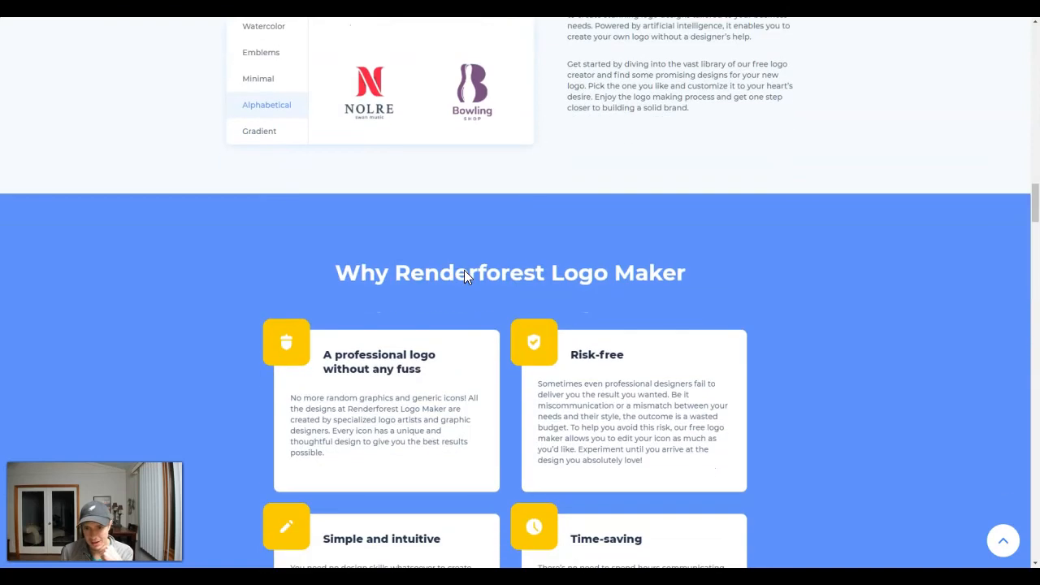
left_click(259, 130)
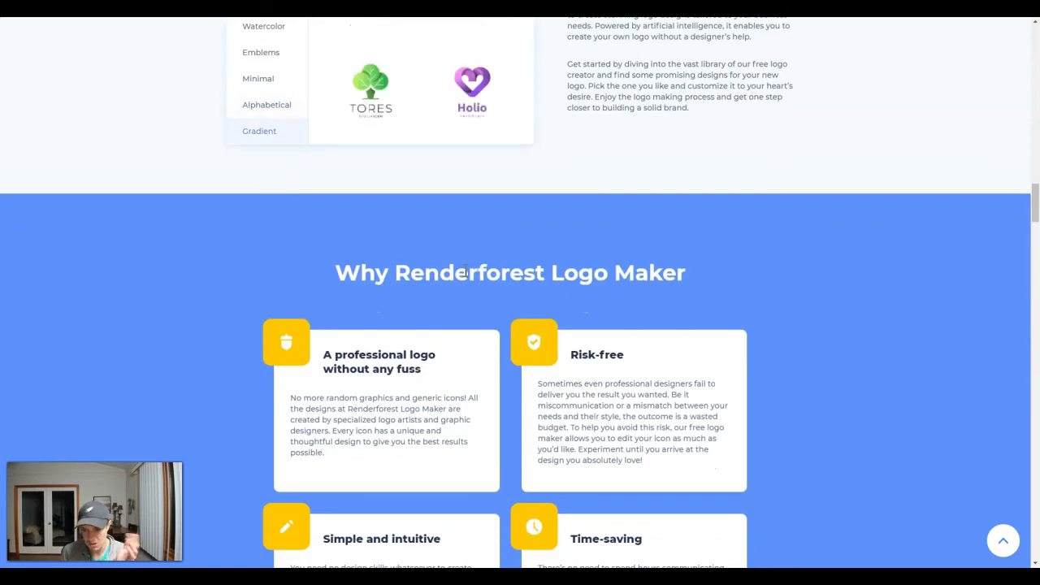
left_click(389, 35)
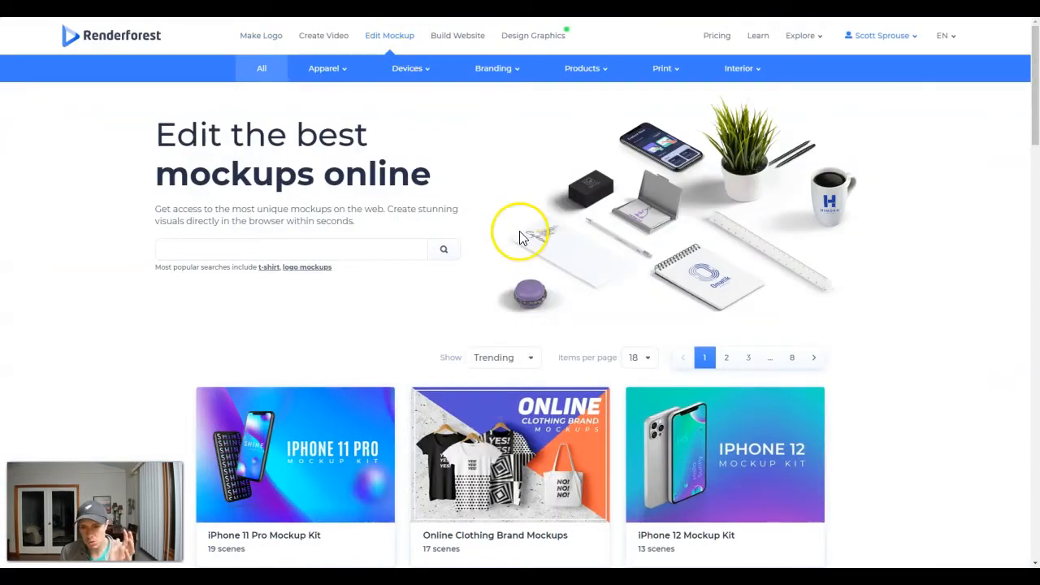
Browse the first page of trending mockups and move to page 2.
scroll("down", 3)
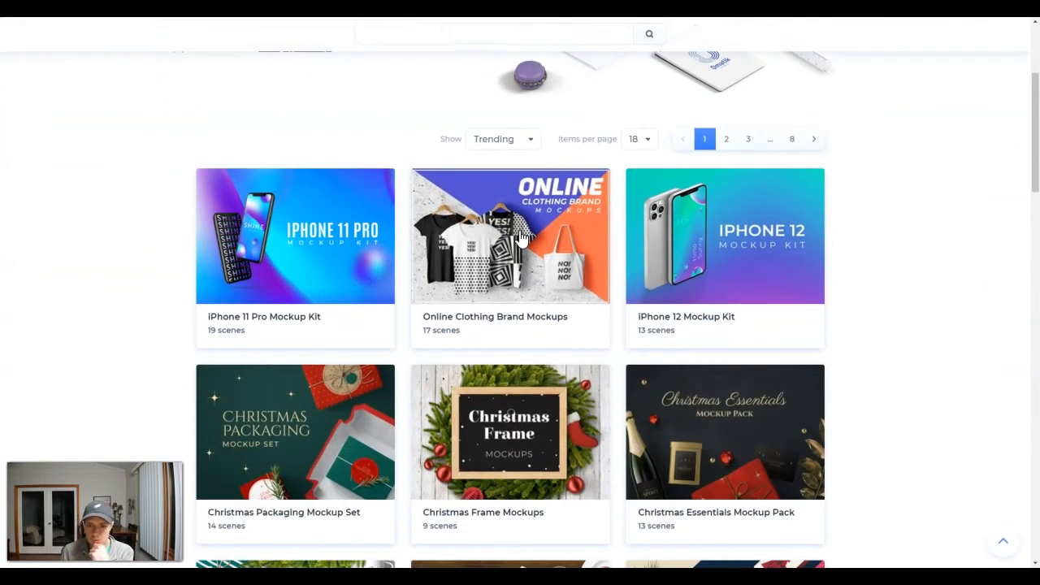
scroll("down", 3)
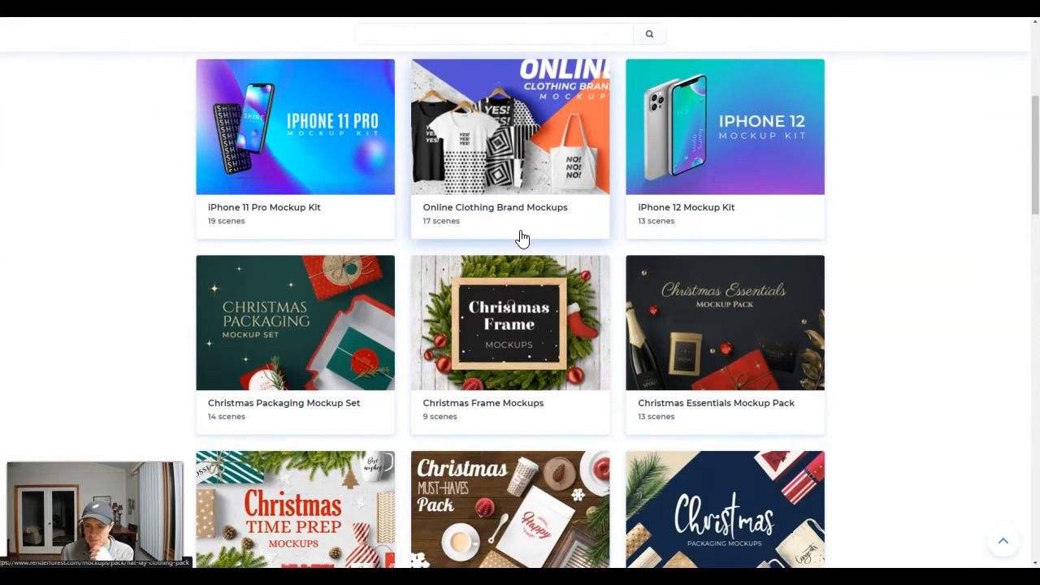
scroll("down", 3)
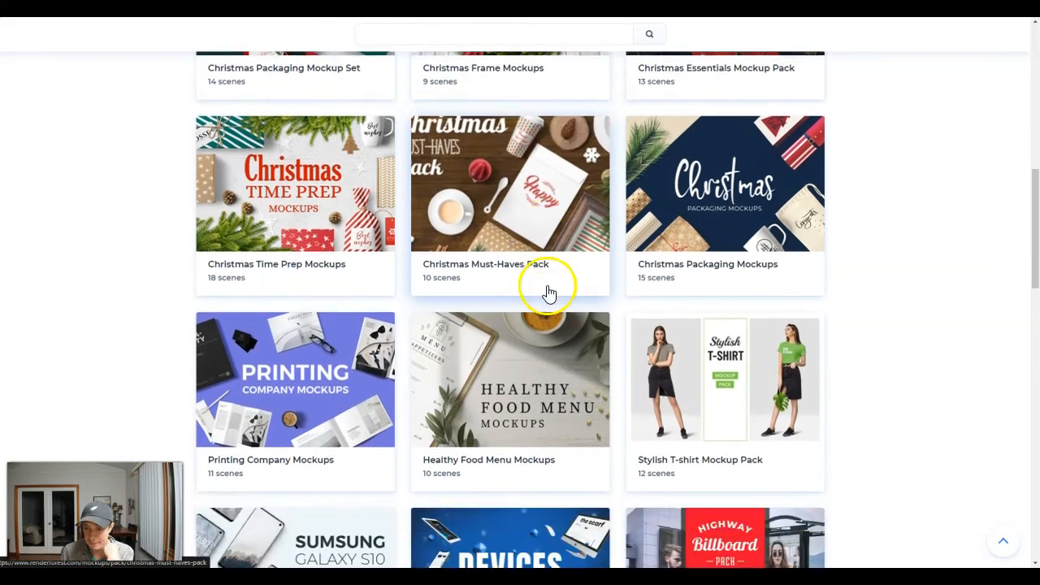
scroll("down", 3)
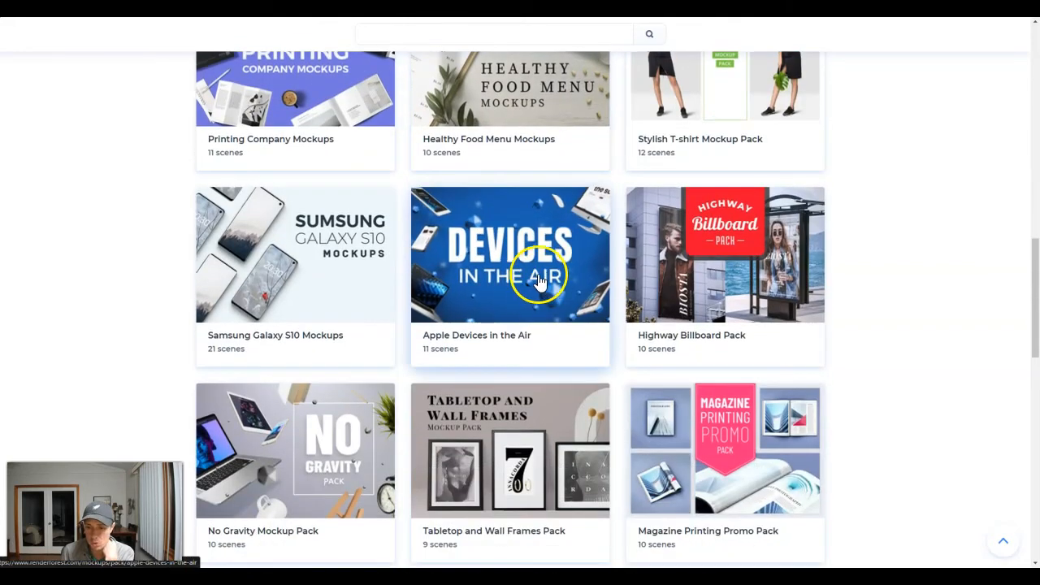
scroll("down", 3)
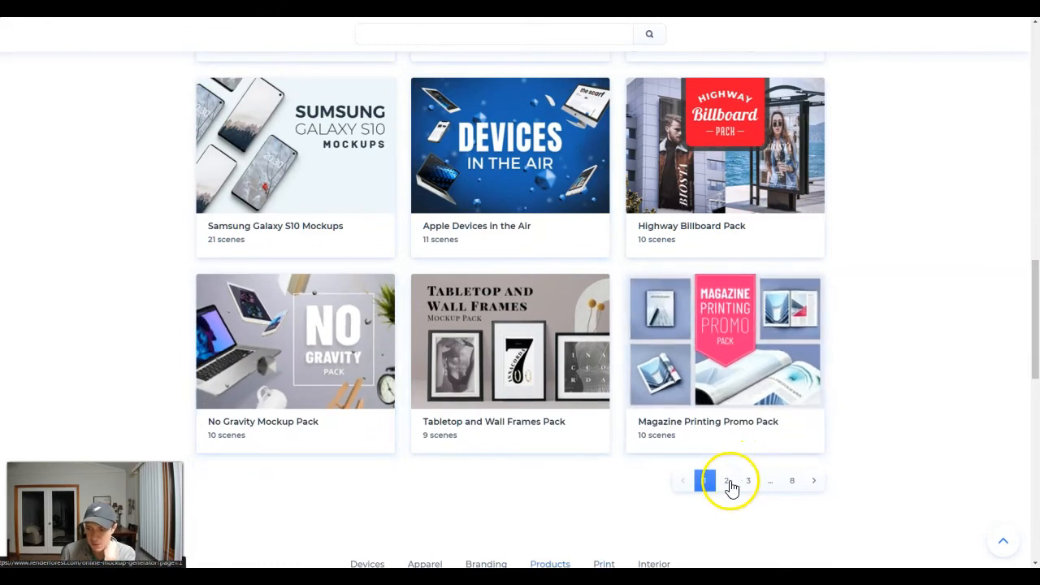
left_click(721, 480)
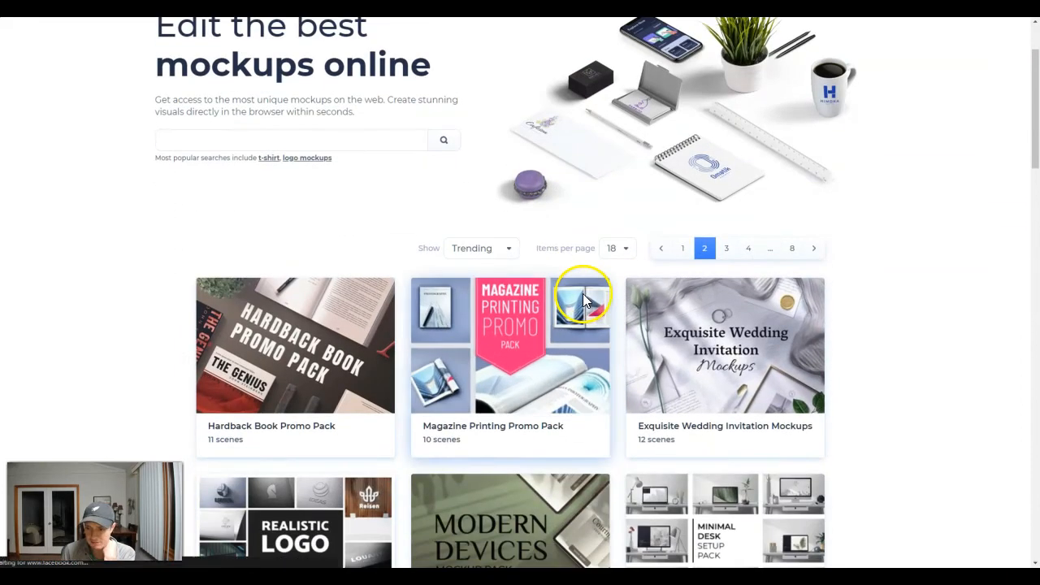
Browse mockups page 2 and move on to page 3.
scroll("down", 3)
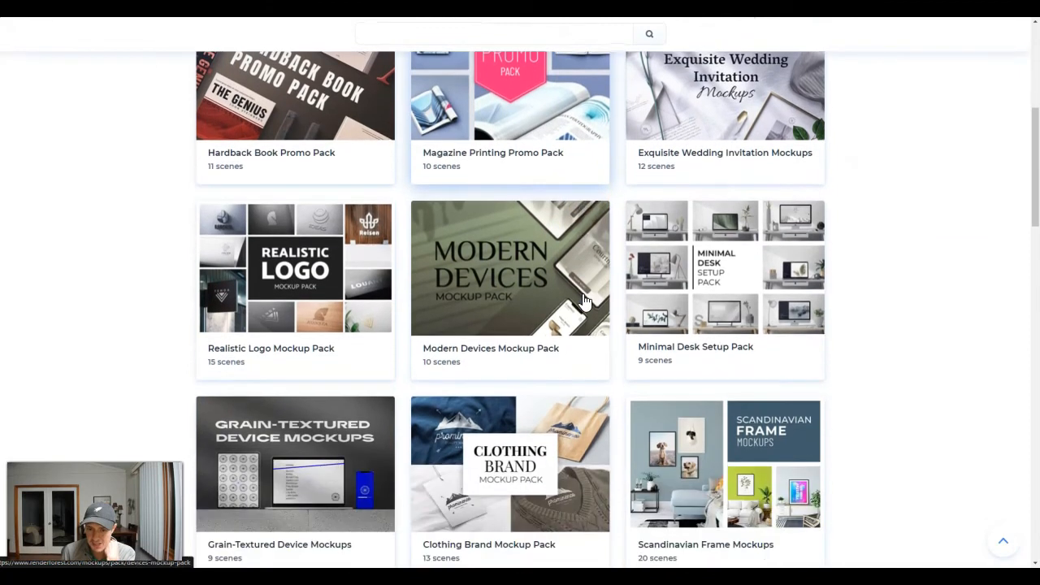
scroll("down", 3)
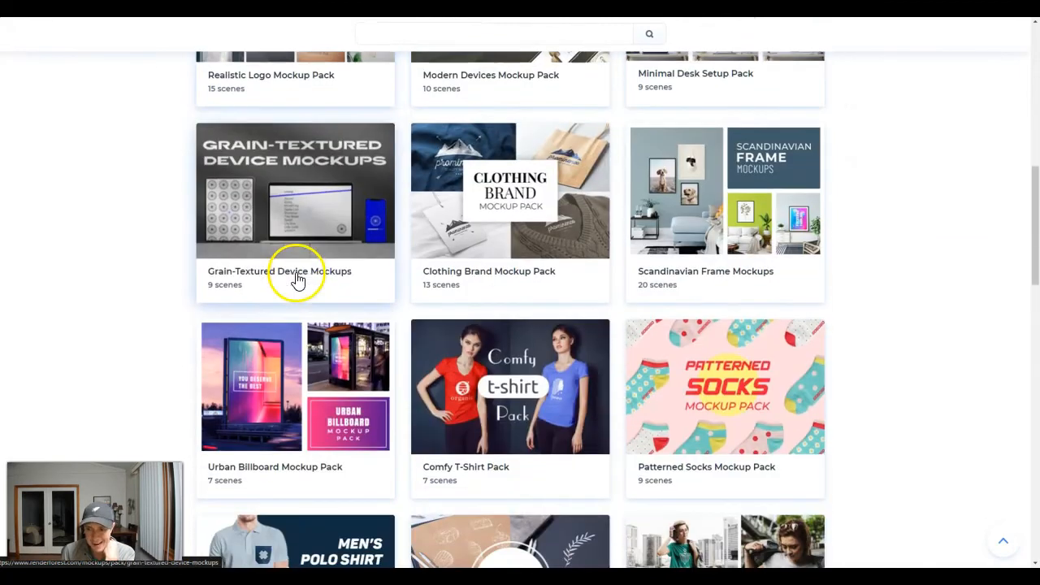
scroll("down", 3)
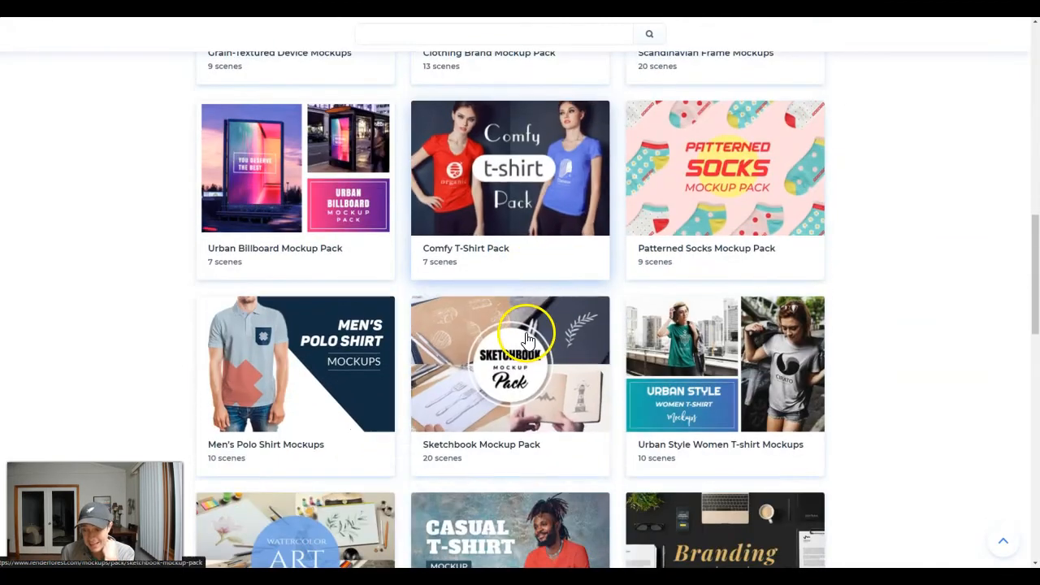
scroll("down", 3)
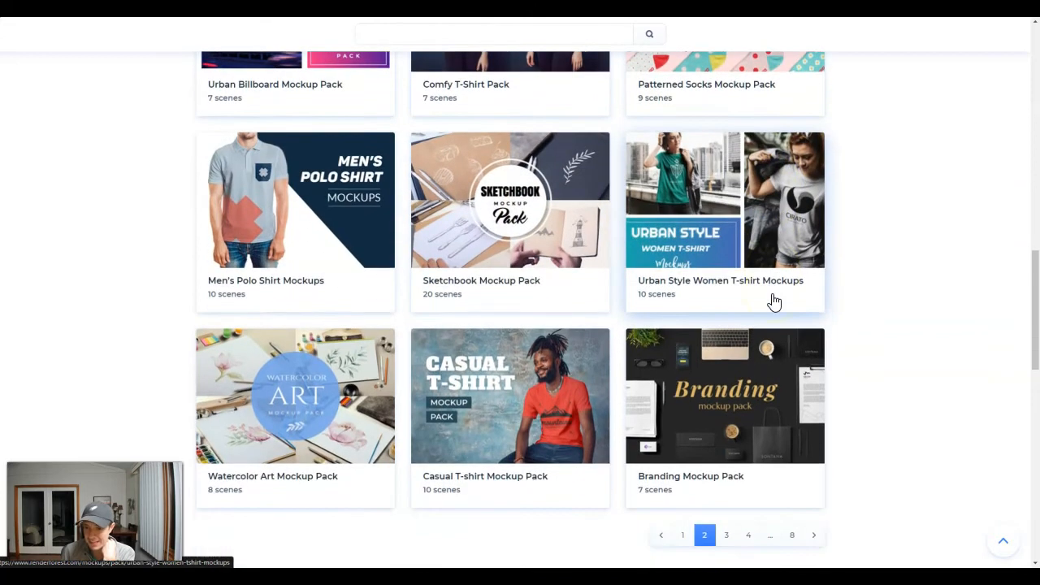
scroll("down", 3)
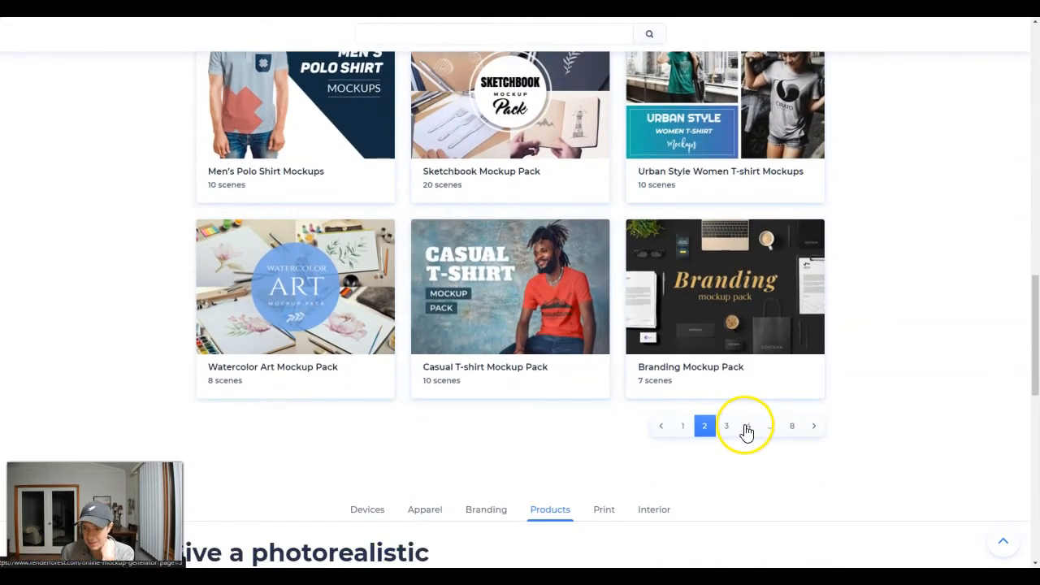
left_click(726, 424)
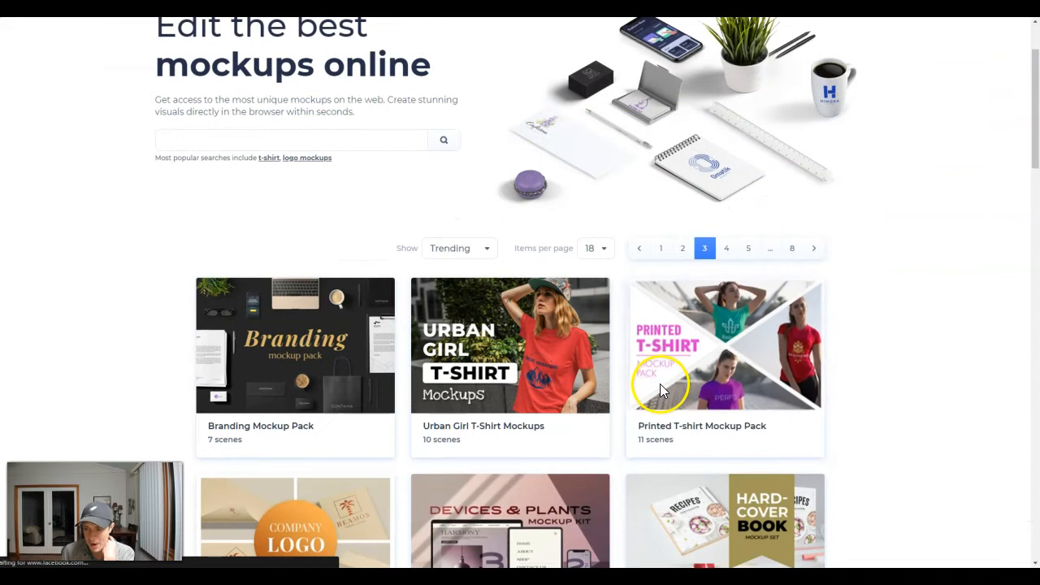
Browse page 3 with the Urban Girl T-Shirt Mockups pack, then go to the website builder page.
scroll("down", 3)
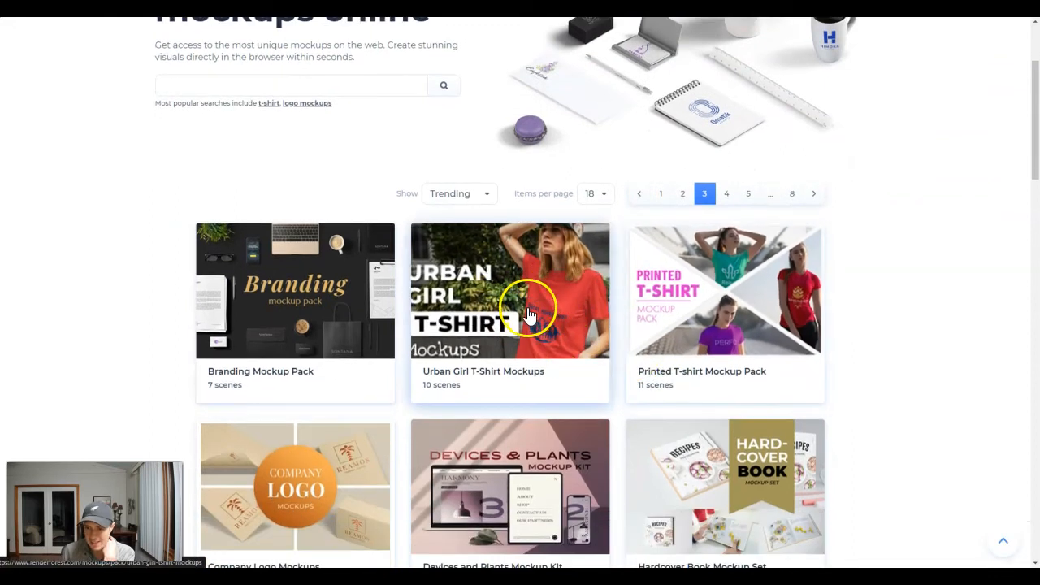
mouse_move(553, 355)
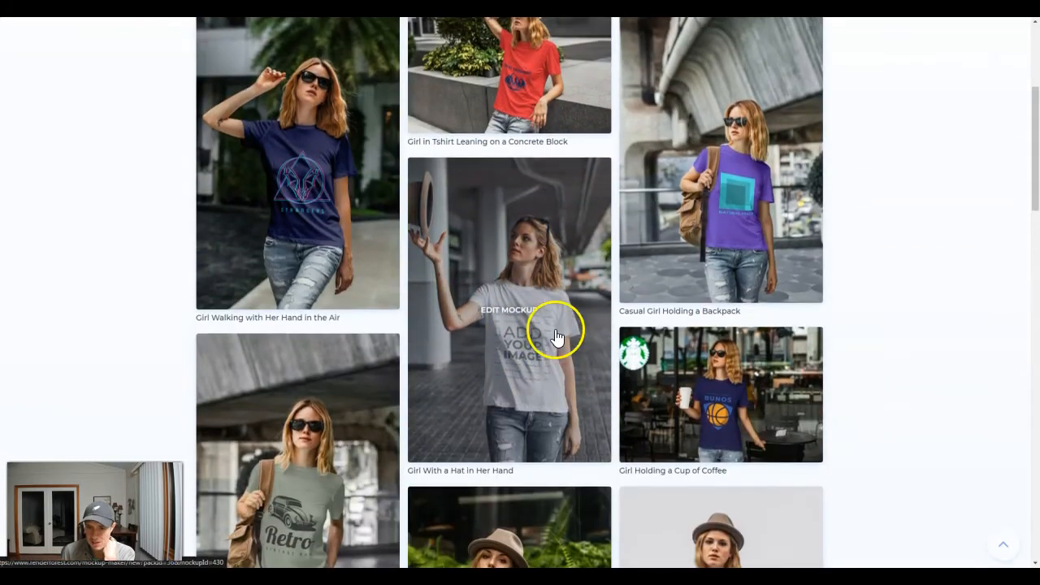
scroll("down", 3)
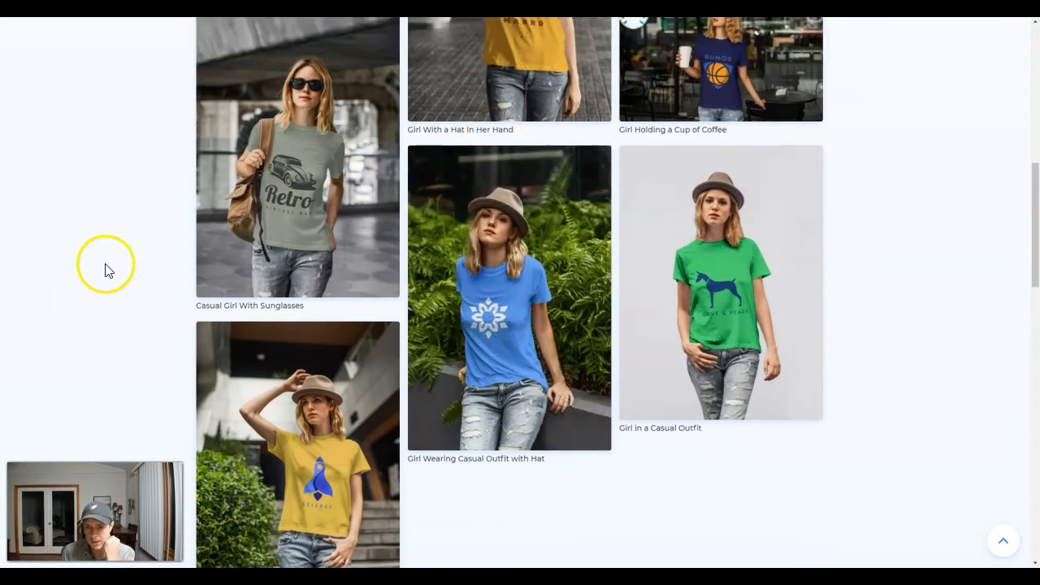
scroll("up", 3)
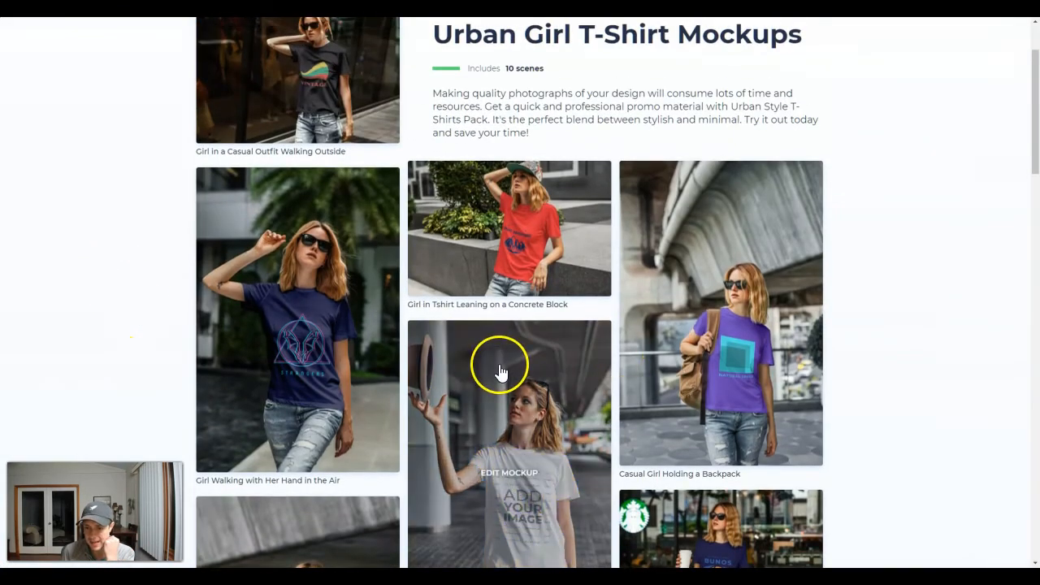
scroll("up", 3)
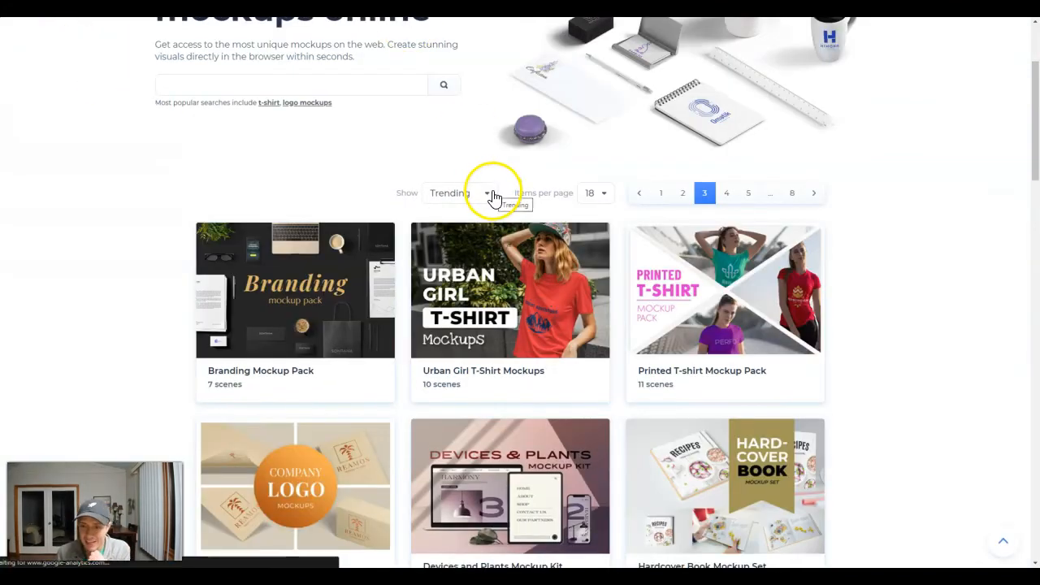
scroll("down", 3)
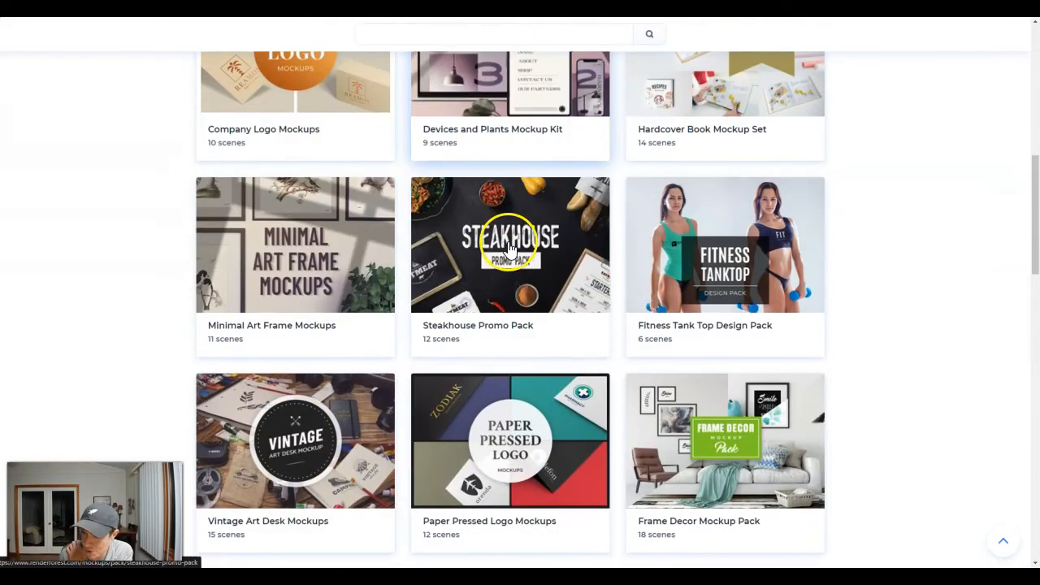
left_click(457, 35)
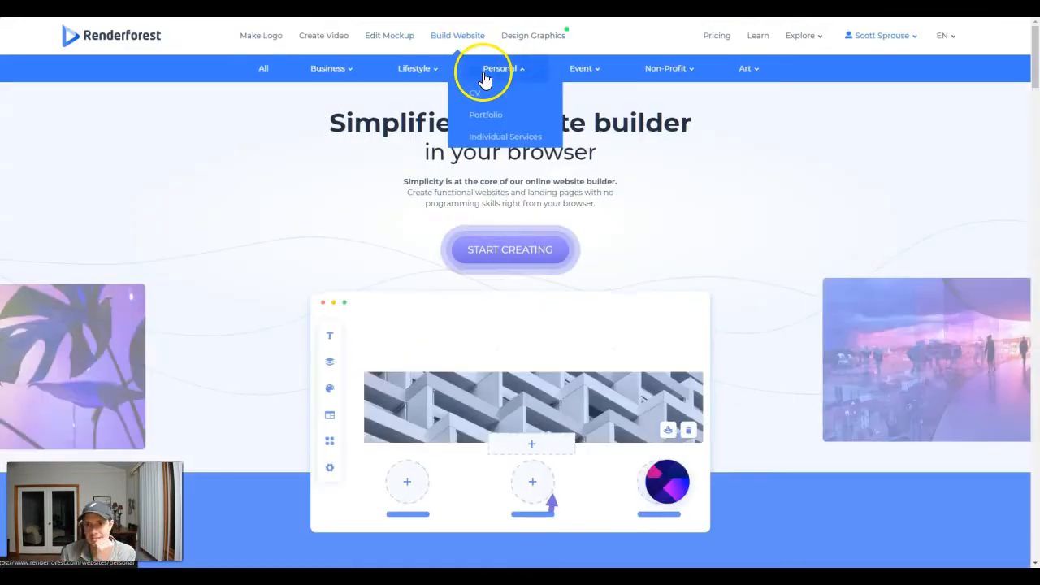
Review the website builder features and pricing, then go to the Design Graphics template gallery.
scroll("down", 3)
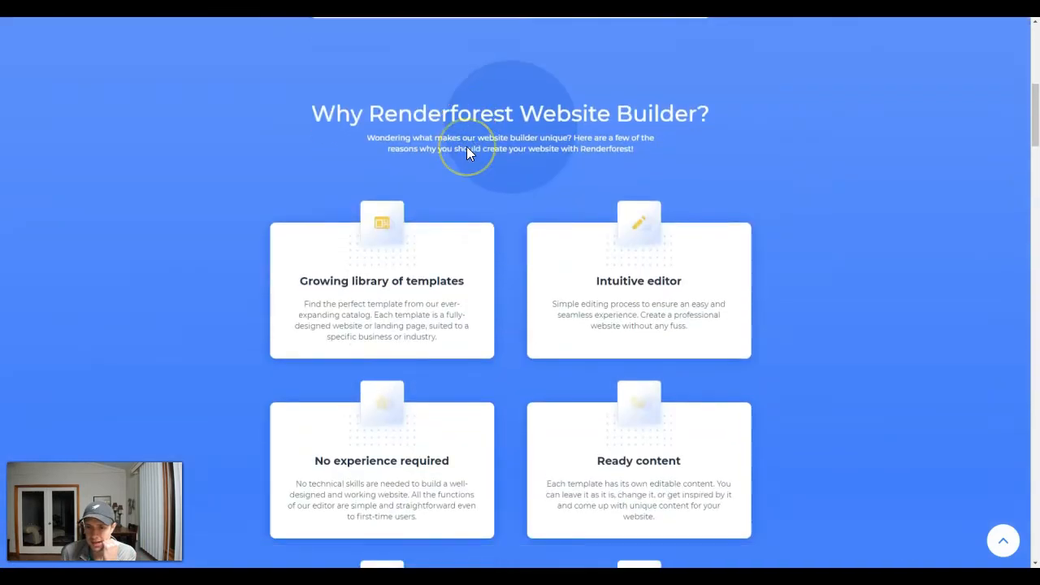
scroll("down", 3)
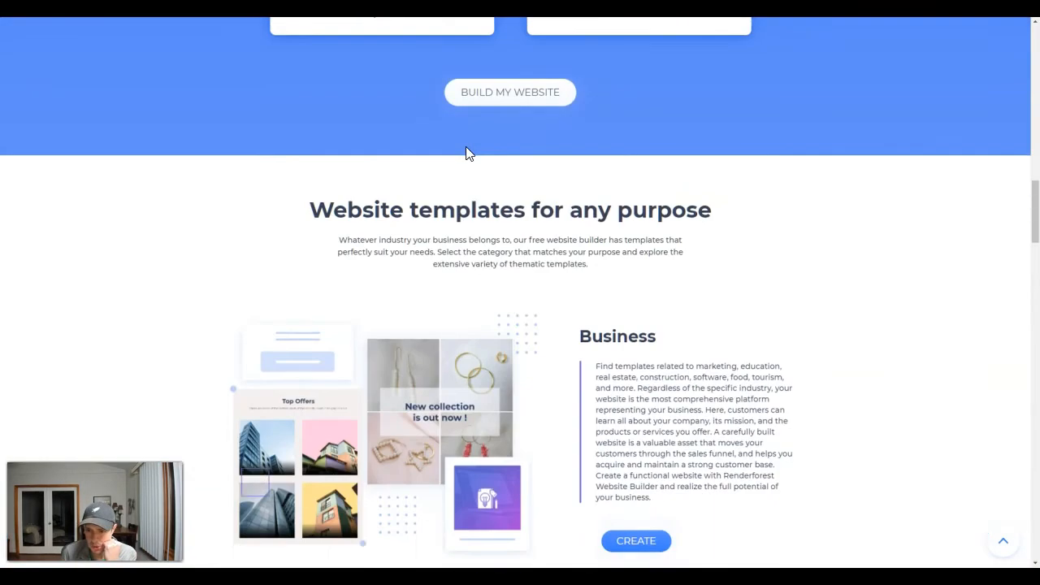
scroll("down", 3)
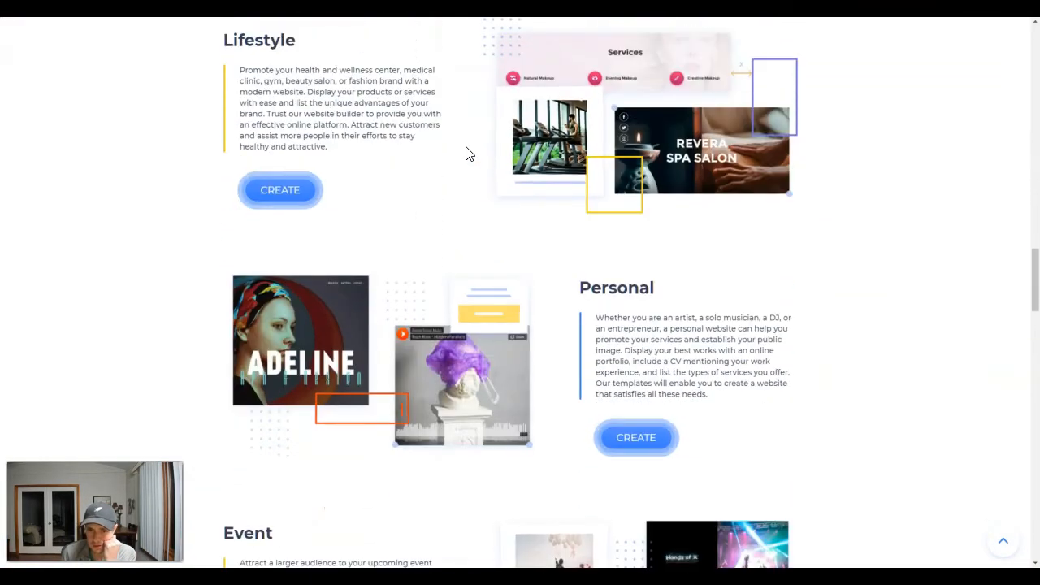
scroll("down", 3)
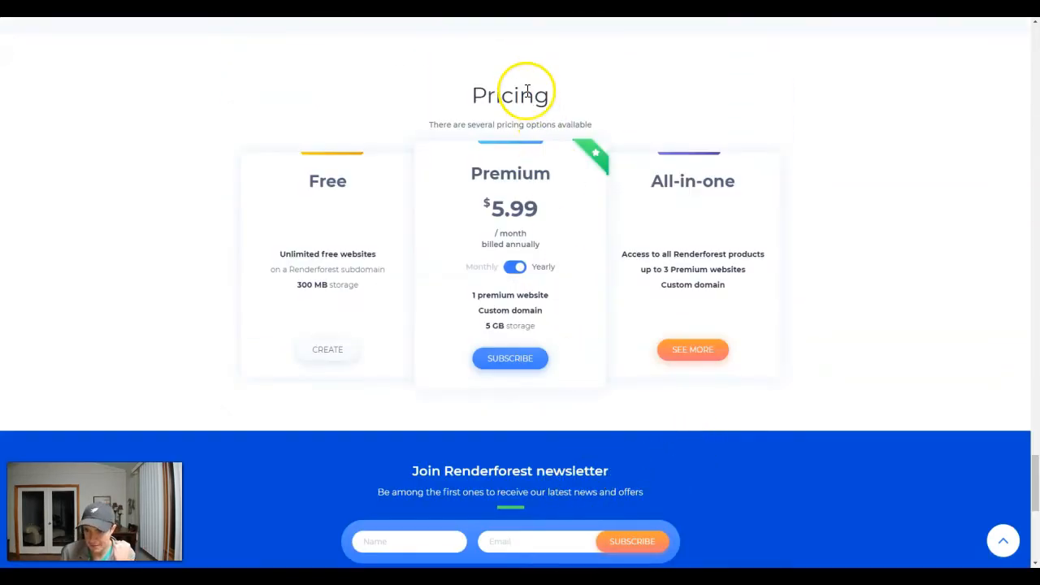
mouse_move(534, 399)
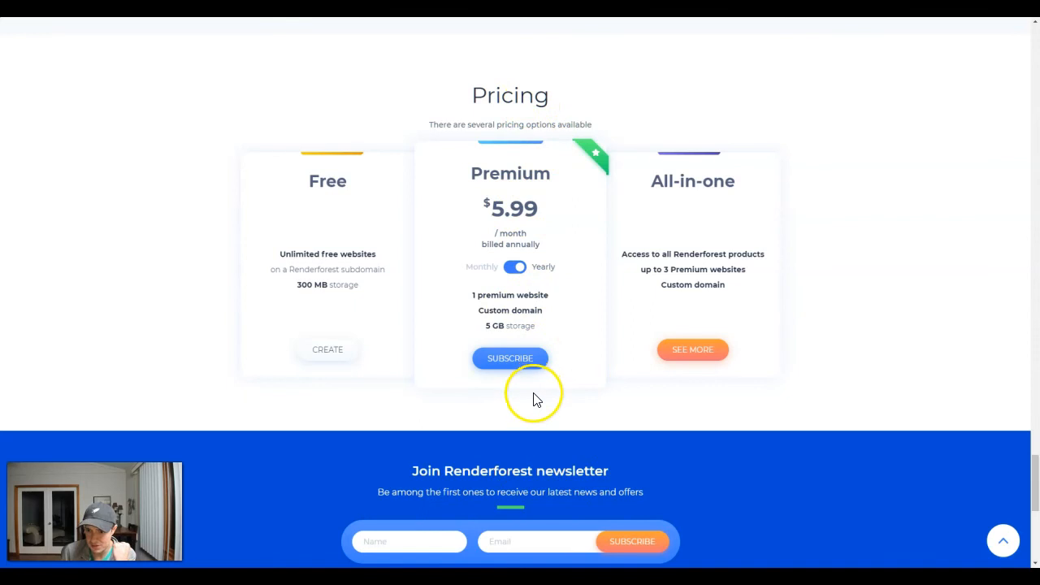
scroll("up", 3)
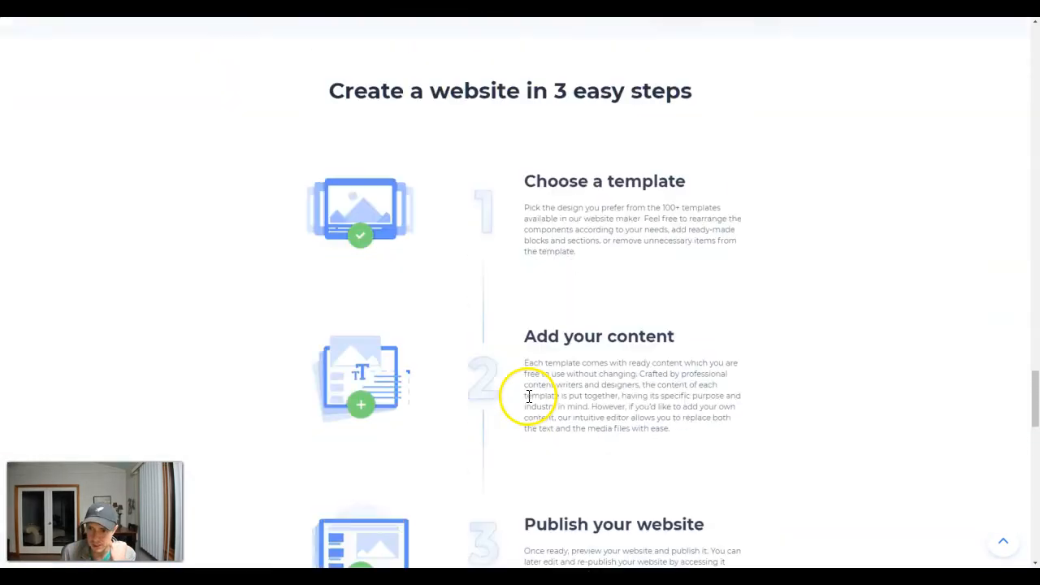
scroll("down", 3)
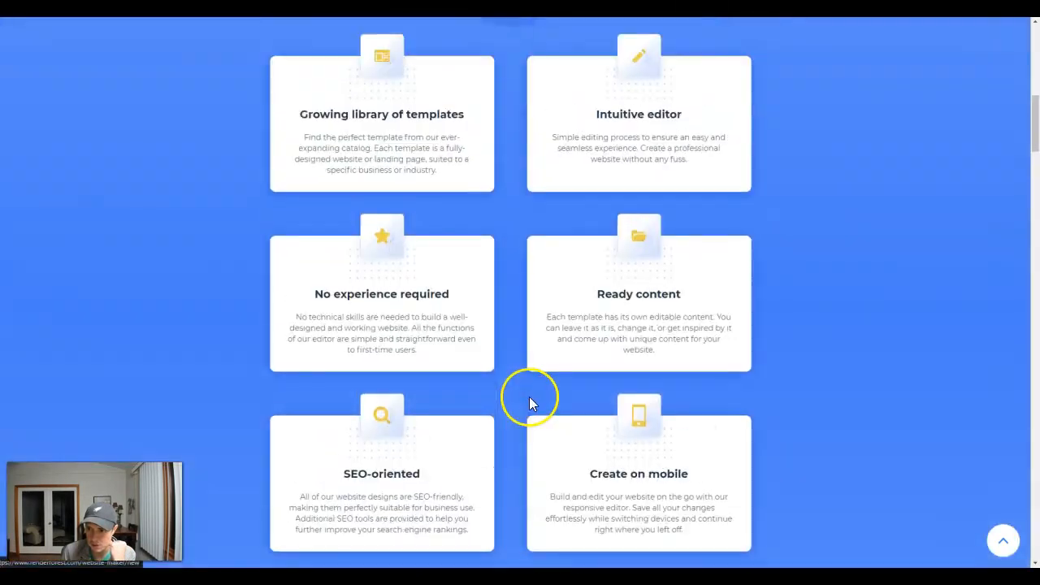
scroll("up", 3)
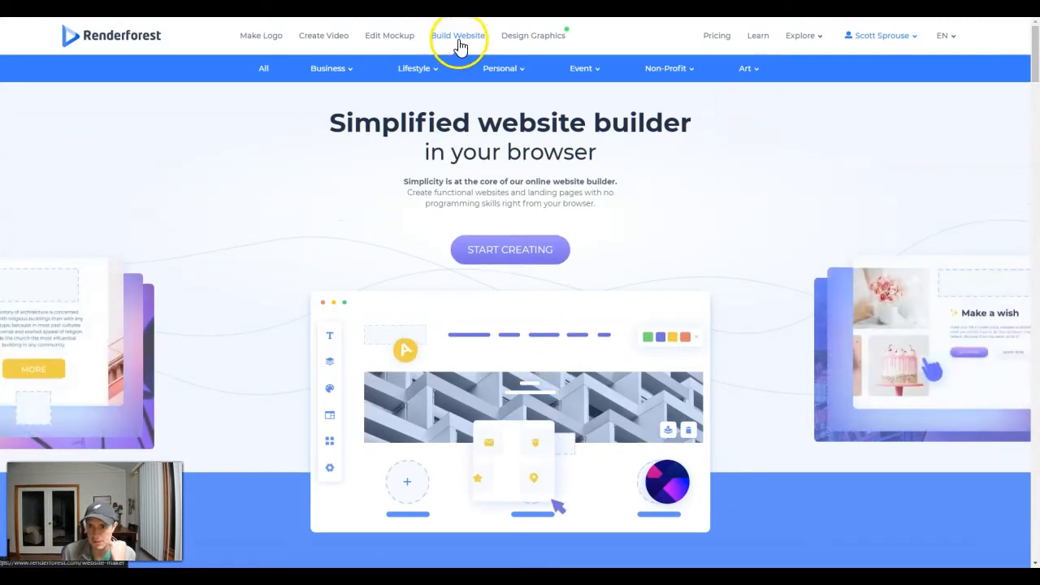
mouse_move(620, 281)
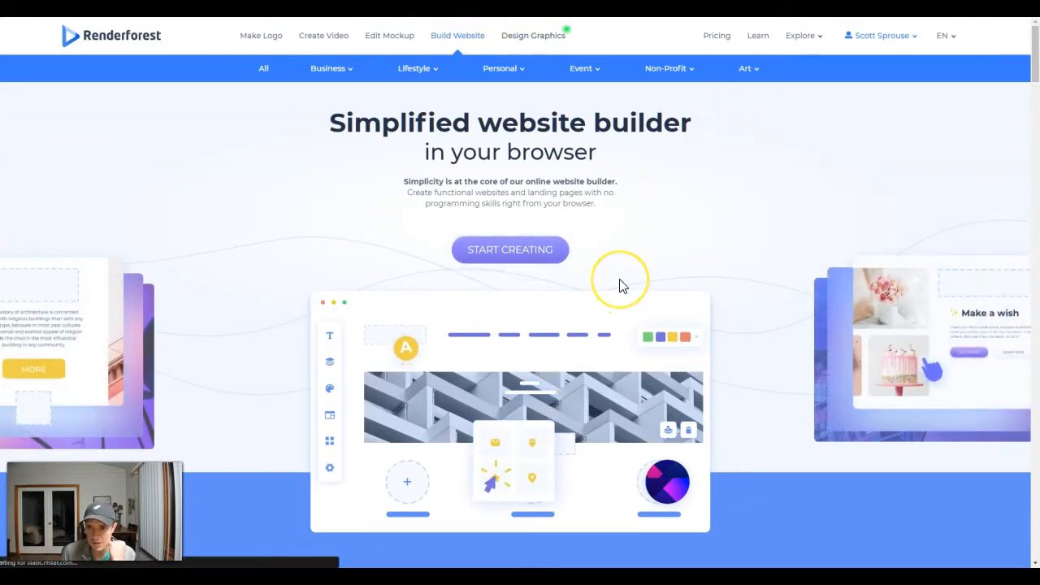
left_click(533, 35)
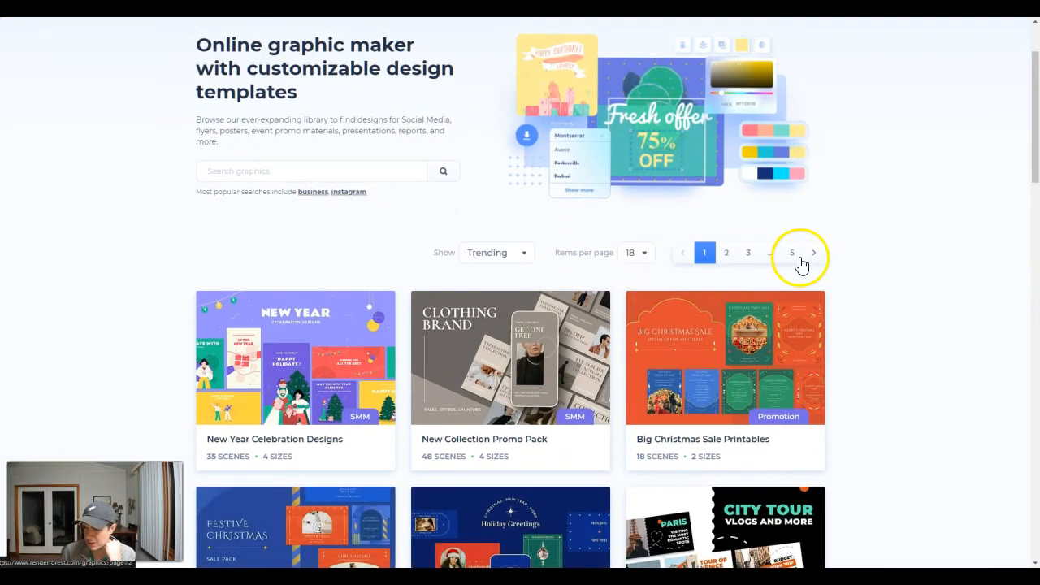
Show 48 design templates per page and open the New Collection Promo Pack template.
left_click(636, 252)
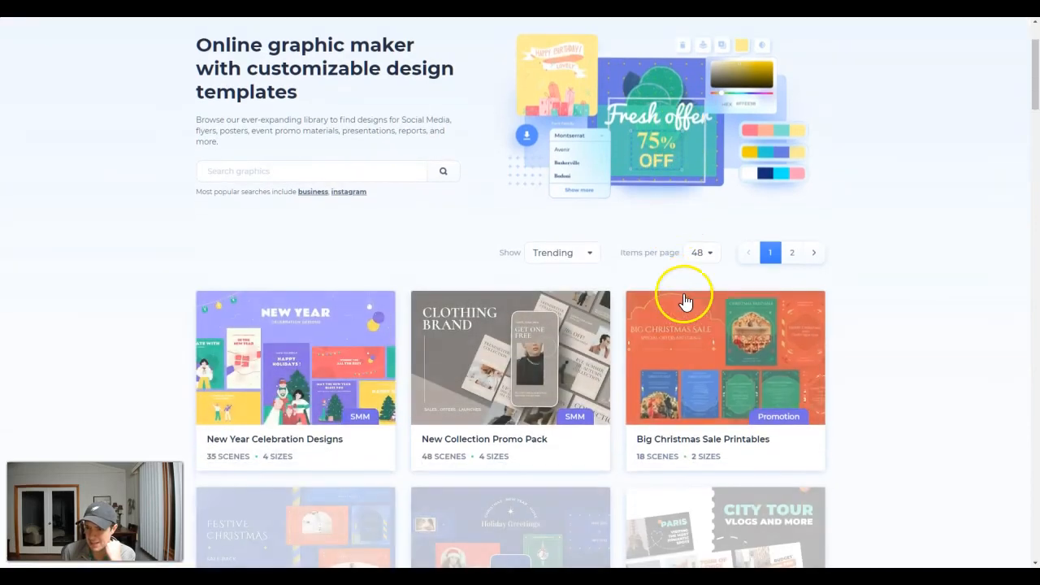
scroll("down", 3)
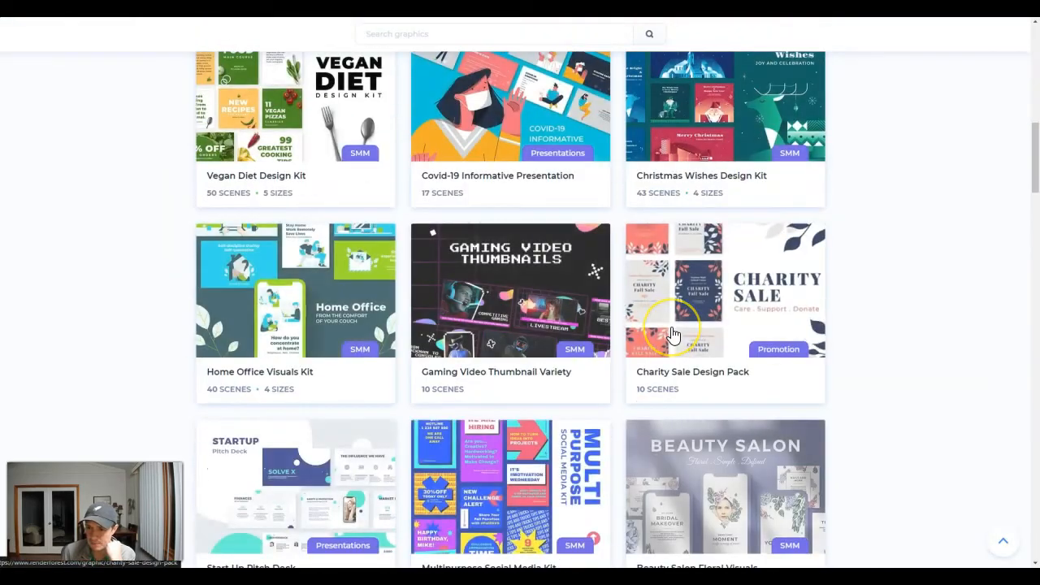
scroll("up", 3)
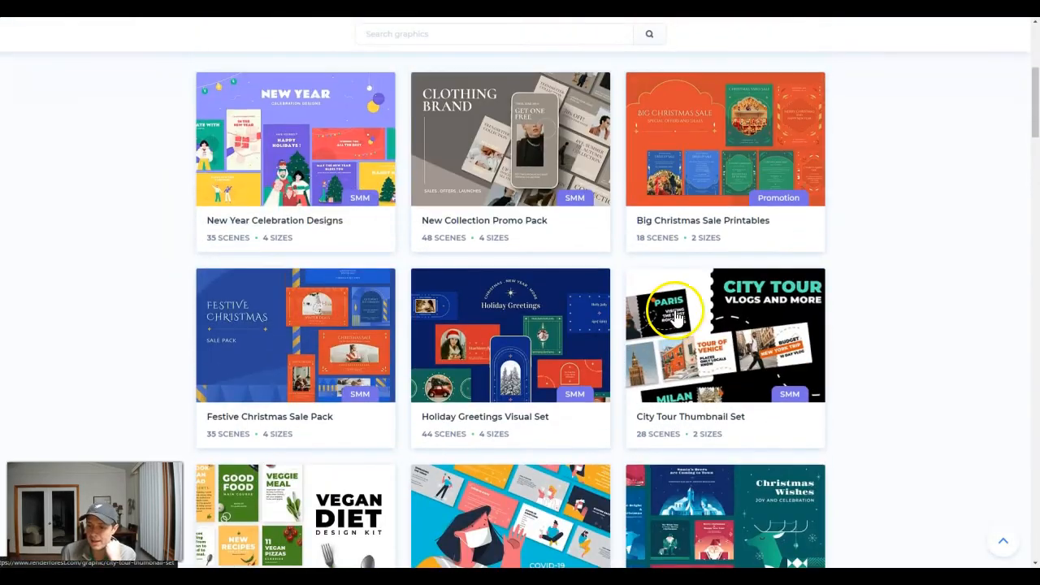
scroll("up", 3)
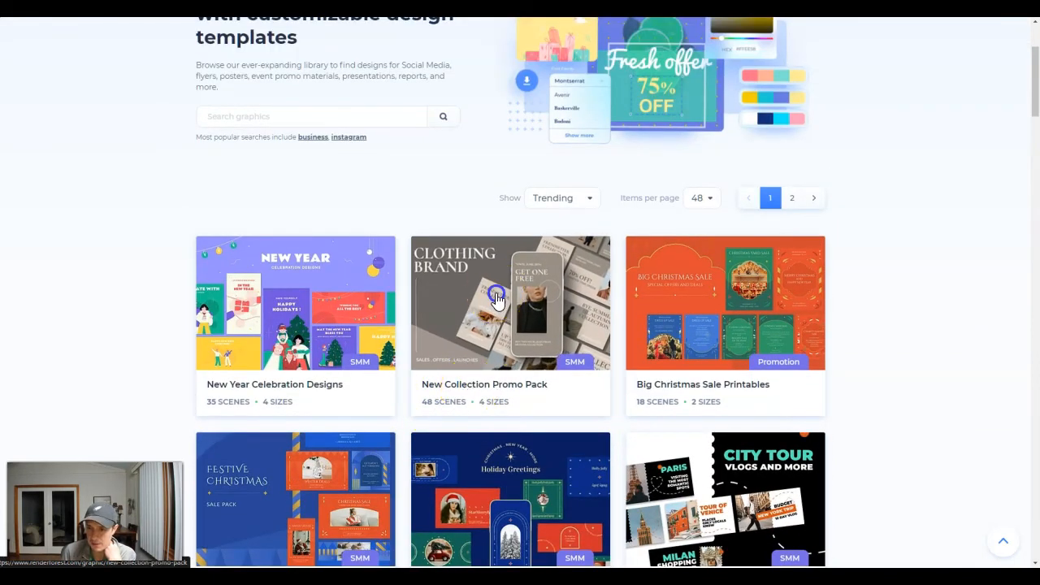
left_click(511, 303)
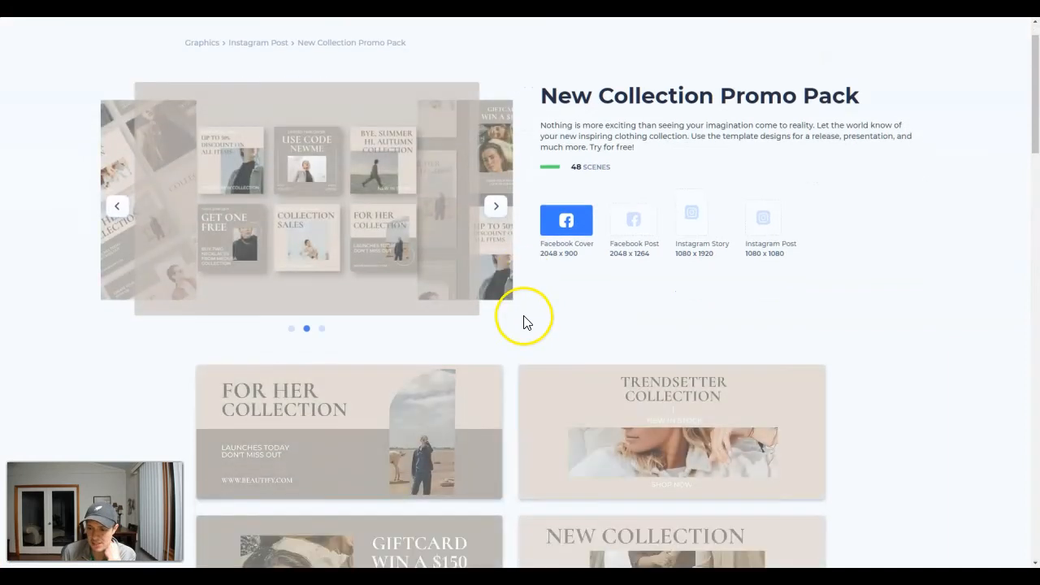
Browse the promo pack scenes and view the Big Christmas Sale Printables designs.
scroll("down", 3)
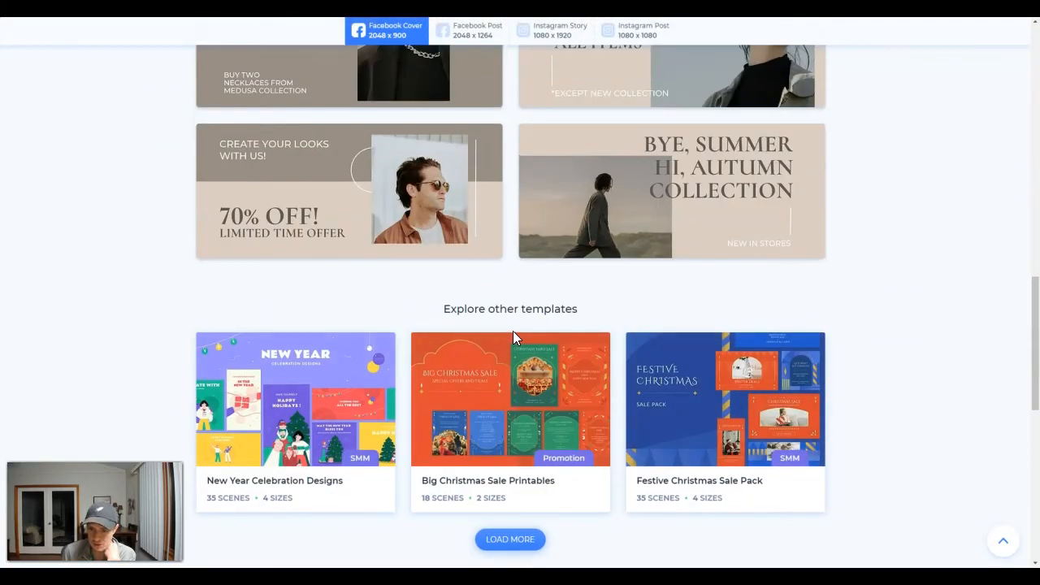
mouse_move(517, 340)
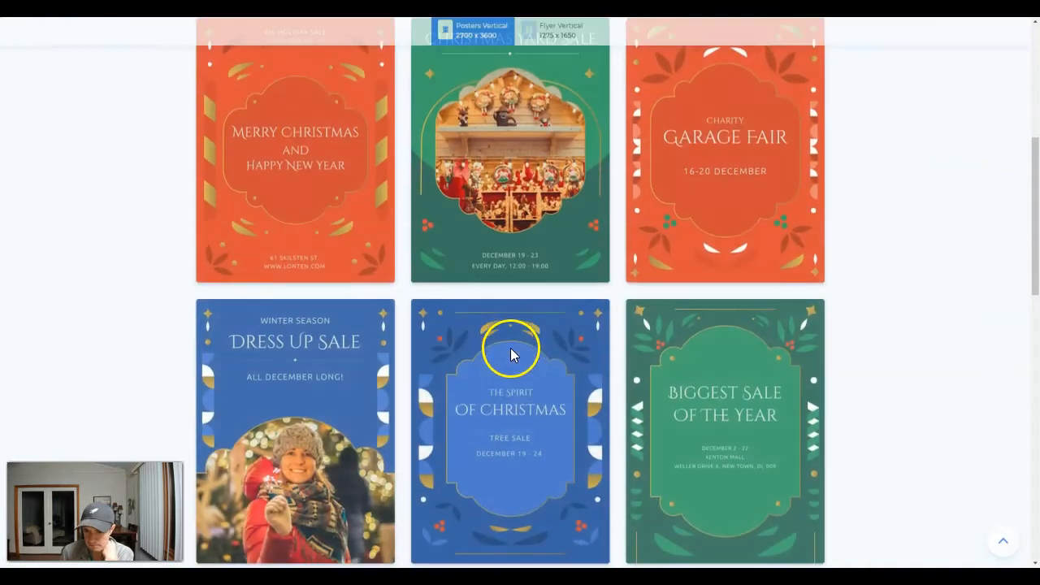
scroll("down", 3)
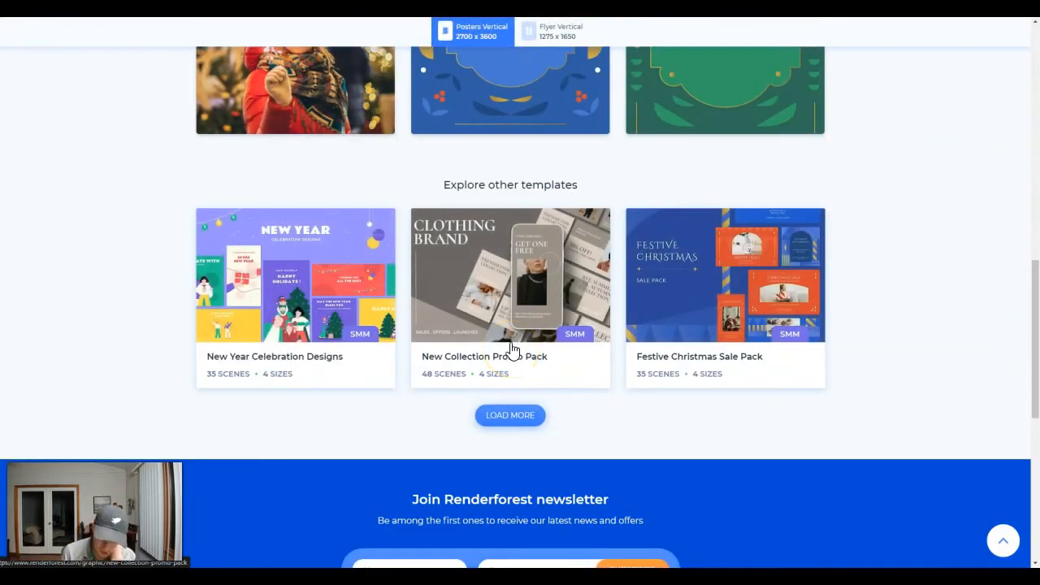
left_click(509, 275)
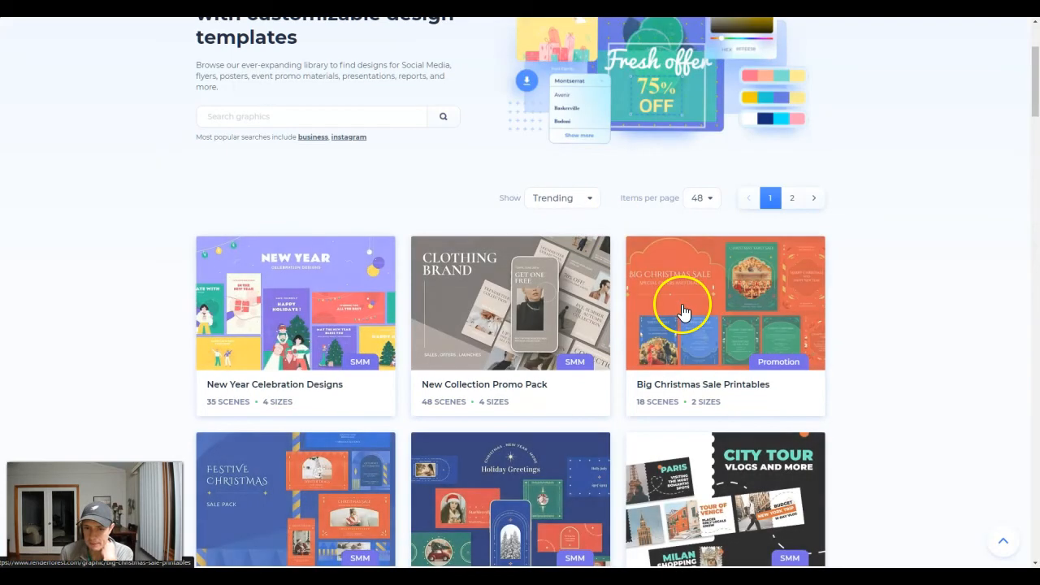
Scroll the graphics template library and open the Multipurpose Social Media Kit.
scroll("down", 3)
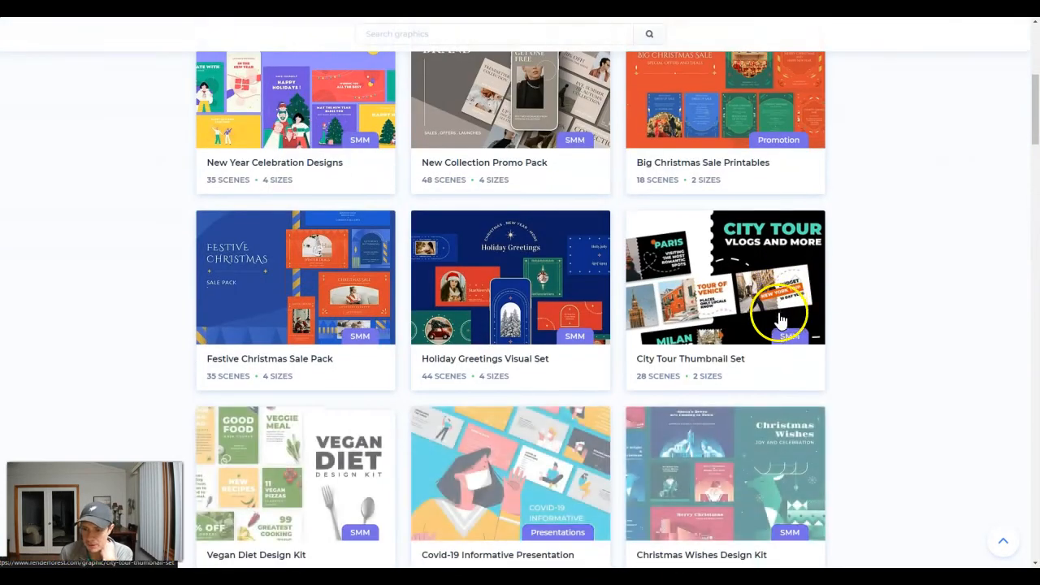
scroll("down", 3)
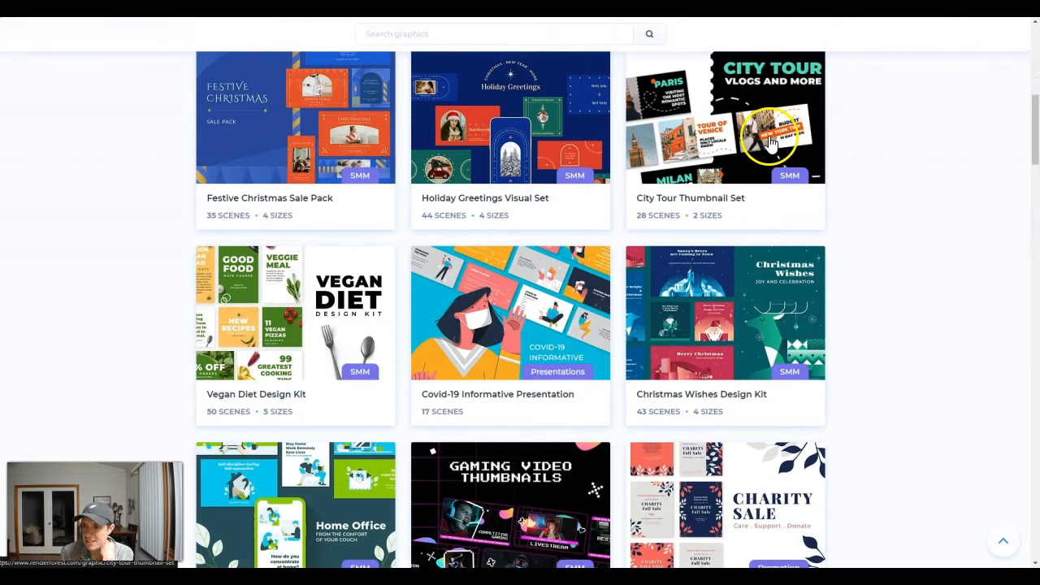
scroll("down", 3)
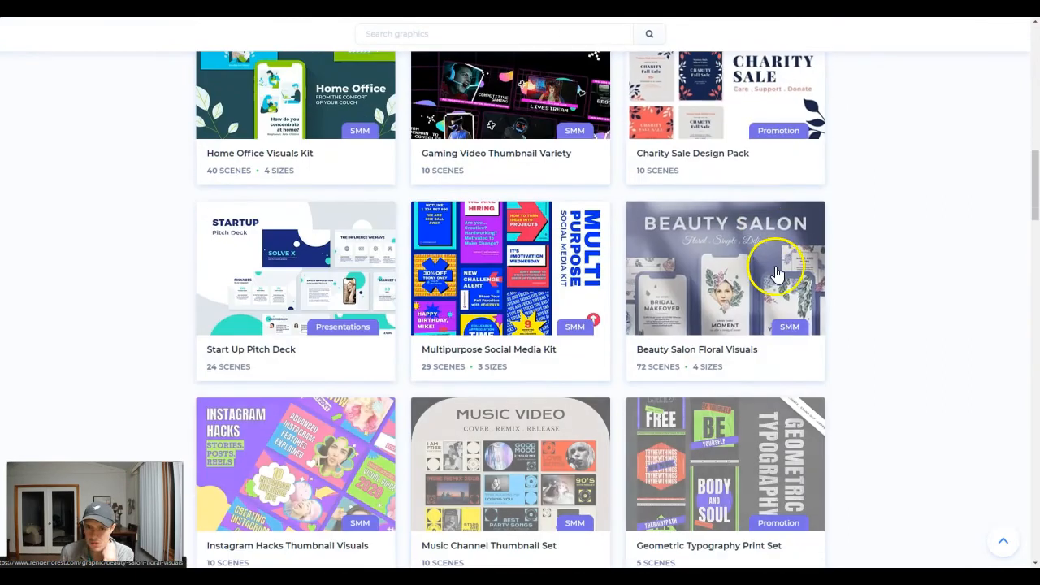
scroll("down", 3)
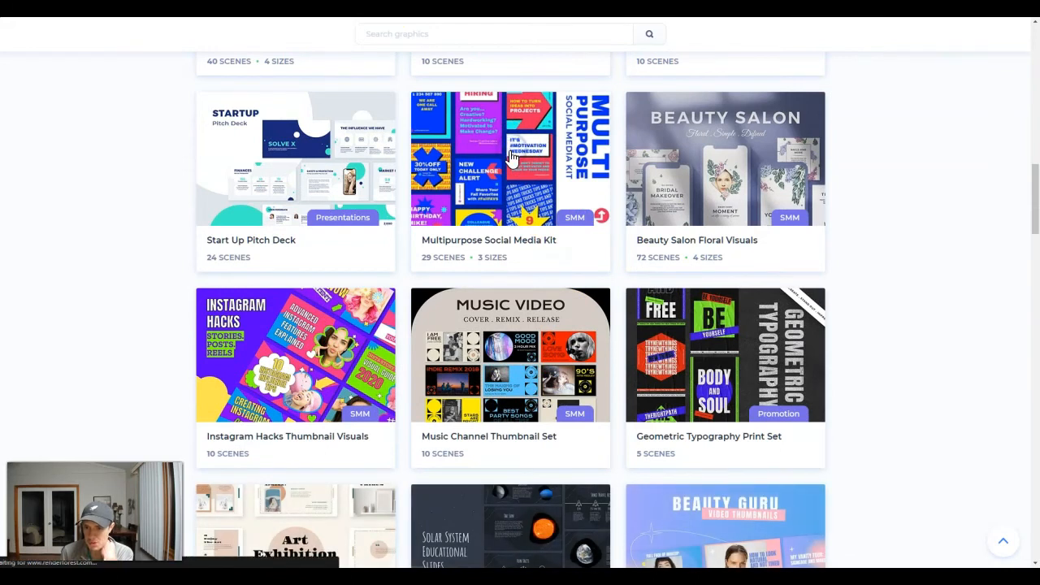
left_click(510, 158)
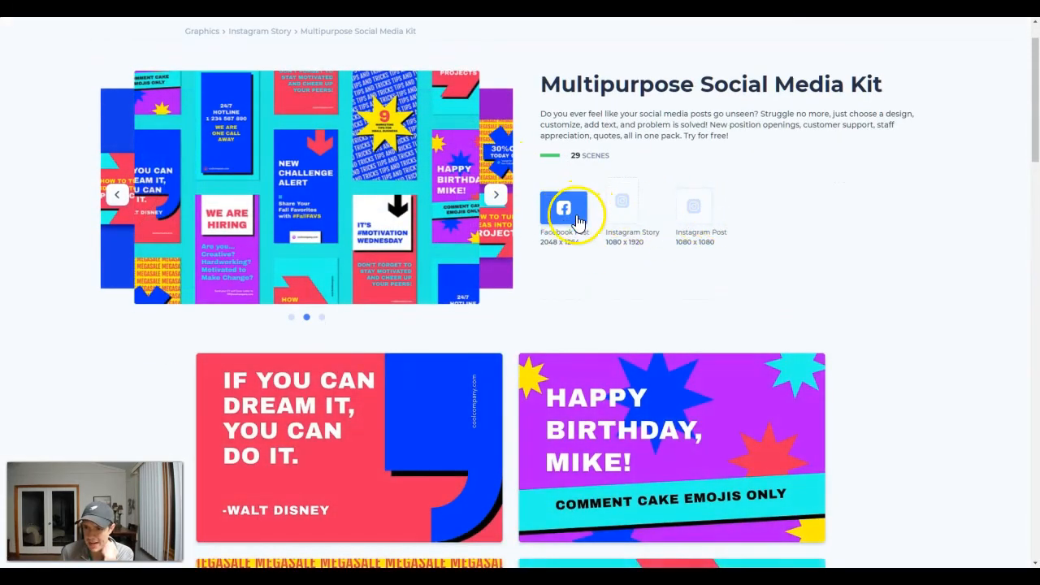
mouse_move(646, 195)
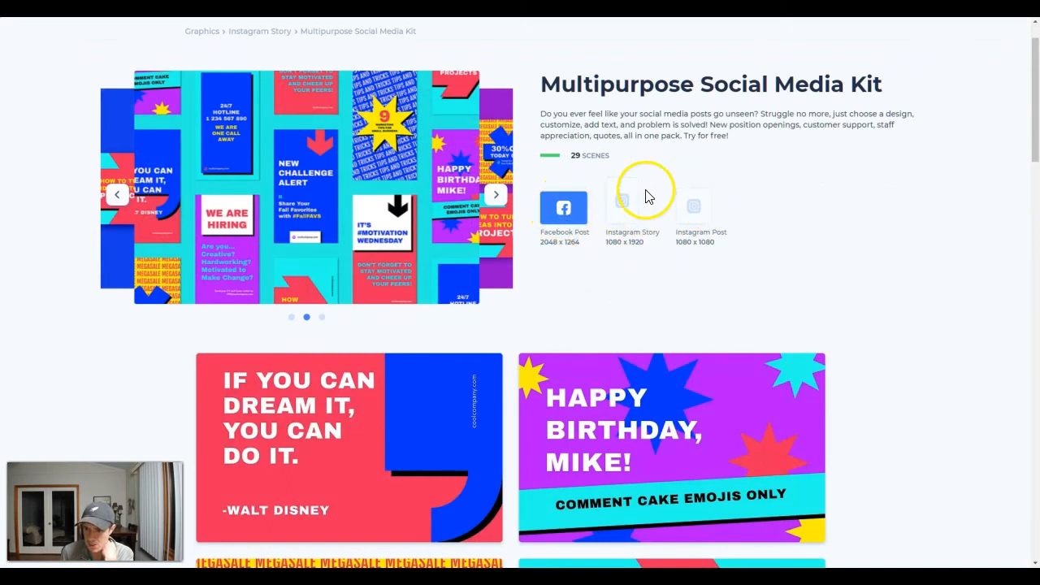
mouse_move(729, 222)
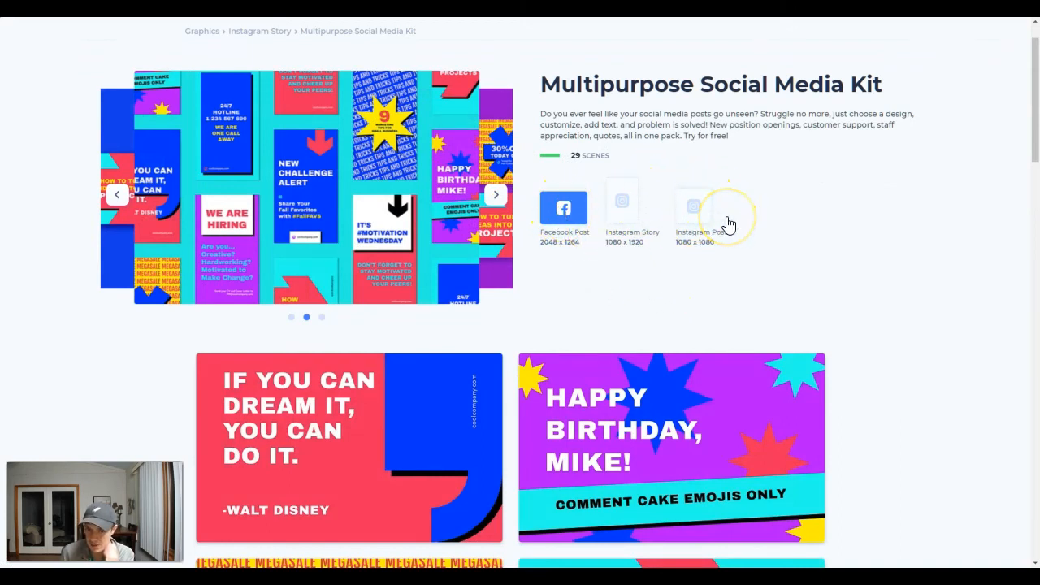
Scroll through the Multipurpose Social Media Kit scenes, then go to the AI logo maker page.
scroll("down", 3)
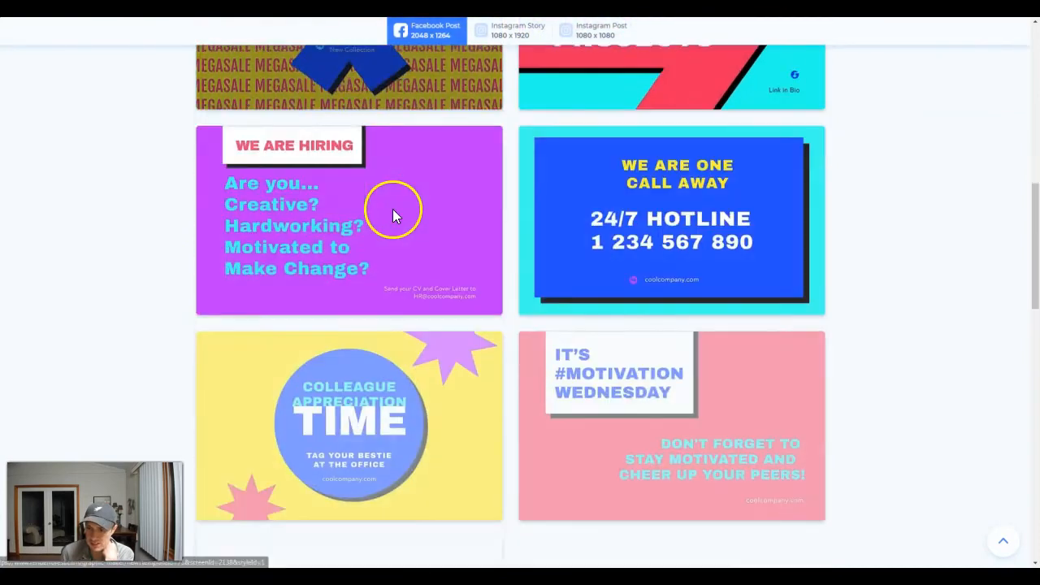
scroll("down", 3)
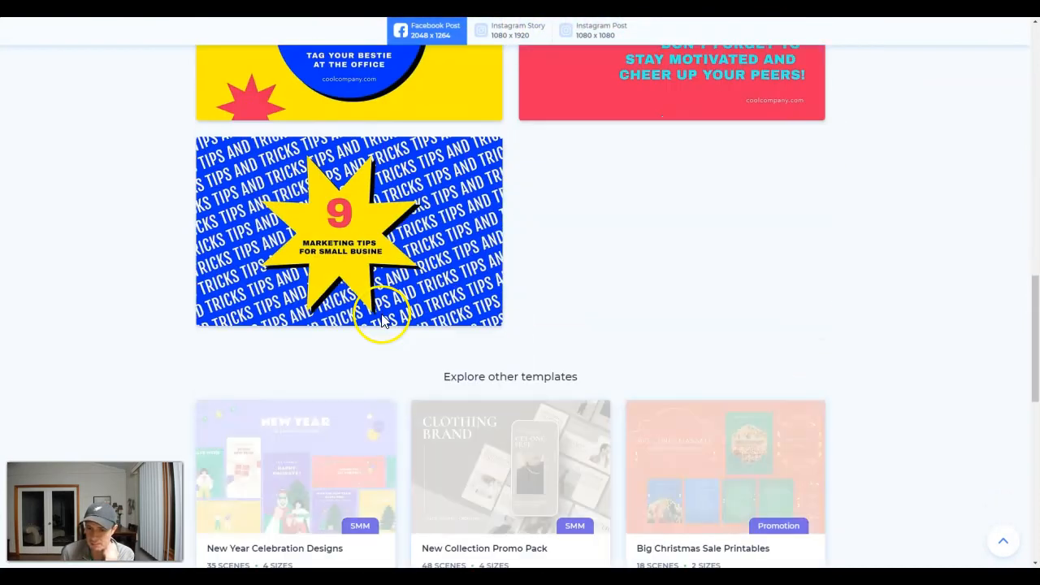
scroll("down", 3)
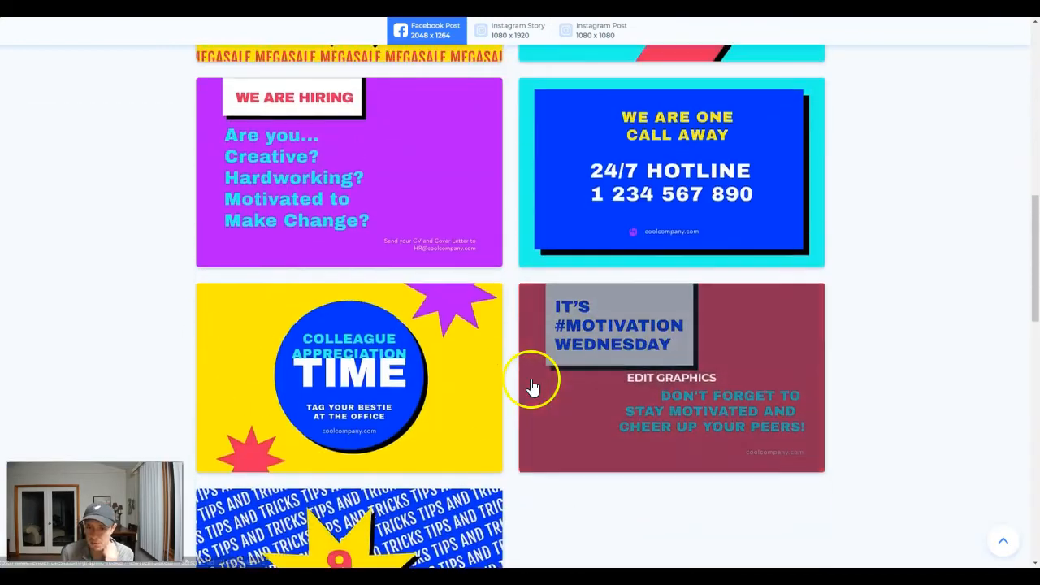
scroll("up", 3)
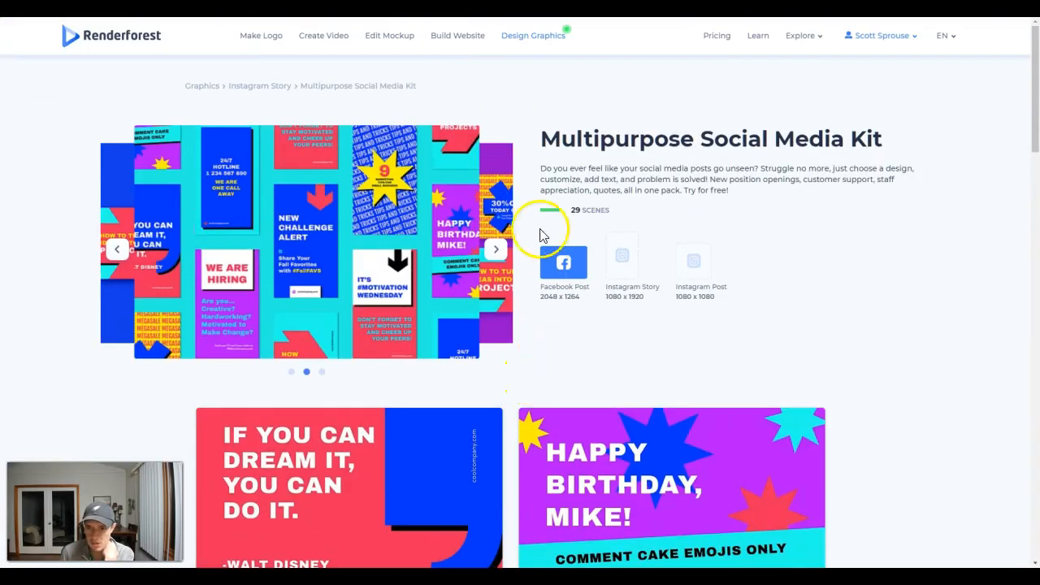
mouse_move(457, 35)
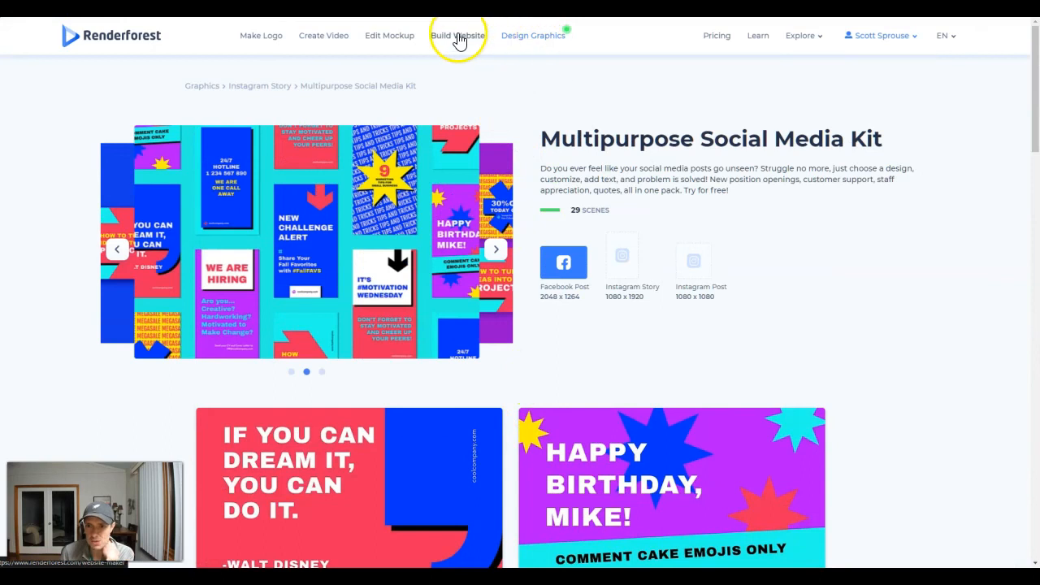
mouse_move(324, 35)
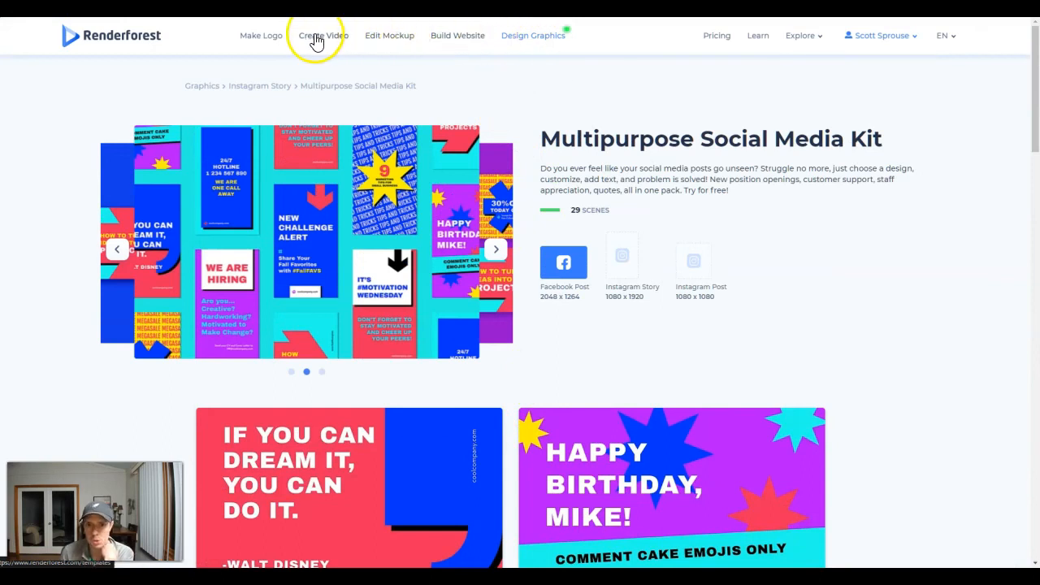
mouse_move(316, 39)
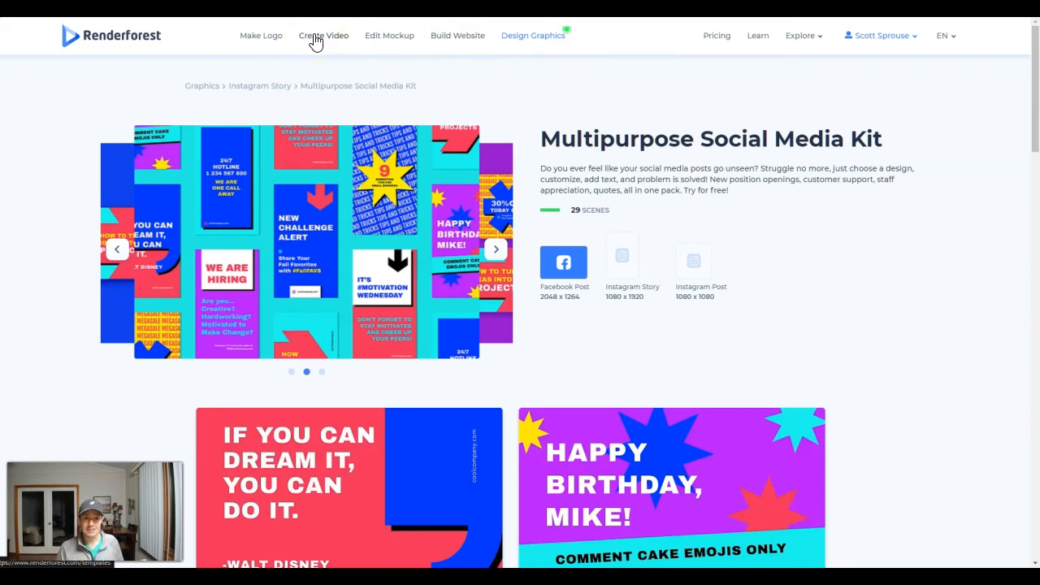
mouse_move(232, 35)
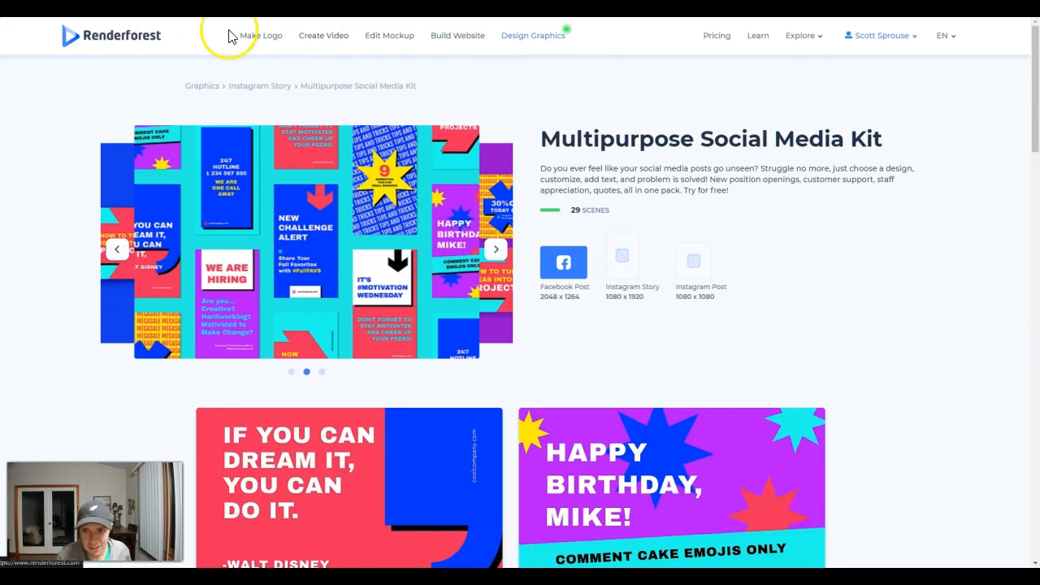
left_click(260, 34)
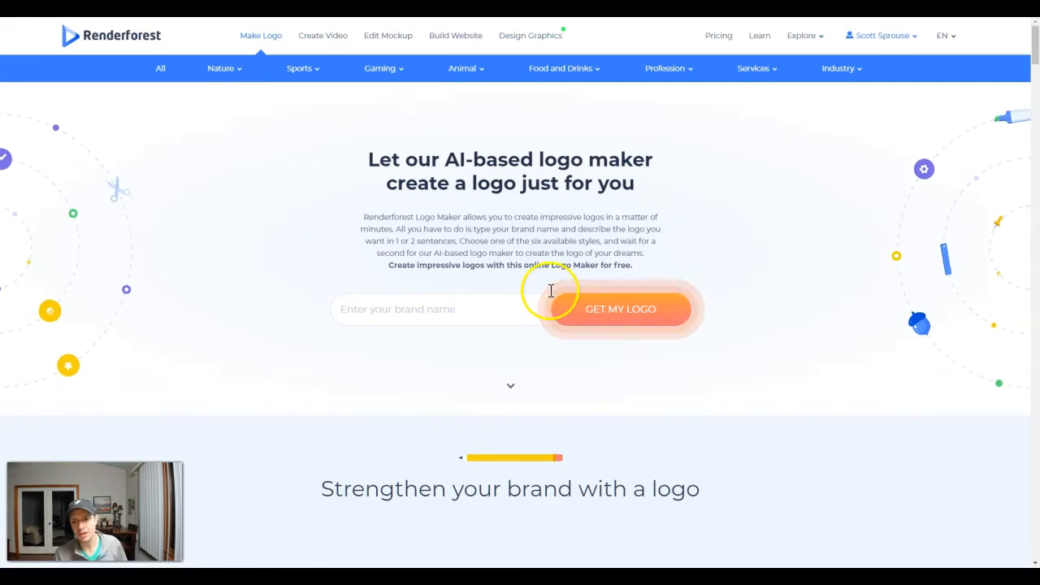